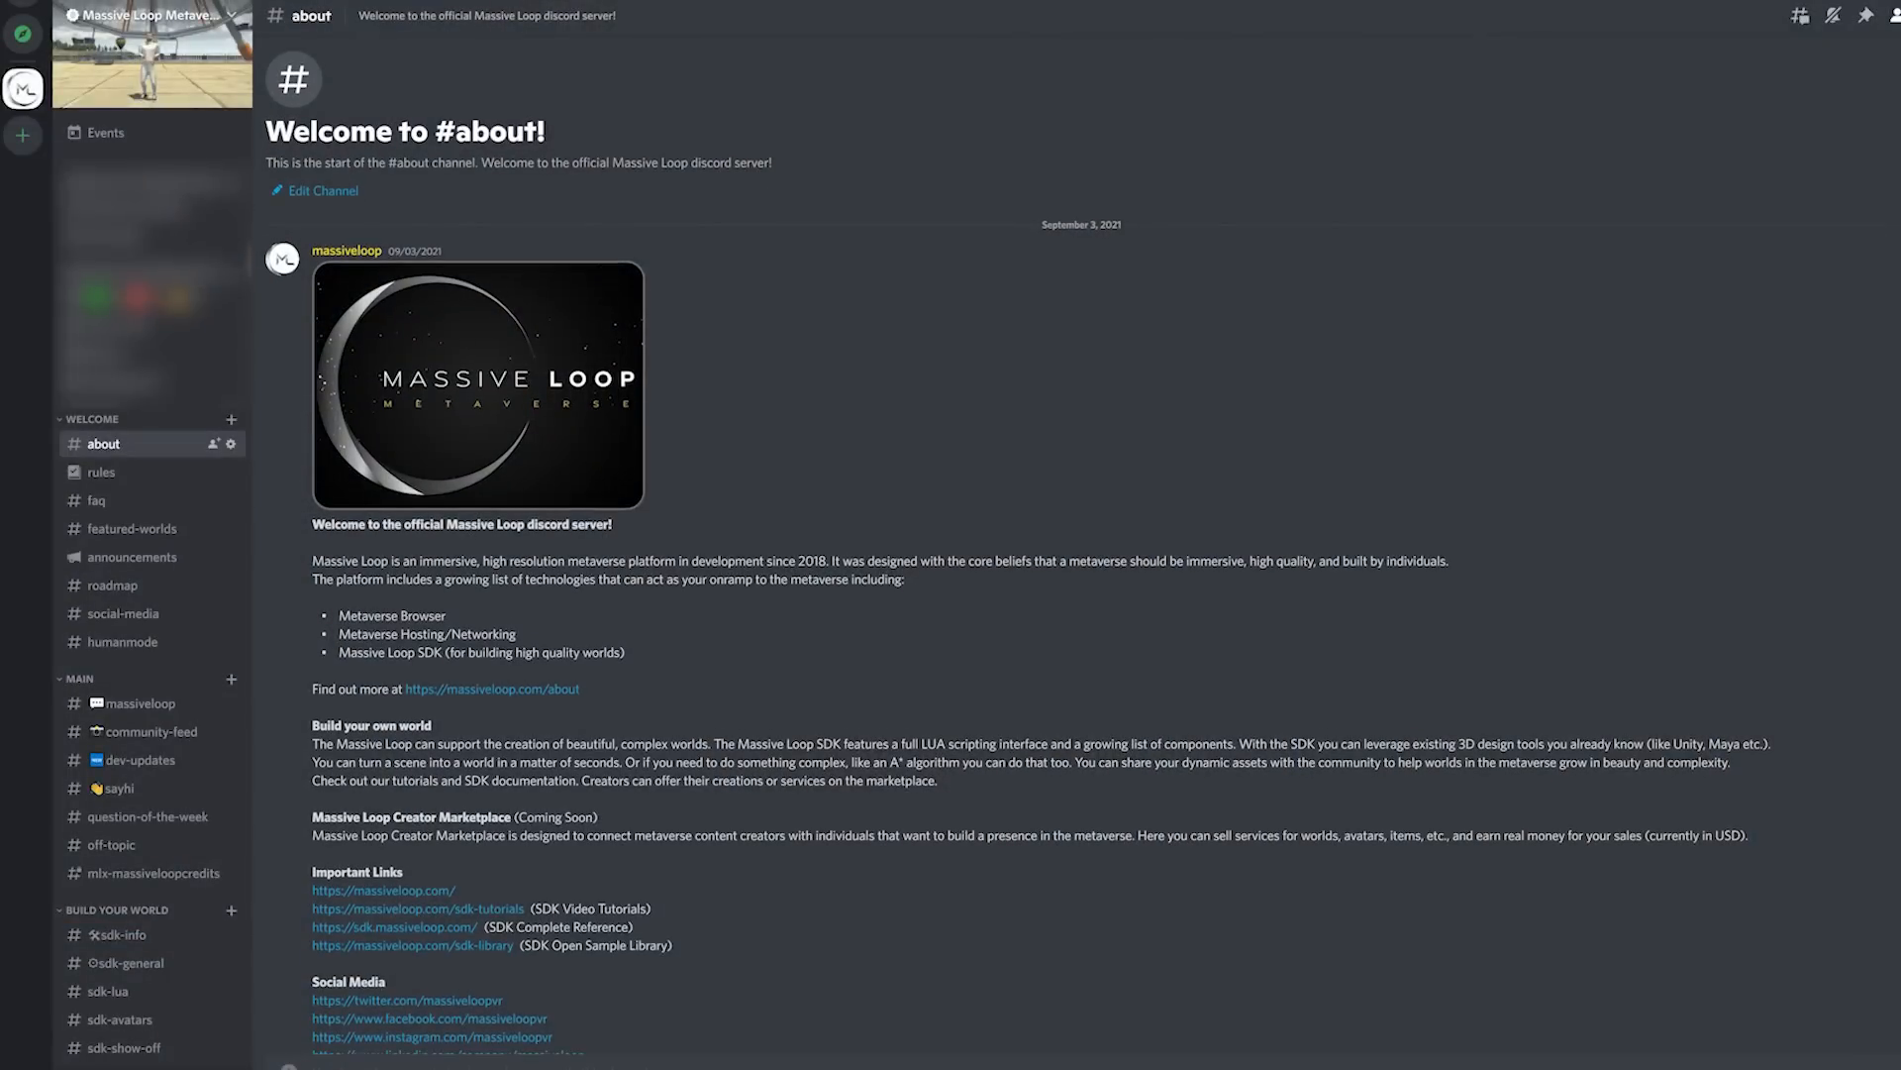
Step: Log into the Massive Loop Portal as 'tutorials' with the terms of service accepted
{"action": "scroll", "scroll_direction": "down", "scroll_amount": 3}
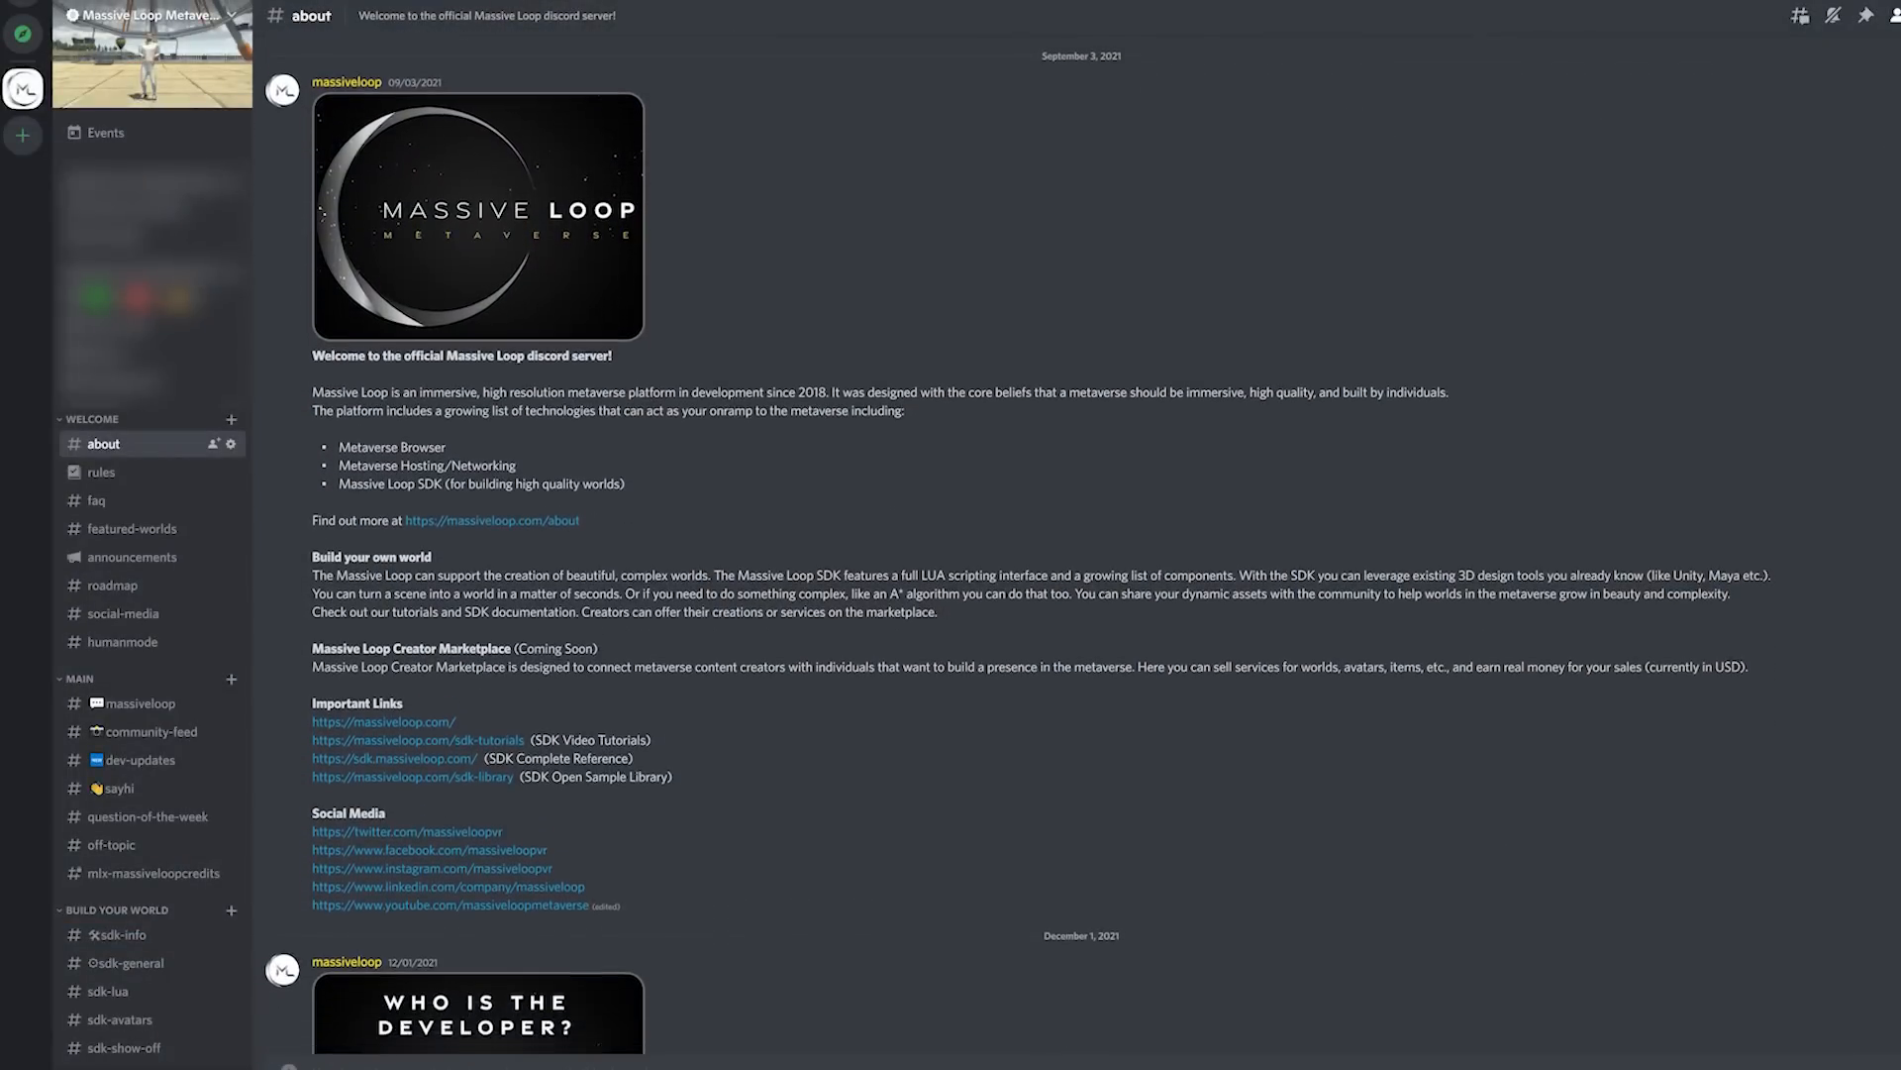
{"action": "scroll", "scroll_direction": "down", "scroll_amount": 3}
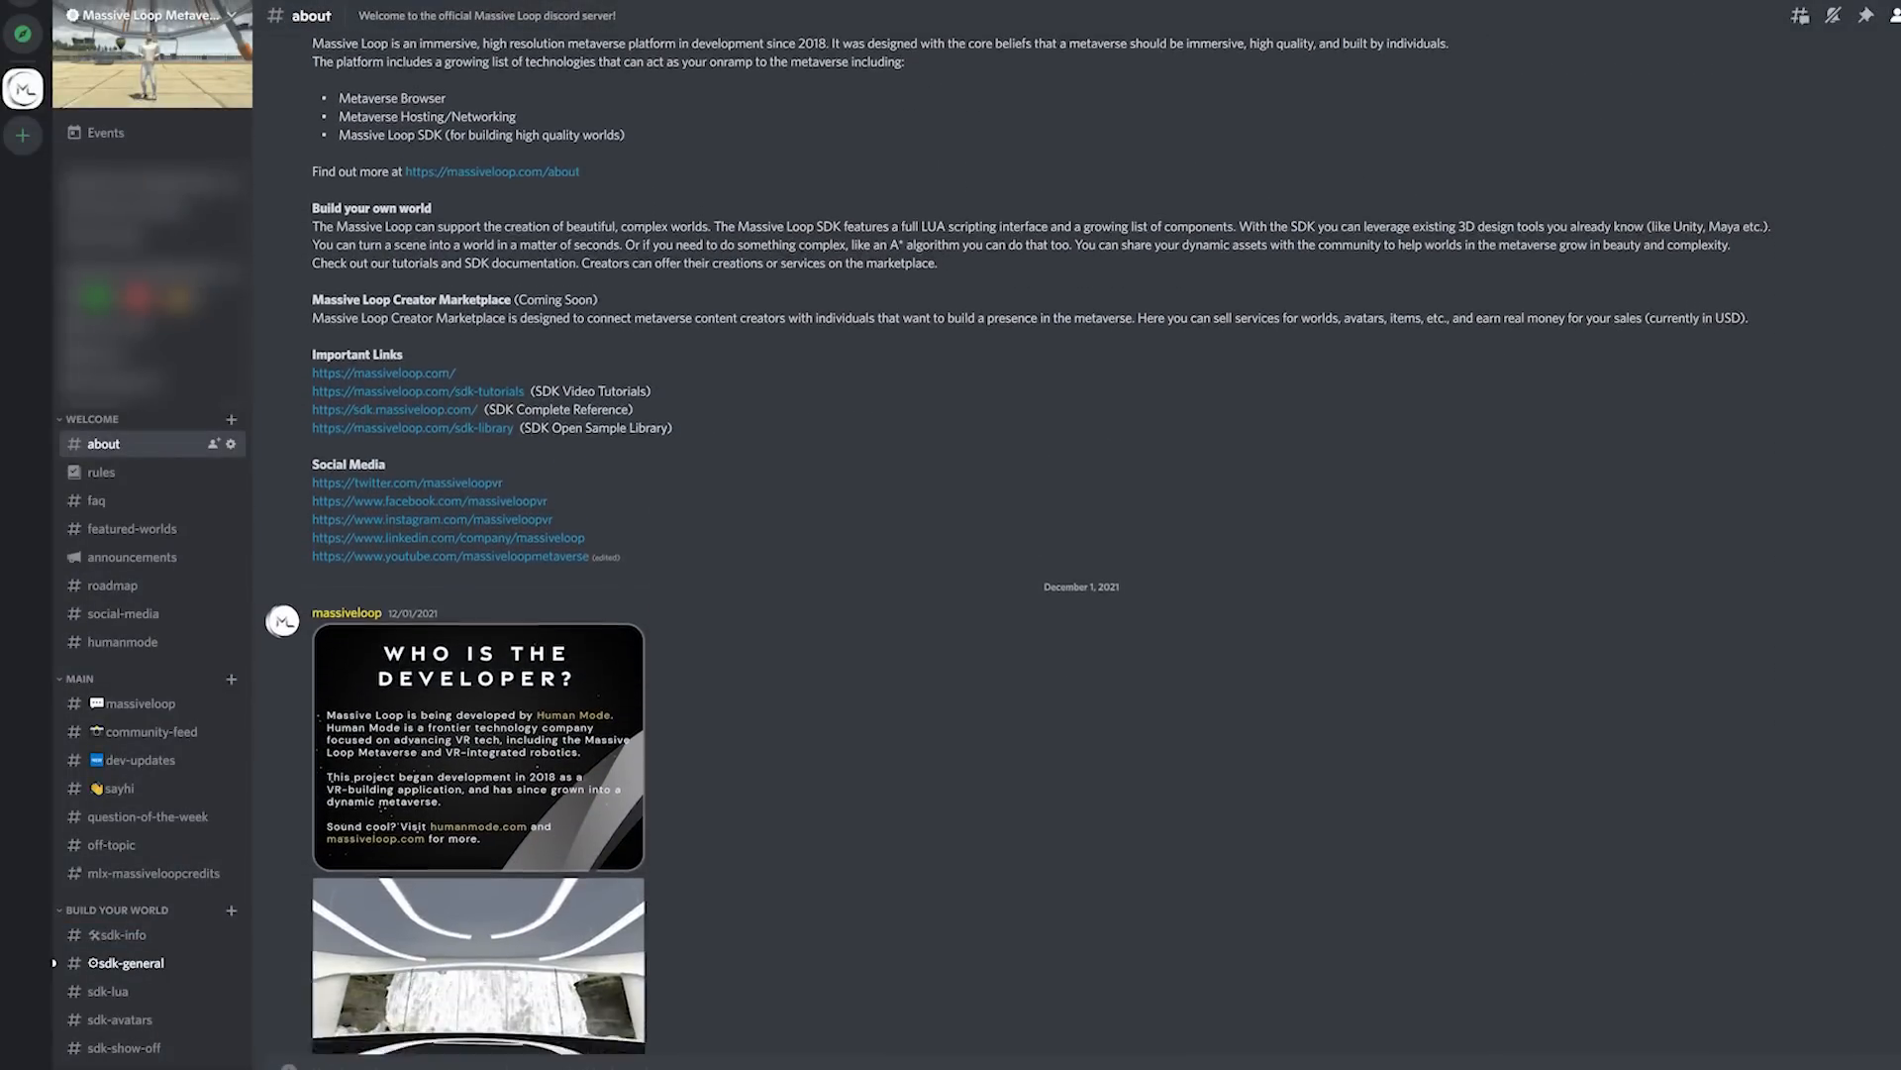
{"action": "scroll", "scroll_direction": "down", "scroll_amount": 3}
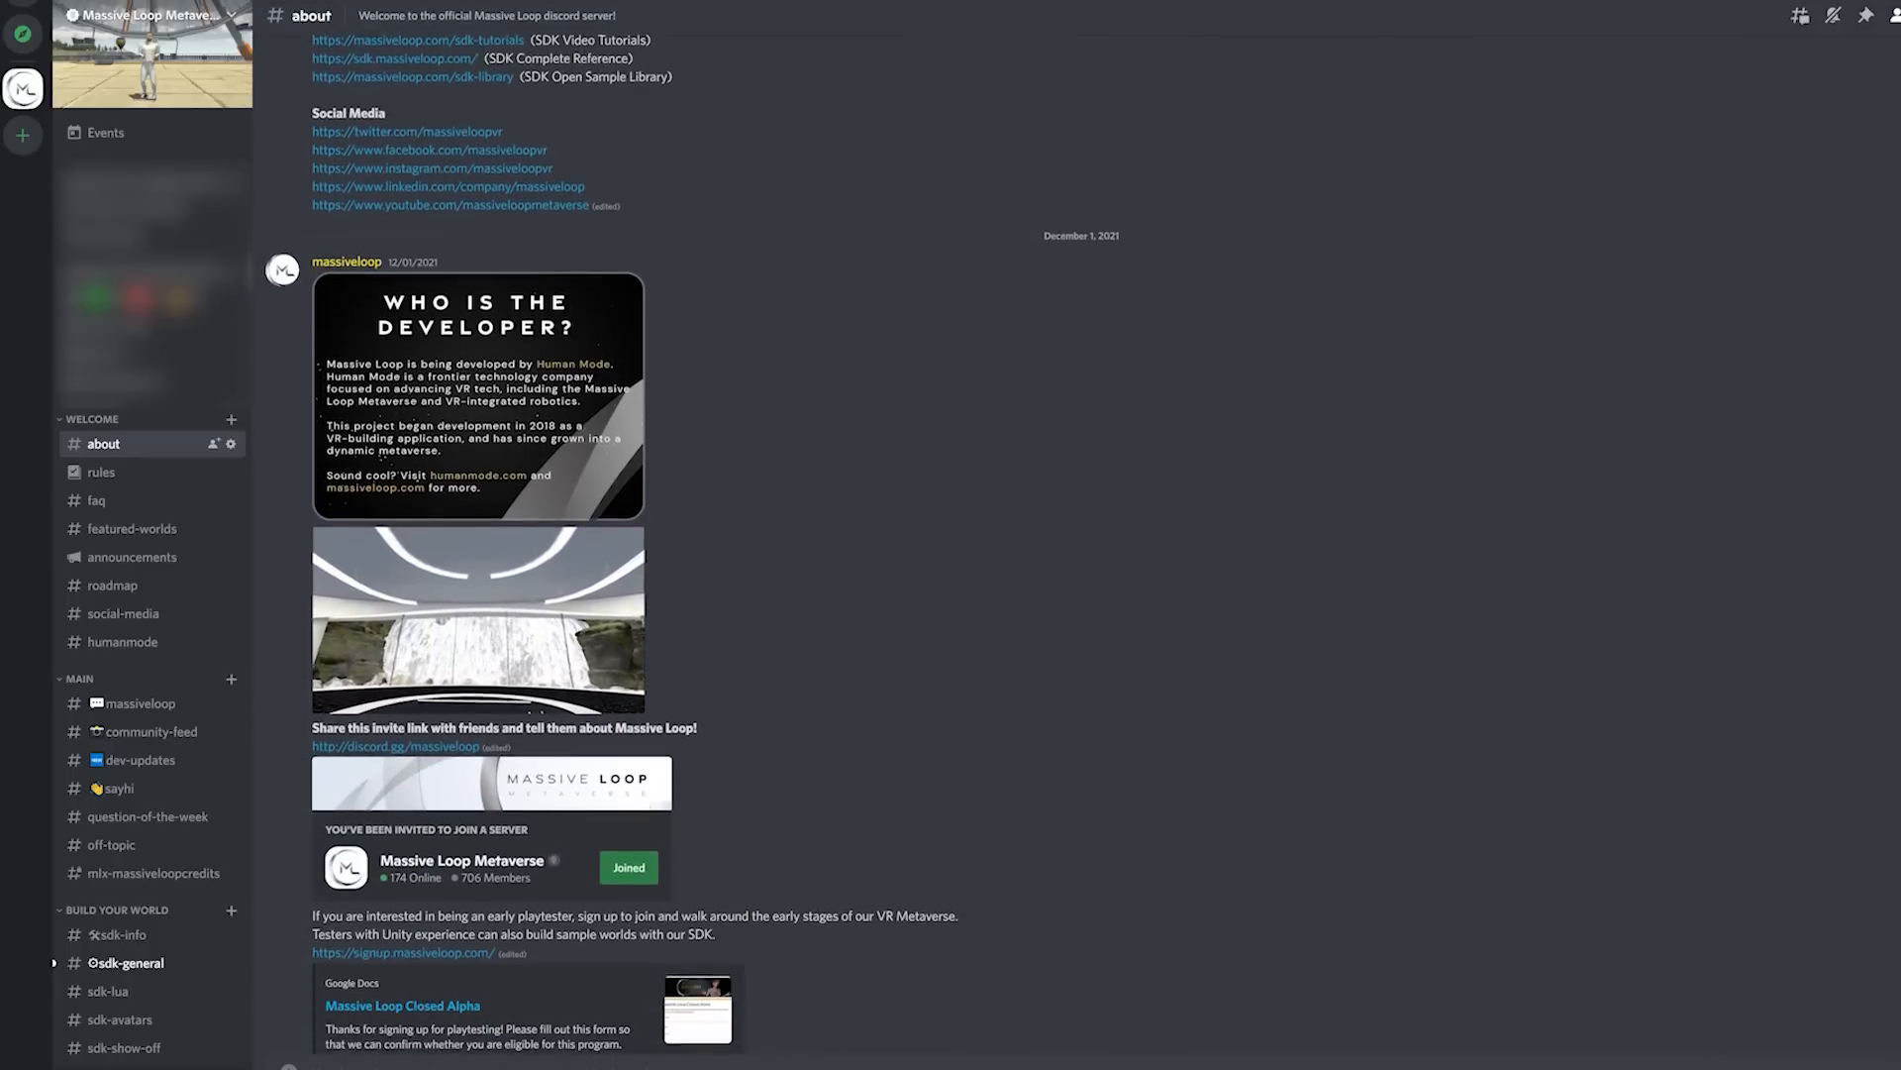
{"action": "scroll", "scroll_direction": "down", "scroll_amount": 3}
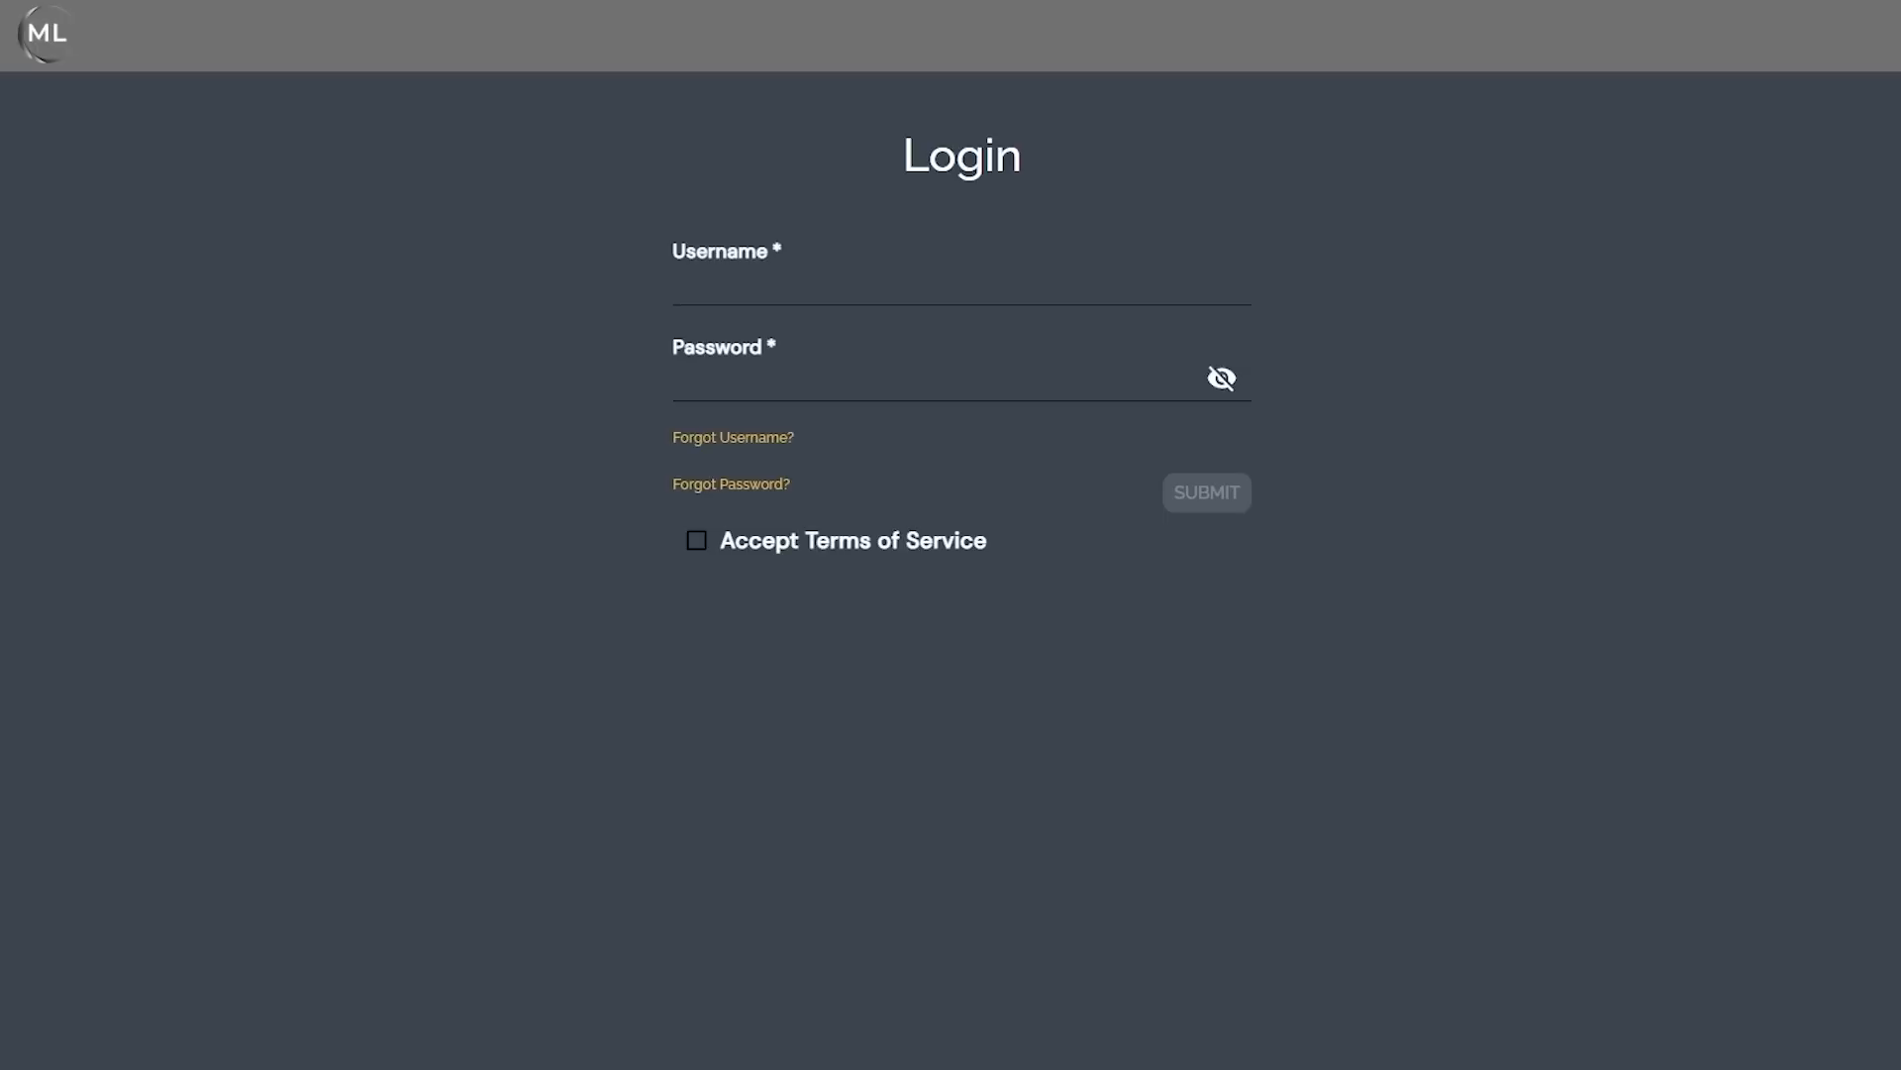
{"action": "type", "text": "tutorials"}
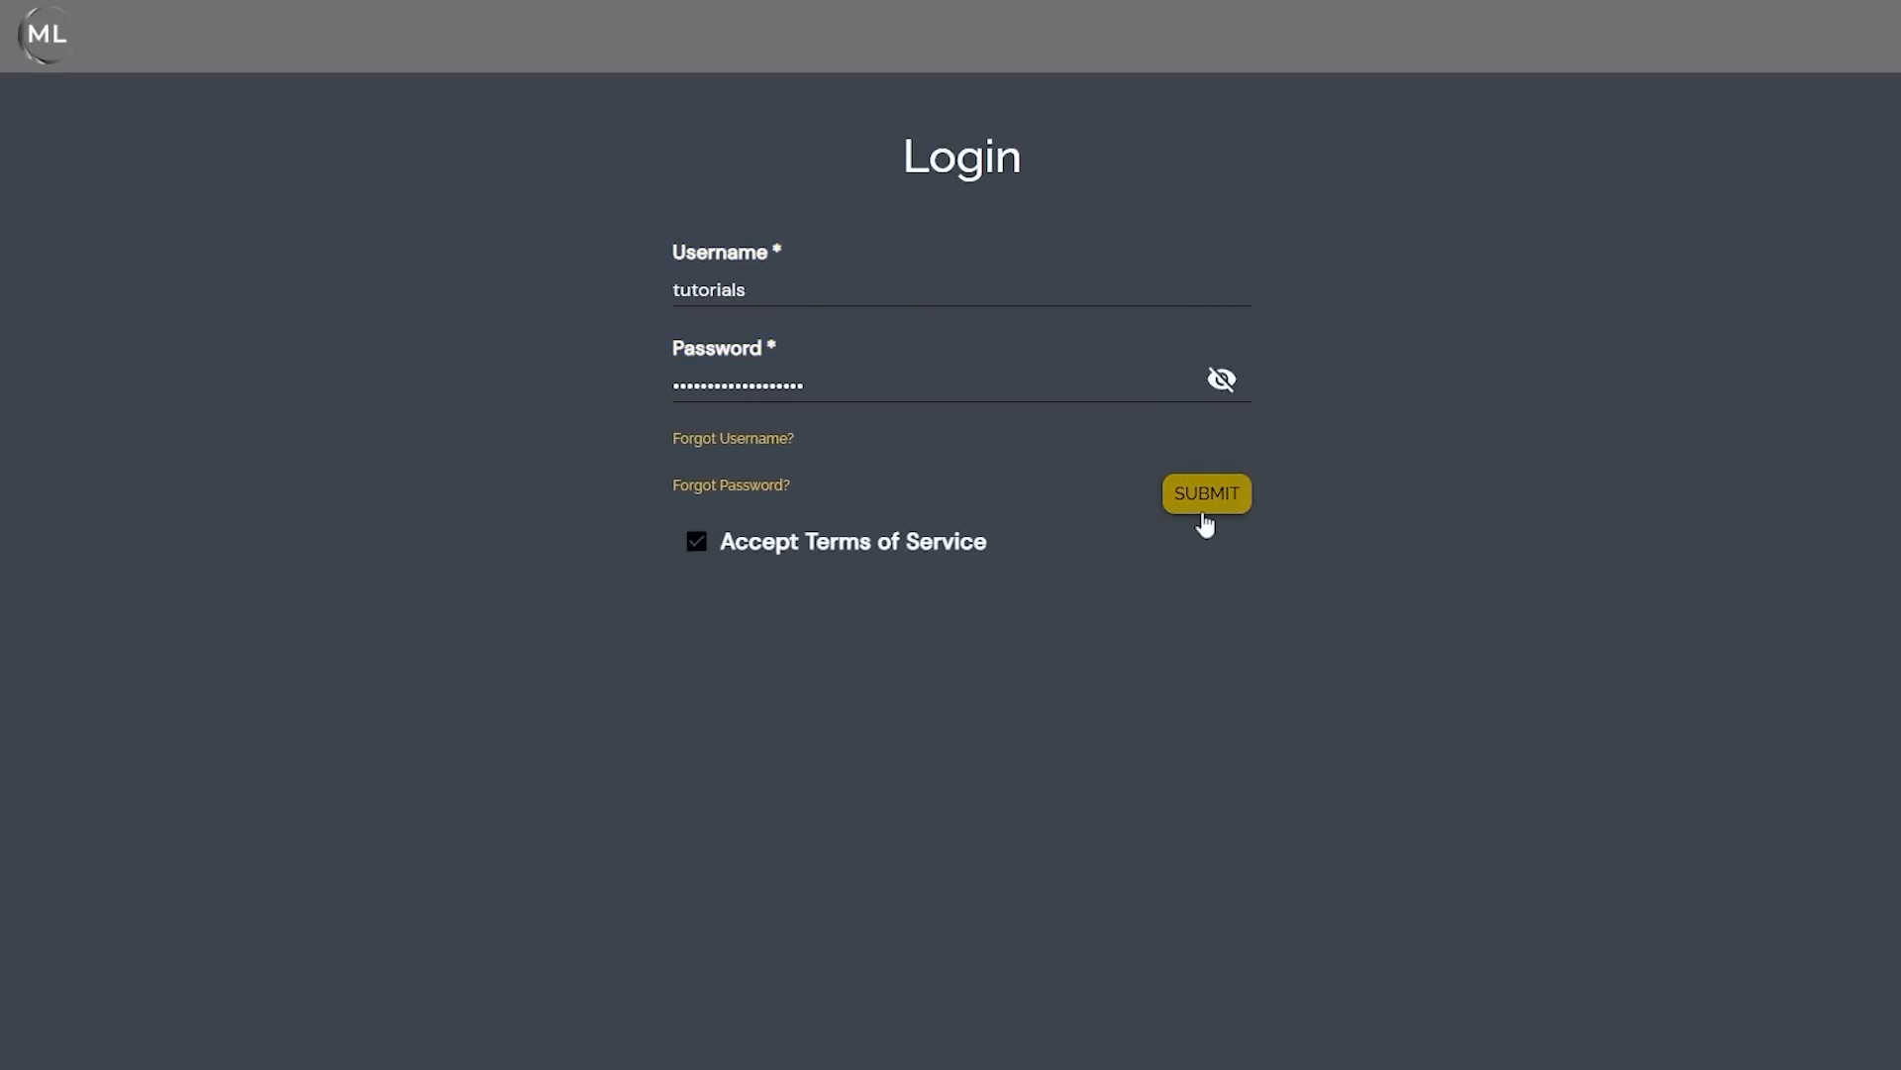
{"action": "left_click", "coordinate": [1205, 493]}
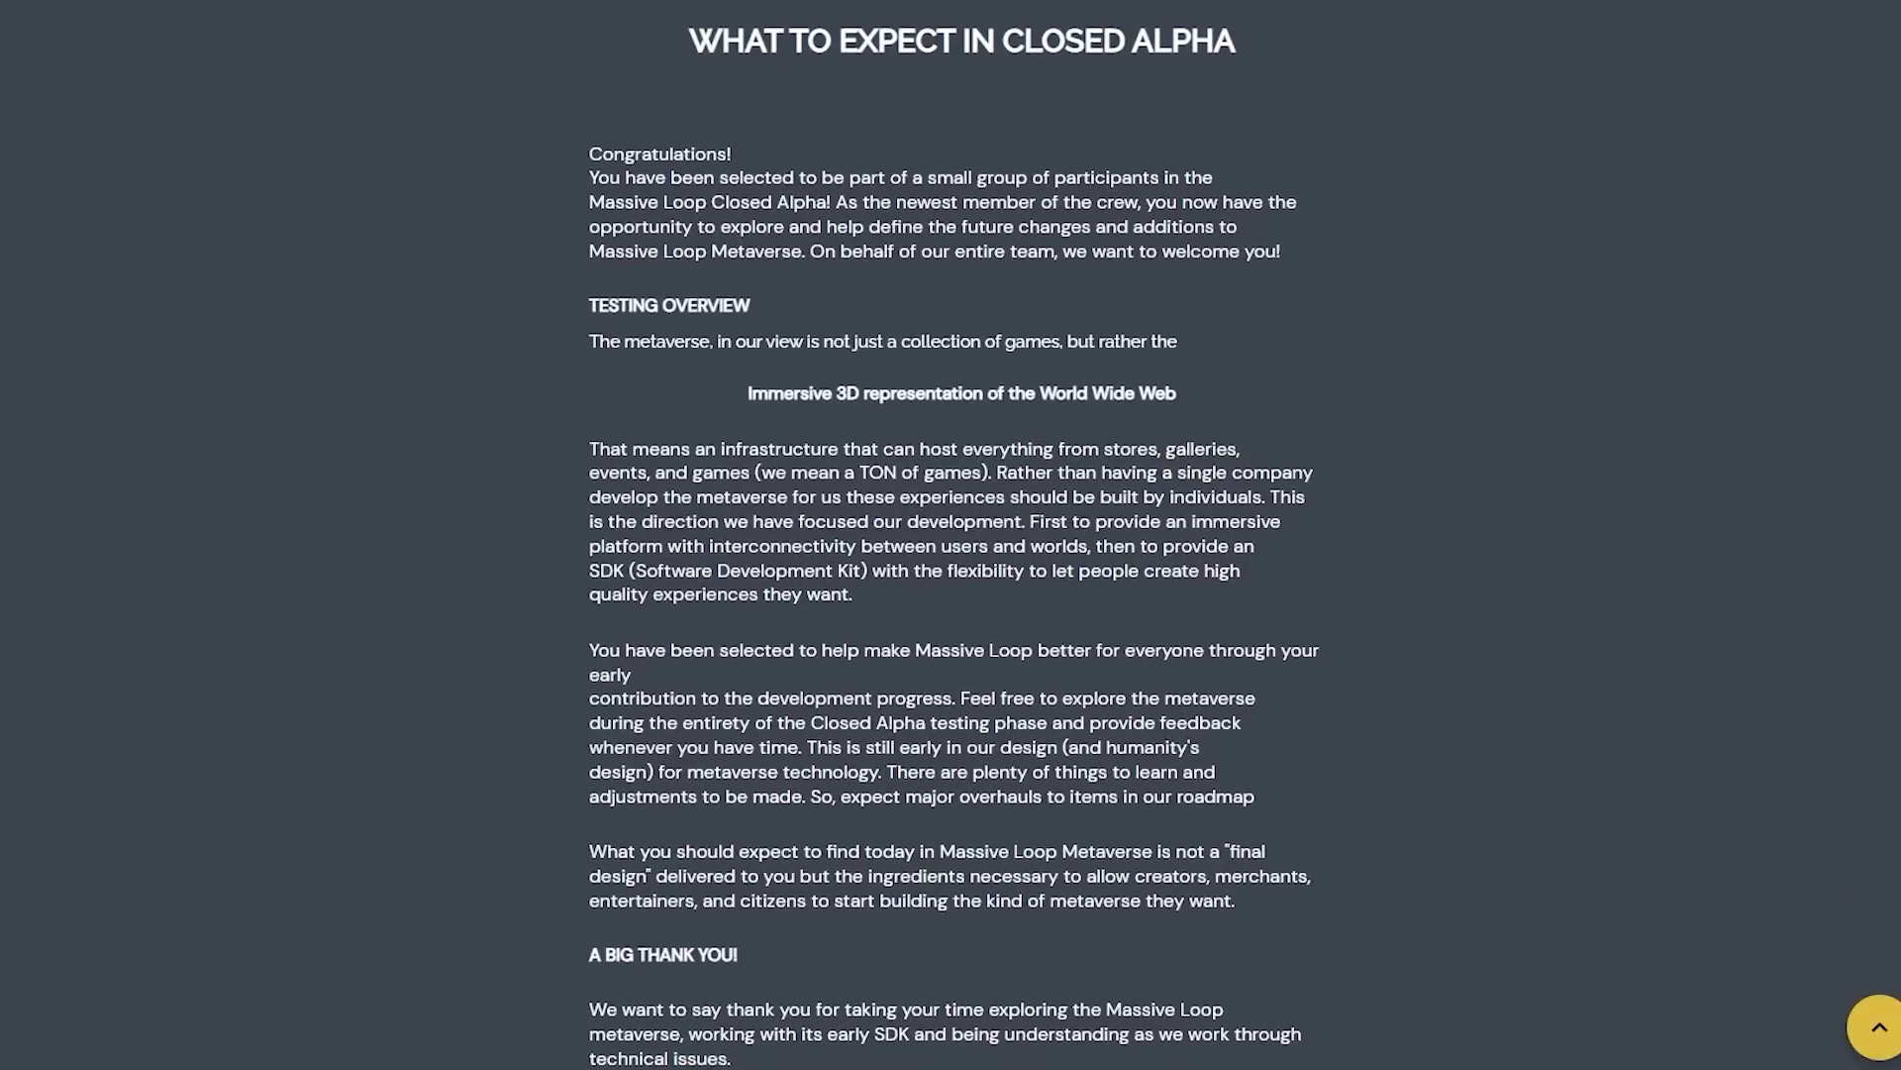
{"action": "scroll", "scroll_direction": "down", "scroll_amount": 3}
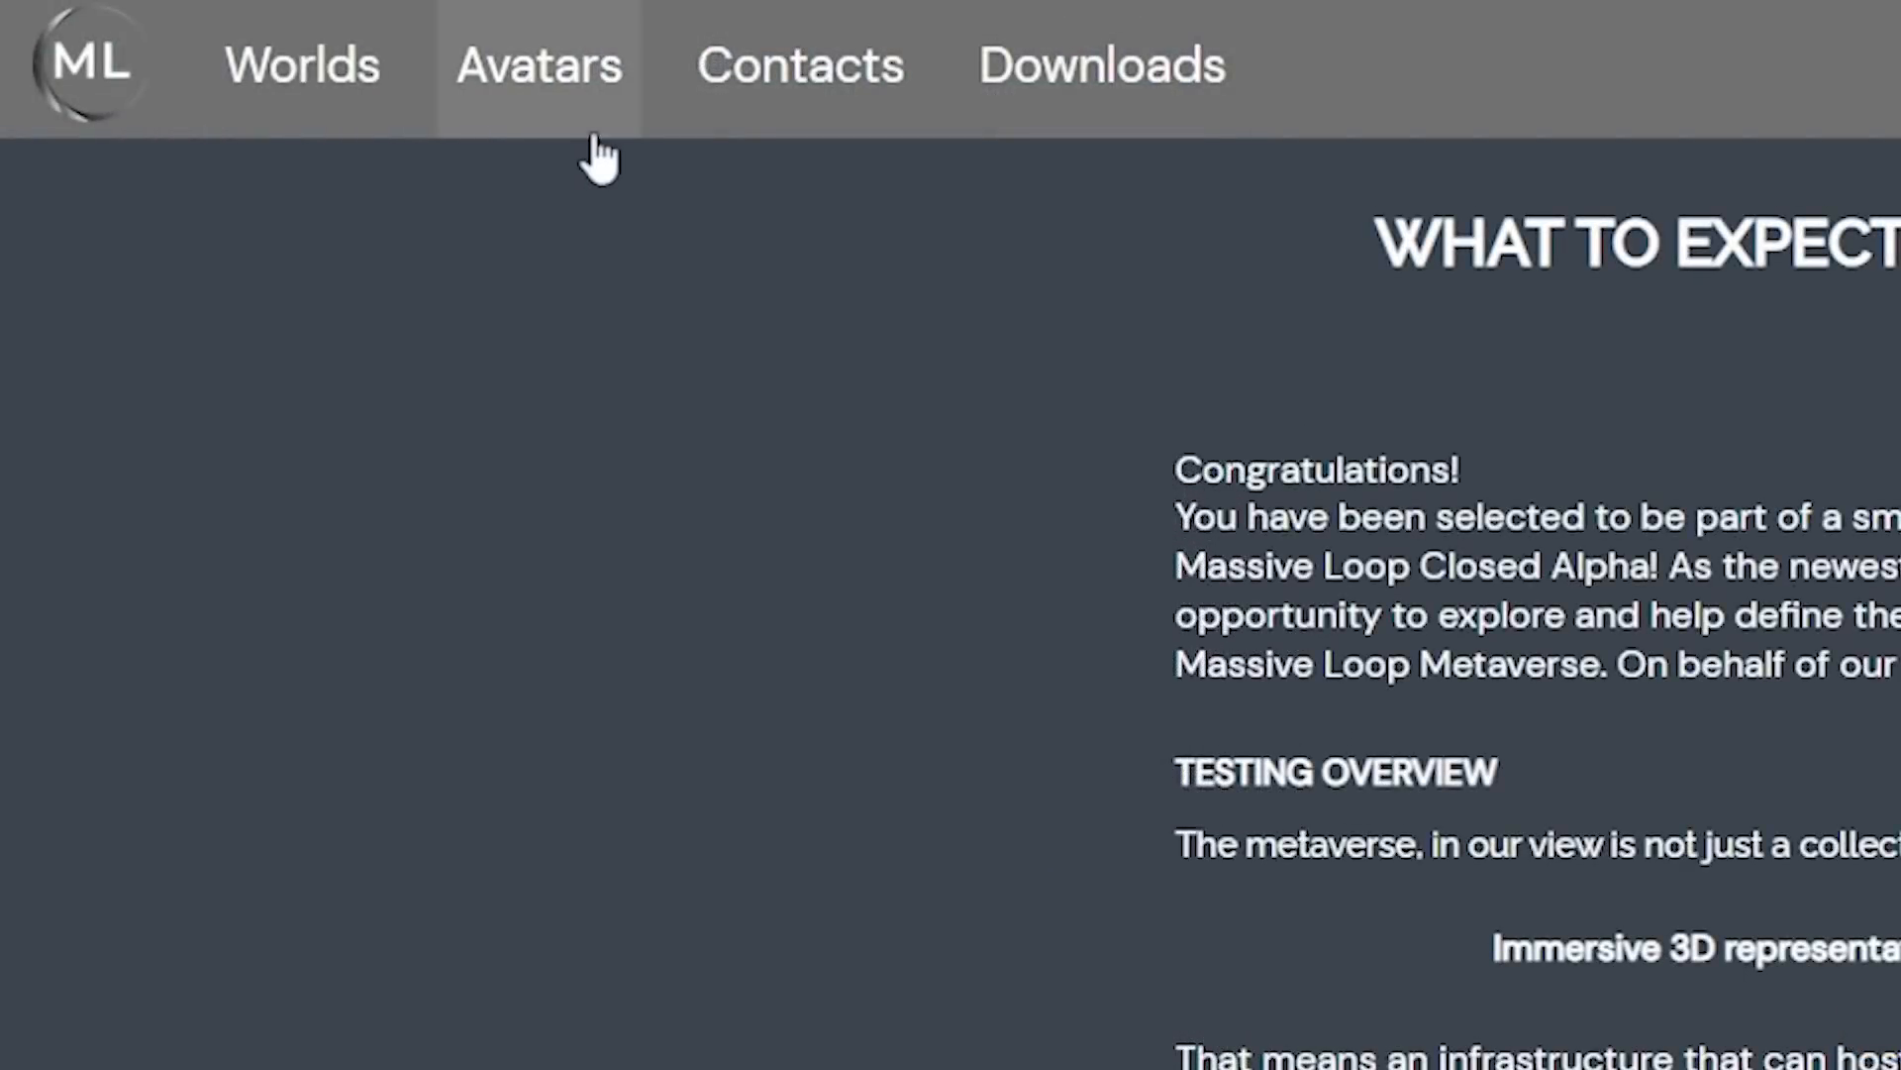
{"action": "mouse_move", "coordinate": [1113, 157]}
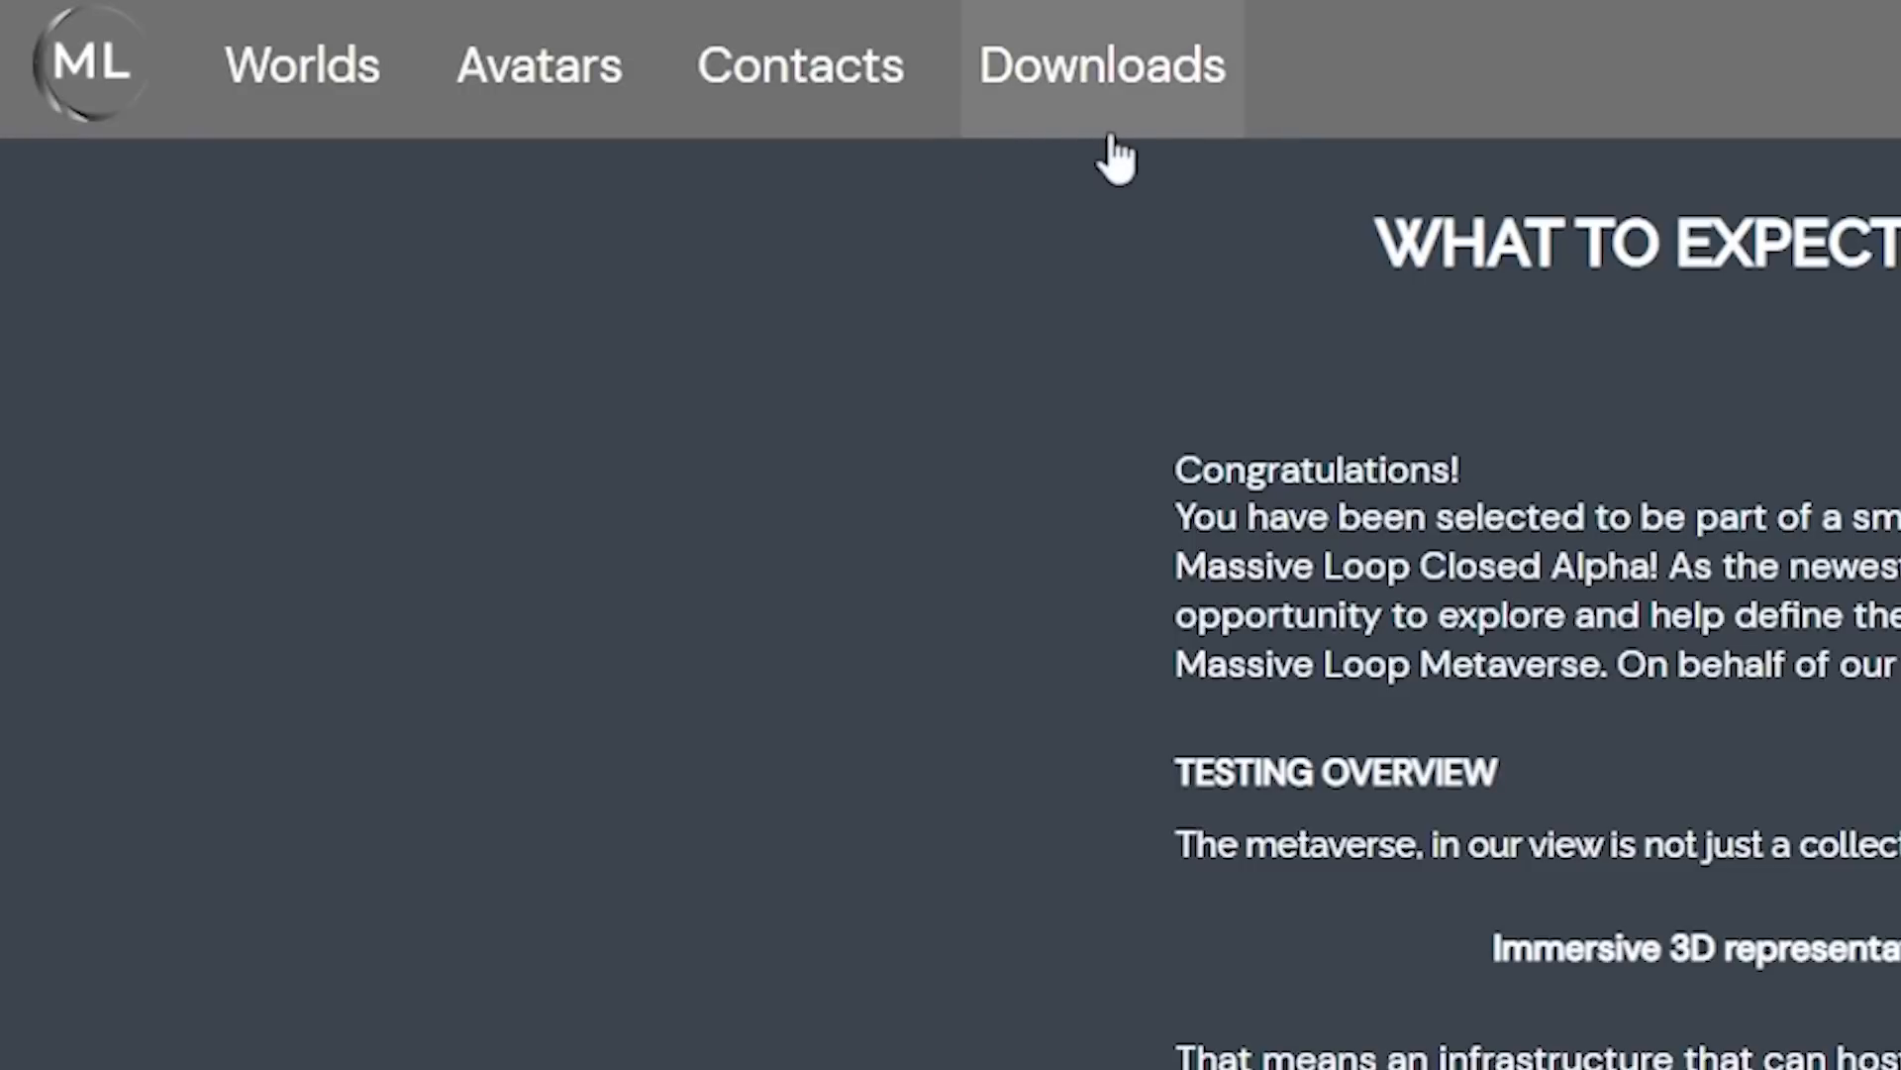
{"action": "mouse_move", "coordinate": [323, 121]}
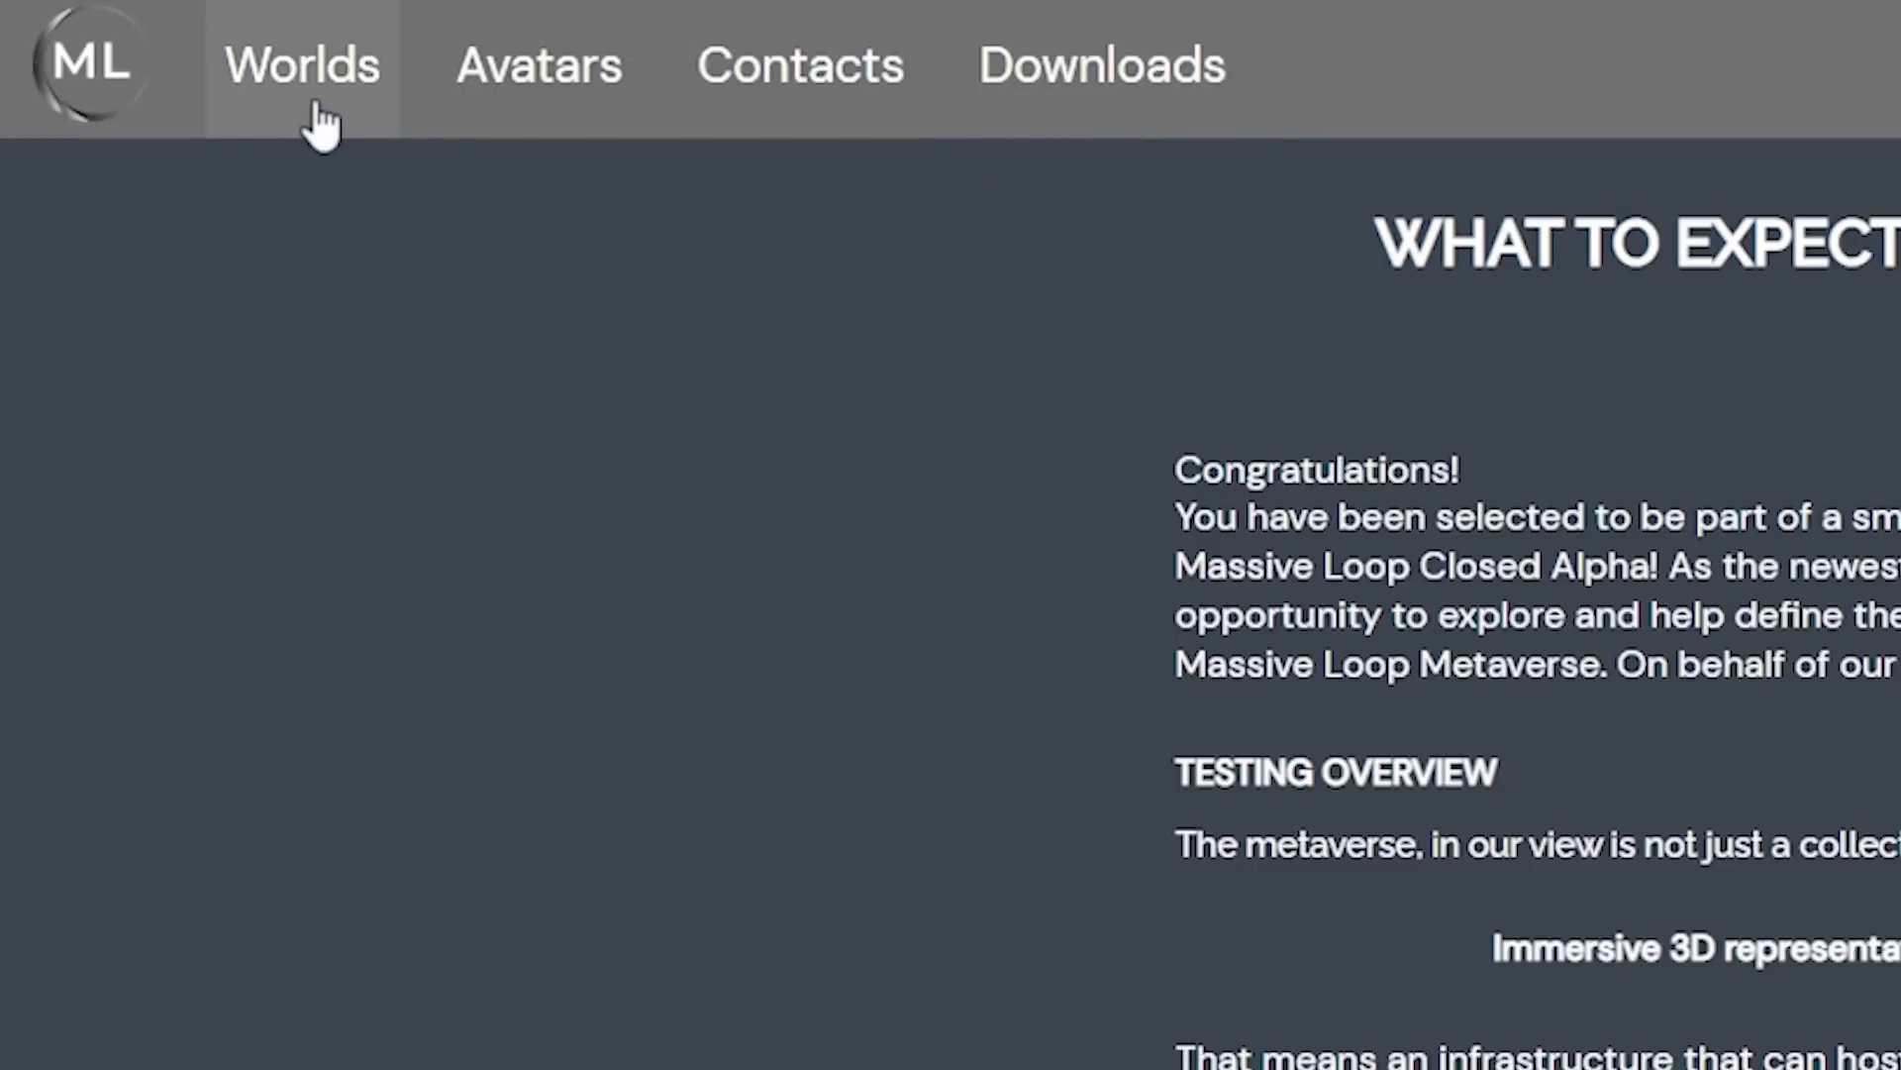
Step: Create a world named MyWorld under My Worlds, category Game, tier Medium - 500 MB
{"action": "left_click", "coordinate": [301, 65]}
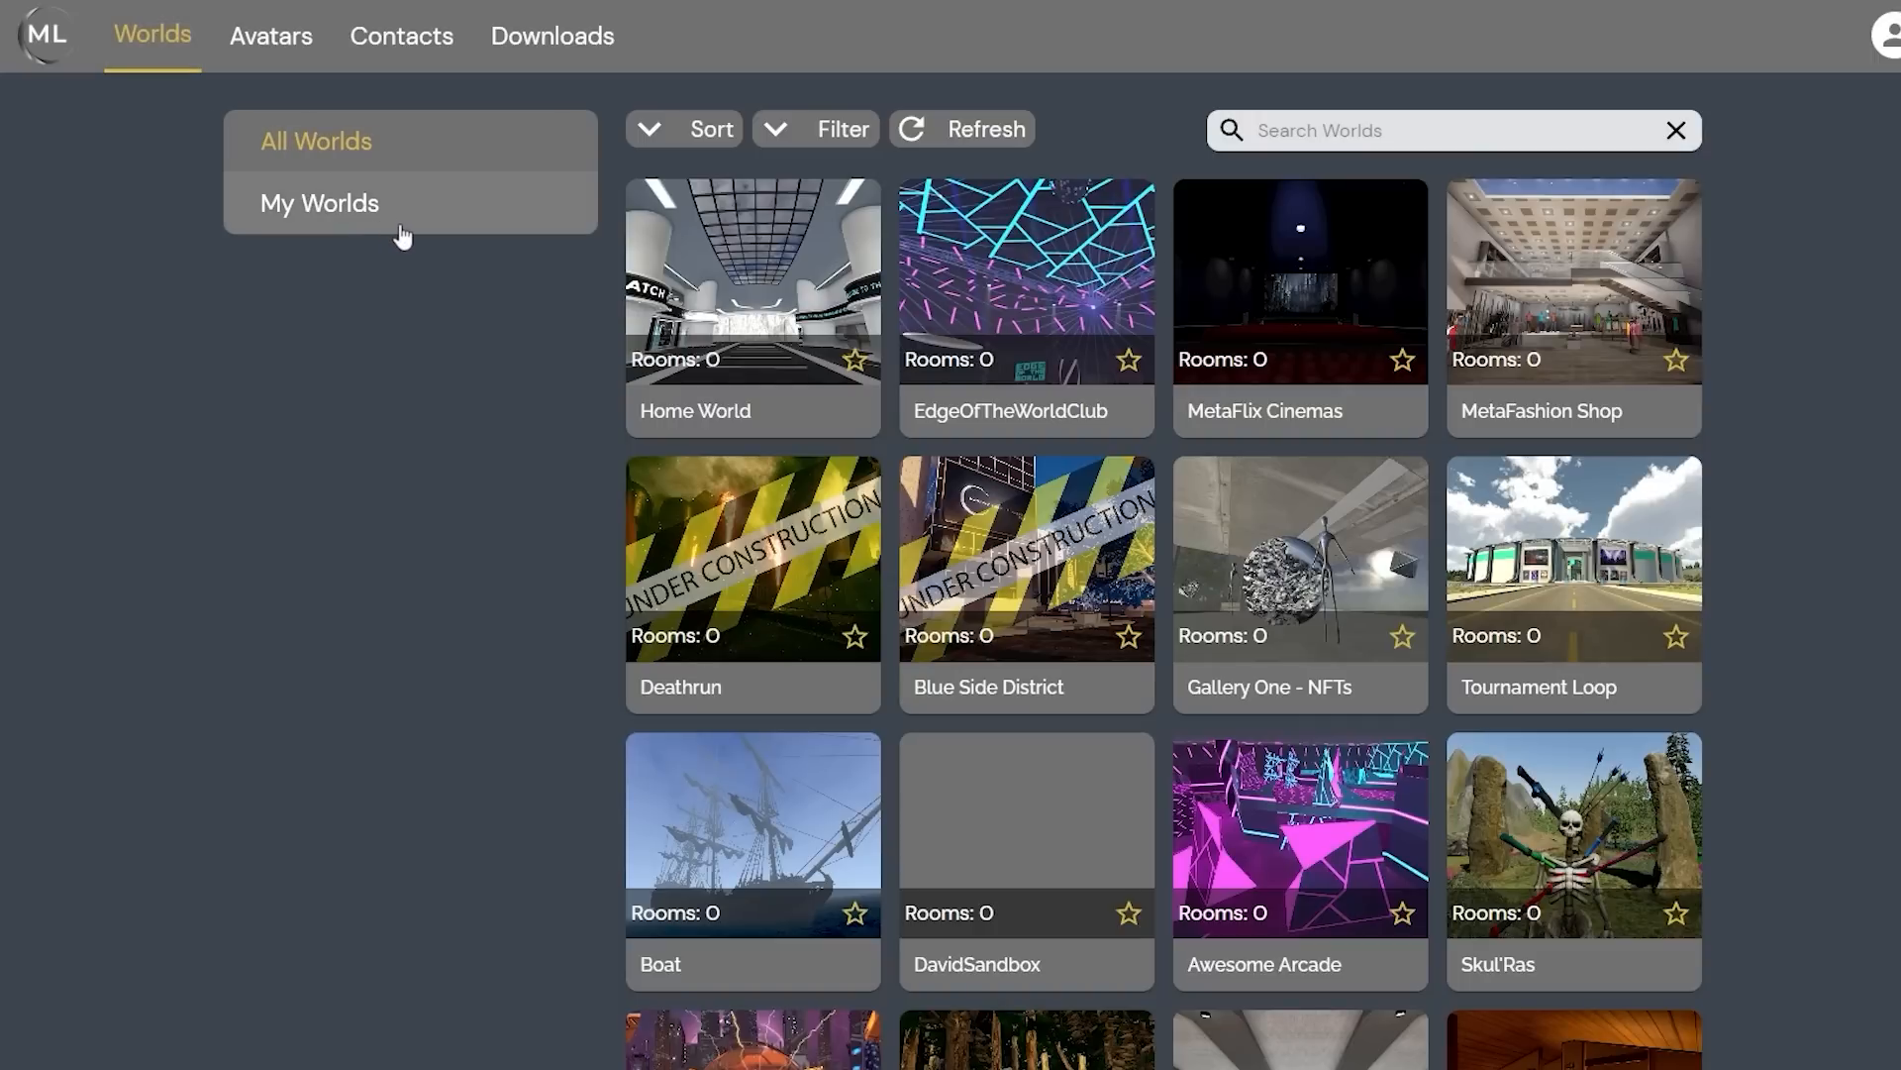
{"action": "left_click", "coordinate": [319, 202]}
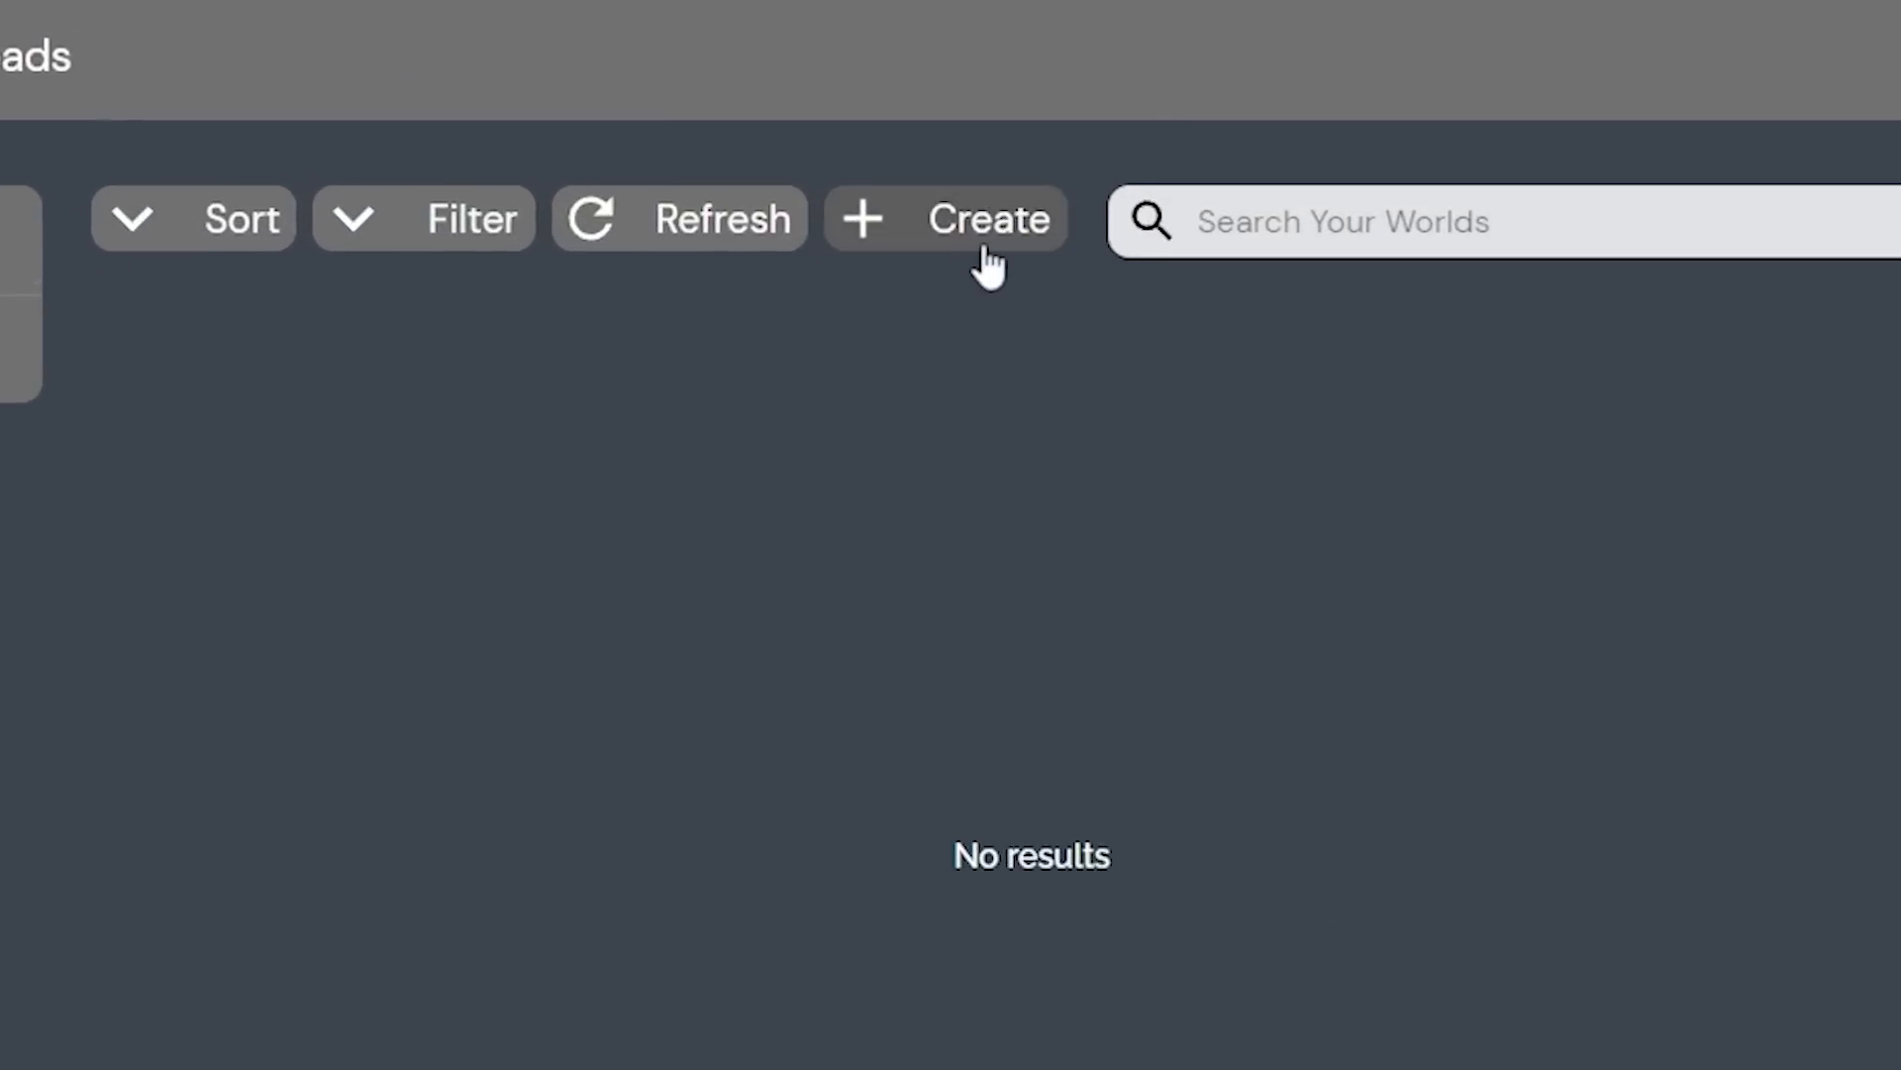
{"action": "left_click", "coordinate": [945, 220]}
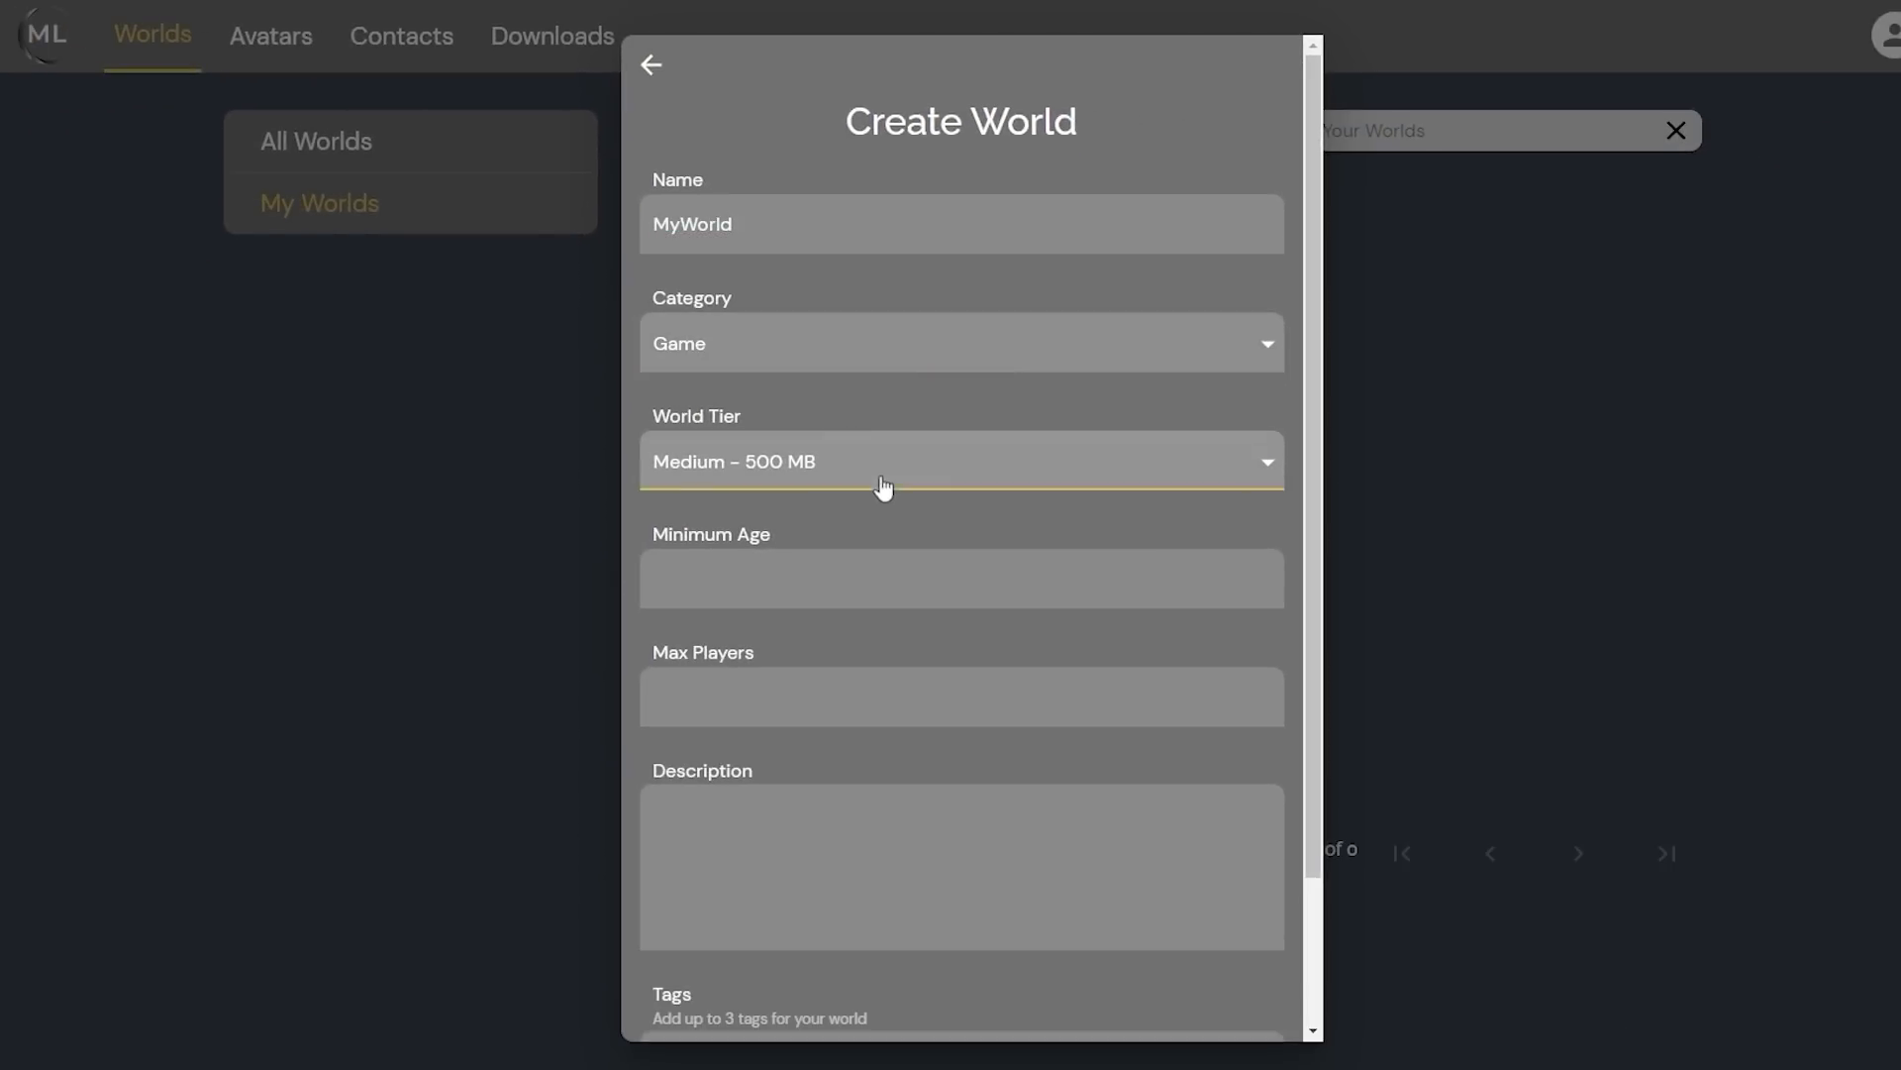
{"action": "left_click", "coordinate": [651, 64]}
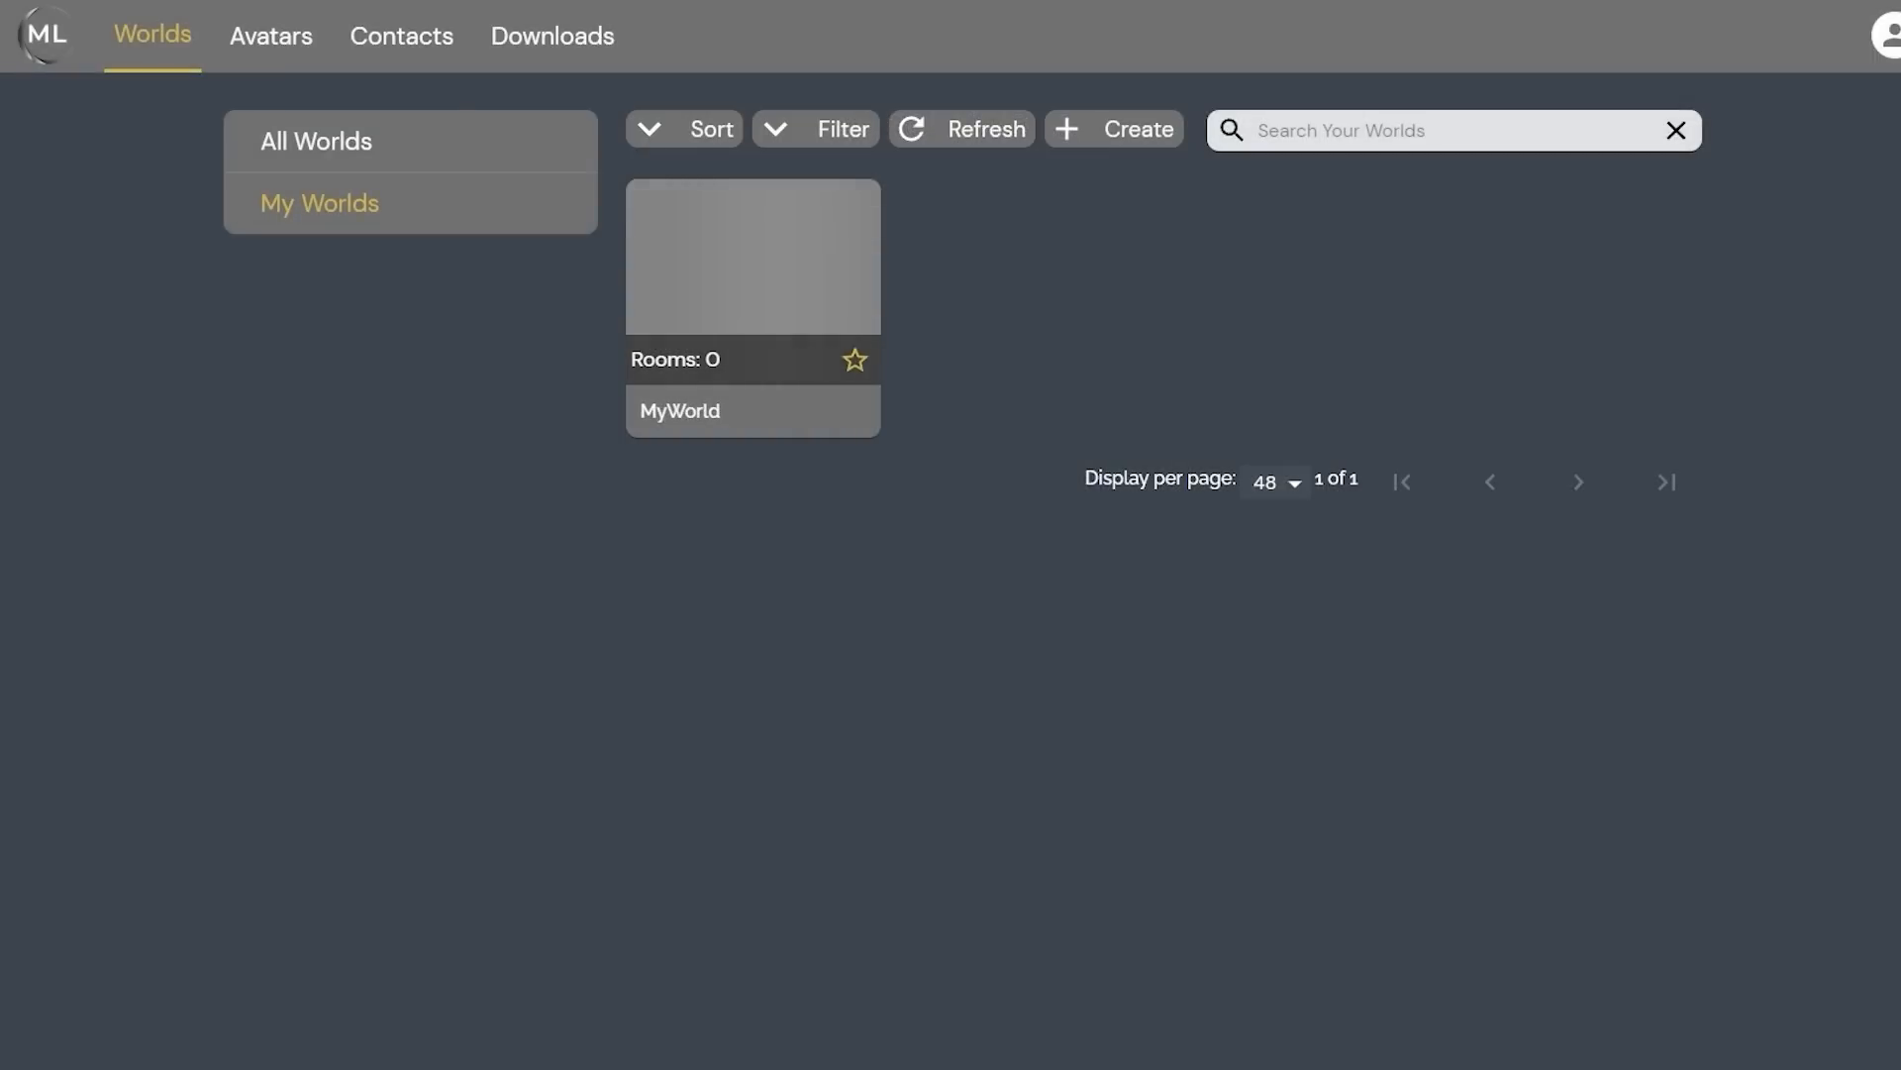
{"action": "mouse_move", "coordinate": [1614, 825]}
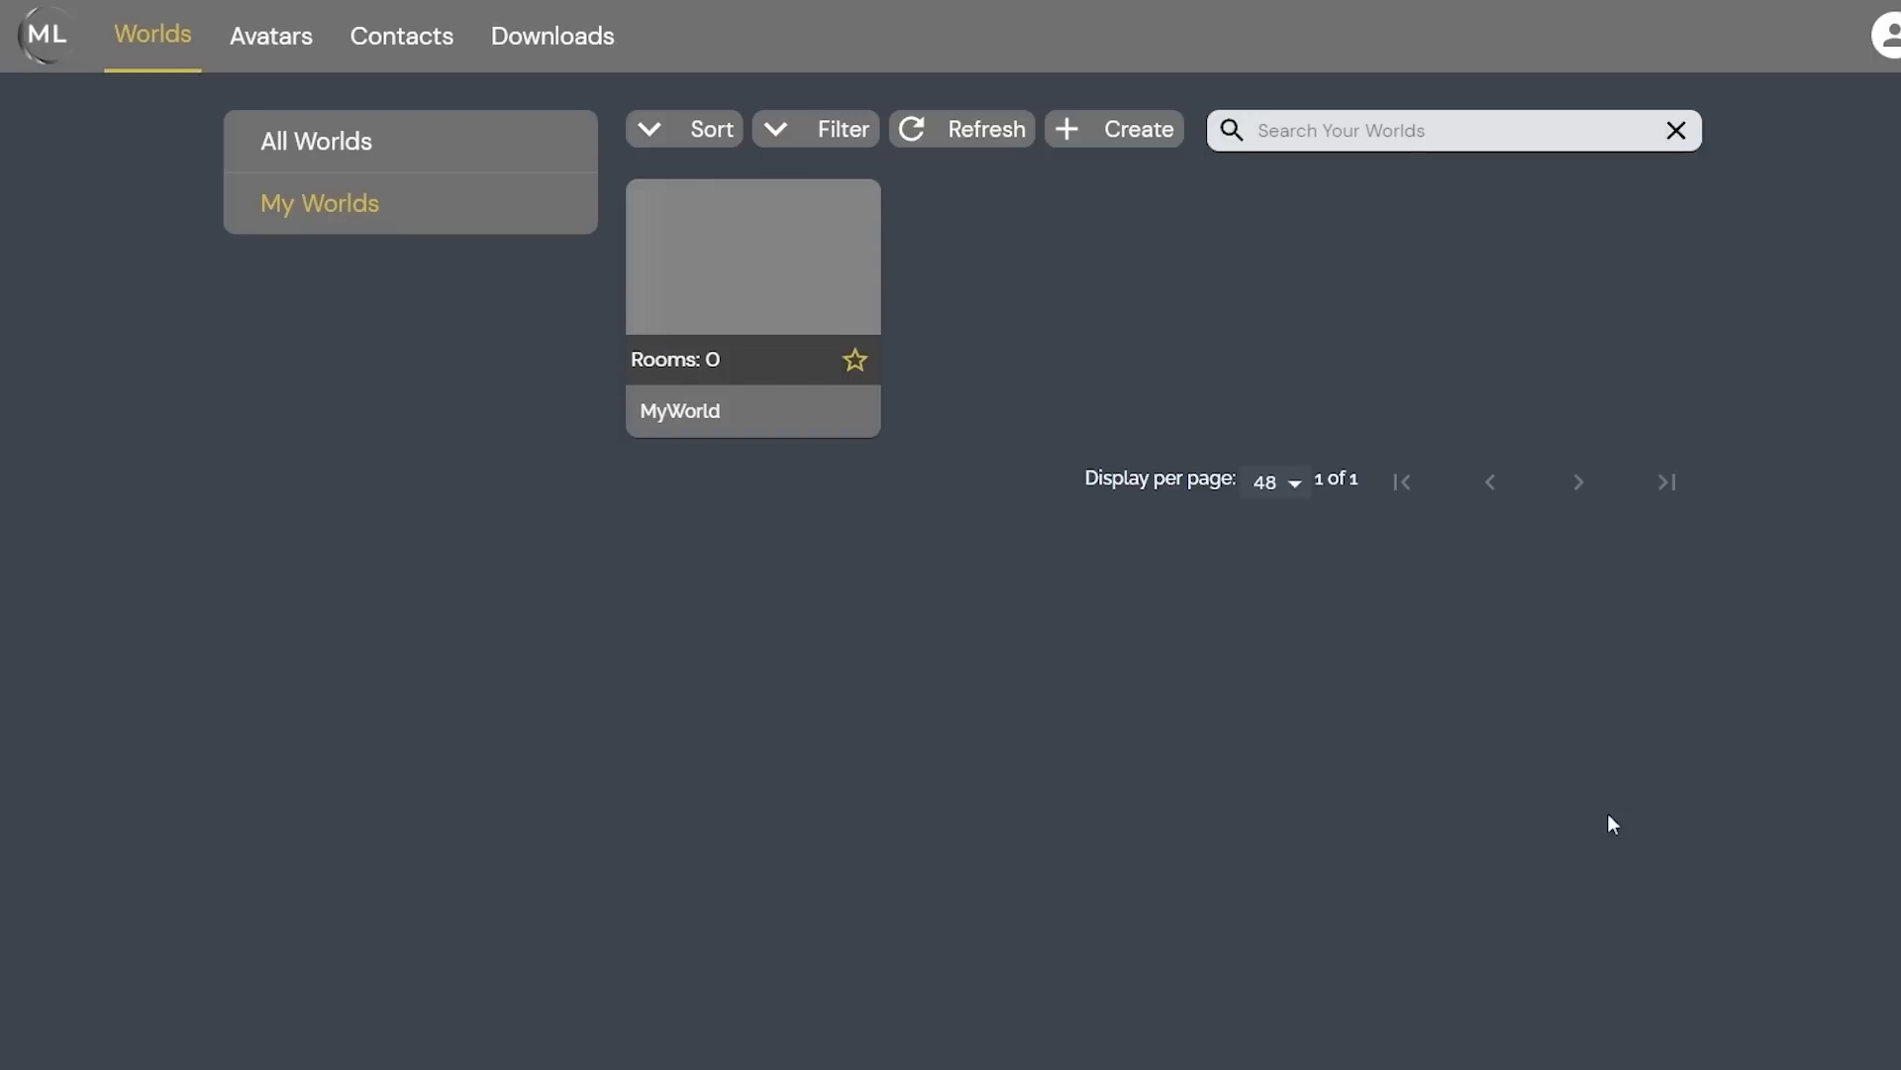
{"action": "mouse_move", "coordinate": [558, 75]}
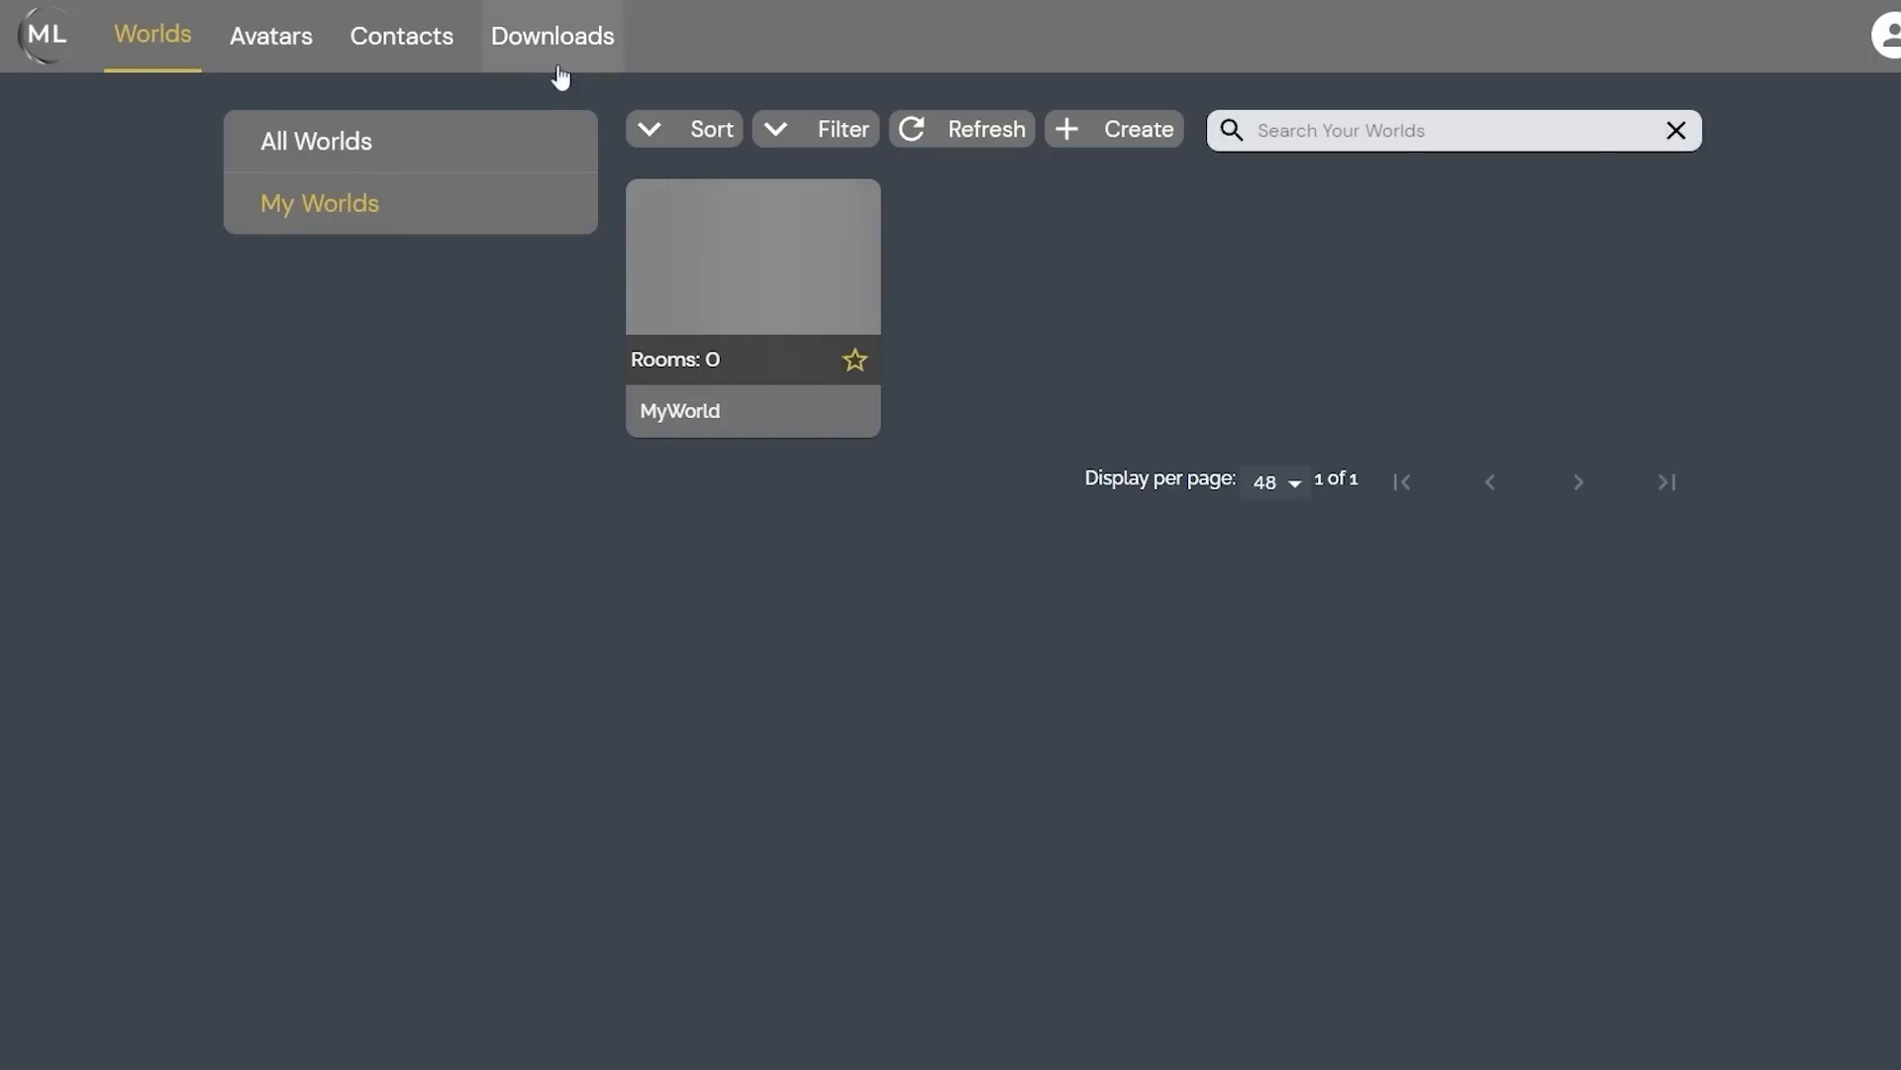
Step: Visit the Portal Downloads page to get the Massive Loop Unity SDK
{"action": "left_click", "coordinate": [552, 36]}
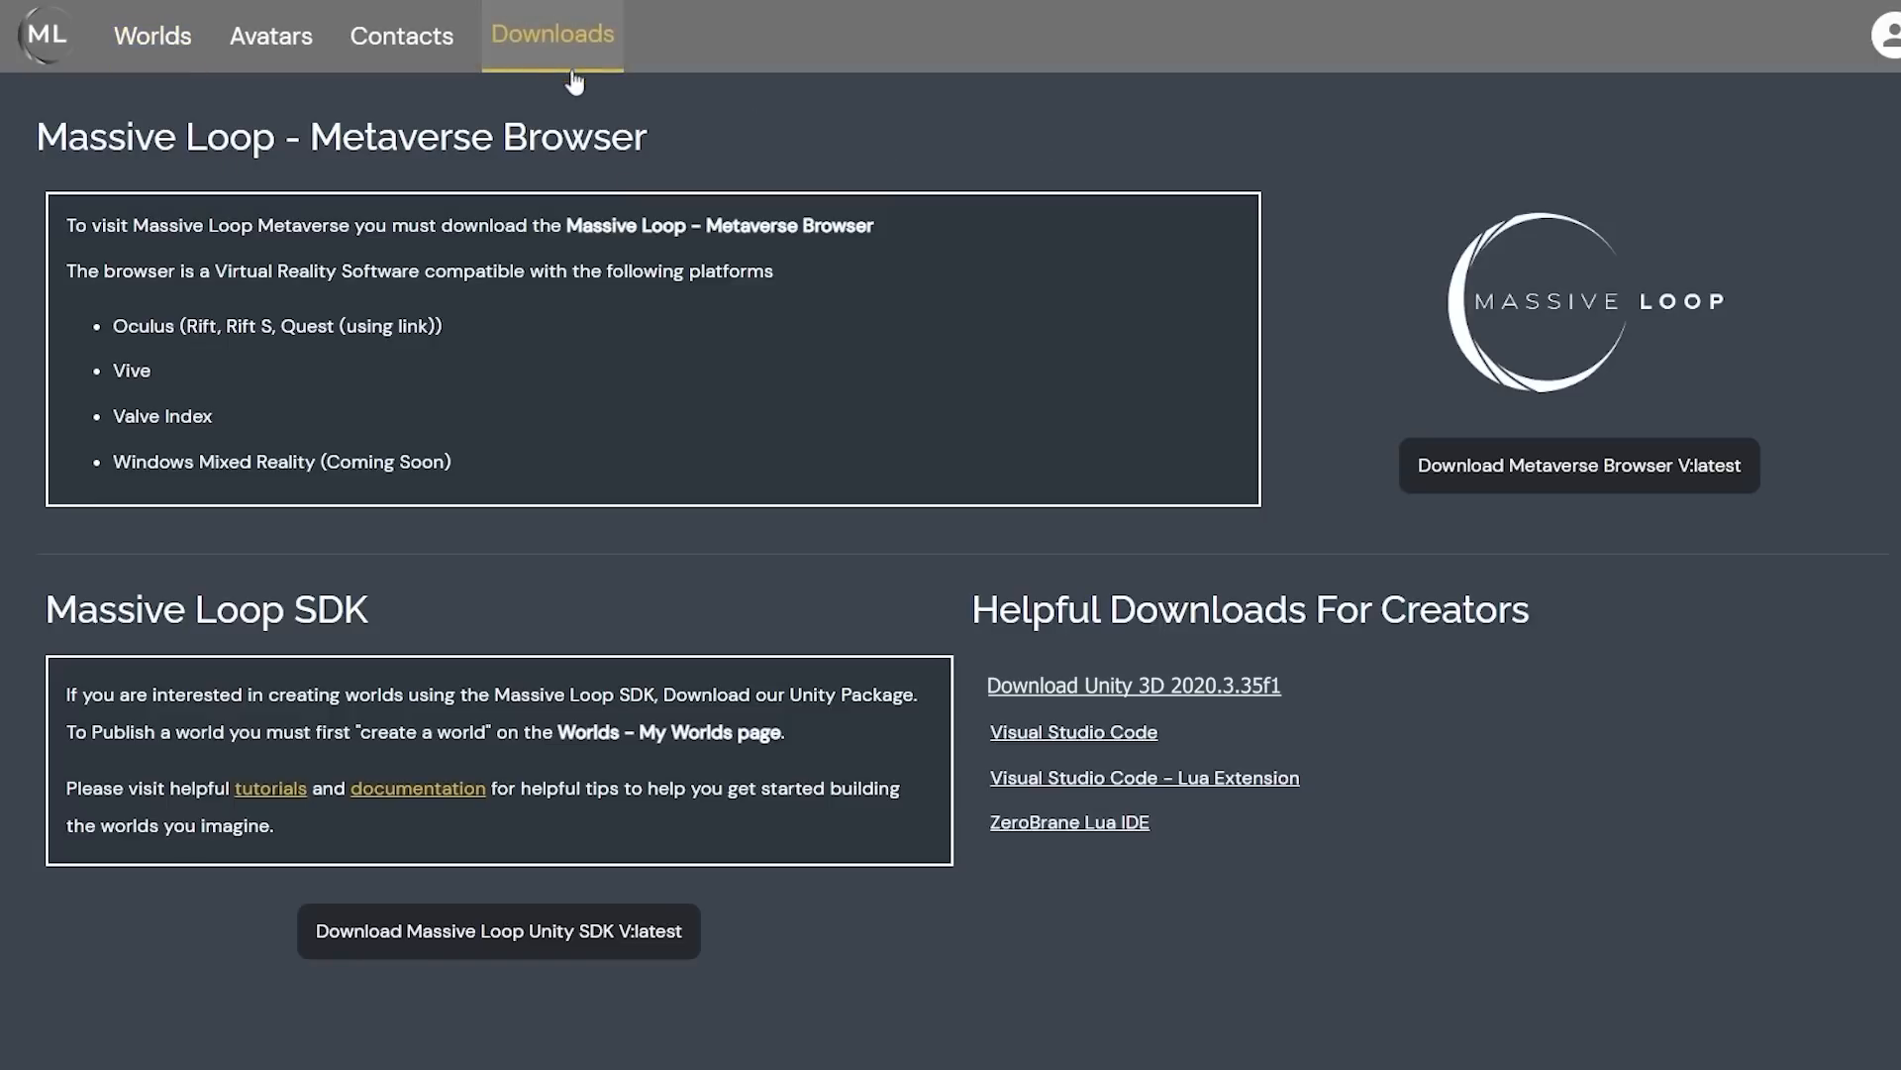
{"action": "mouse_move", "coordinate": [1740, 909]}
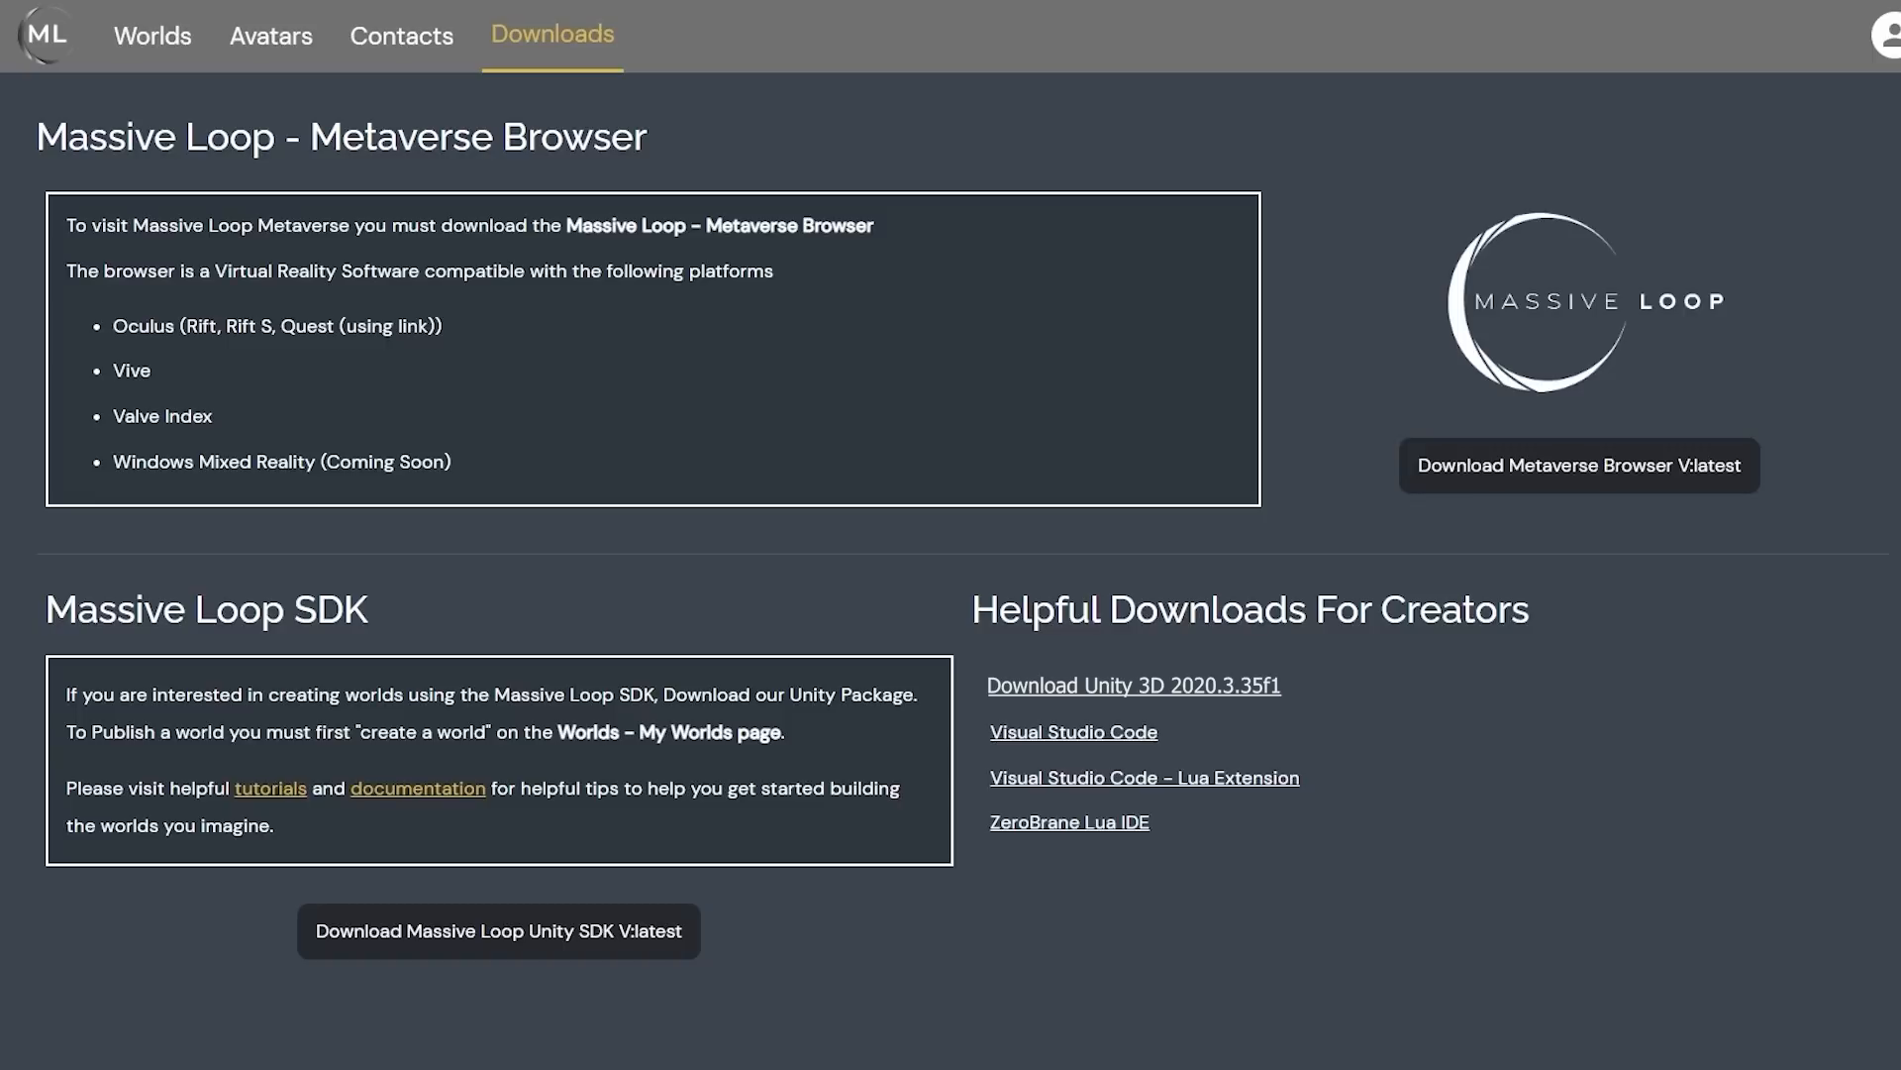
{"action": "left_click", "coordinate": [1072, 731]}
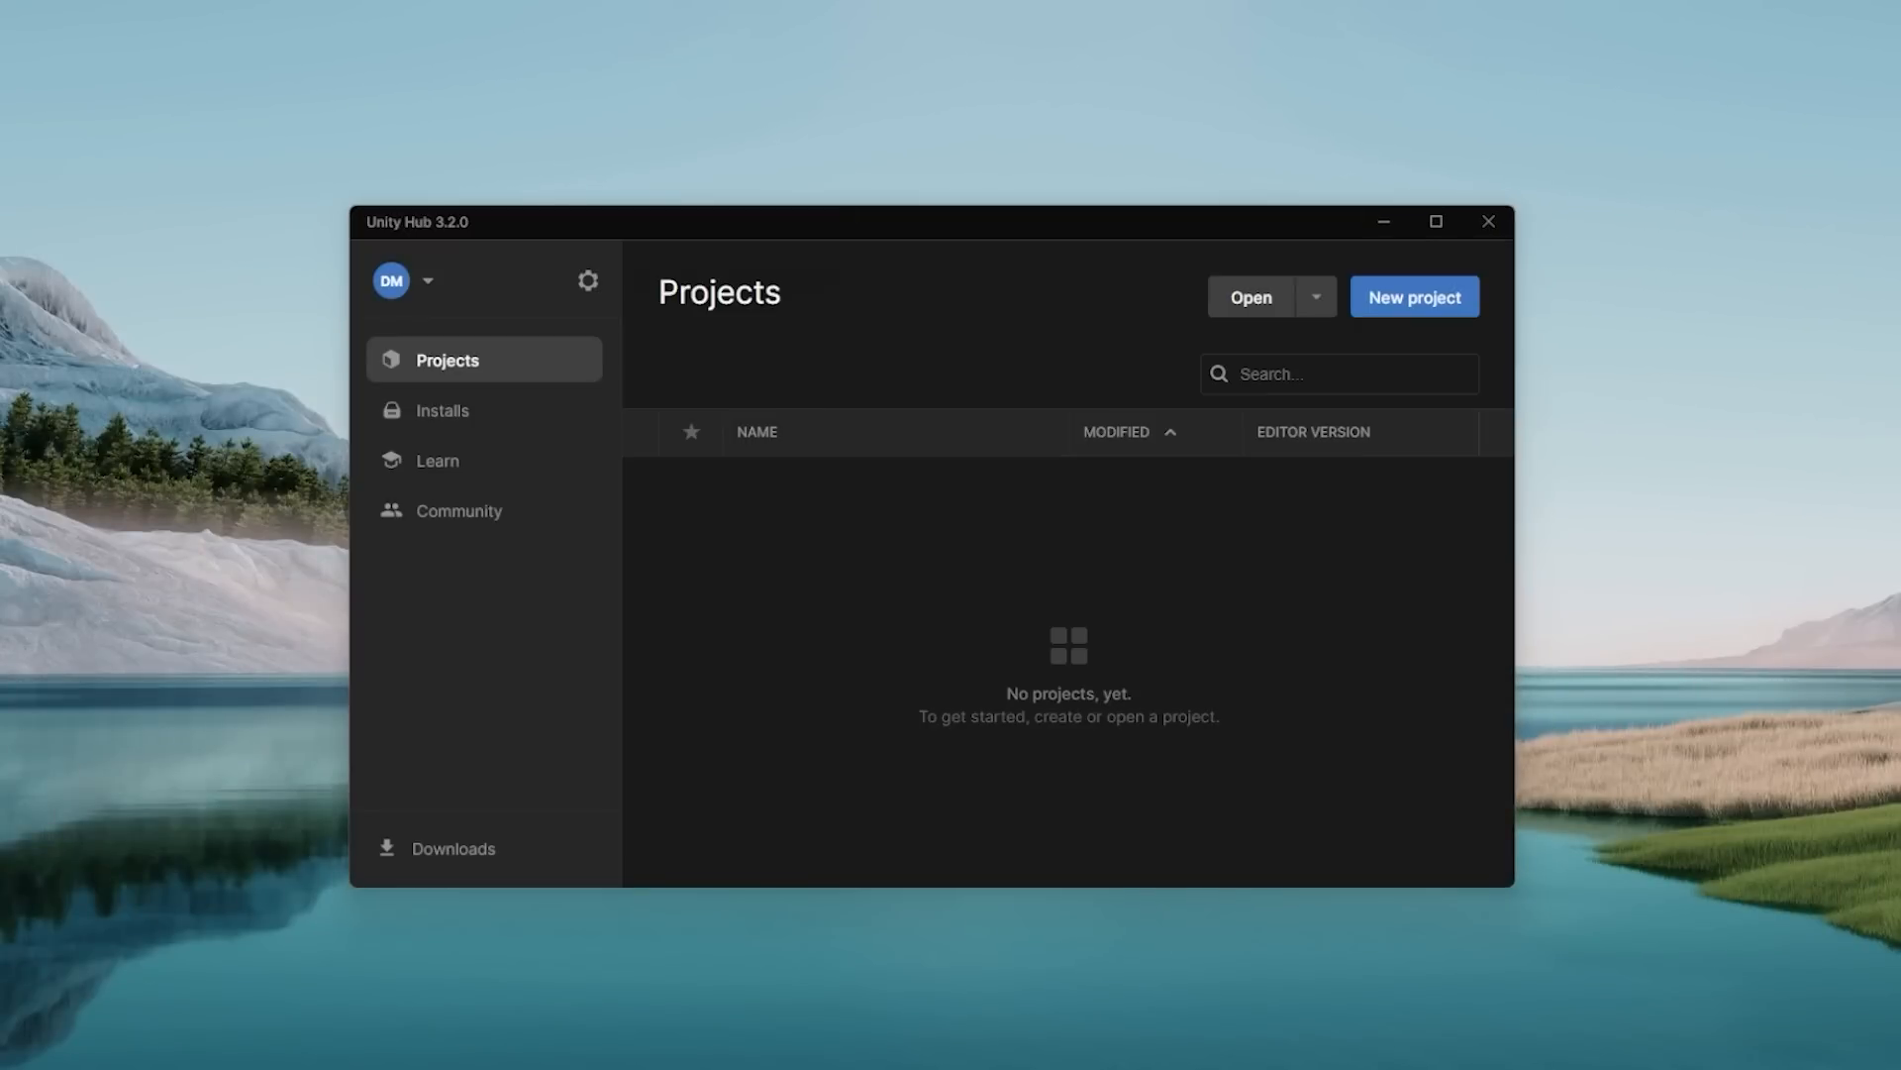
{"action": "mouse_move", "coordinate": [1425, 313]}
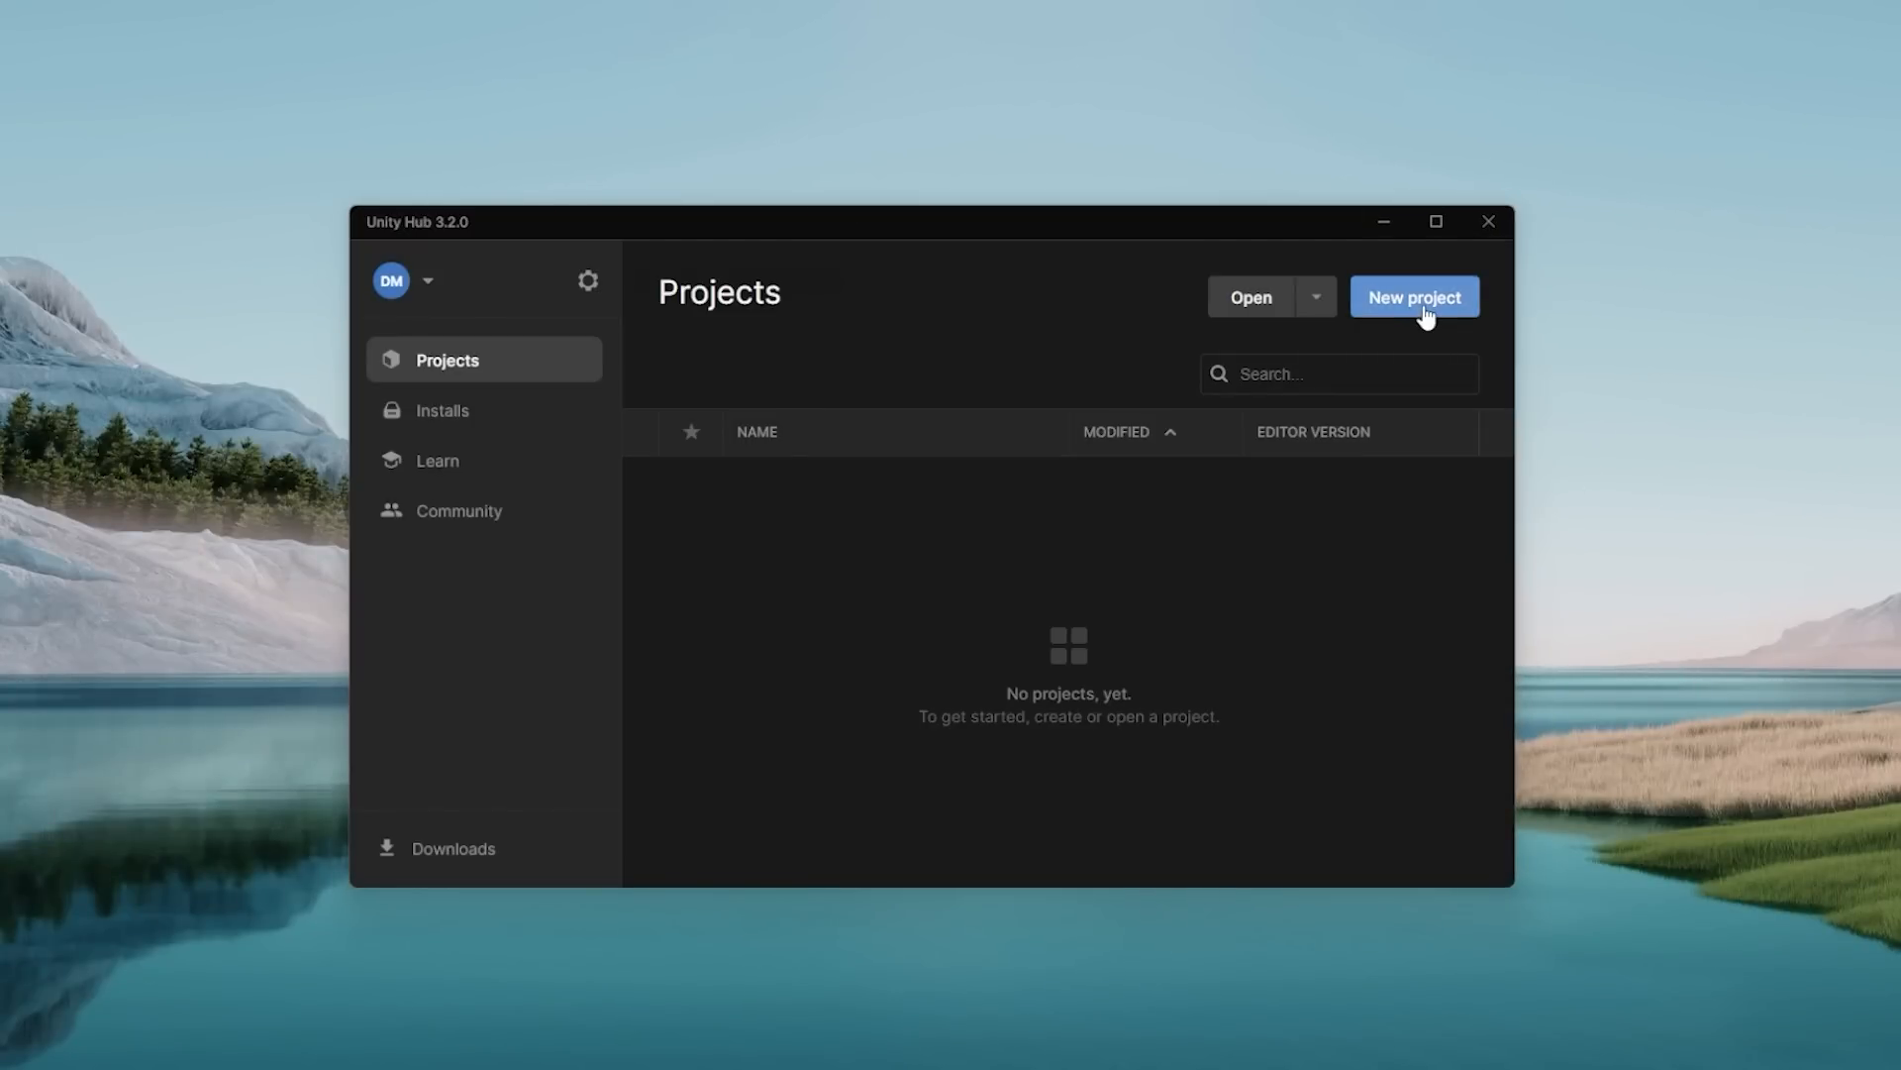
Step: Create a 3D Core project named MyFirstWorld on editor 2020.3.35f1
{"action": "left_click", "coordinate": [1413, 297]}
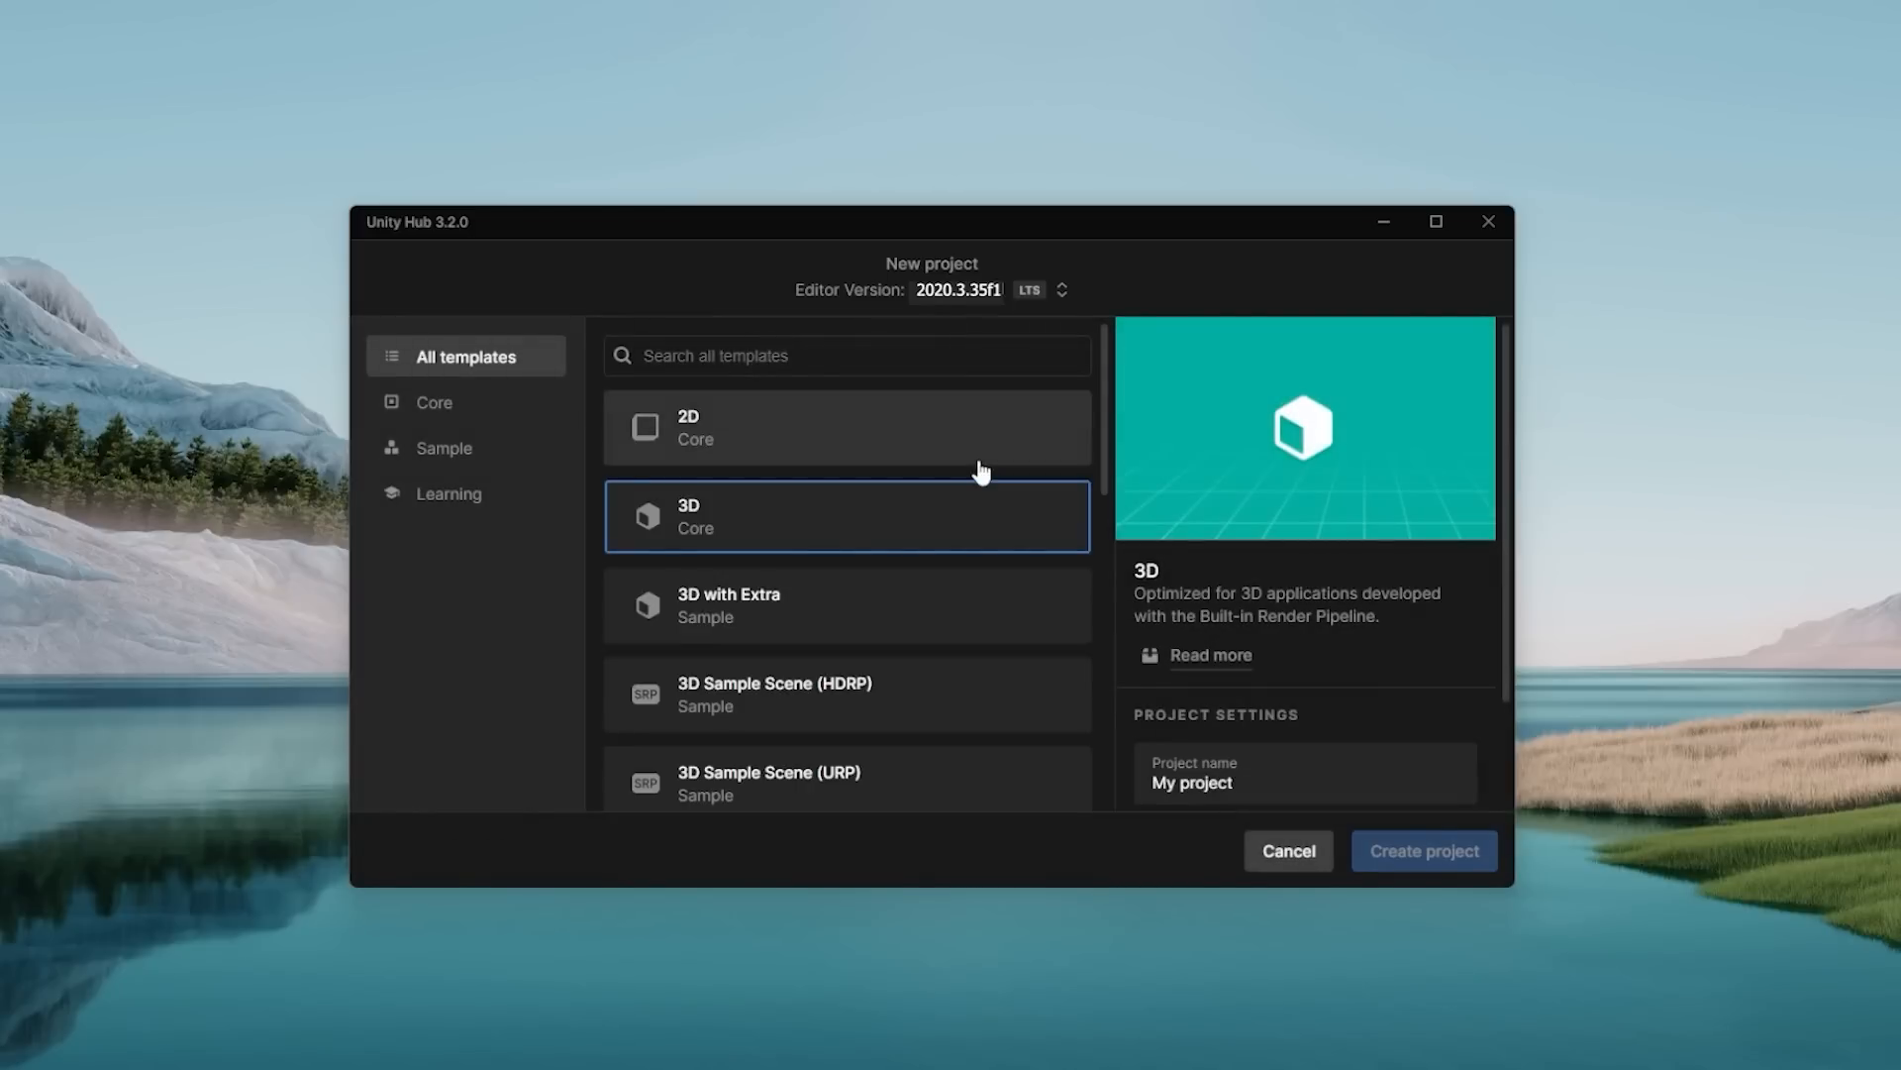
{"action": "left_click", "coordinate": [1304, 782]}
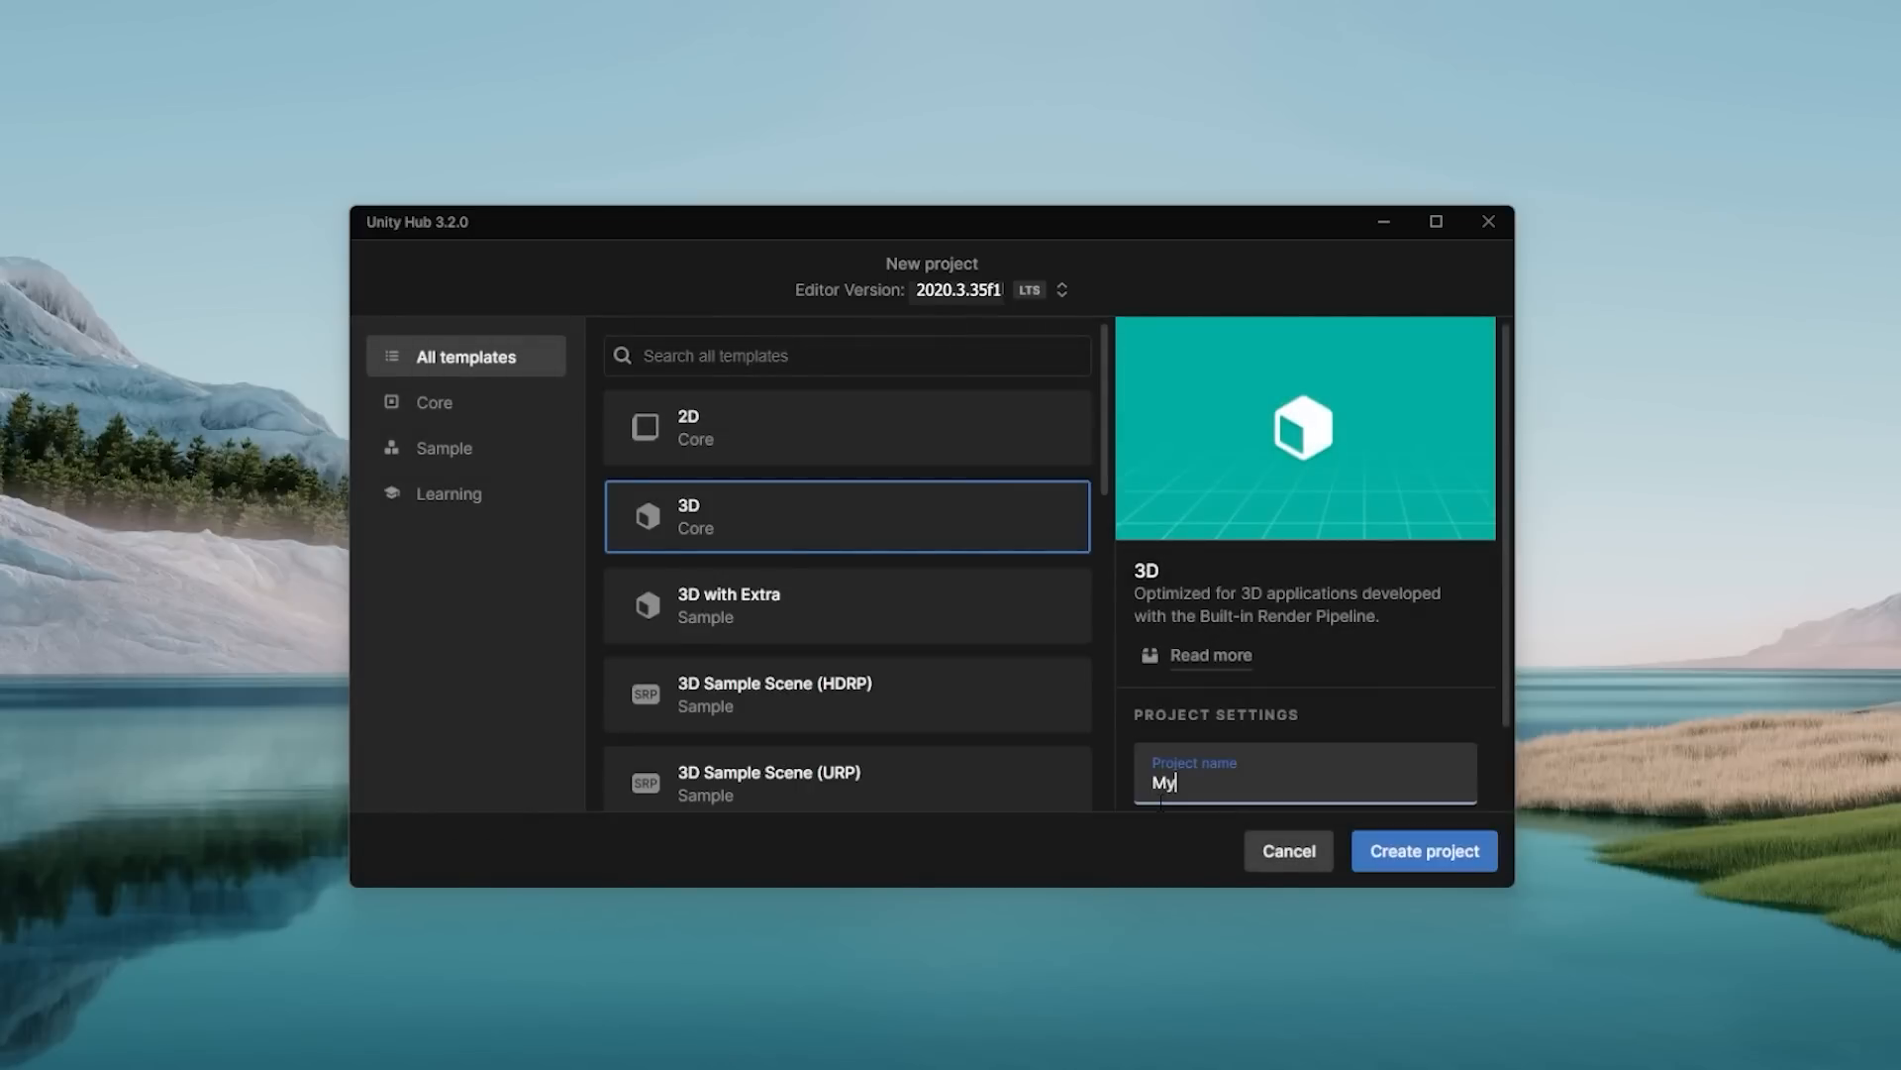
{"action": "type", "text": "FirstWorld"}
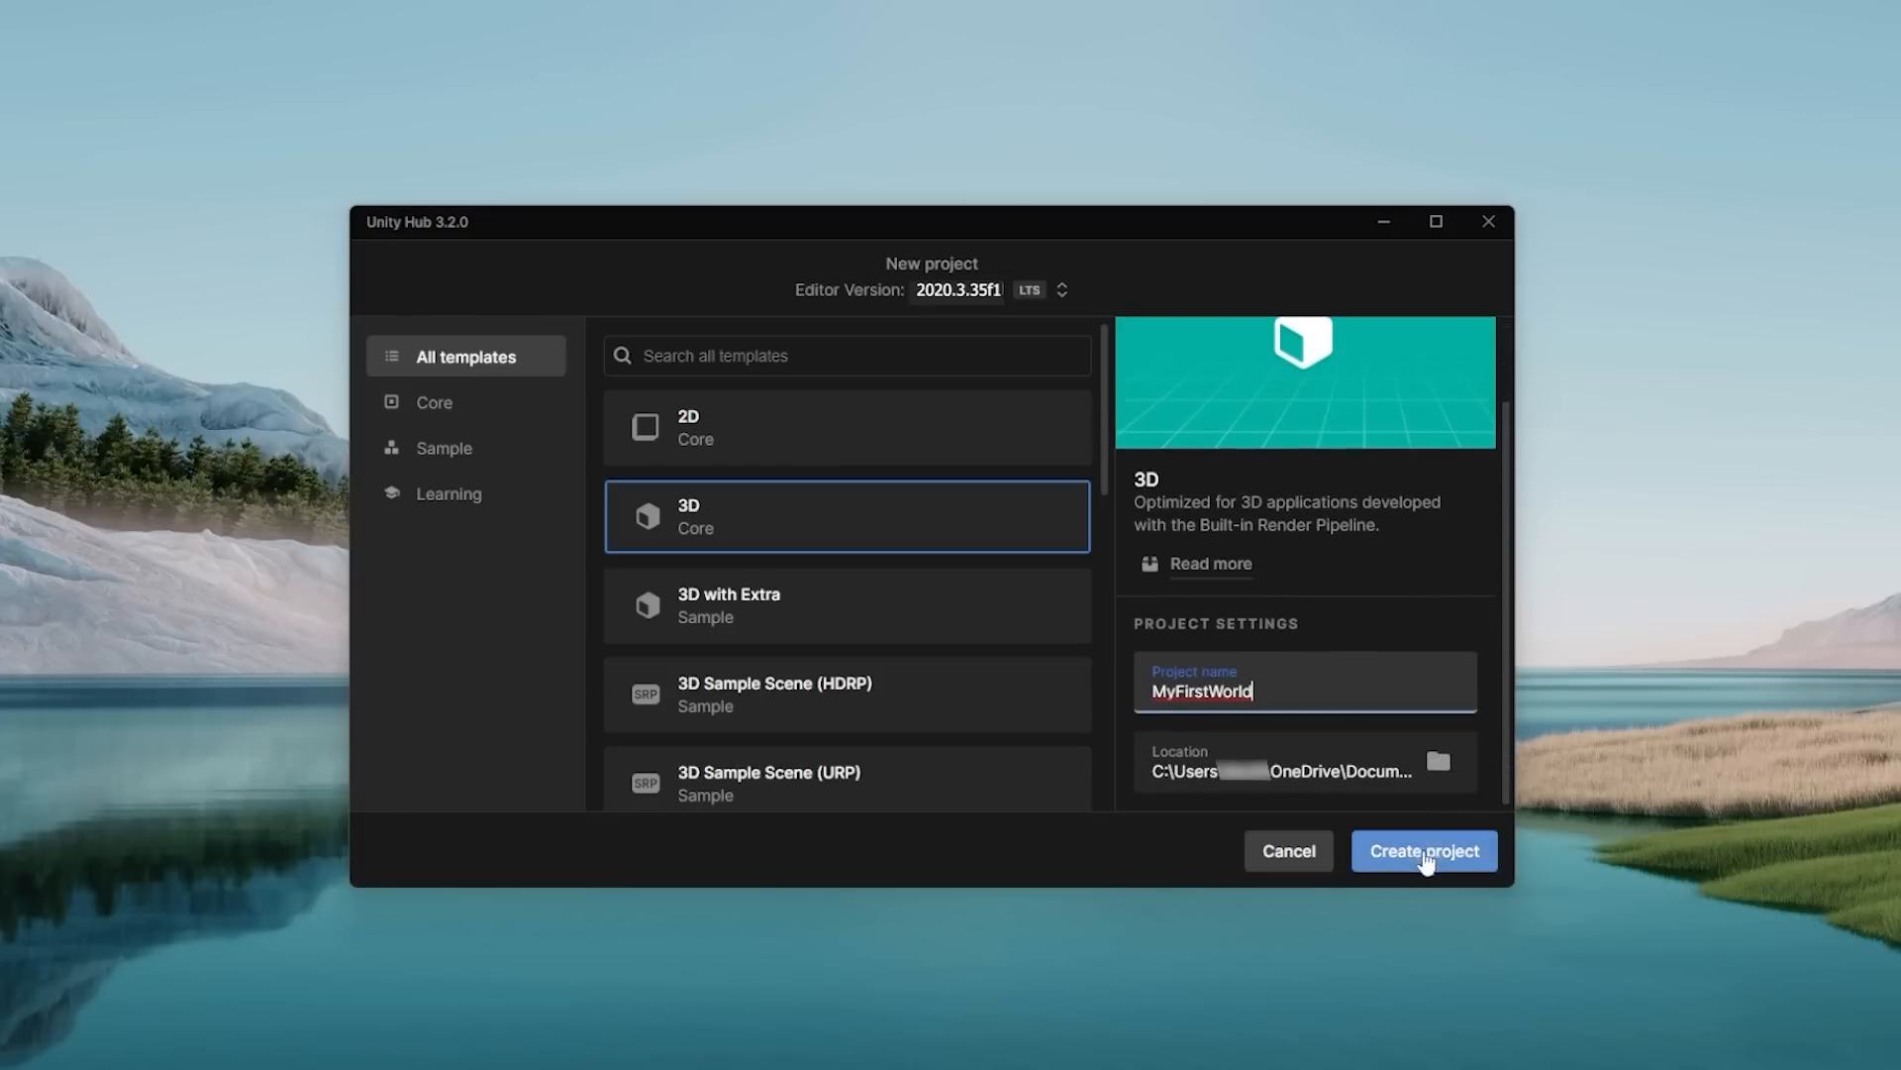
{"action": "left_click", "coordinate": [1424, 850]}
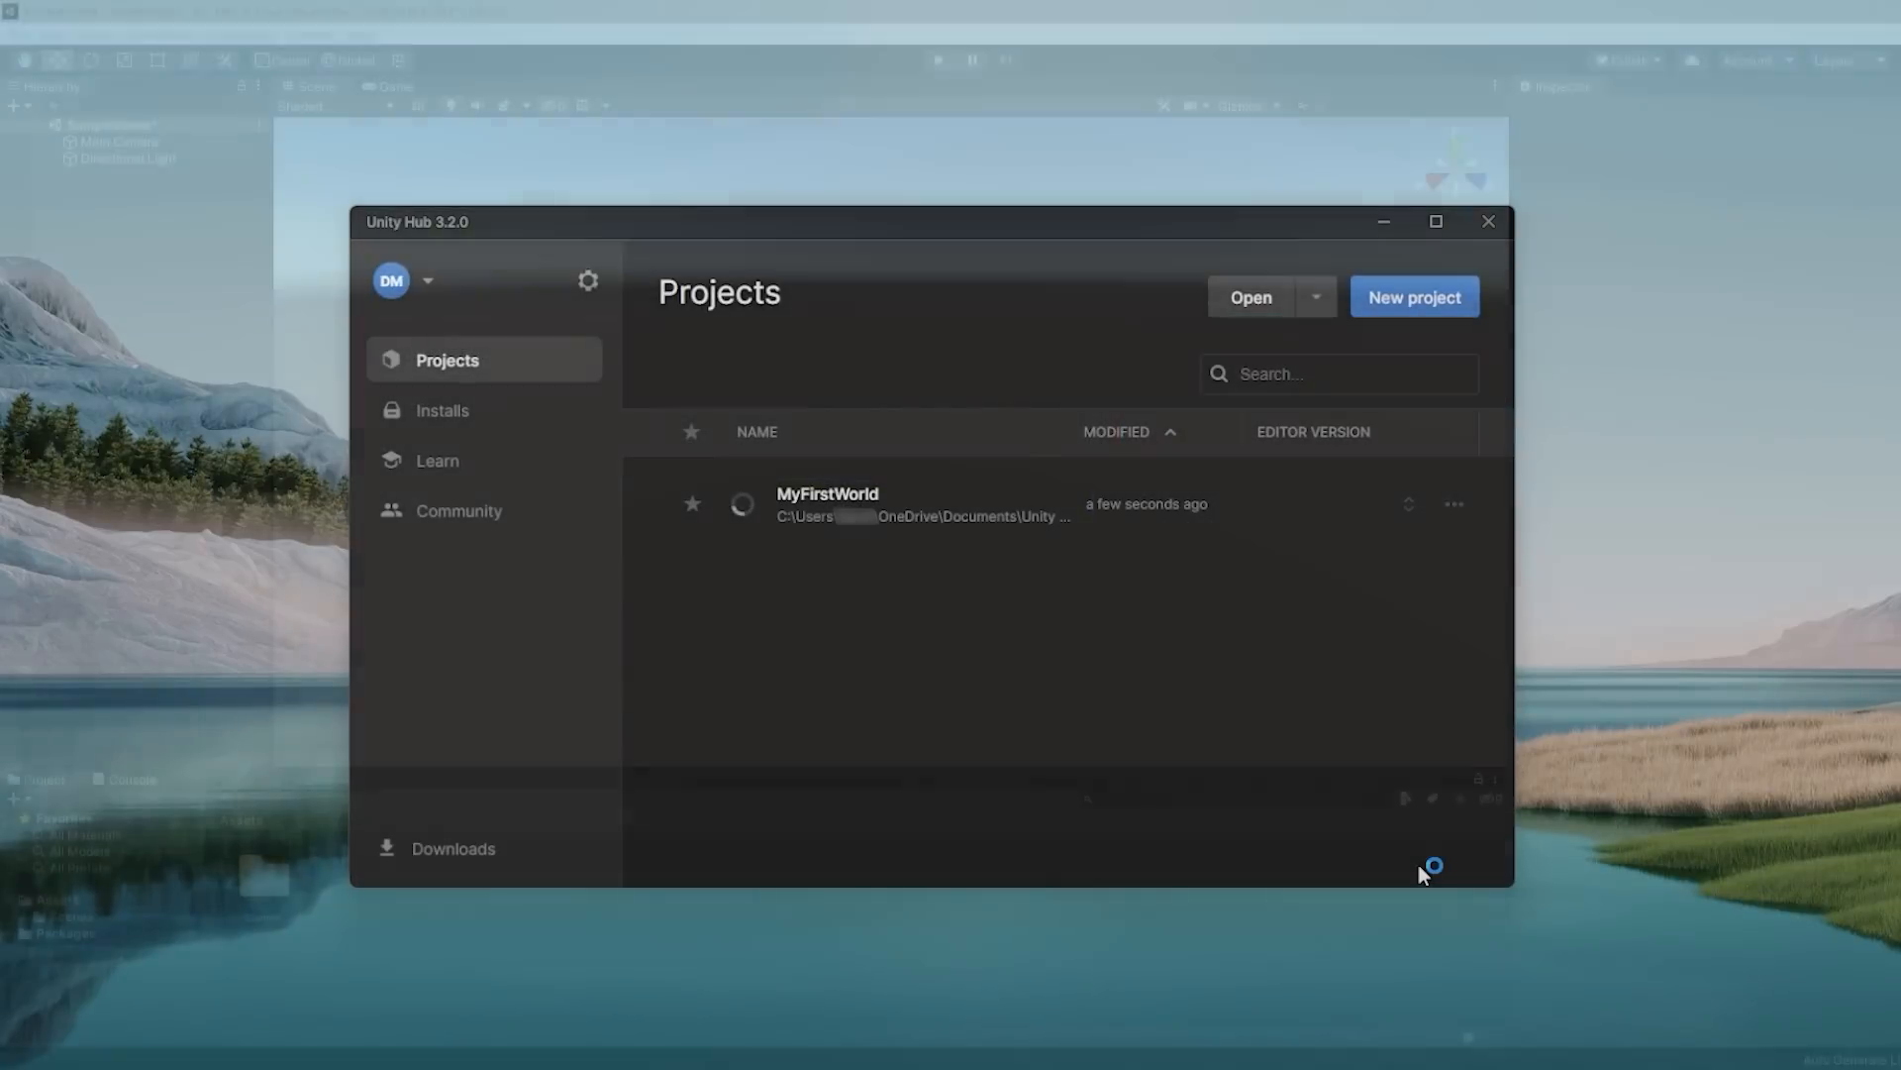
Step: Import all files of ML_SDK_UNITY.unitypackage into the MyFirstWorld project
{"action": "double_click", "coordinate": [828, 503]}
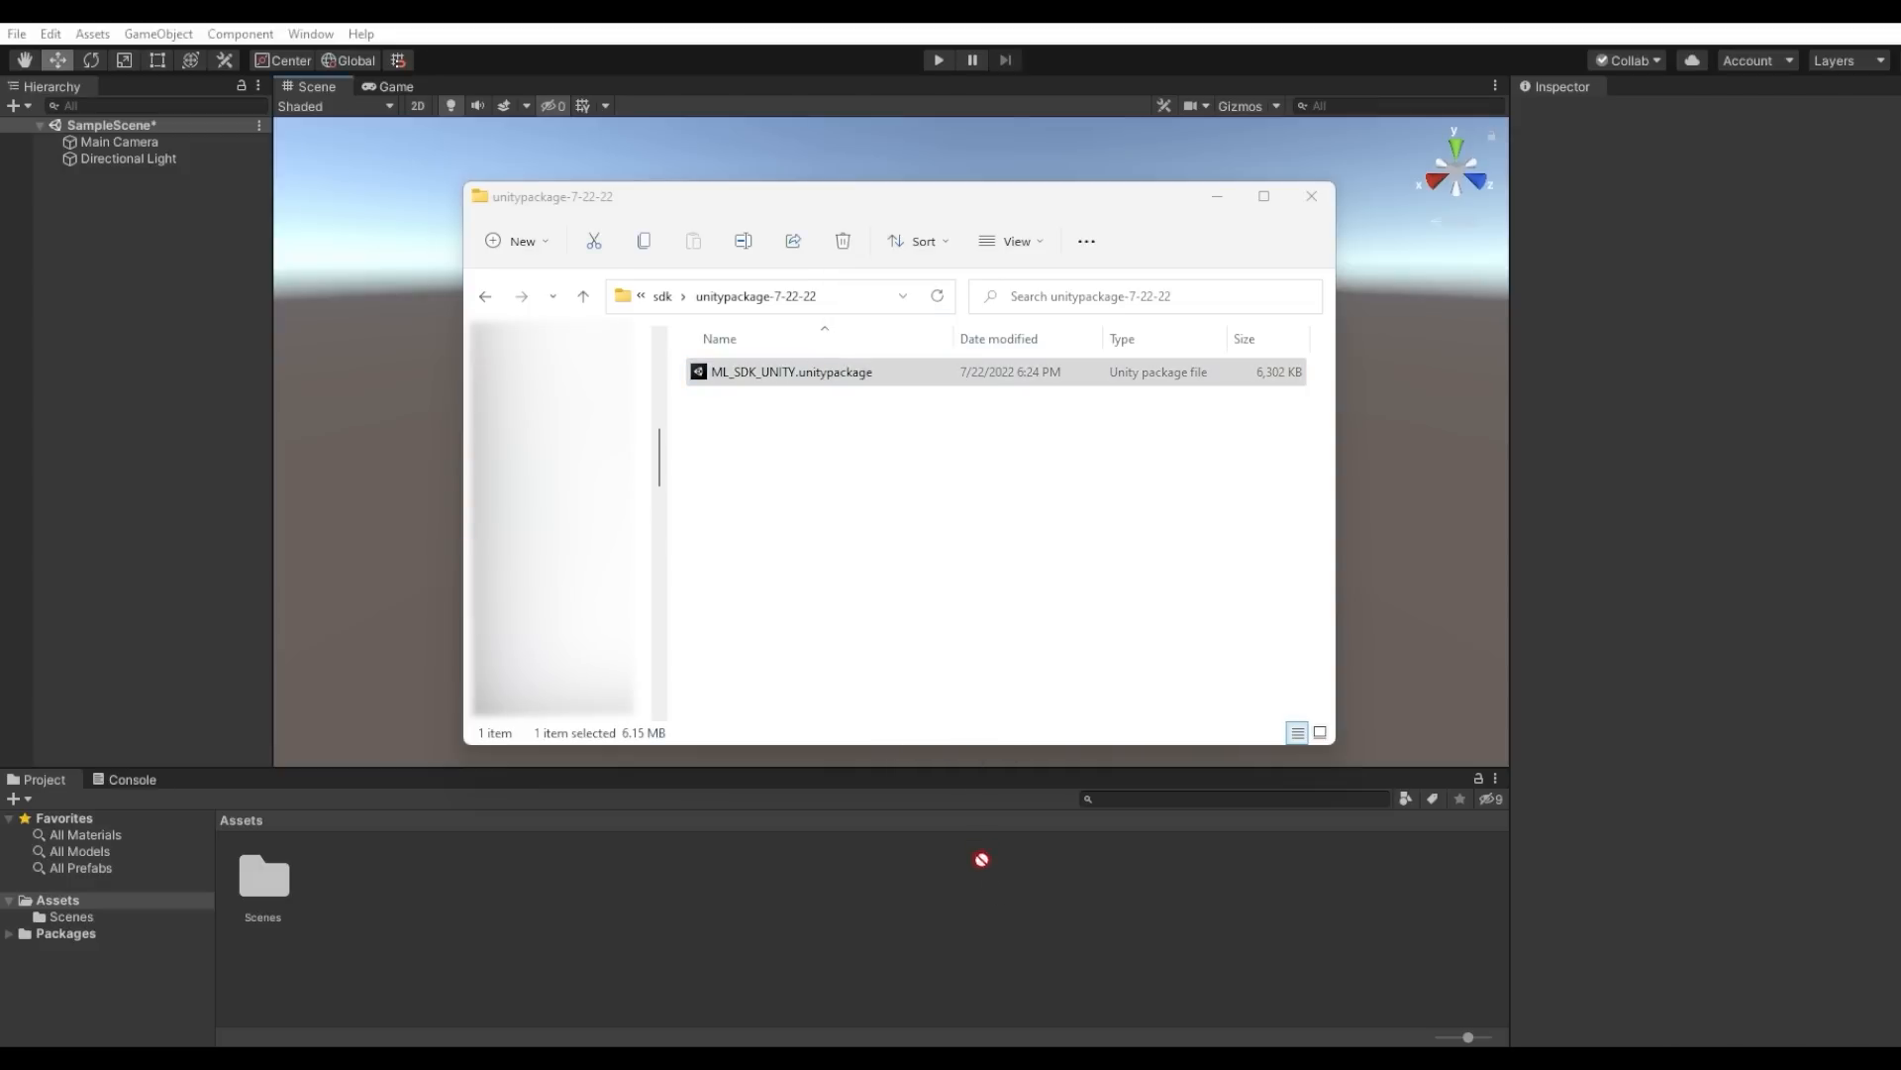
{"action": "double_click", "coordinate": [790, 372]}
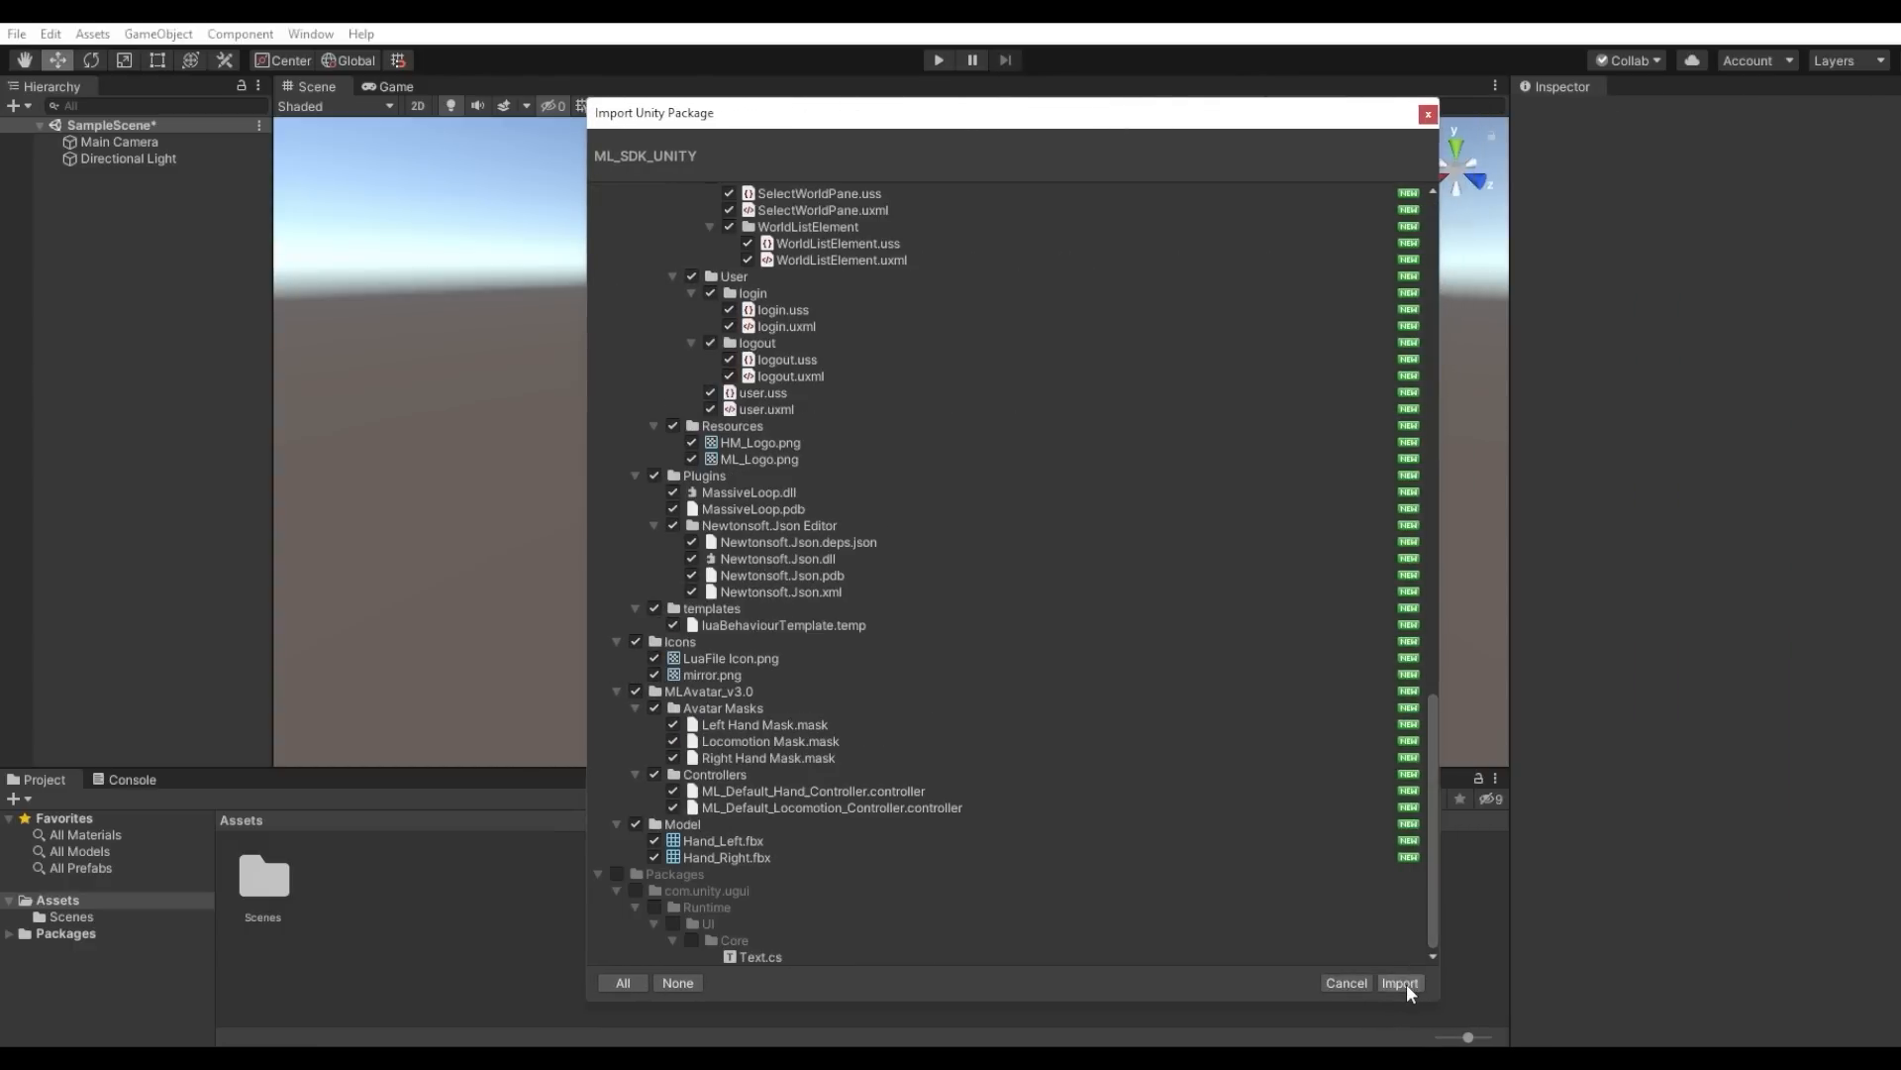
{"action": "left_click", "coordinate": [1399, 983]}
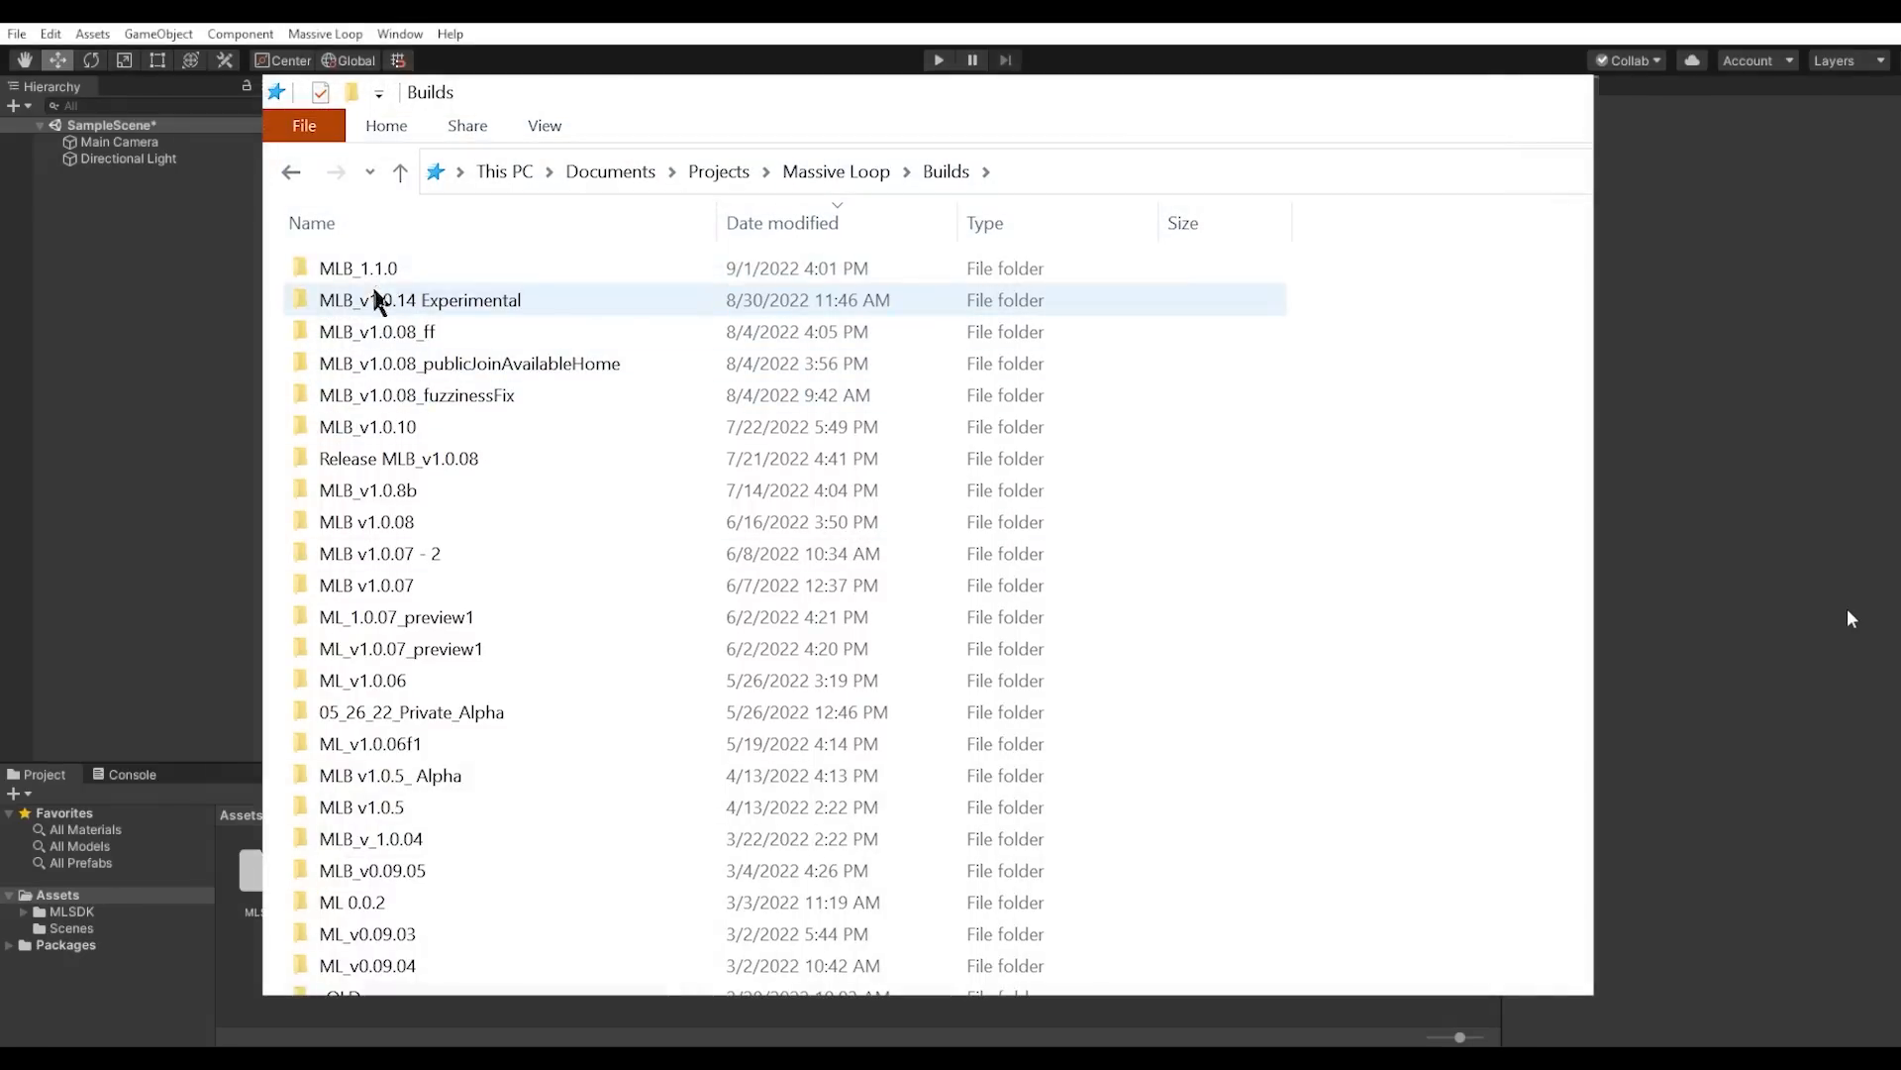
Step: Launch the MassiveLoopBrowser application from the Builds > MLB_1.1.0 folder
{"action": "double_click", "coordinate": [357, 268]}
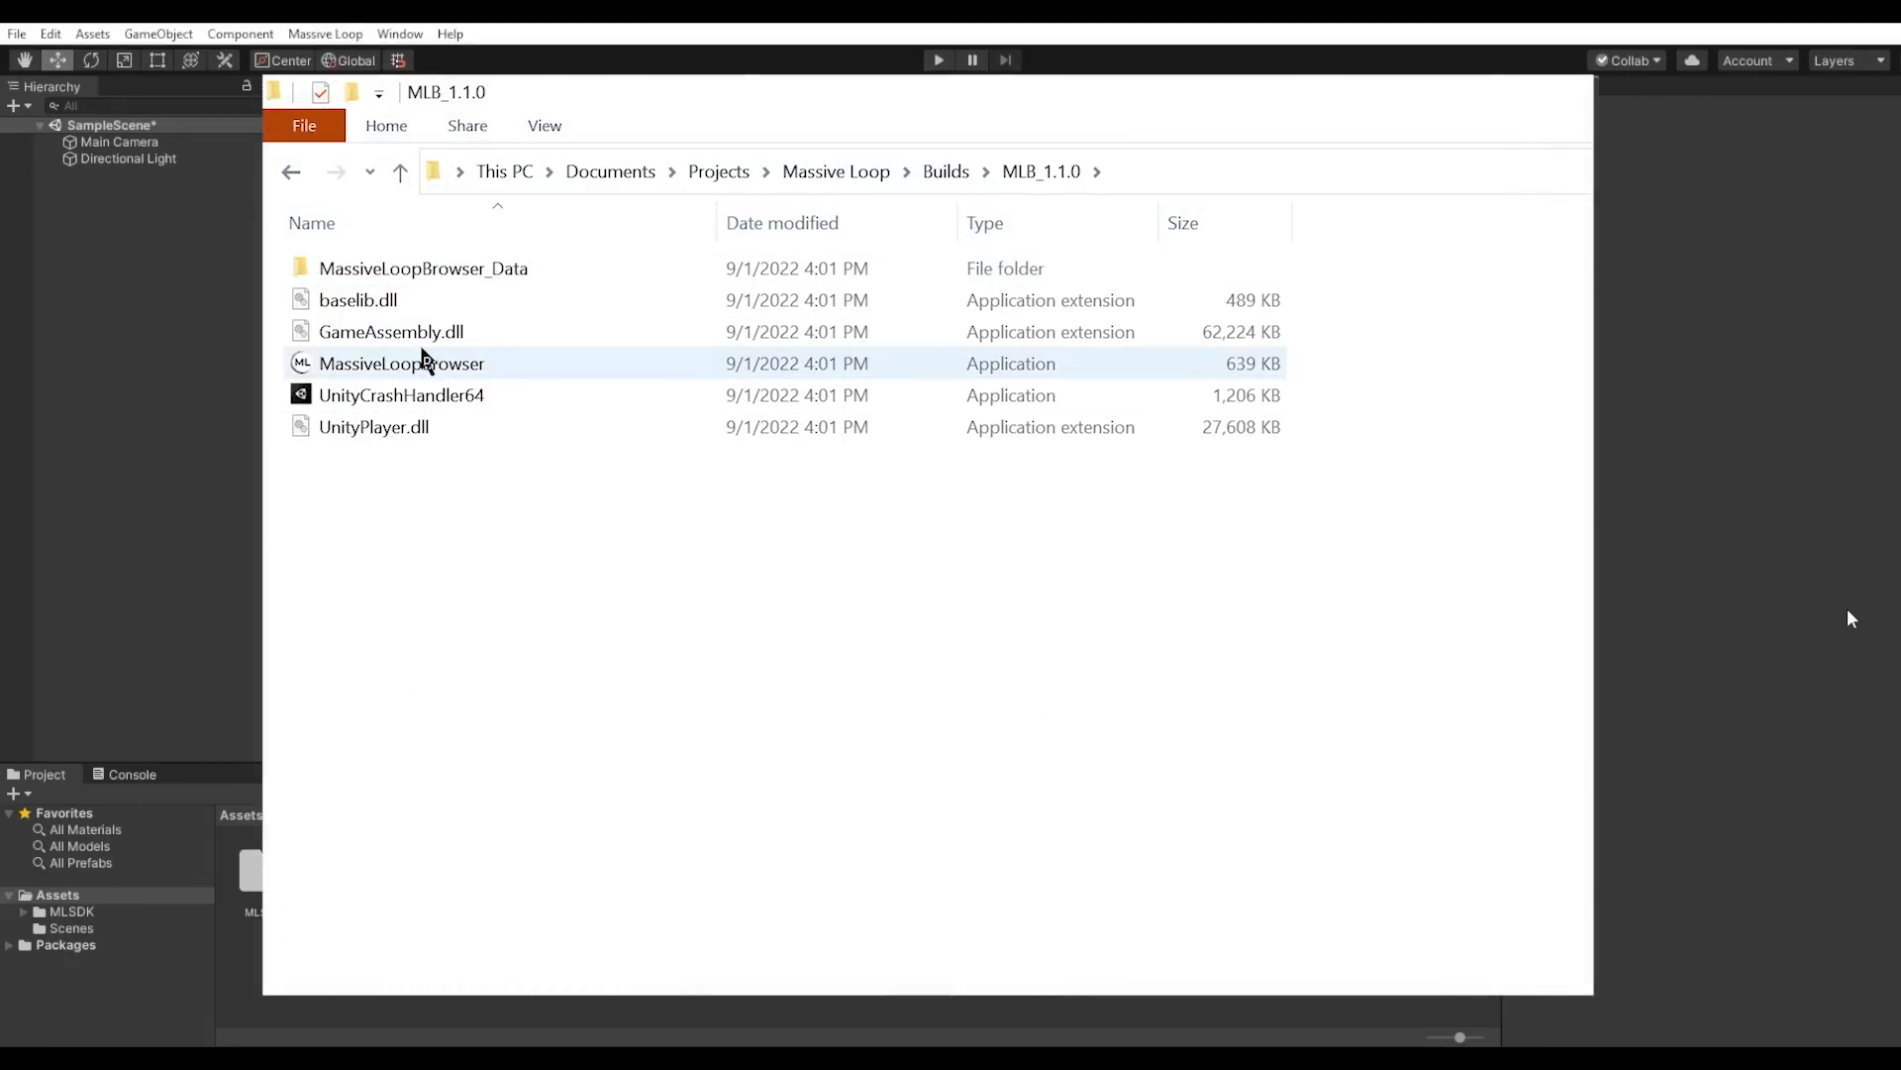
{"action": "left_click", "coordinate": [401, 363]}
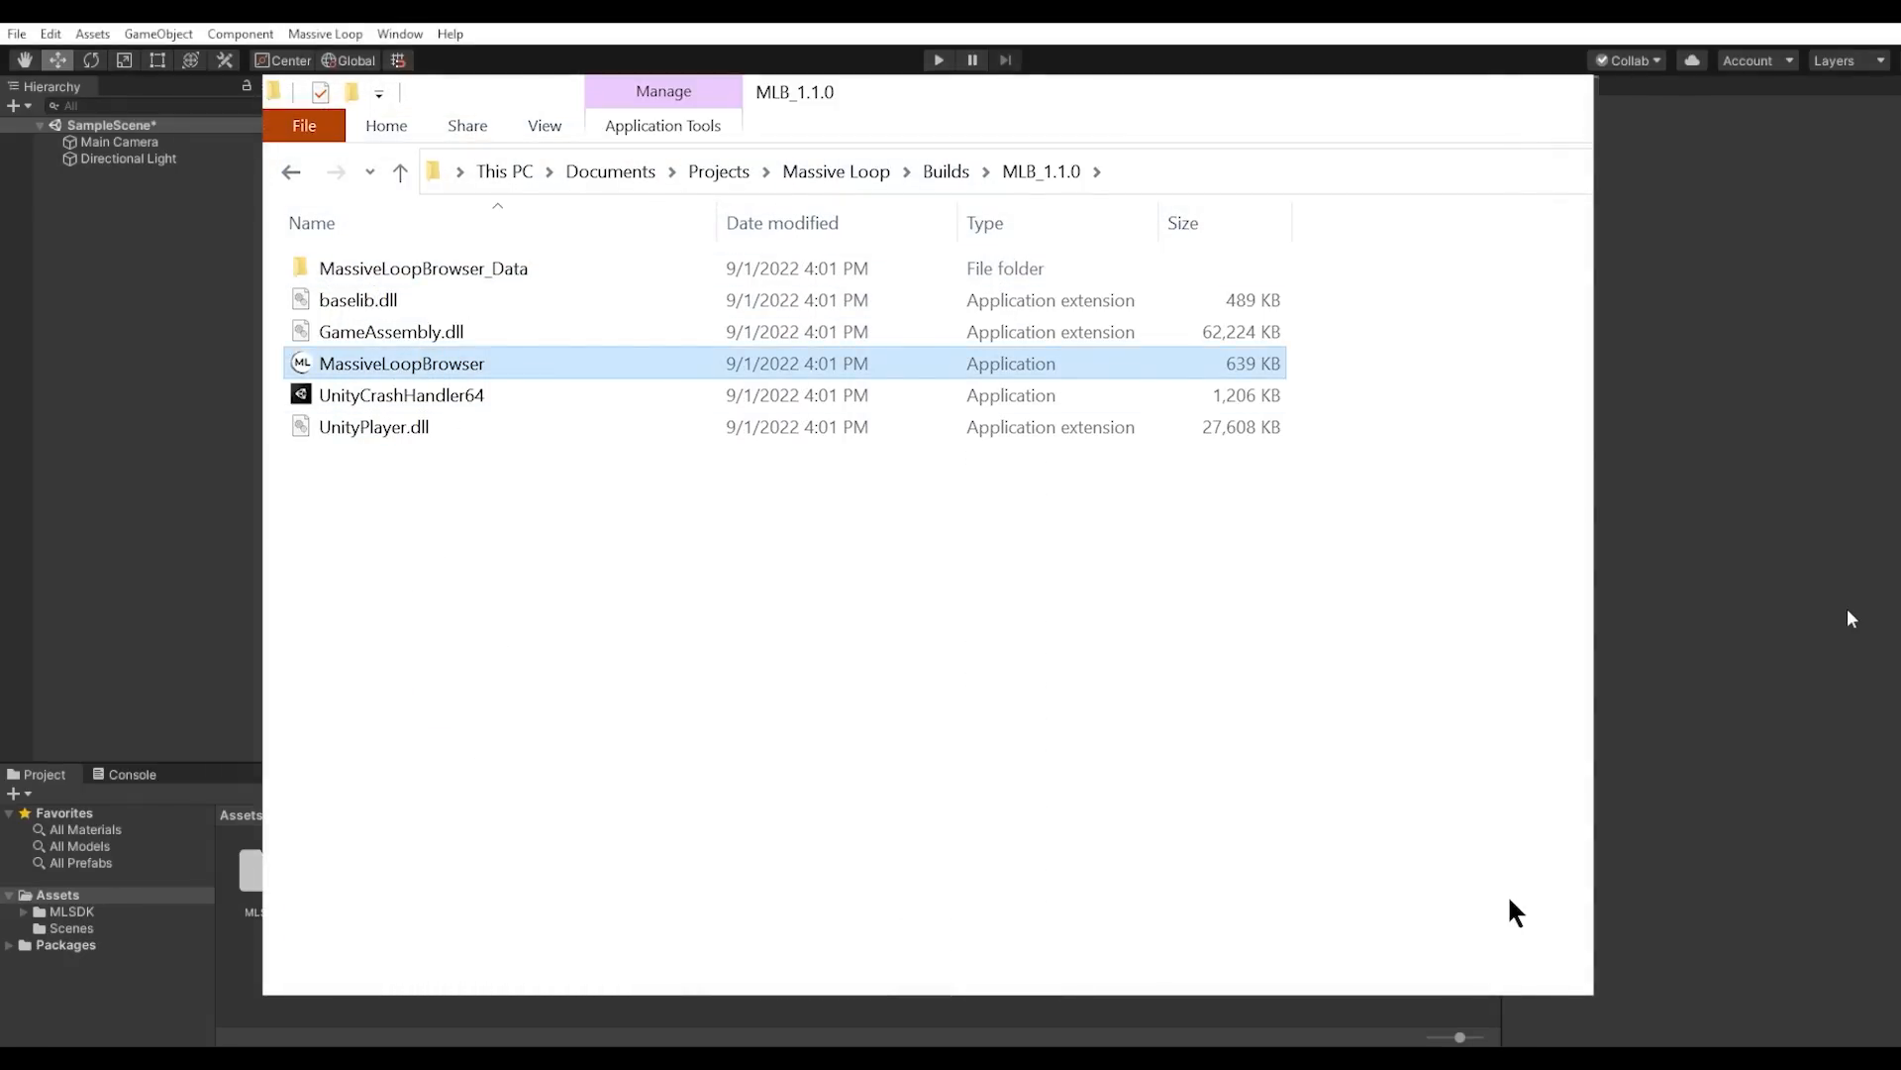
{"action": "double_click", "coordinate": [400, 362]}
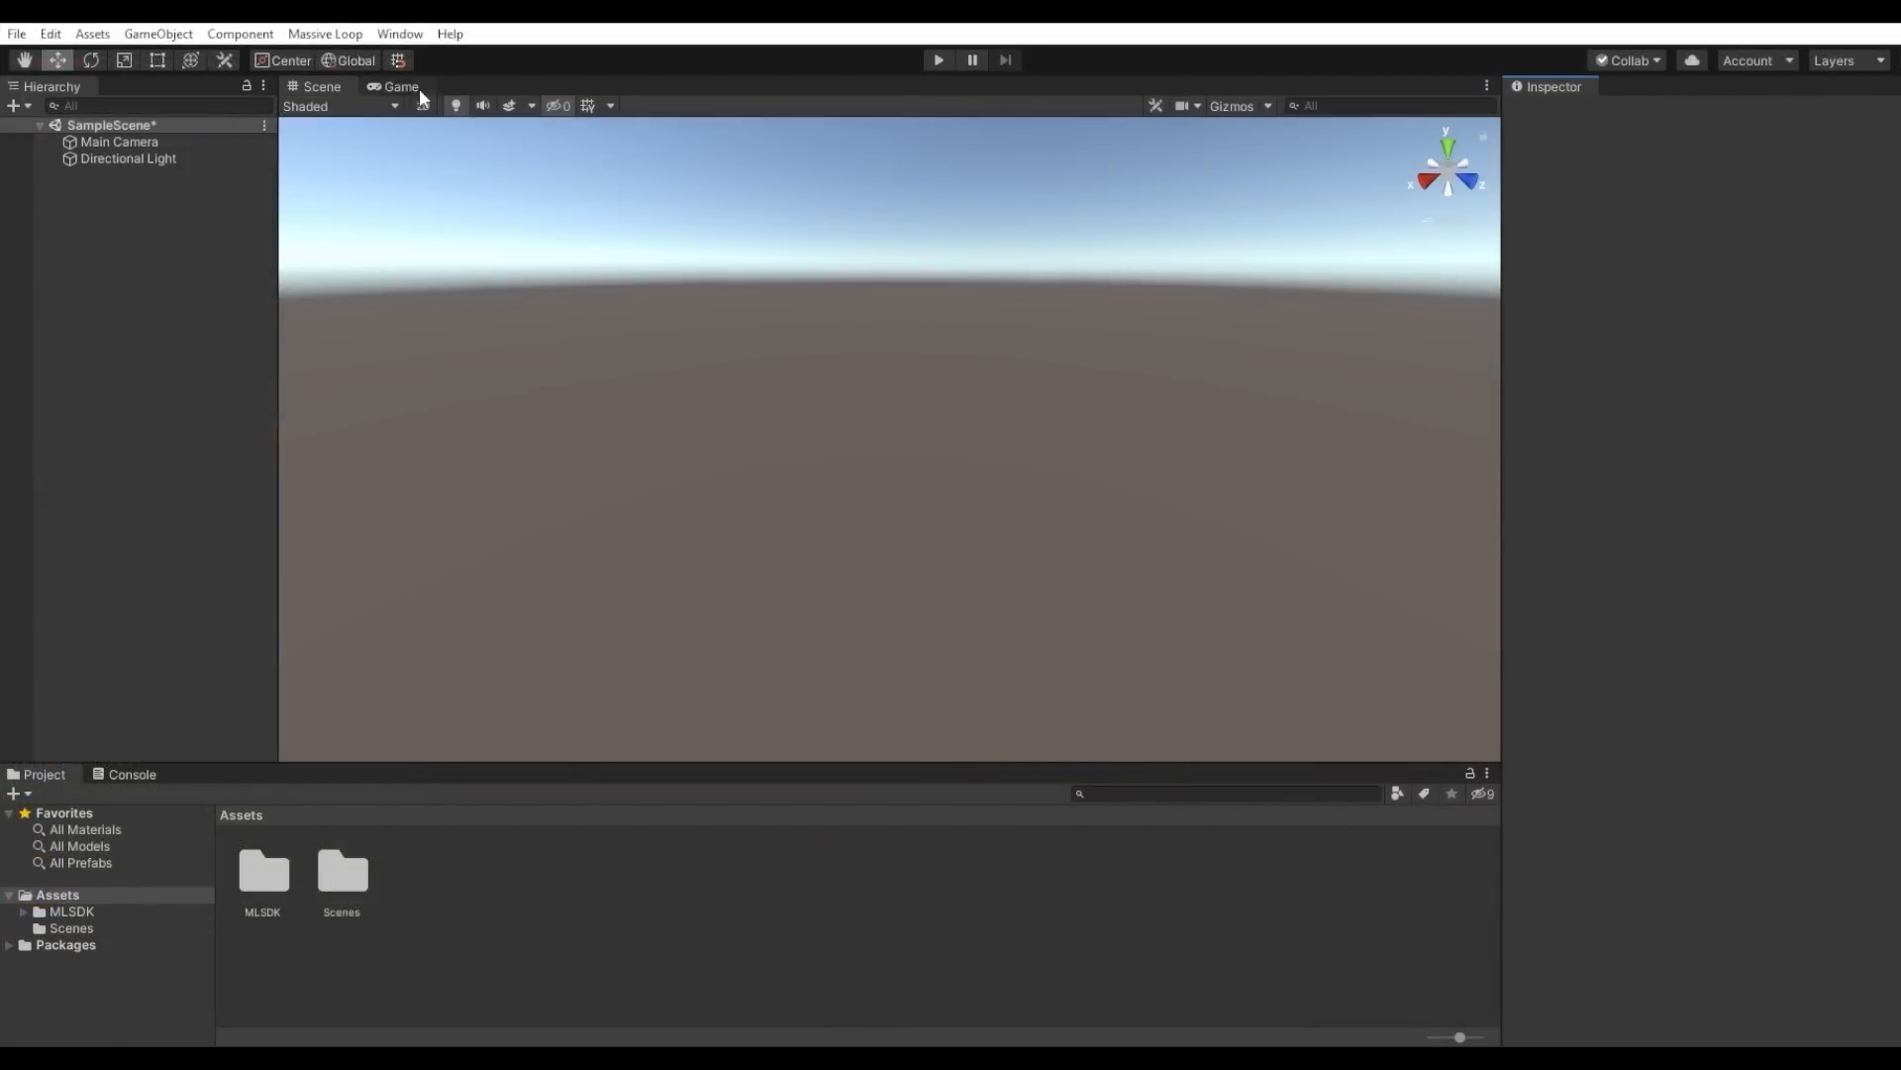
Step: Set the ML Control Panel's Massive Loop Browser Path to MassiveLoopBrowser.exe and close the panel
{"action": "left_click", "coordinate": [324, 33]}
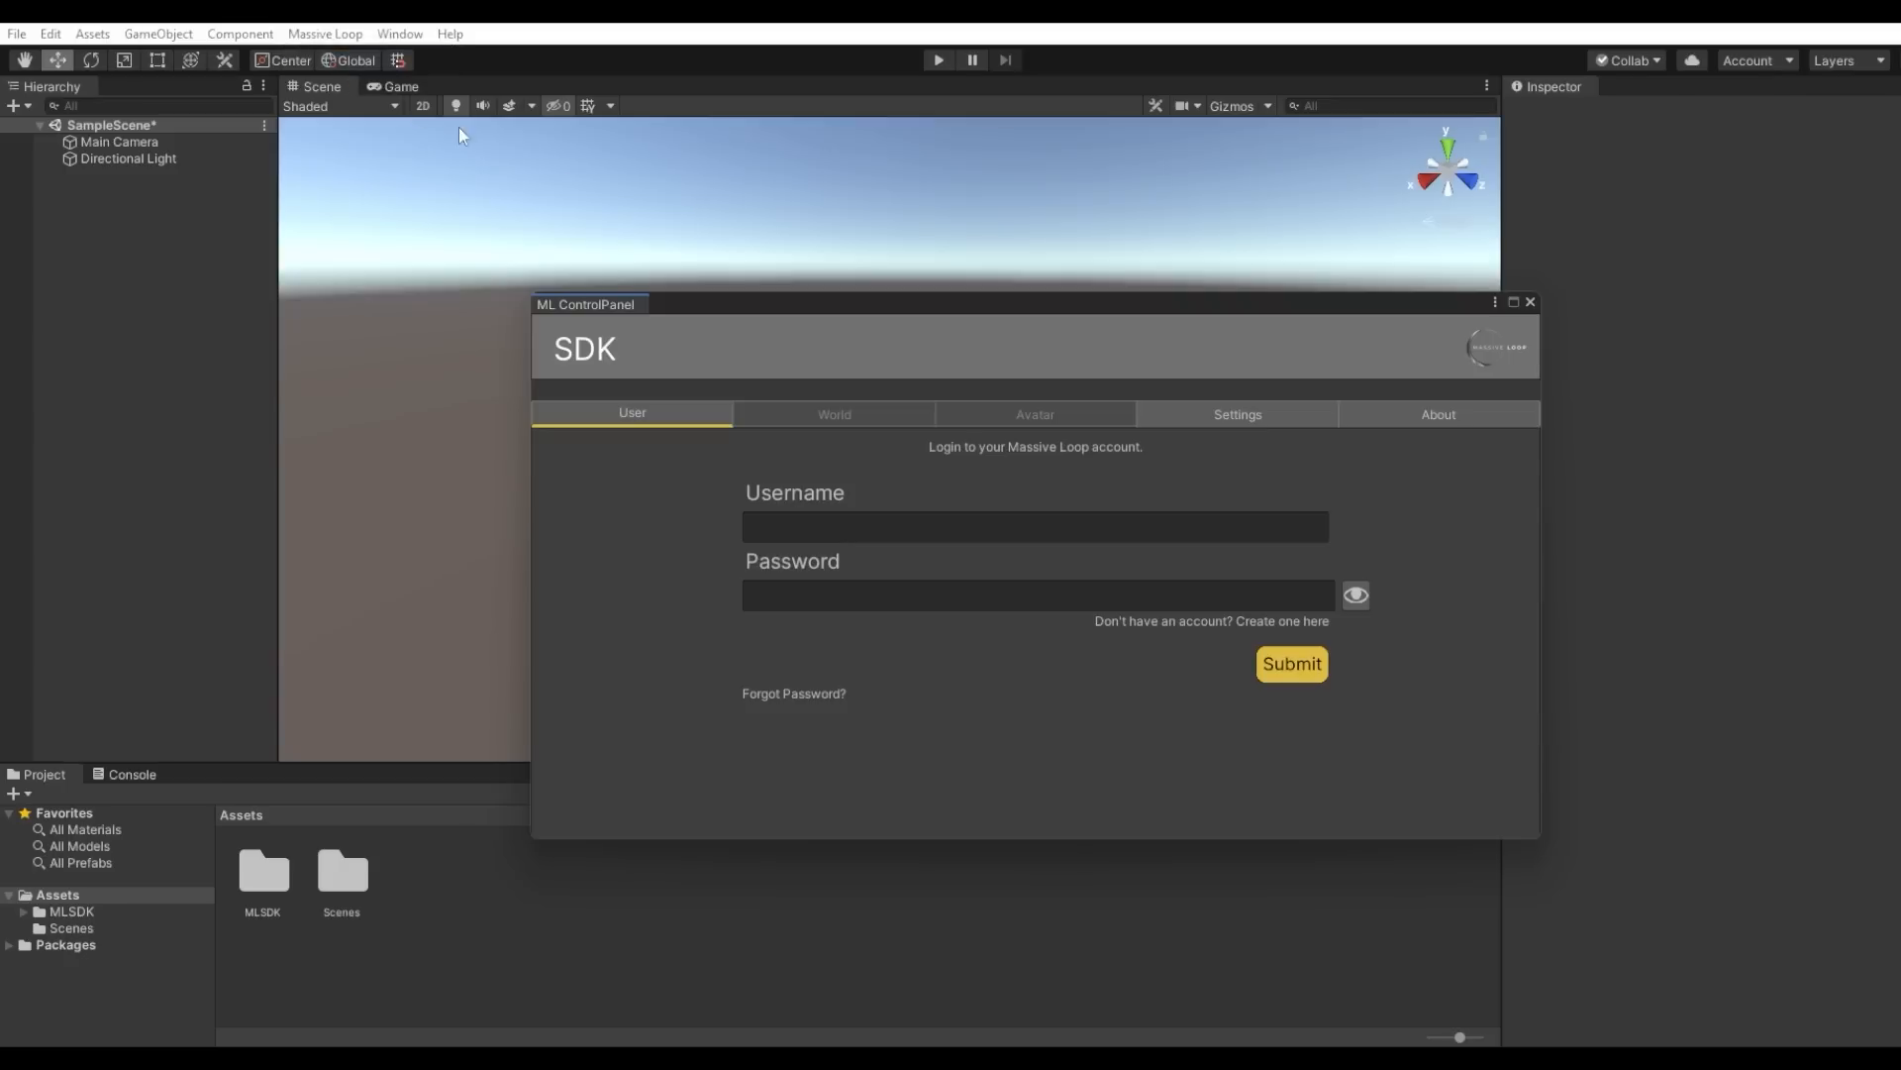
{"action": "mouse_move", "coordinate": [1237, 414]}
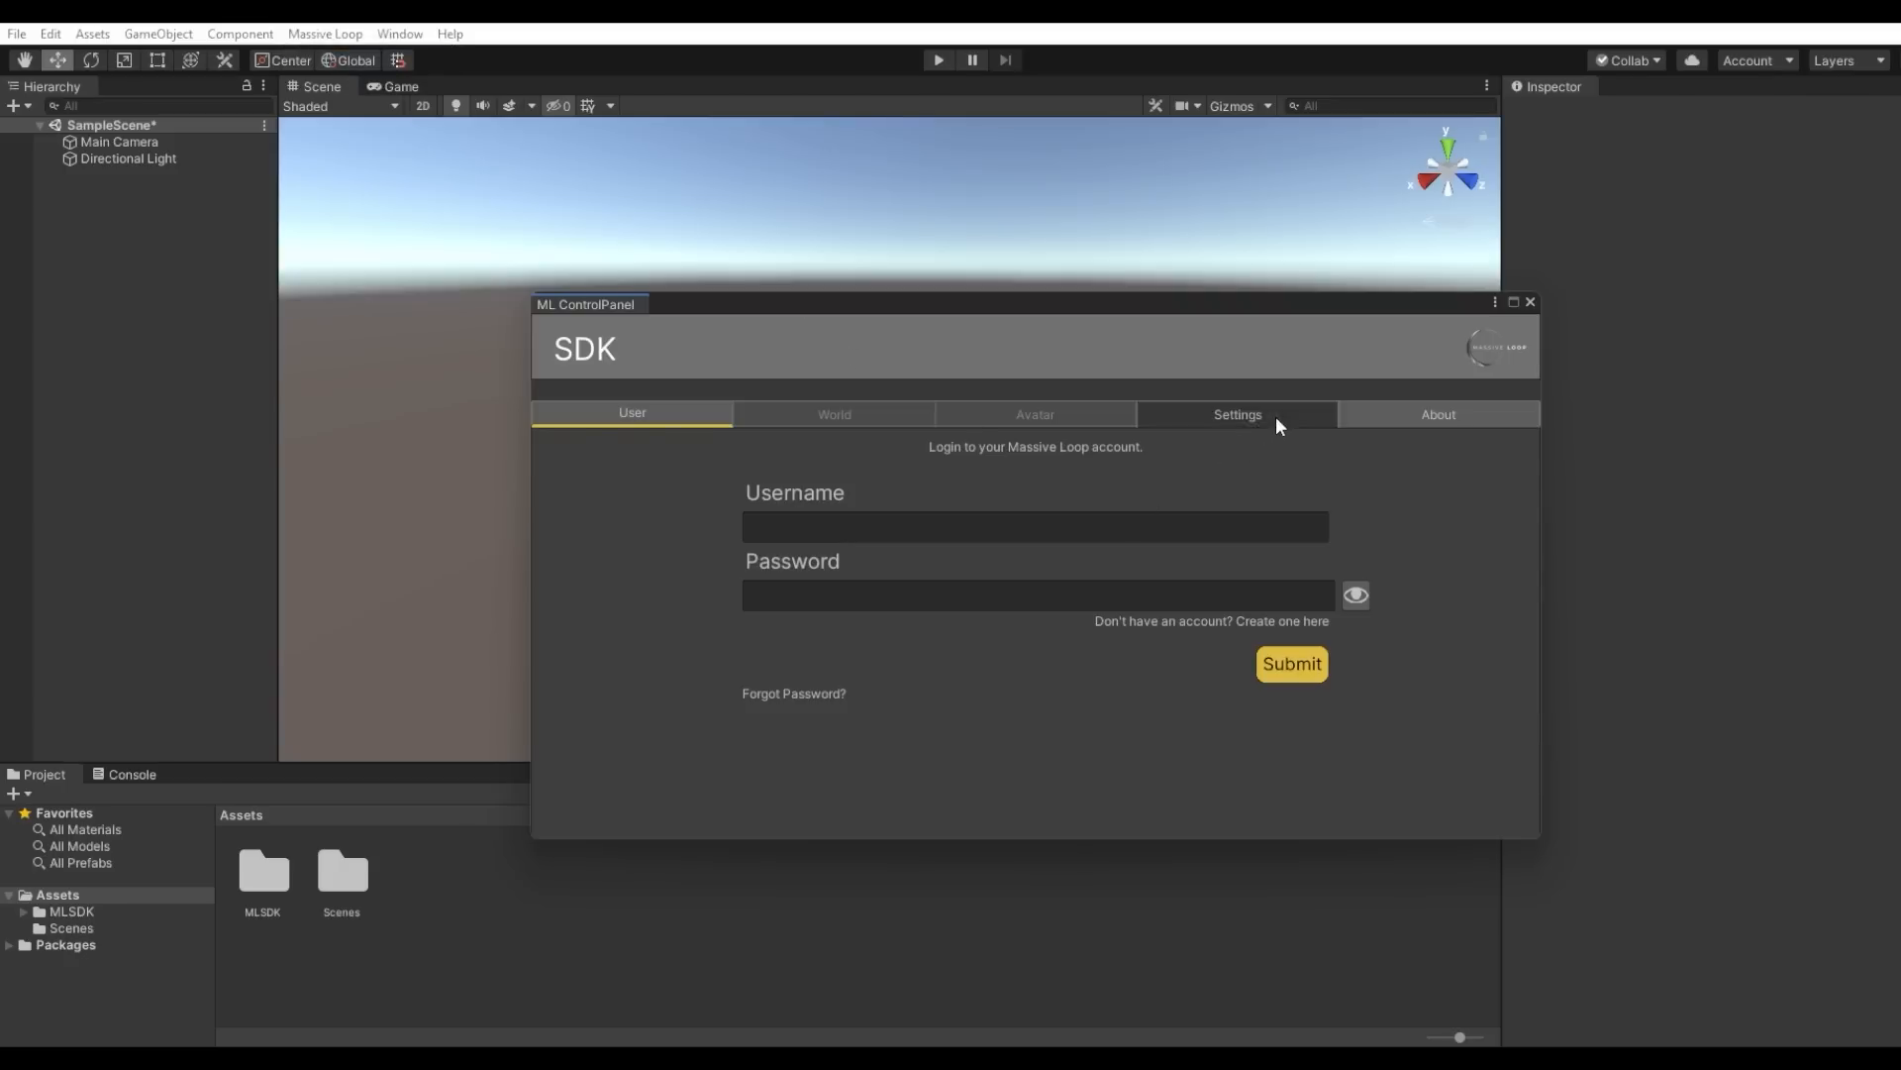
{"action": "left_click", "coordinate": [1236, 414]}
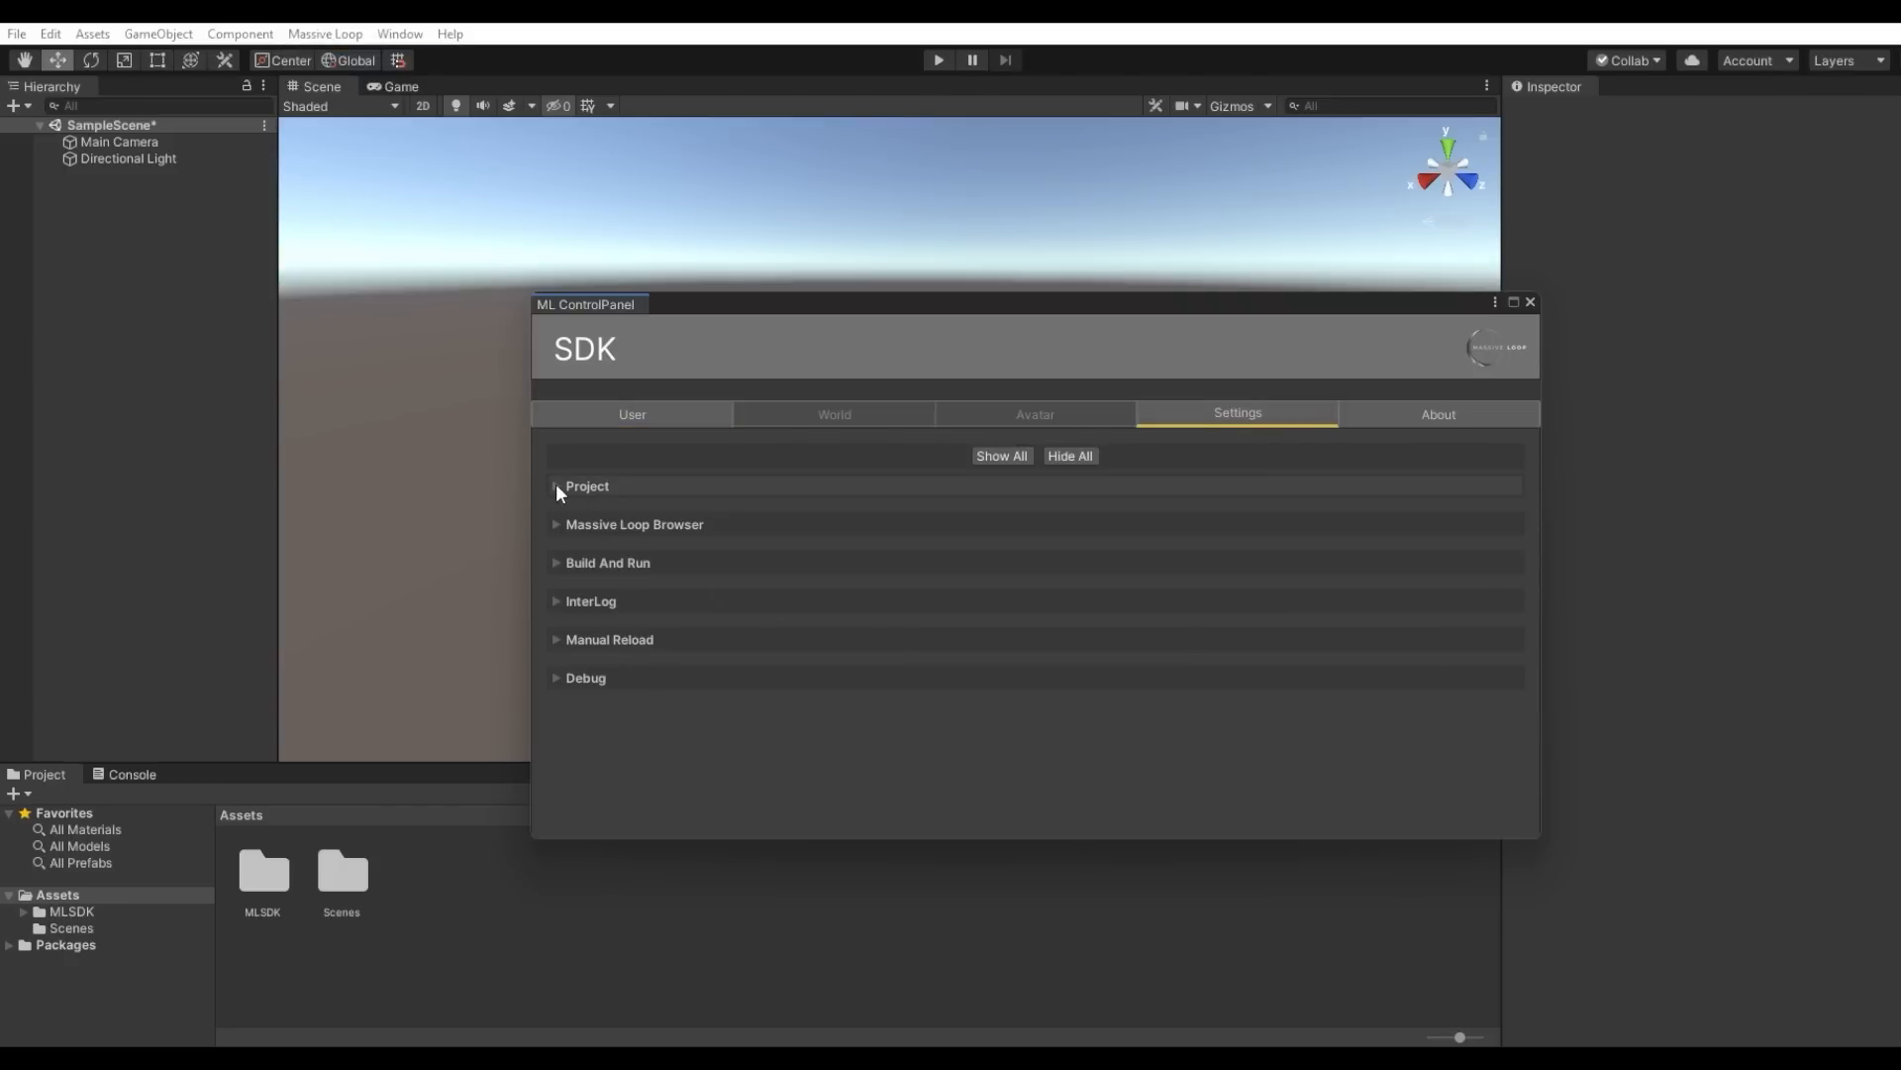
{"action": "left_click", "coordinate": [556, 486]}
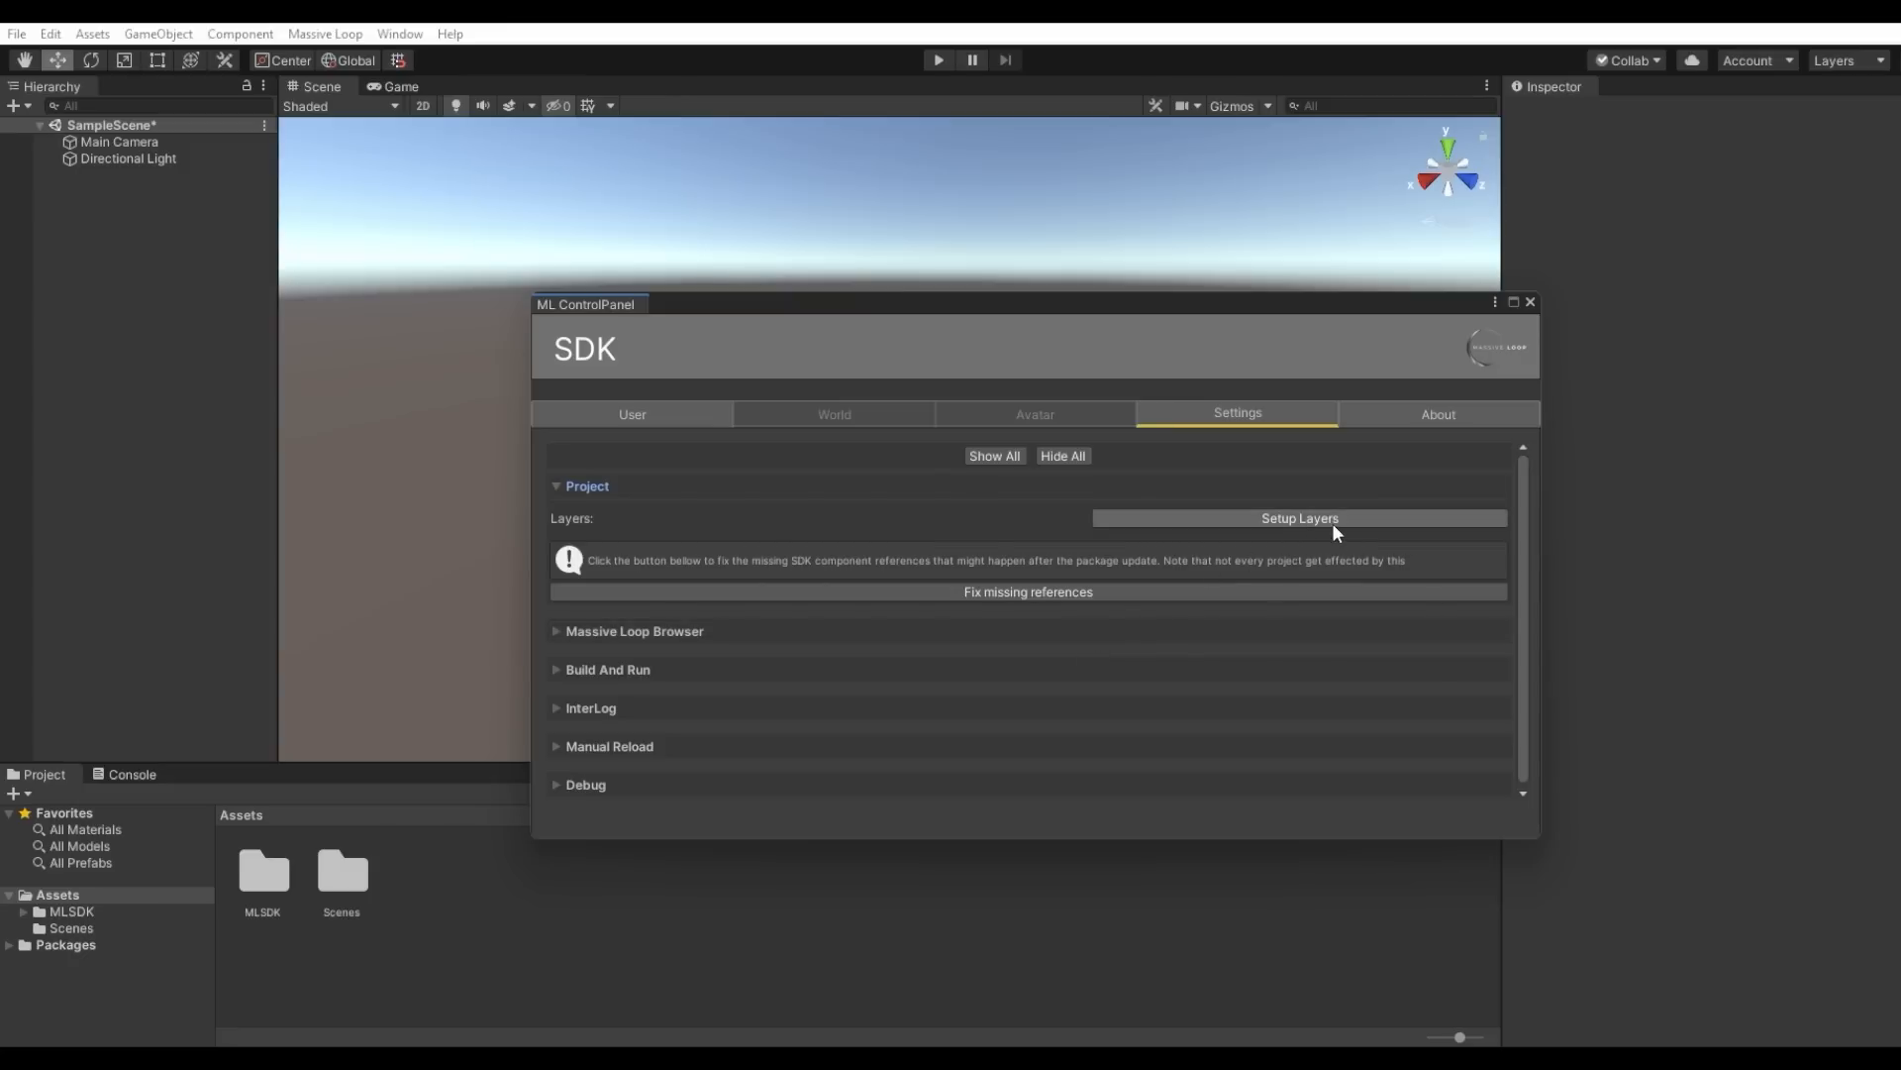
{"action": "mouse_move", "coordinate": [1387, 531]}
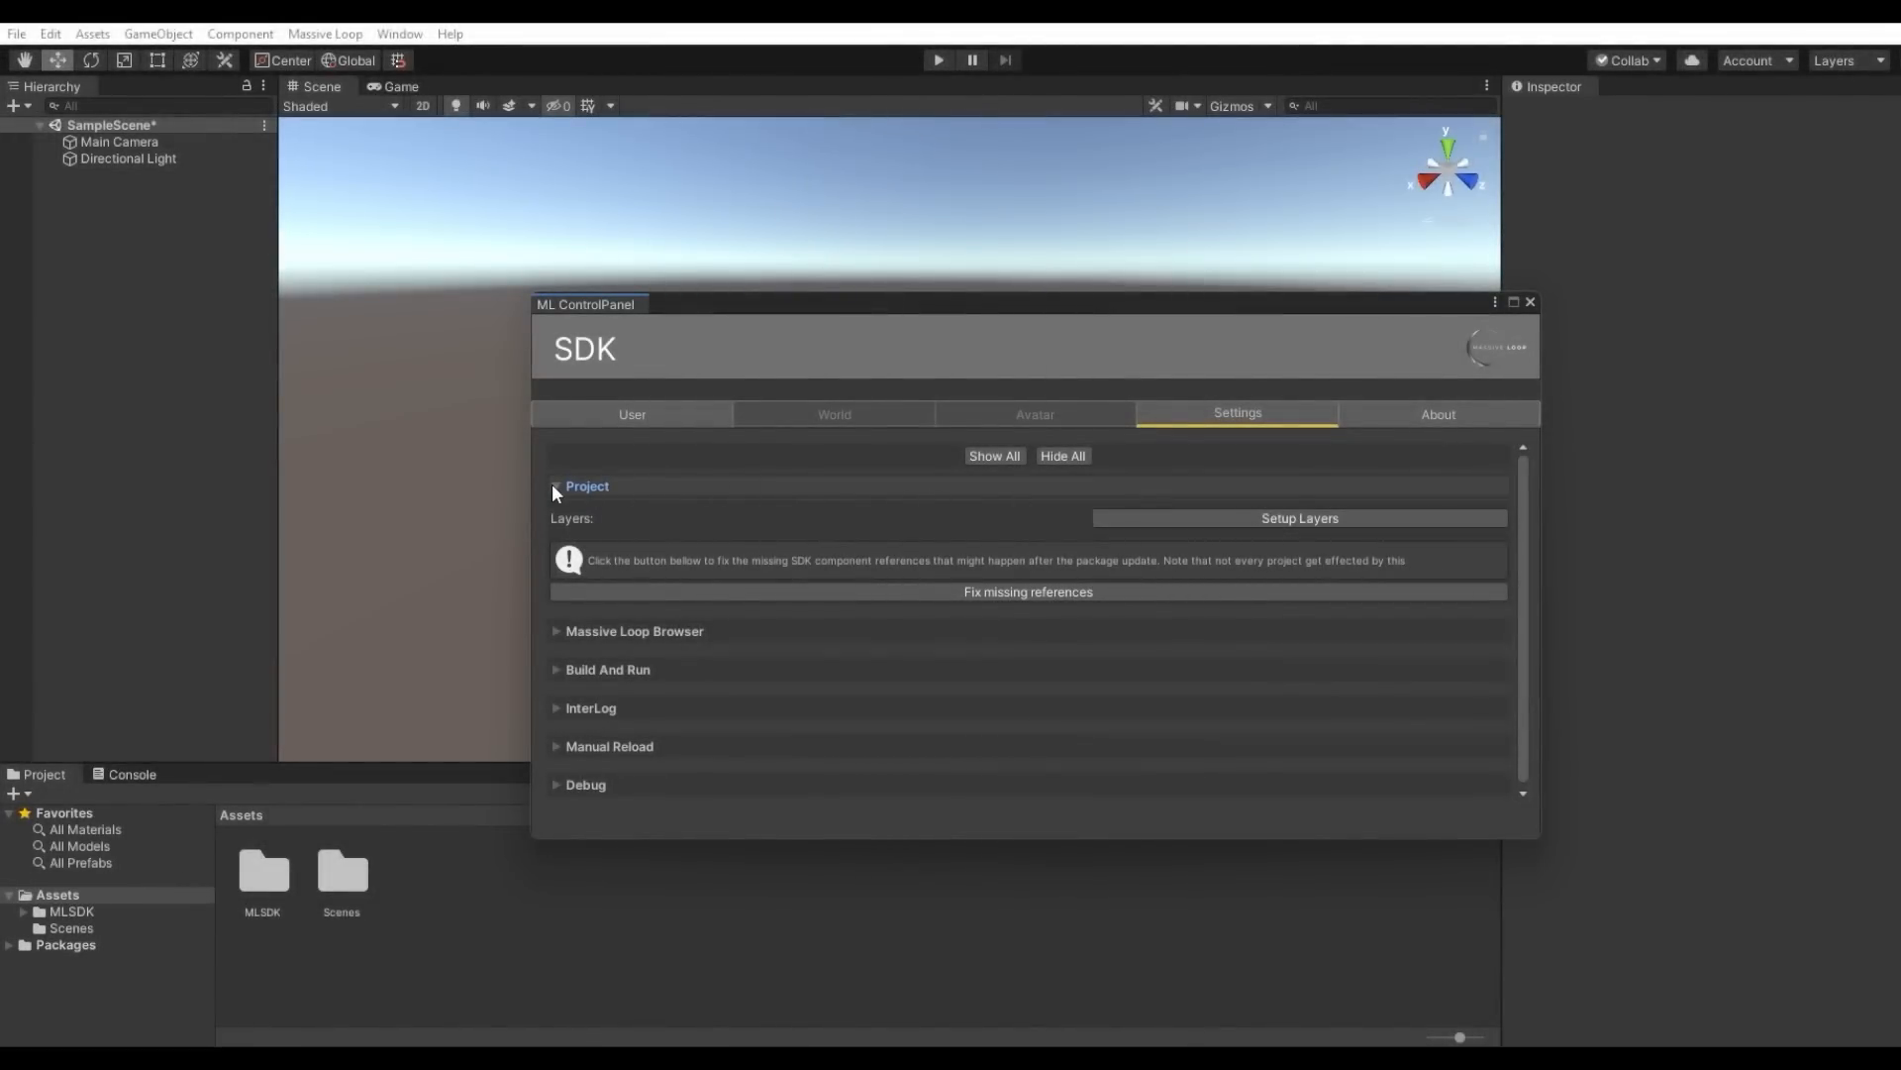
{"action": "left_click", "coordinate": [556, 485]}
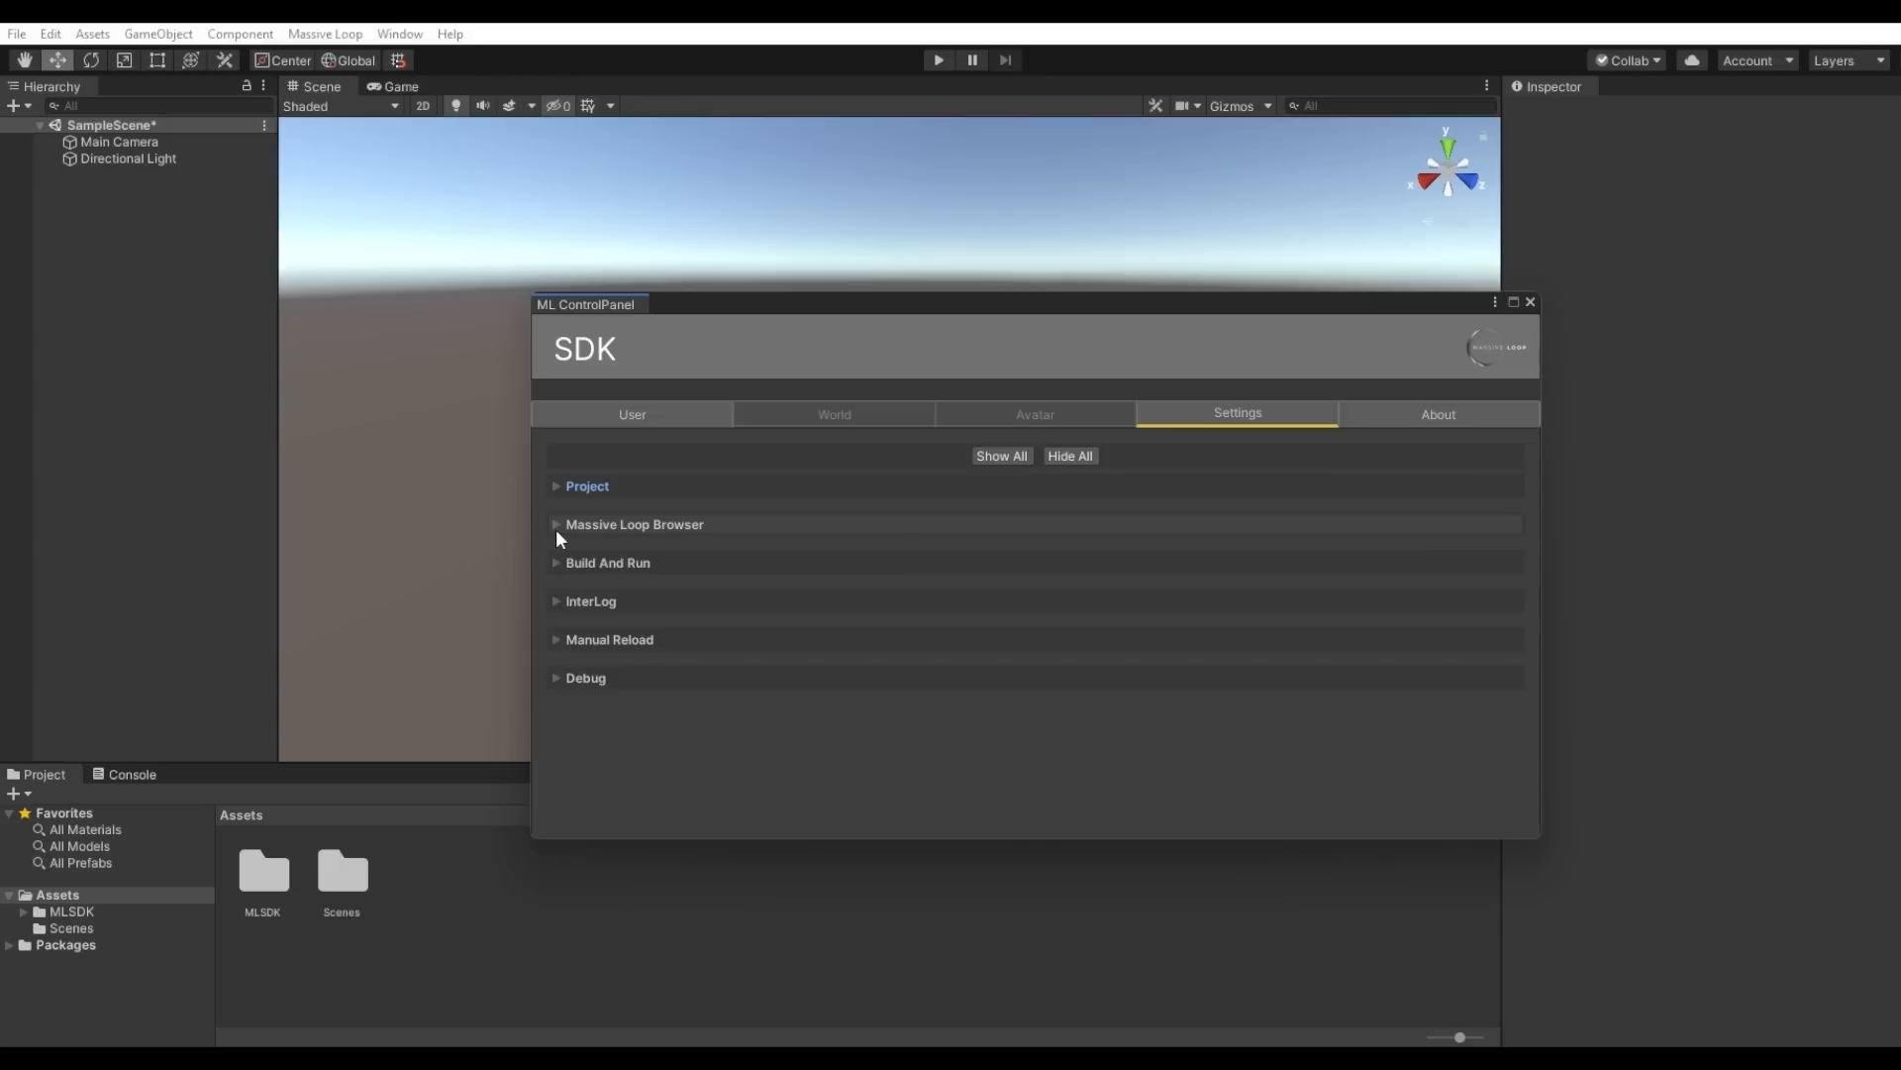
{"action": "left_click", "coordinate": [556, 524]}
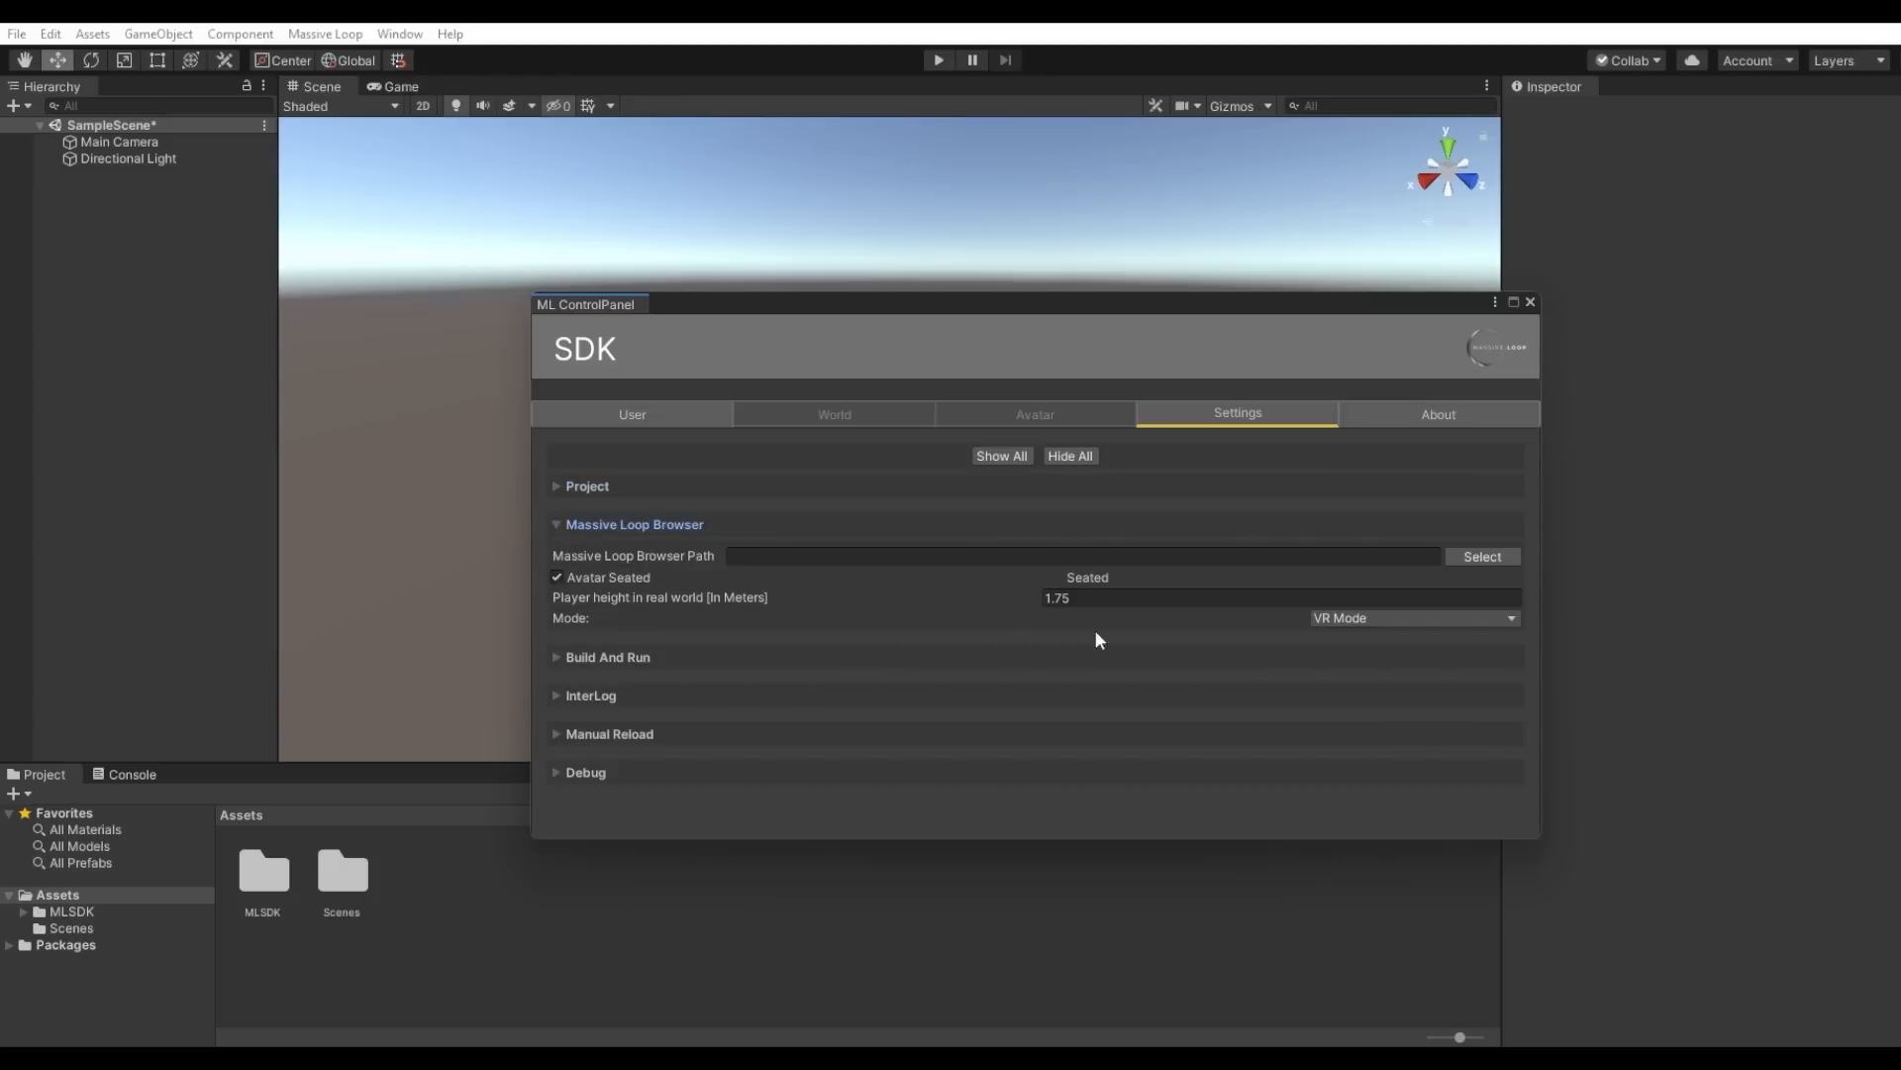
{"action": "left_click", "coordinate": [1480, 556]}
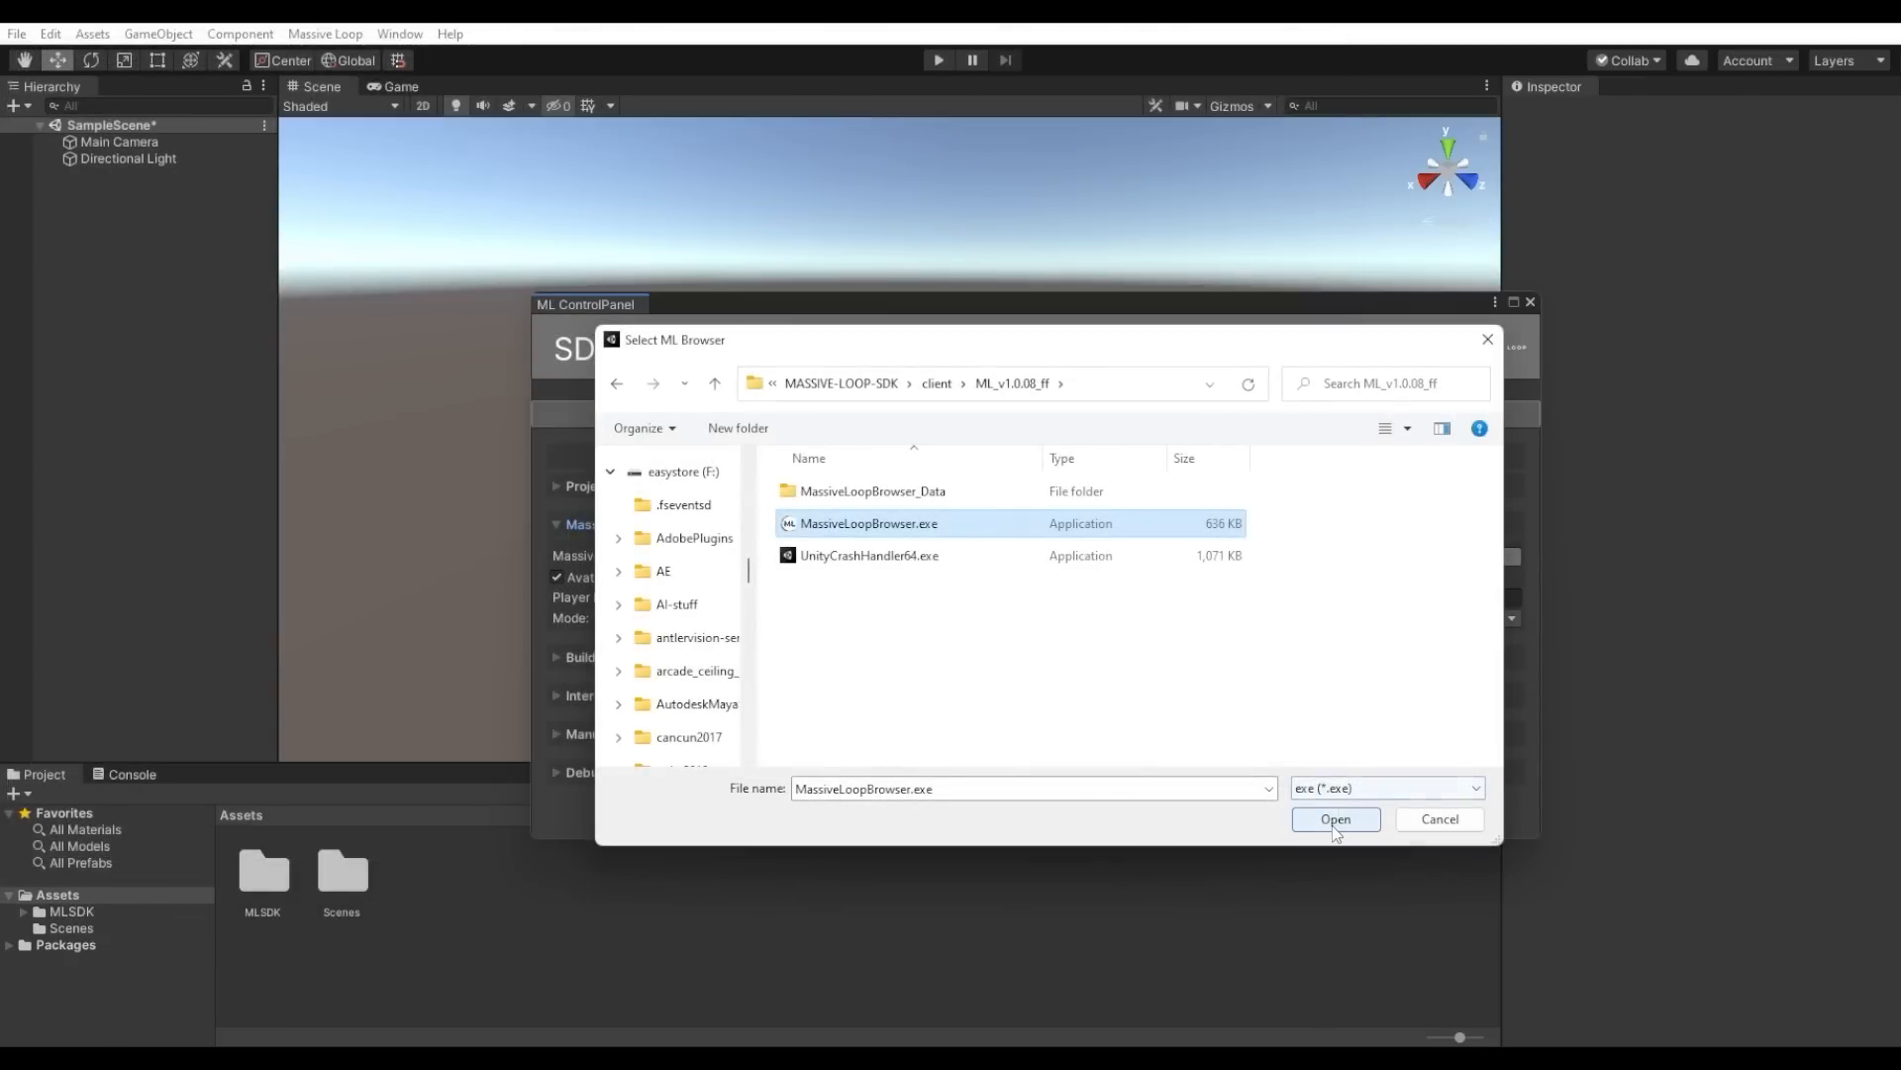
{"action": "left_click", "coordinate": [1334, 819]}
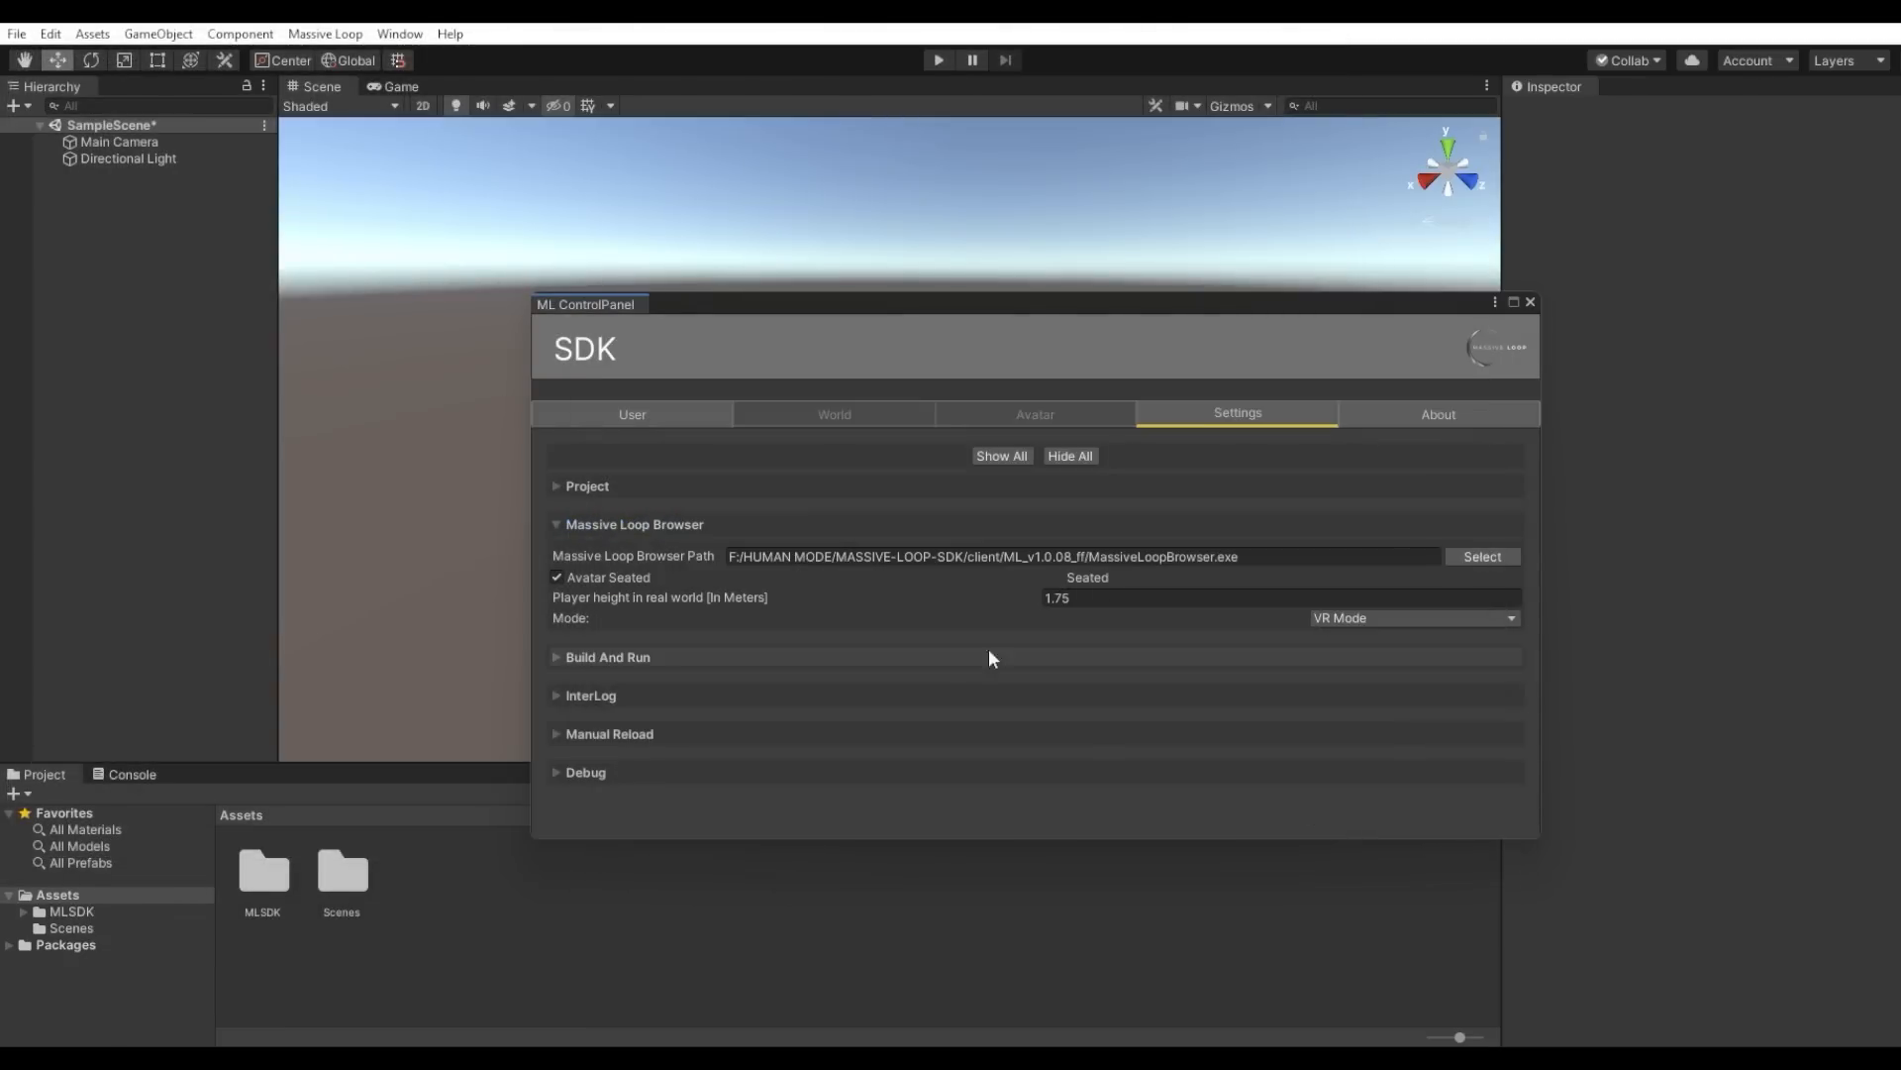
{"action": "left_click", "coordinate": [556, 524]}
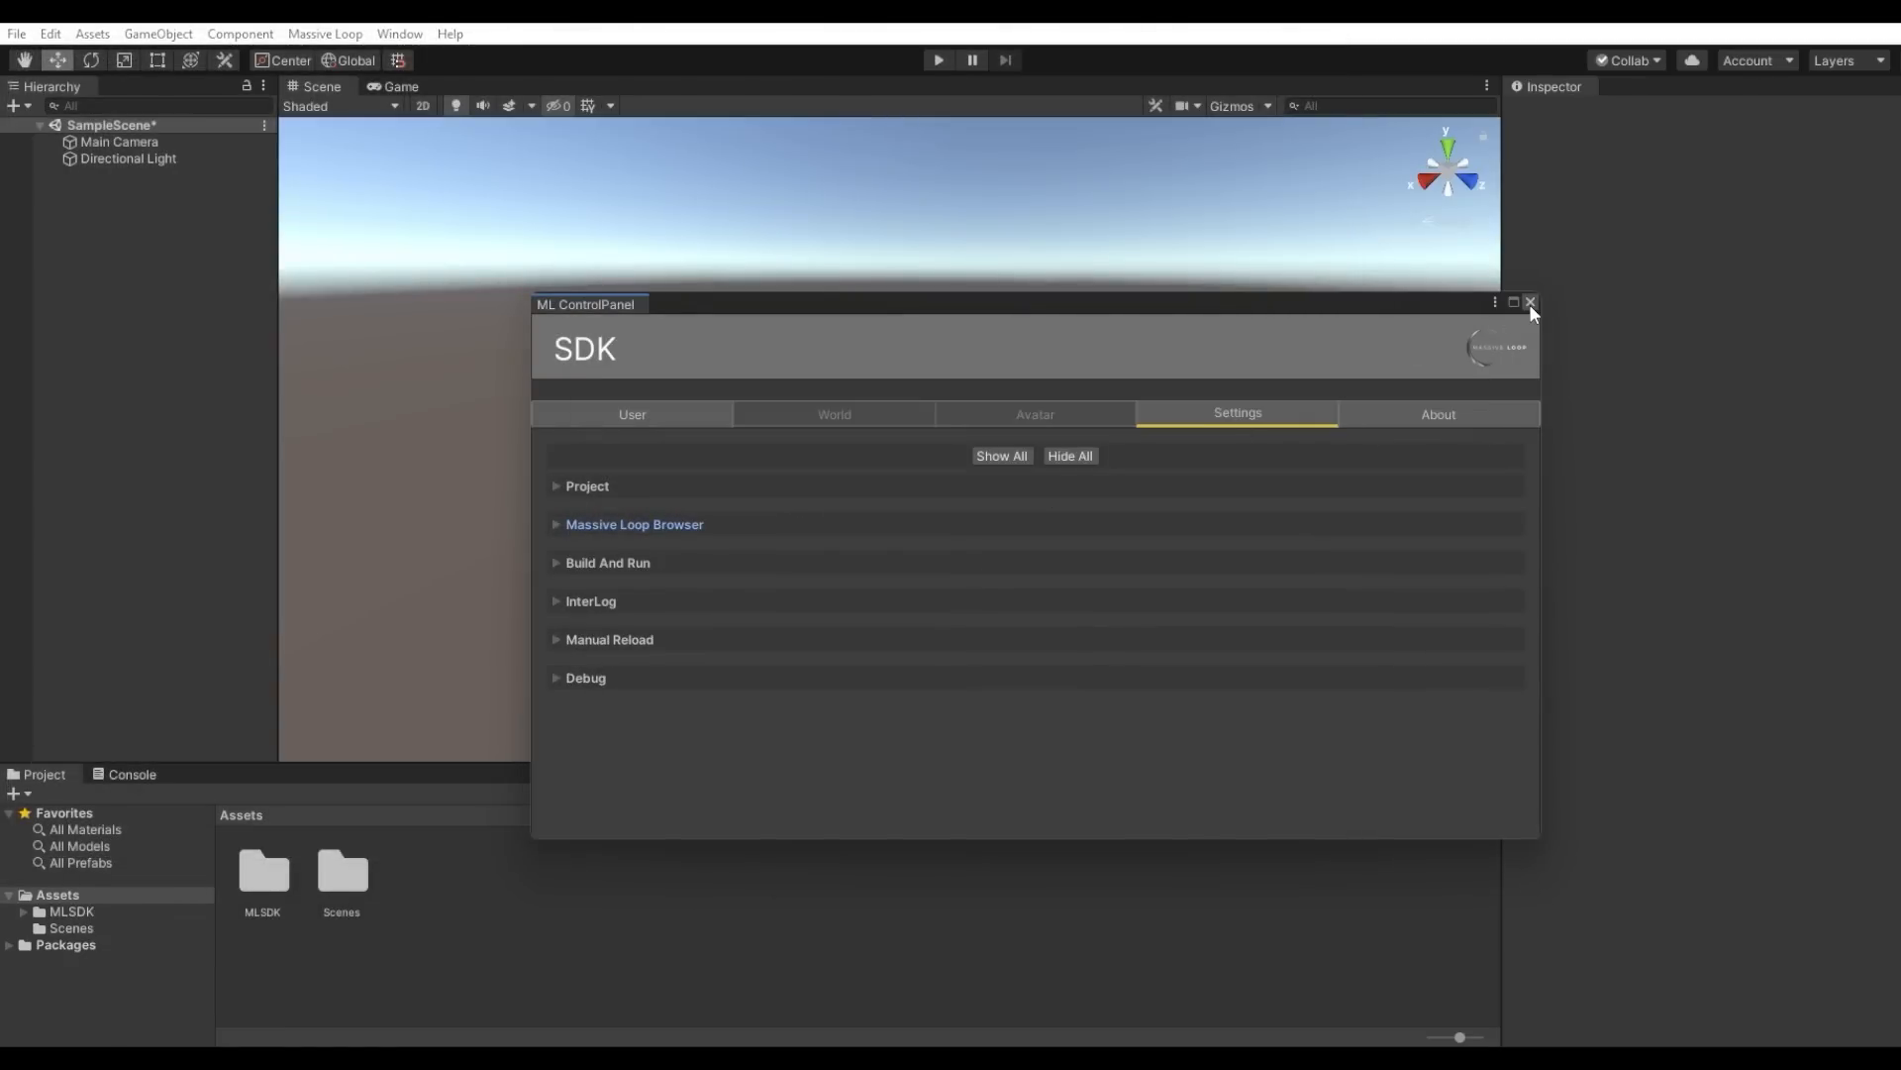
{"action": "left_click", "coordinate": [1530, 302]}
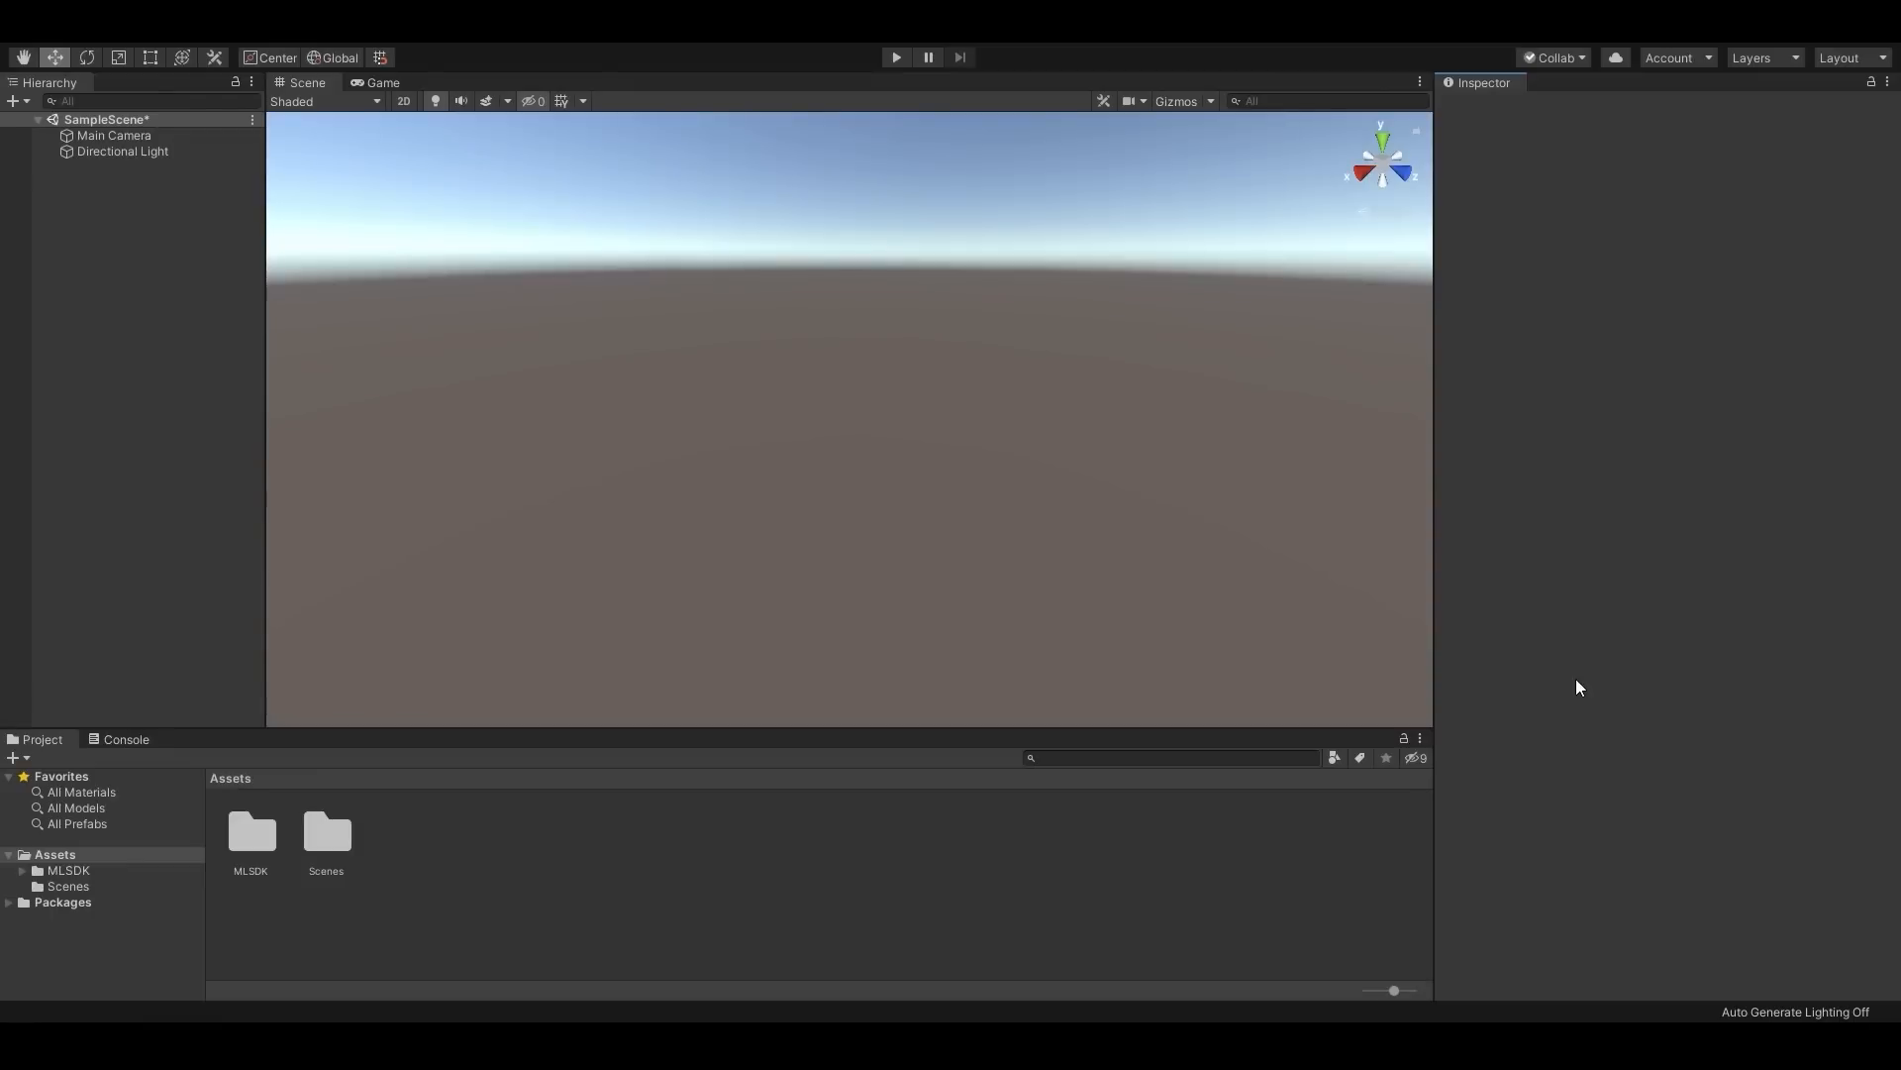
{"action": "mouse_move", "coordinate": [842, 773]}
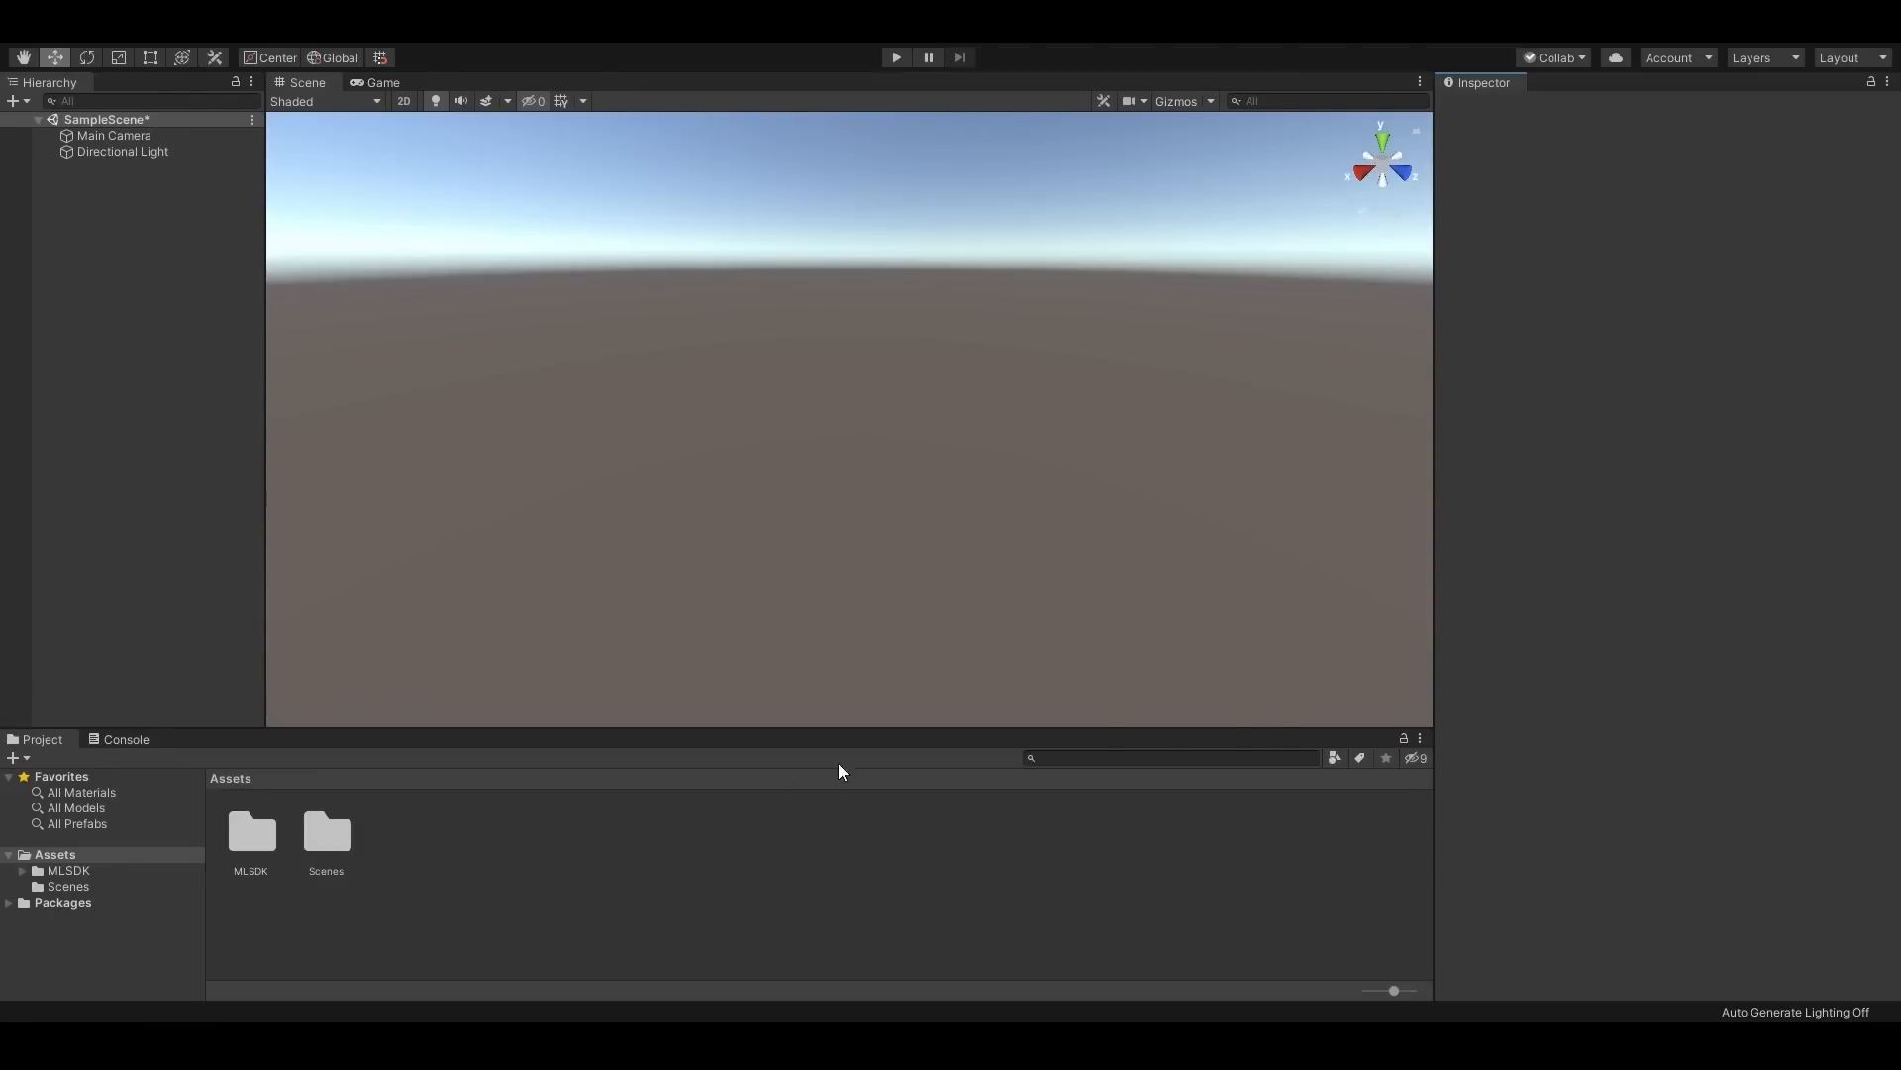
Step: Open the Scenes folder in the Project window and select SampleScene
{"action": "double_click", "coordinate": [326, 832]}
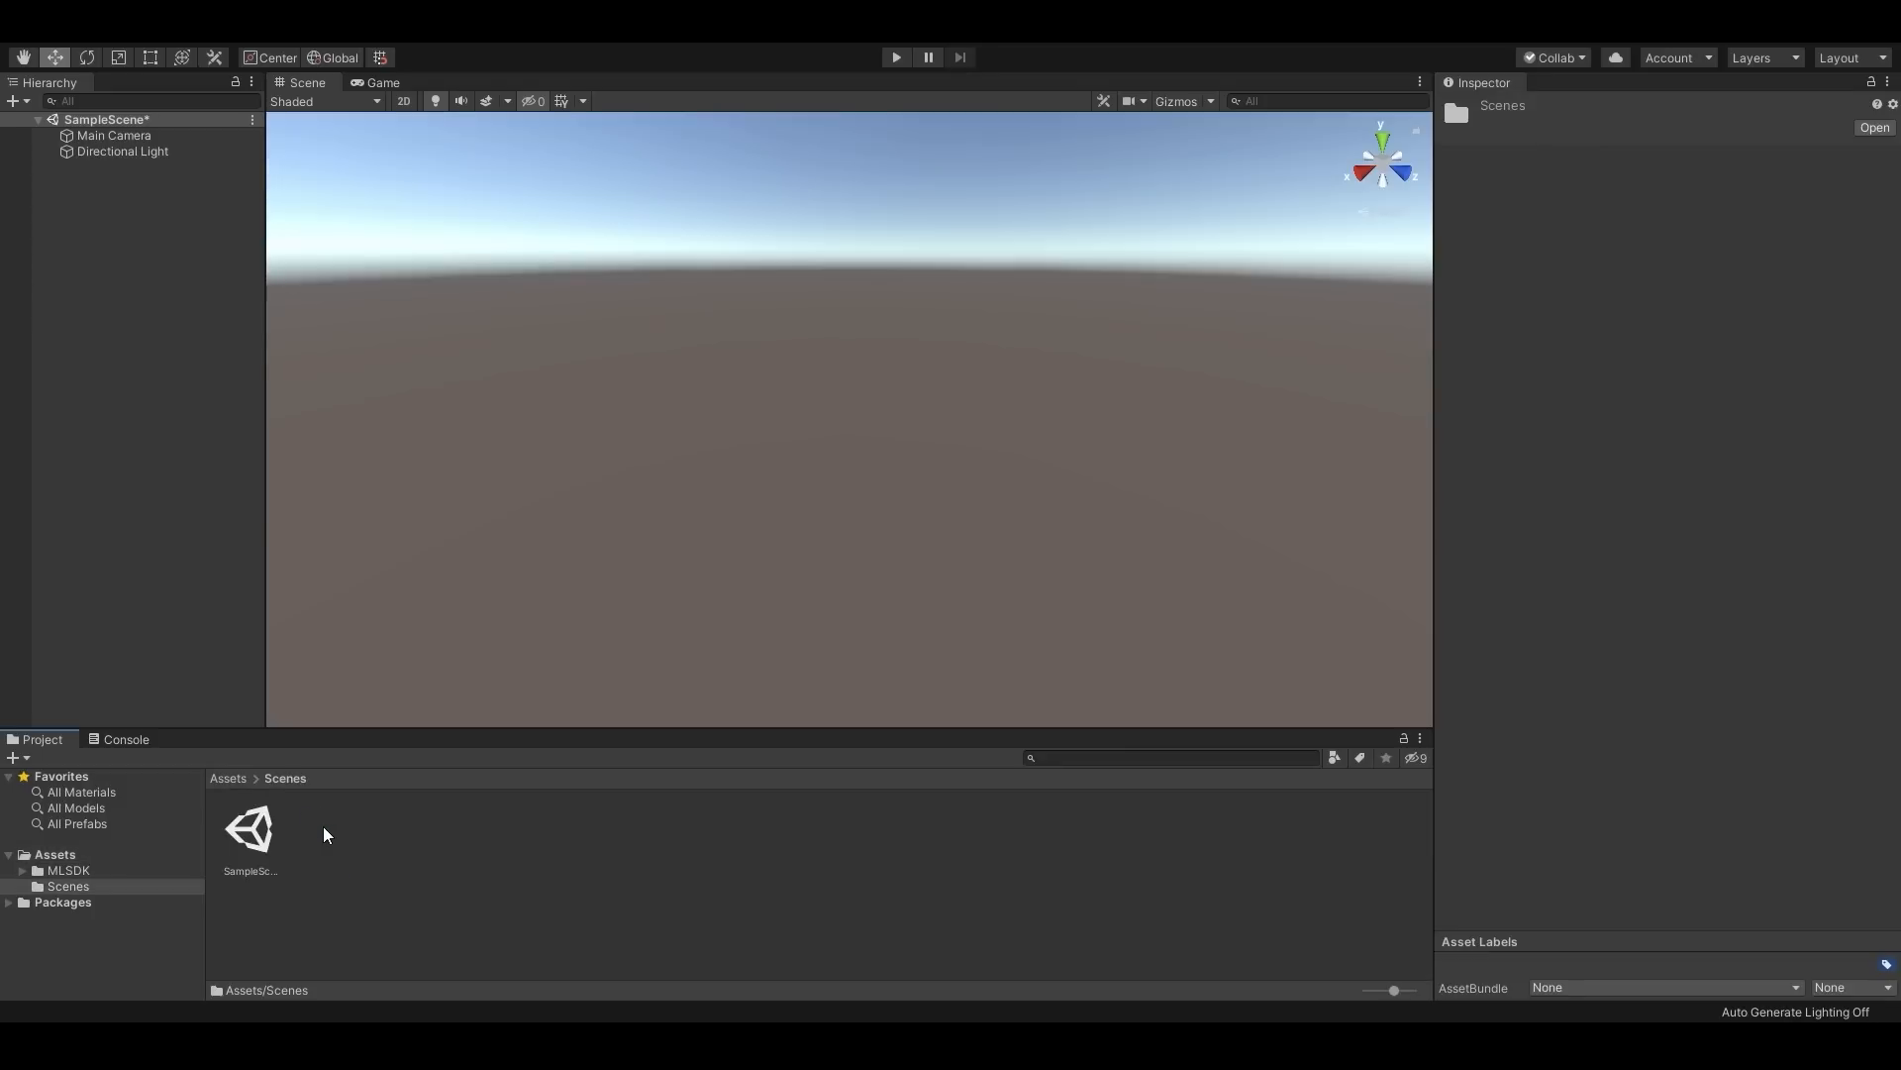
{"action": "left_click", "coordinate": [248, 830]}
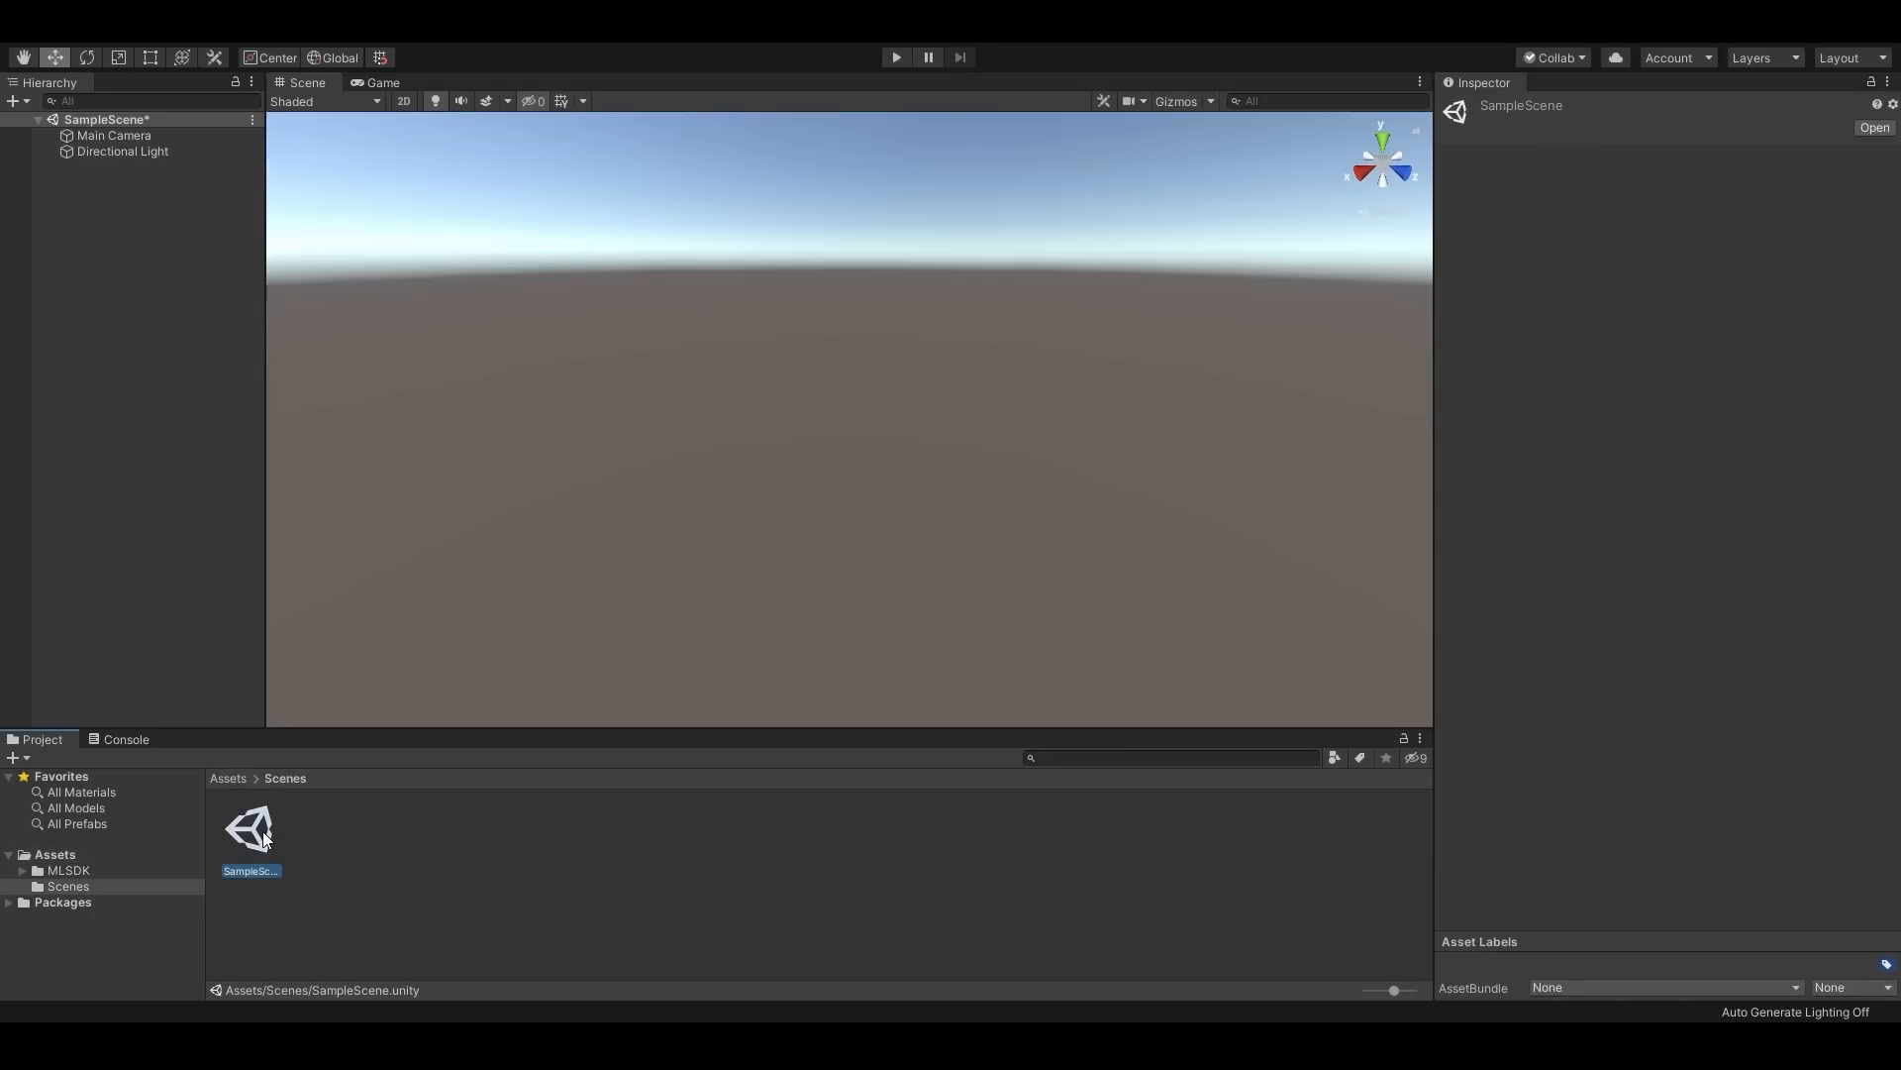
{"action": "mouse_move", "coordinate": [378, 414]}
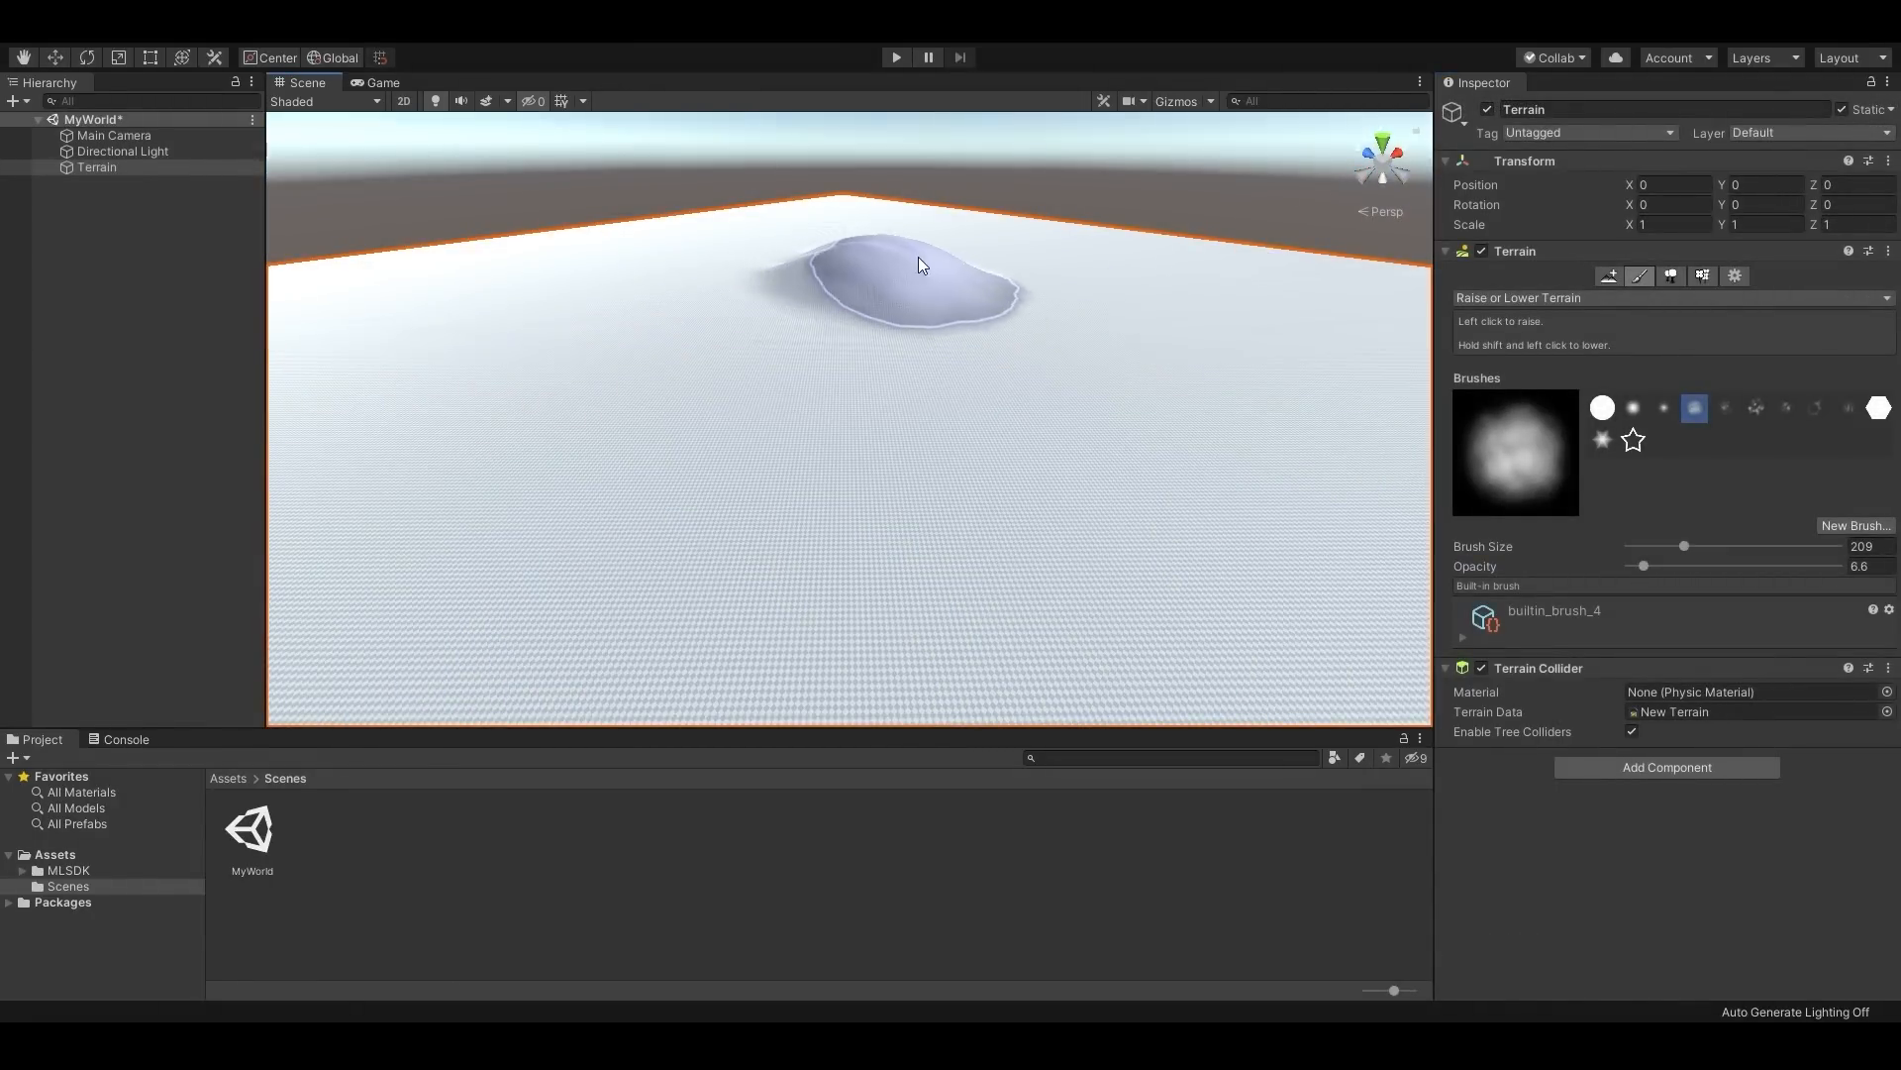
Step: Sculpt a raised mound near the Terrain's middle with the Raise or Lower brush
{"action": "left_click", "coordinate": [719, 306]}
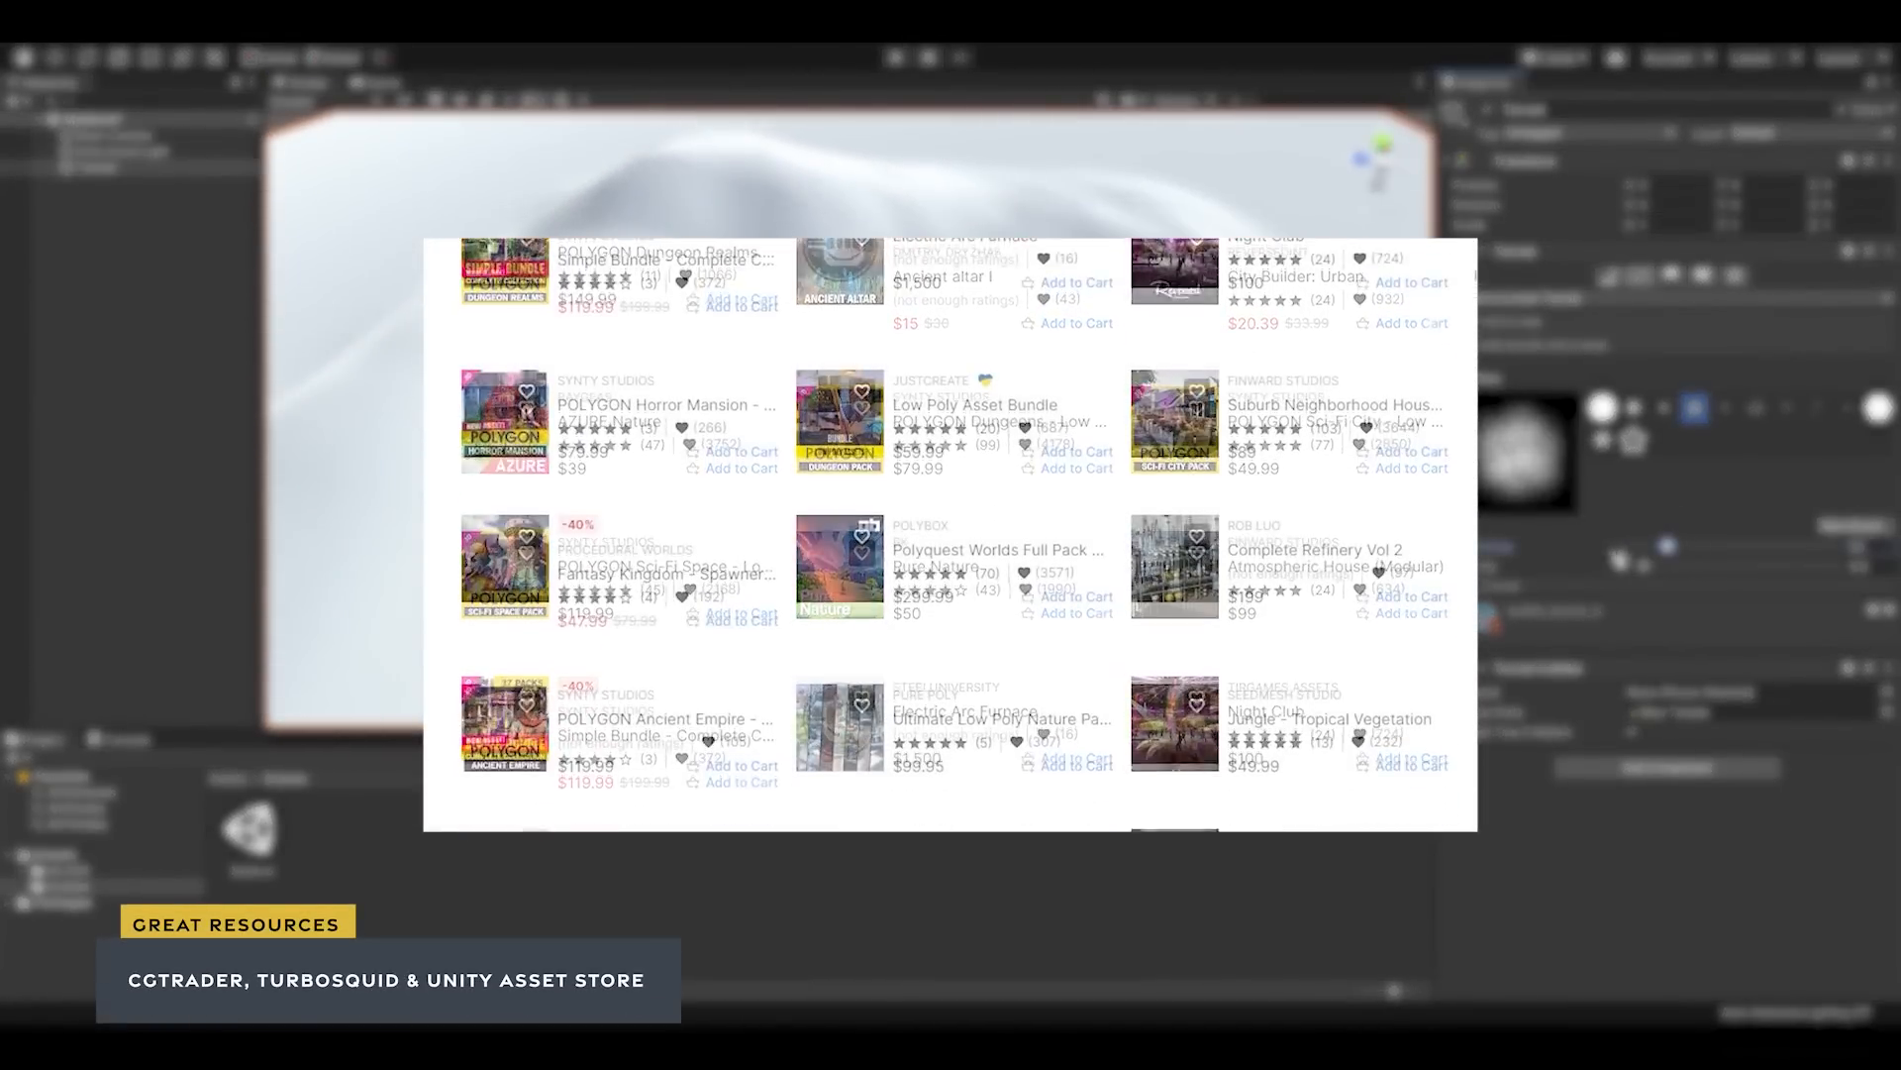
{"action": "scroll", "scroll_direction": "down", "scroll_amount": 3}
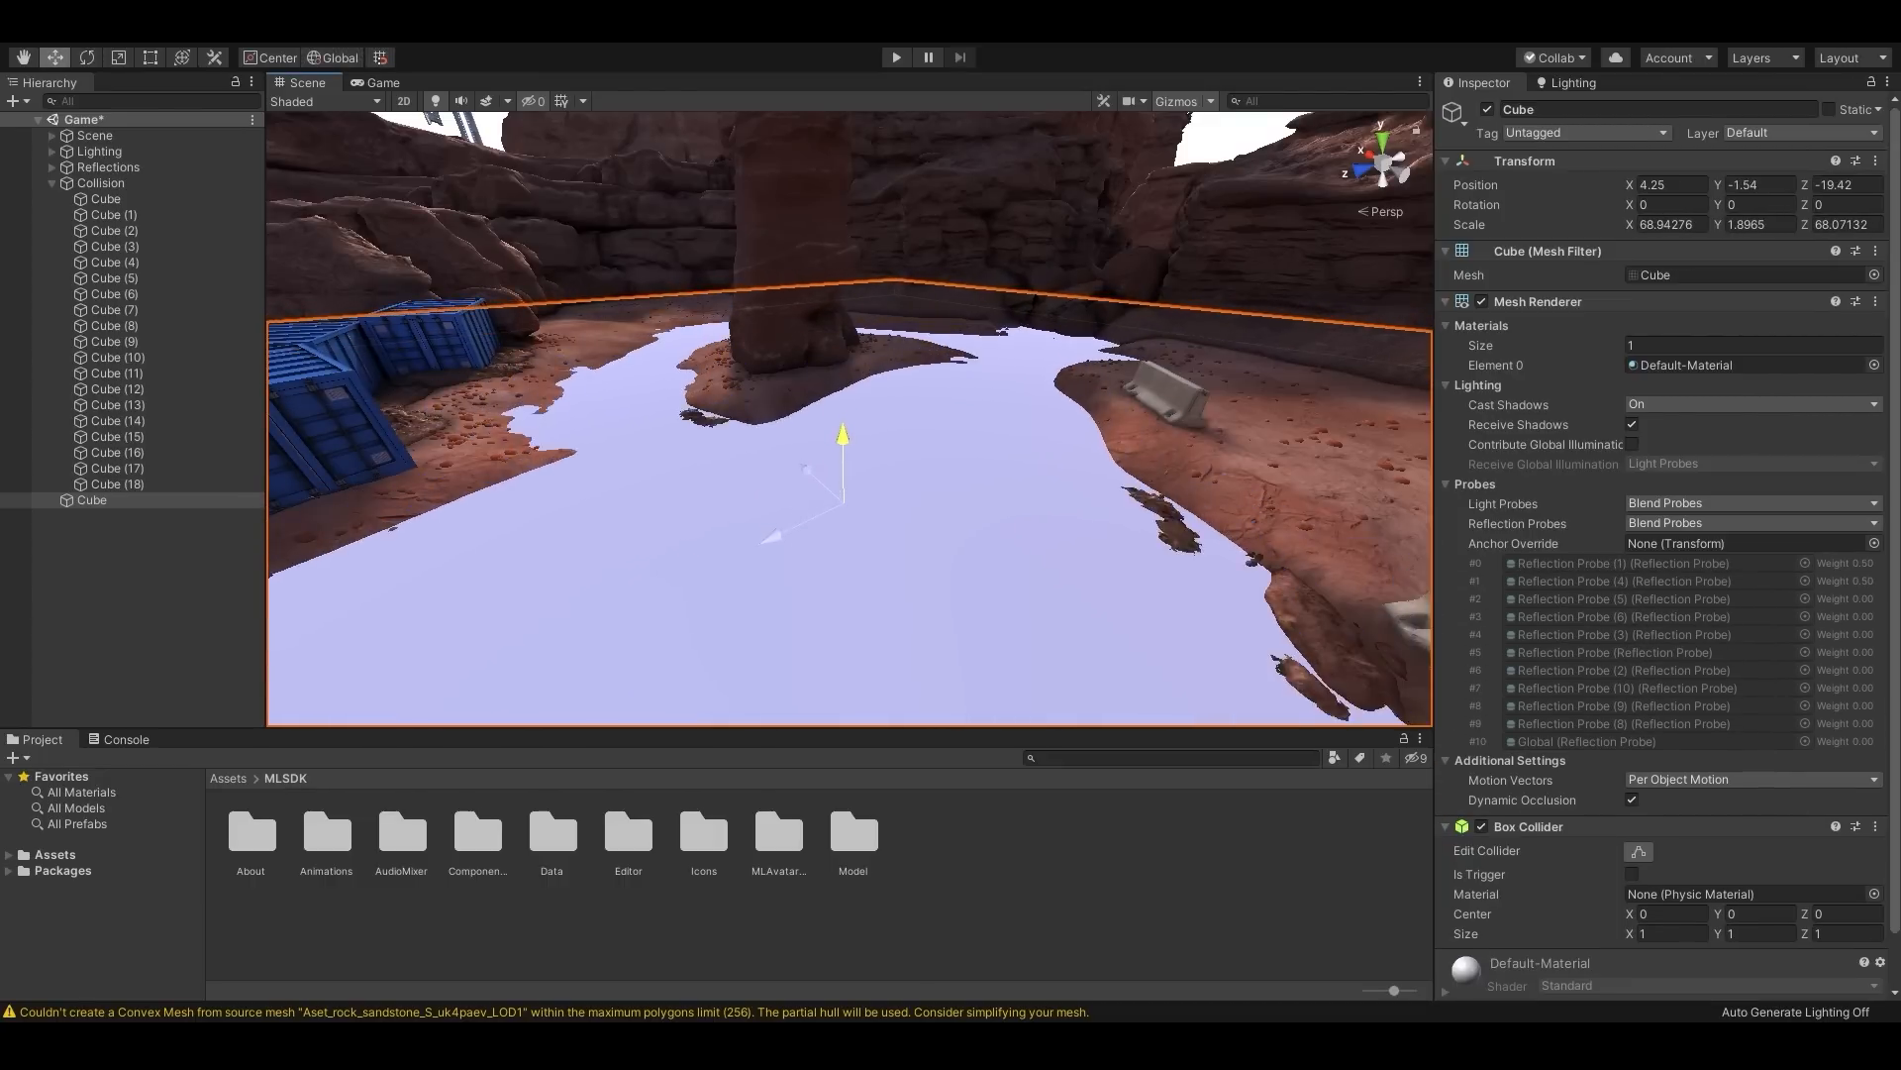
Step: Select Sphere under ColliderTypes and review its Sphere Collider with radius 0.5
{"action": "left_click", "coordinate": [99, 514]}
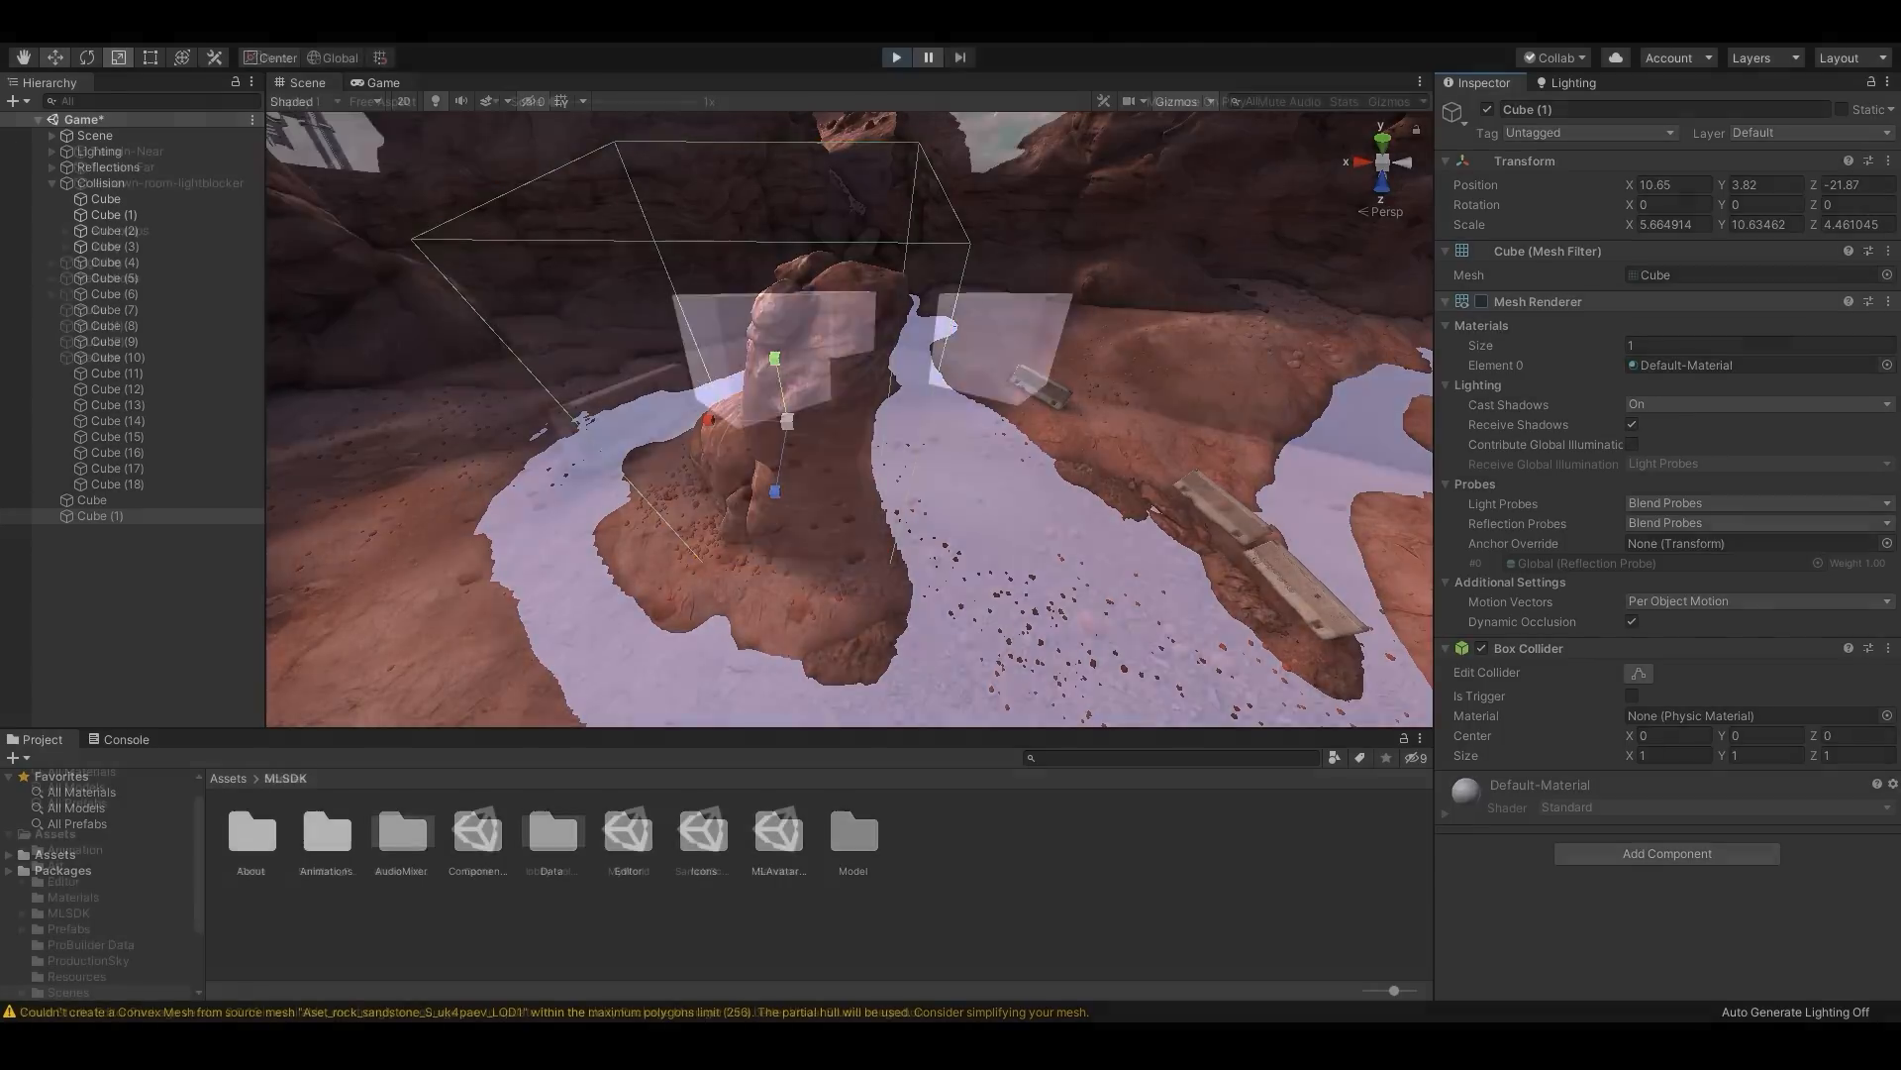
{"action": "left_click", "coordinate": [895, 57]}
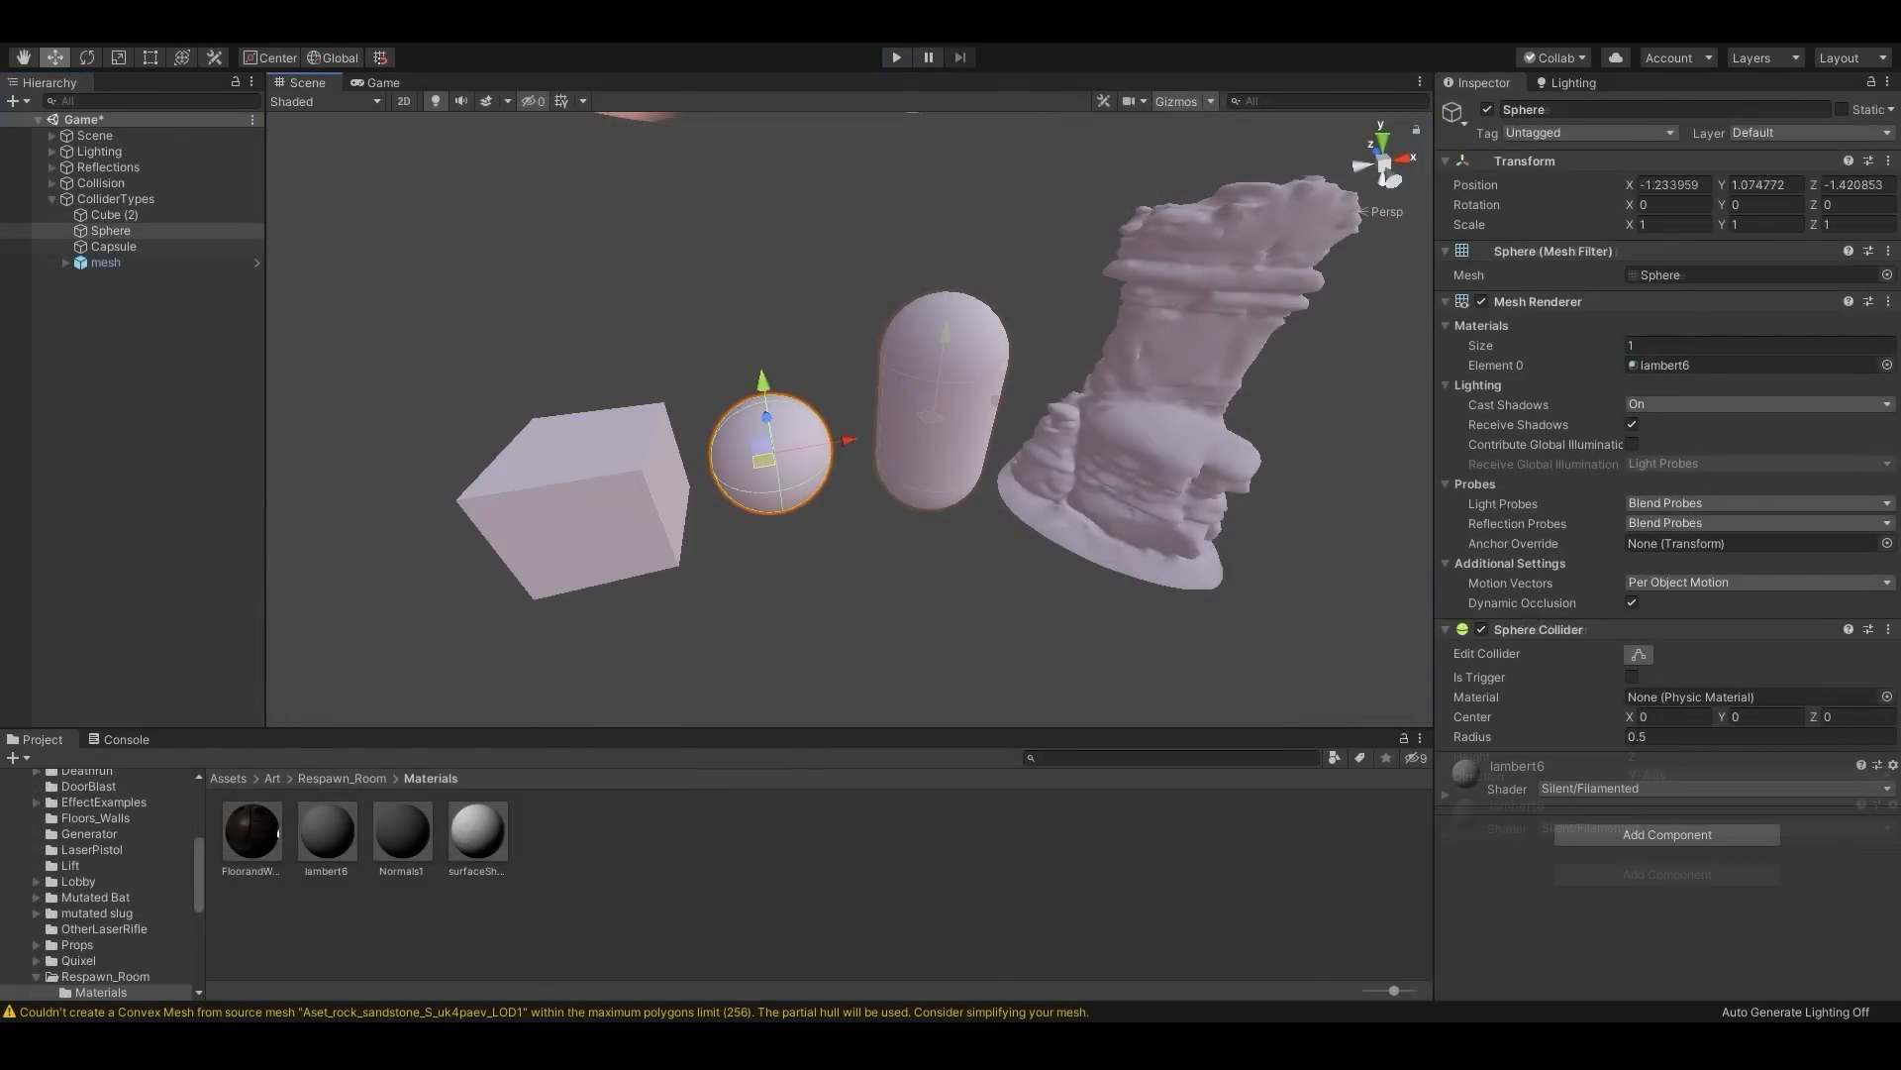
{"action": "left_click", "coordinate": [104, 261]}
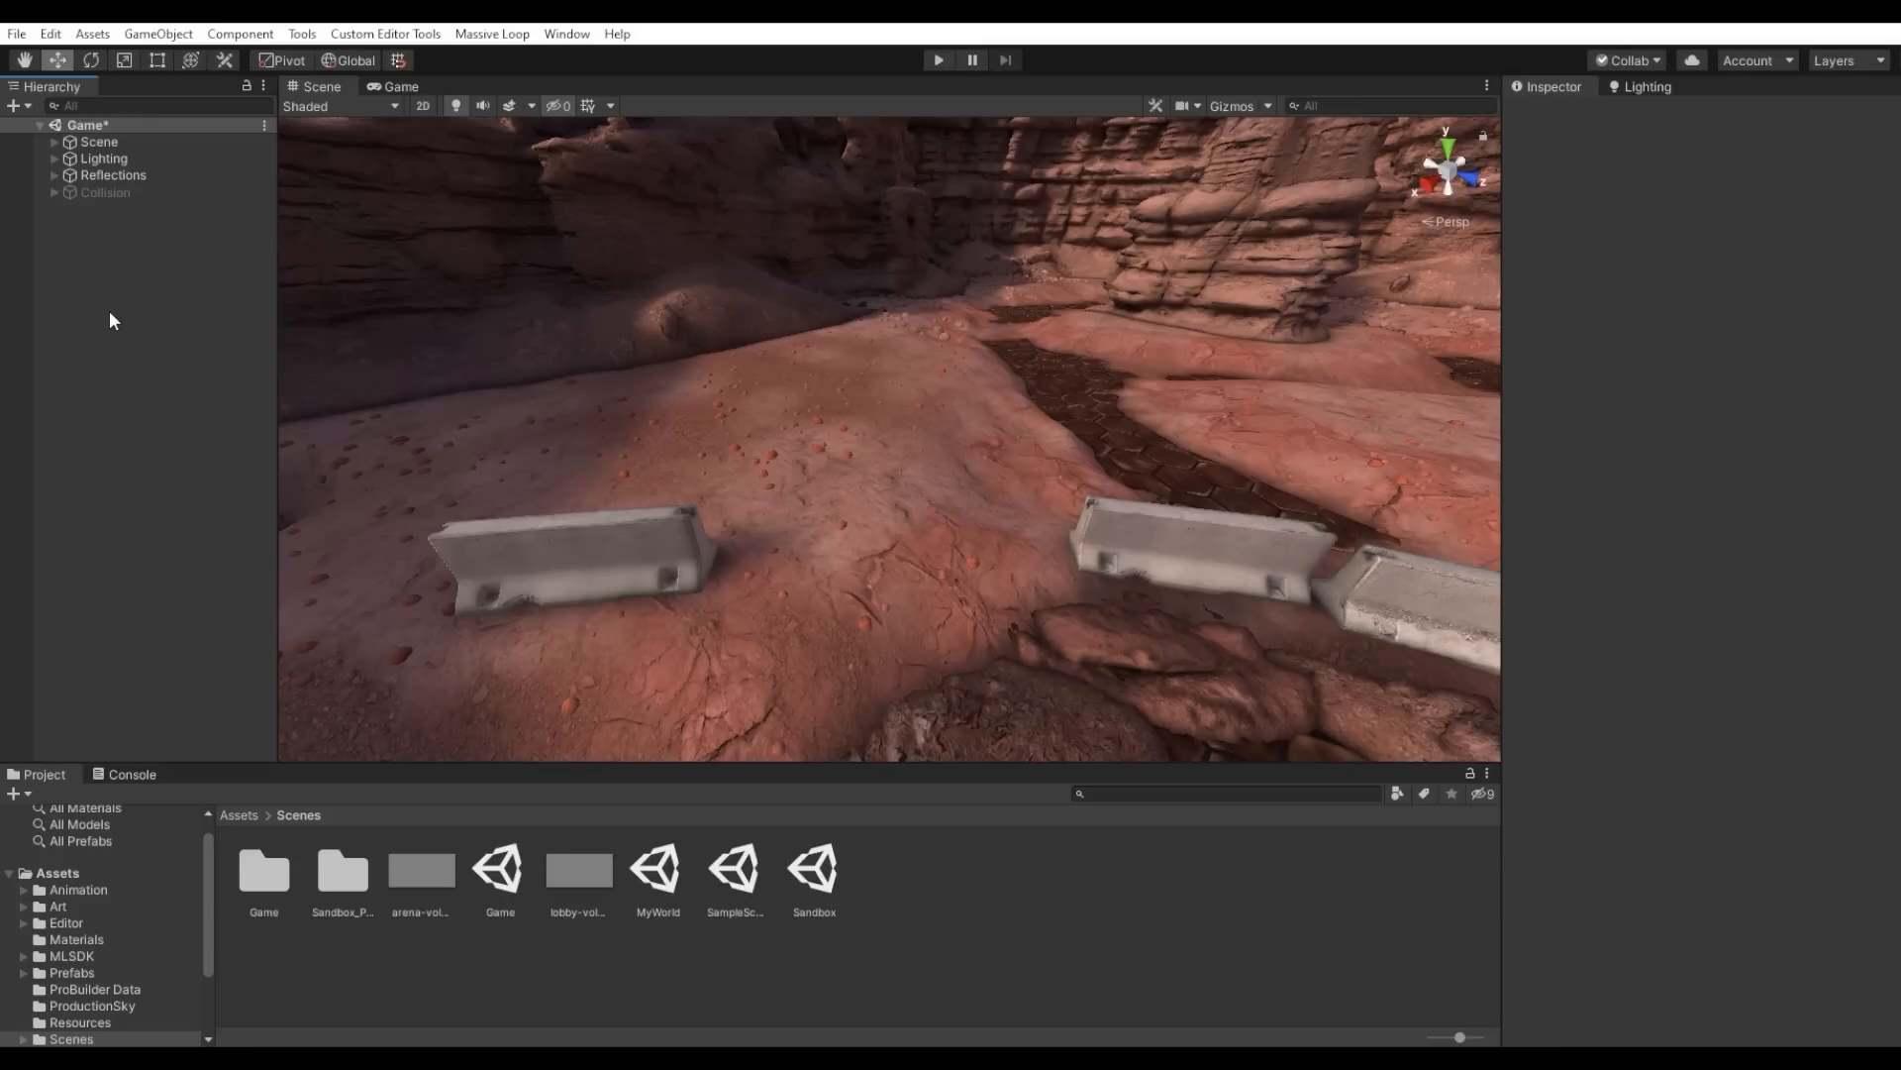
Step: Add Massive Loop World Descriptor and Spawn Point objects, then select WorldDescriptor
{"action": "right_click", "coordinate": [110, 320]}
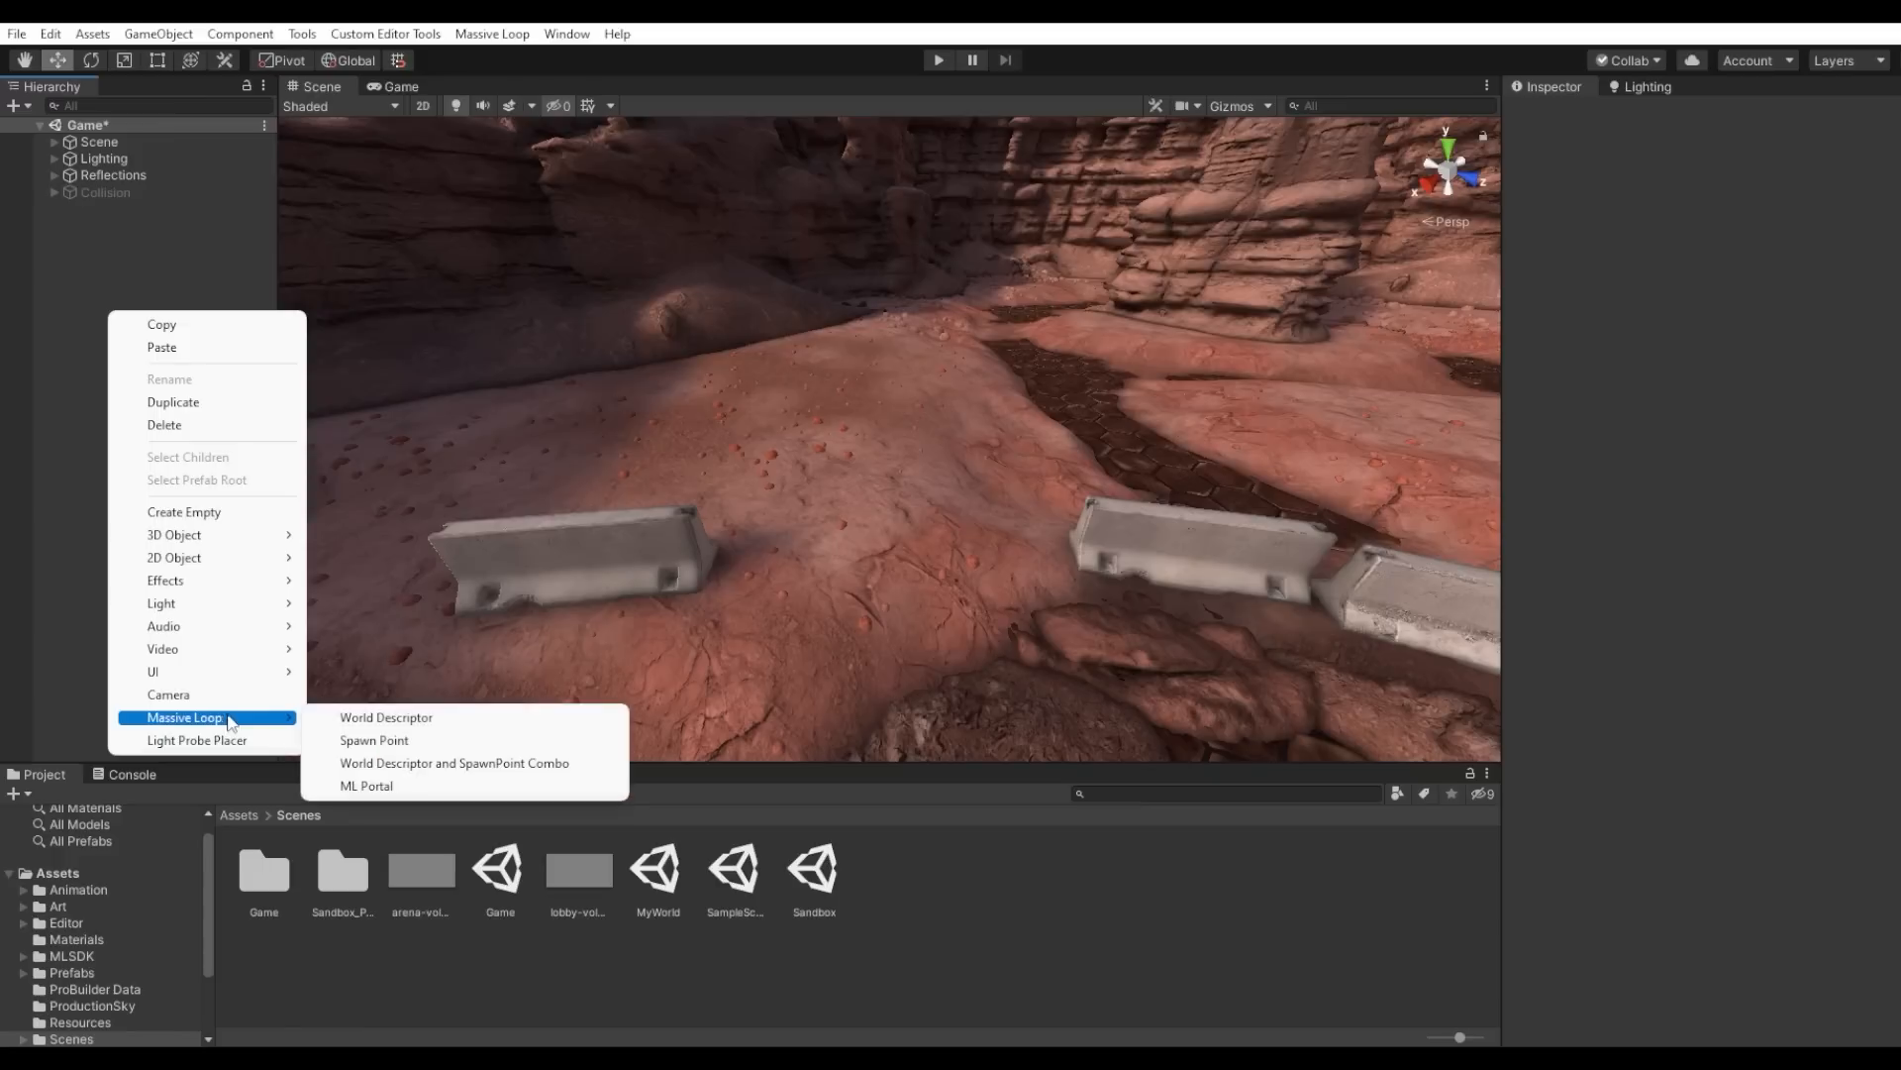
{"action": "left_click", "coordinate": [385, 717]}
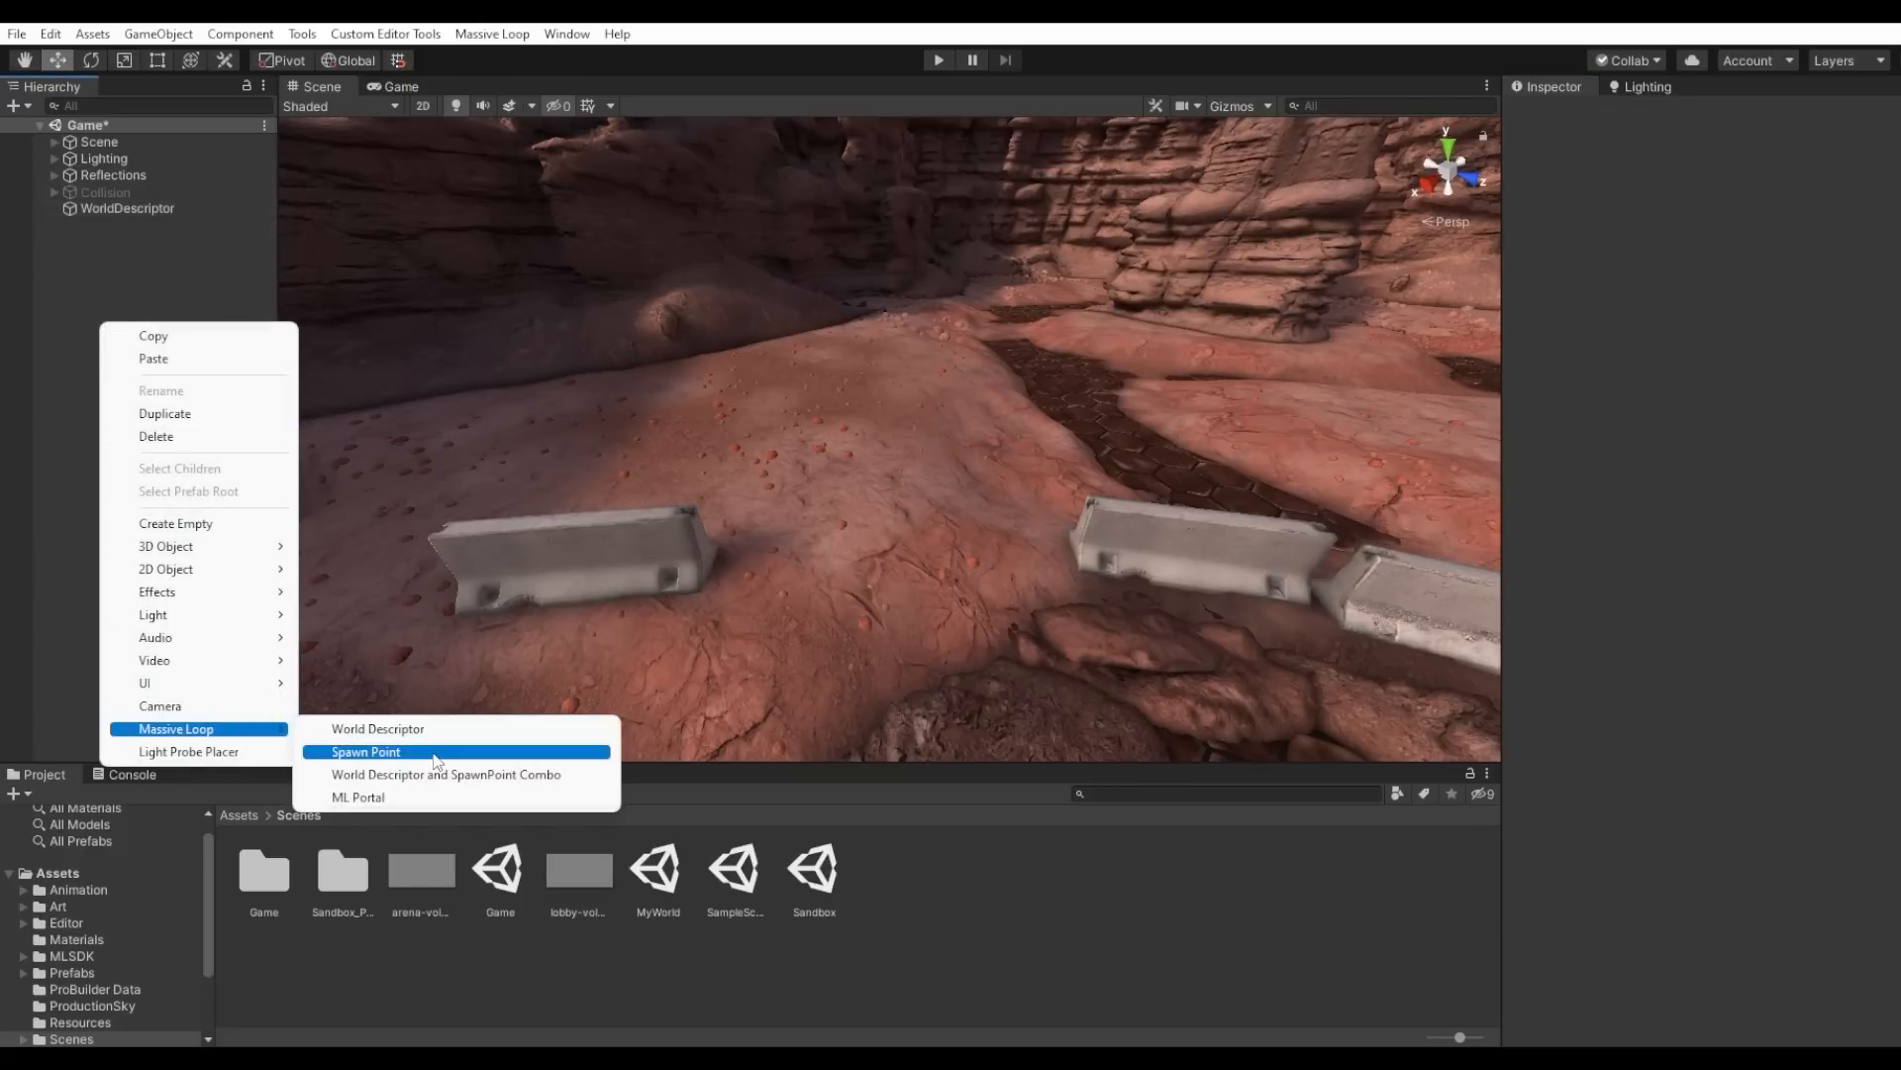
{"action": "left_click", "coordinate": [366, 752]}
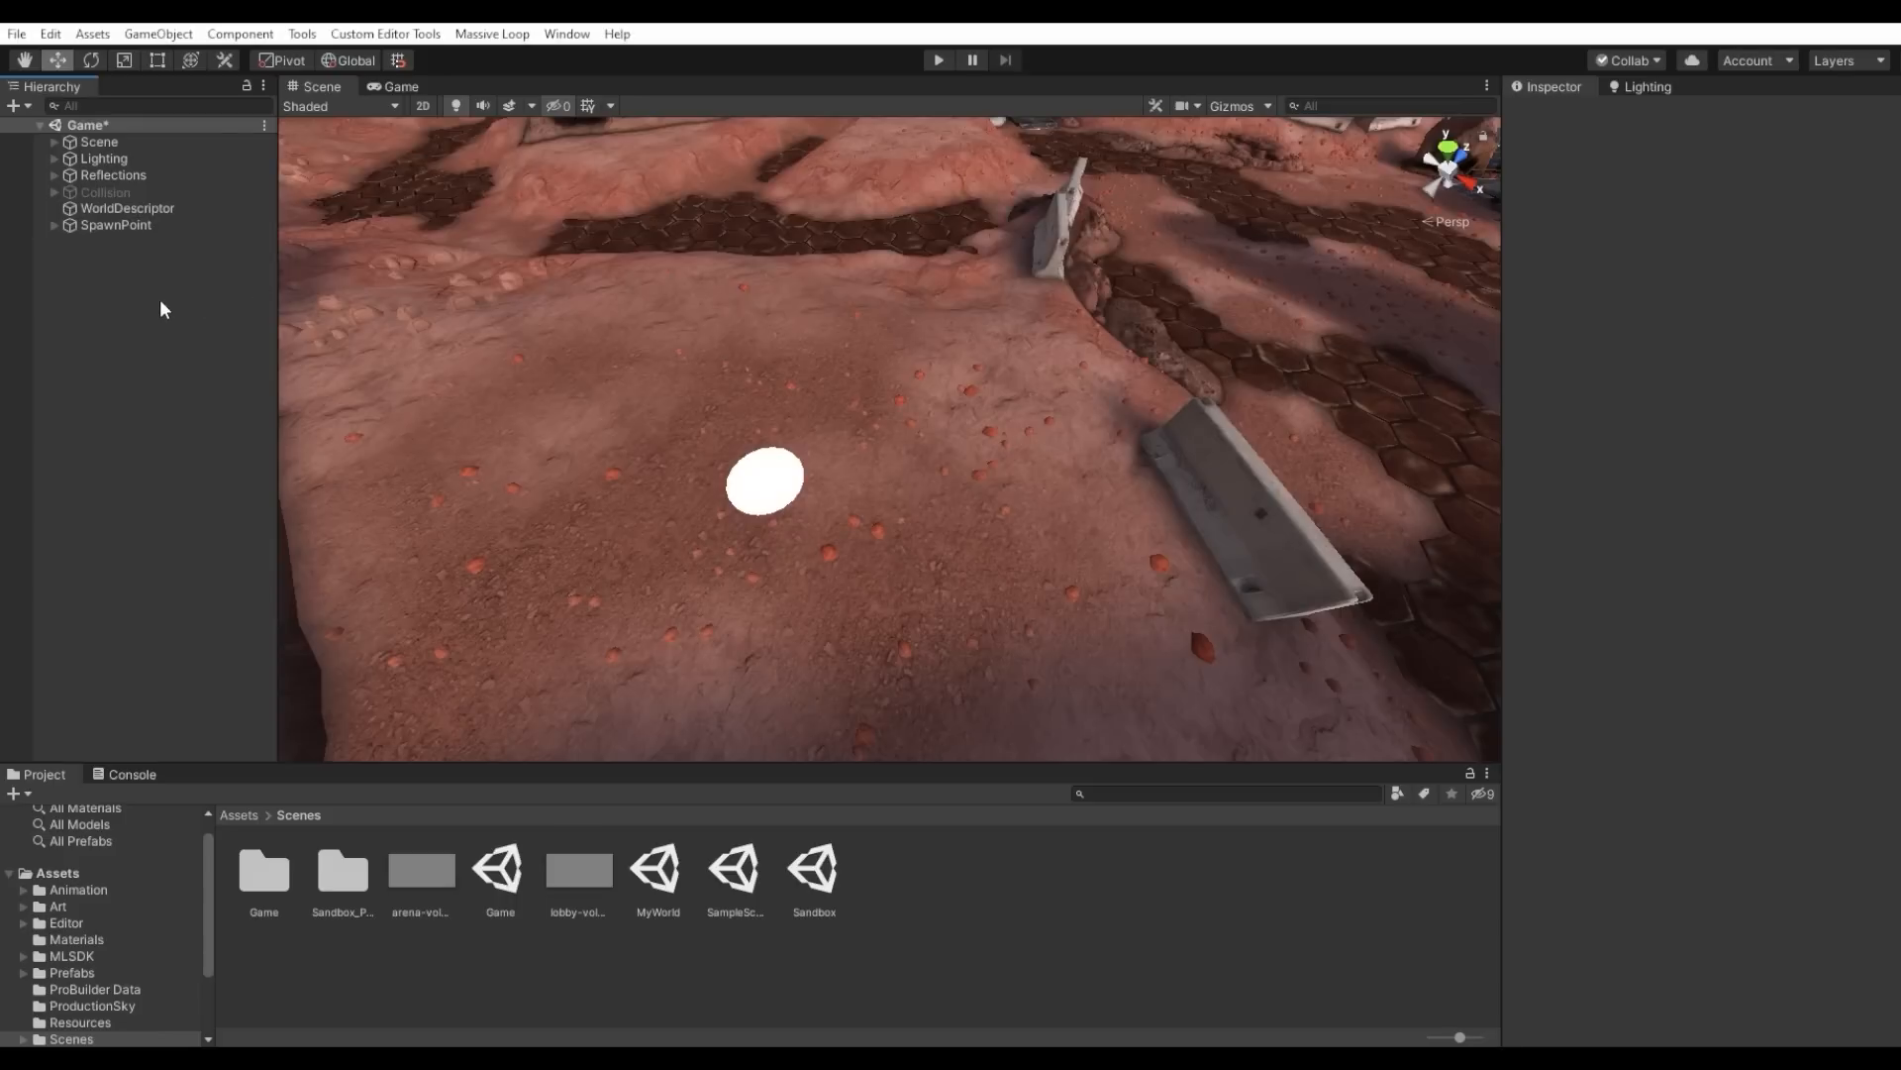
{"action": "left_click", "coordinate": [128, 207]}
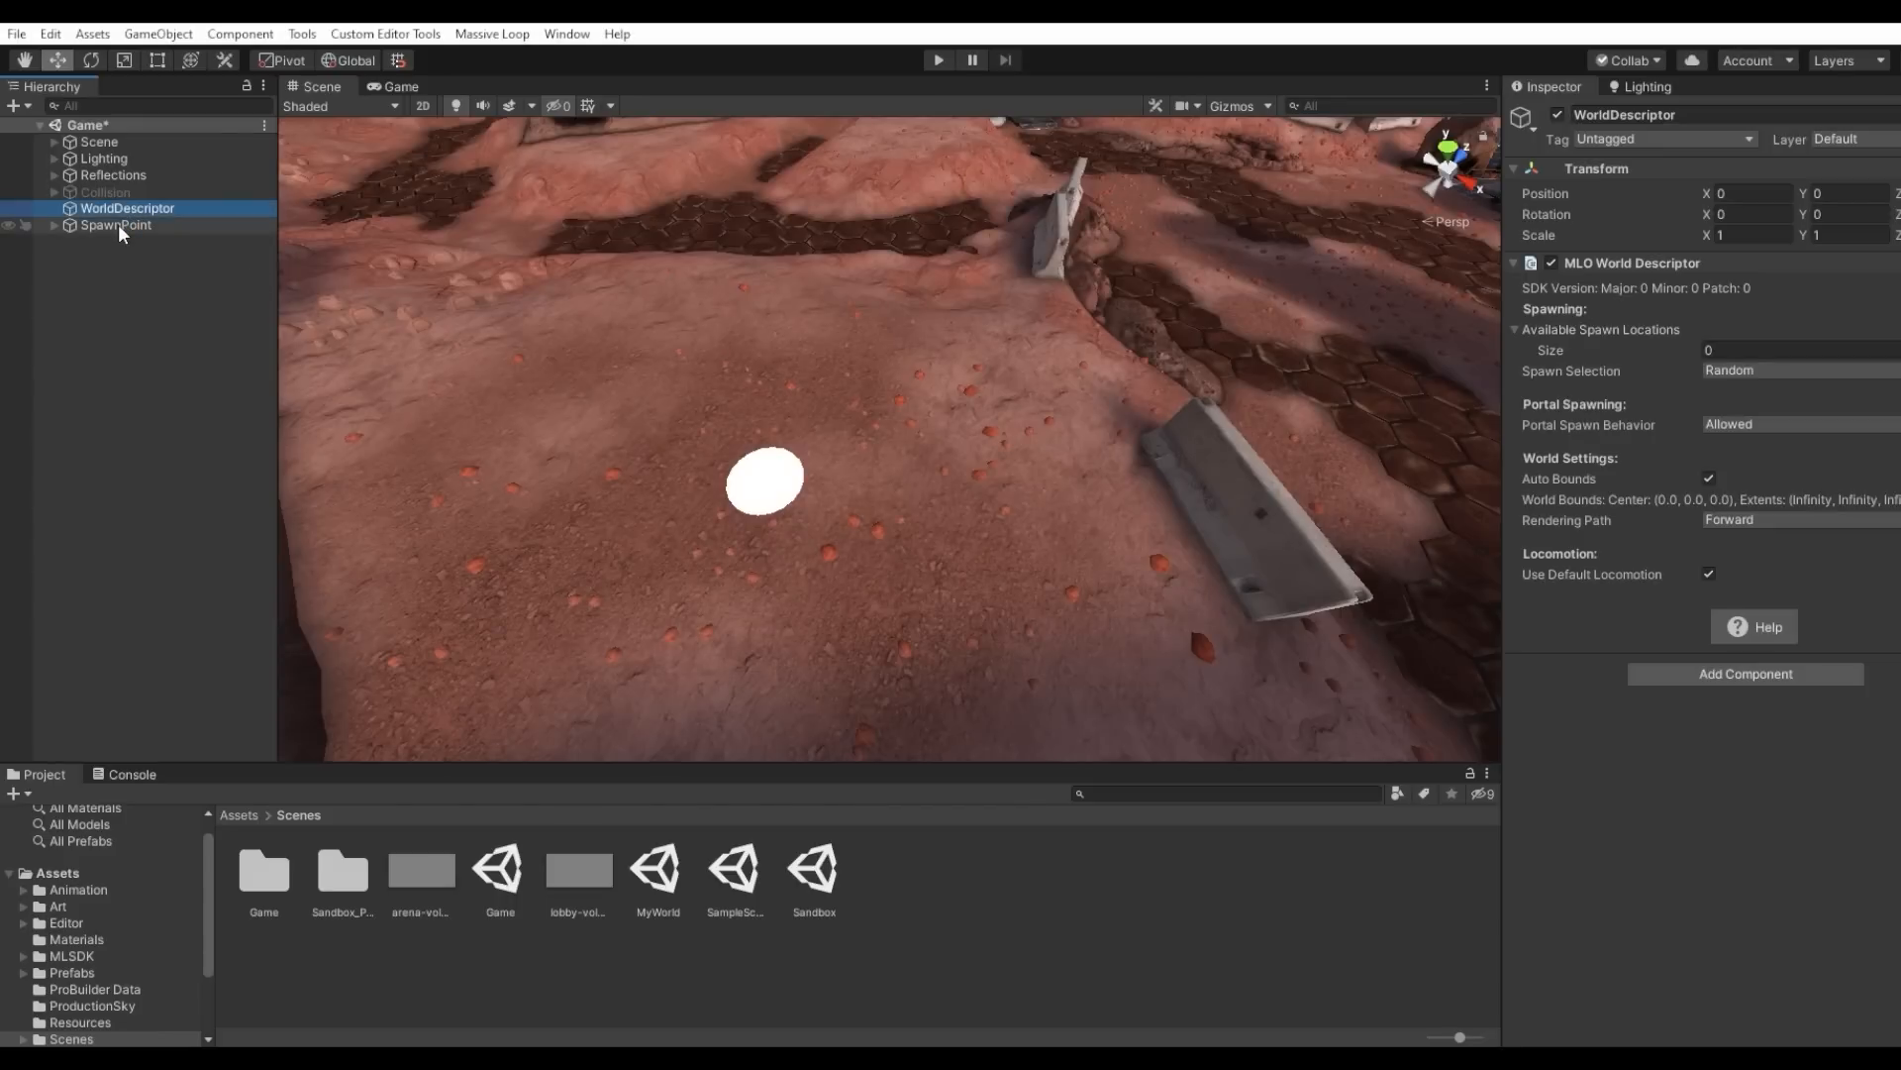
{"action": "mouse_move", "coordinate": [1749, 344]}
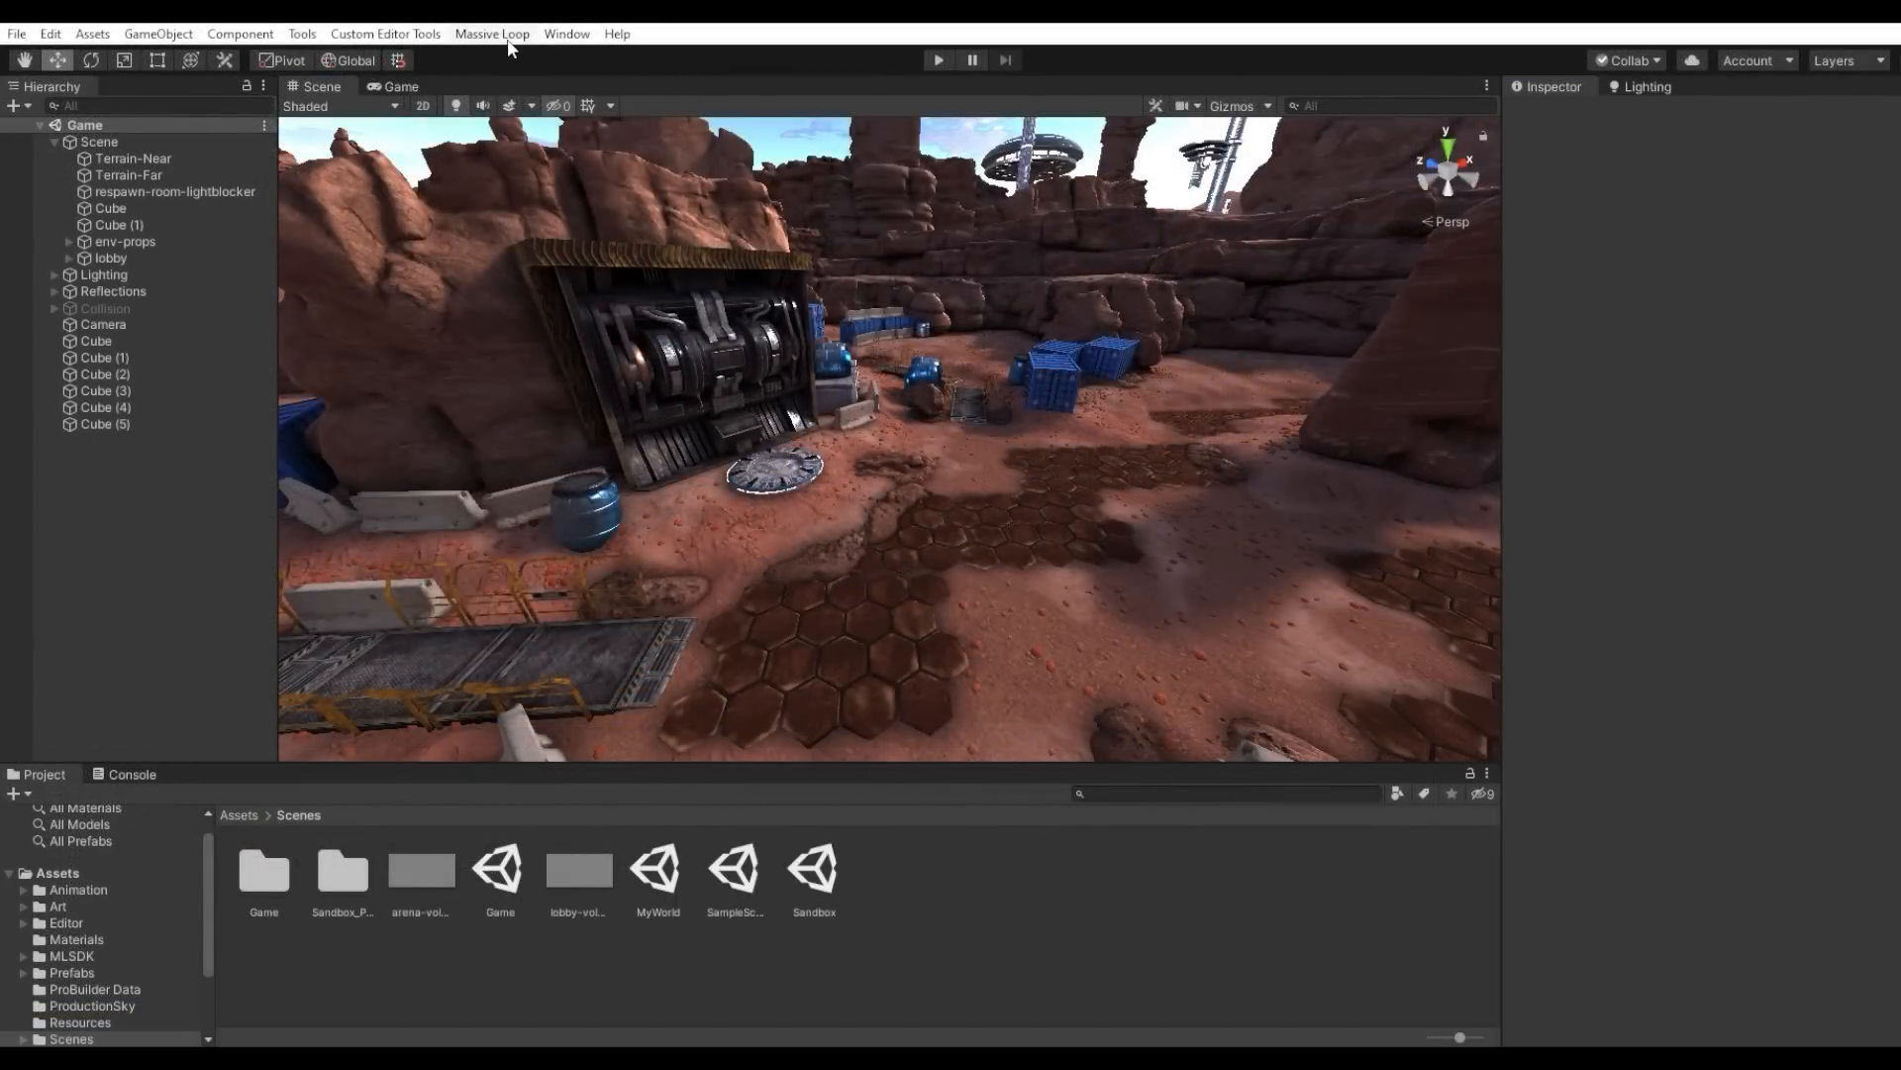
Step: Sign into the ML Control Panel as the tutorials account and view the World tab
{"action": "left_click", "coordinate": [491, 32]}
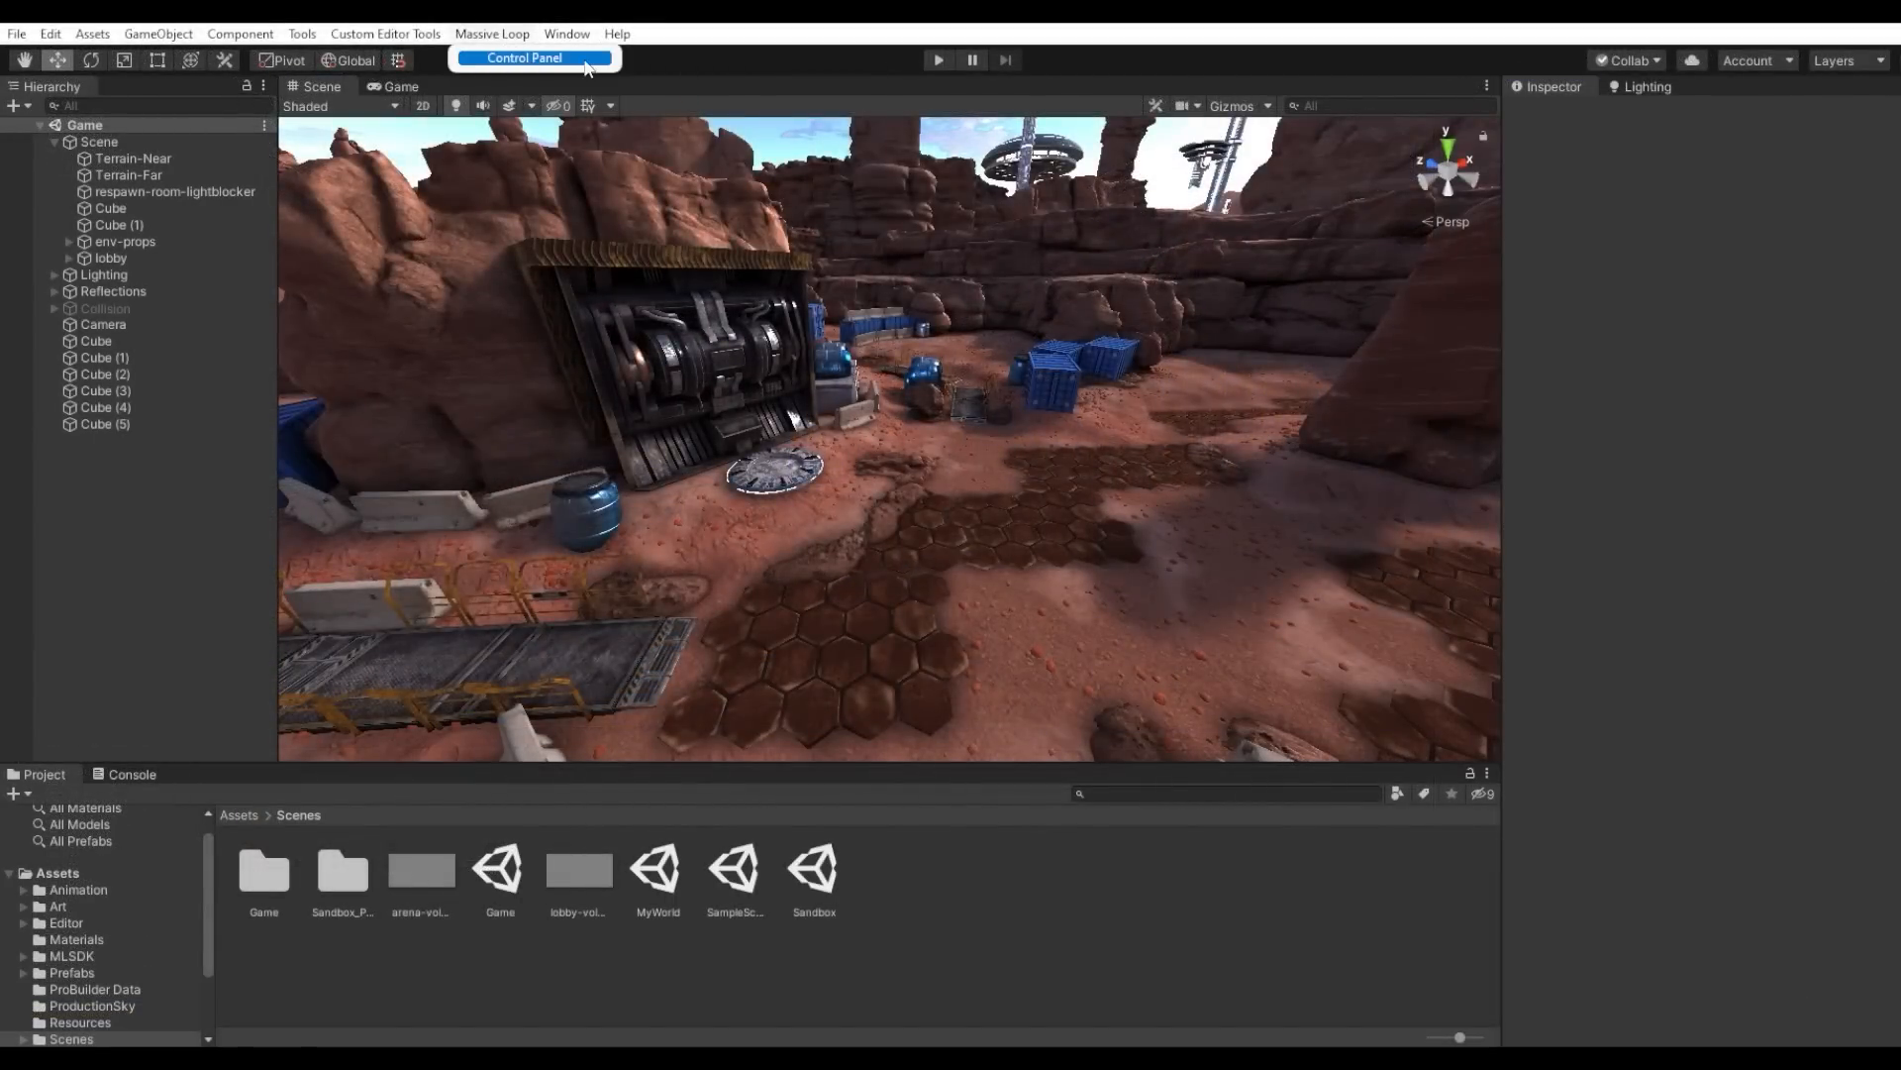
{"action": "left_click", "coordinate": [523, 59]}
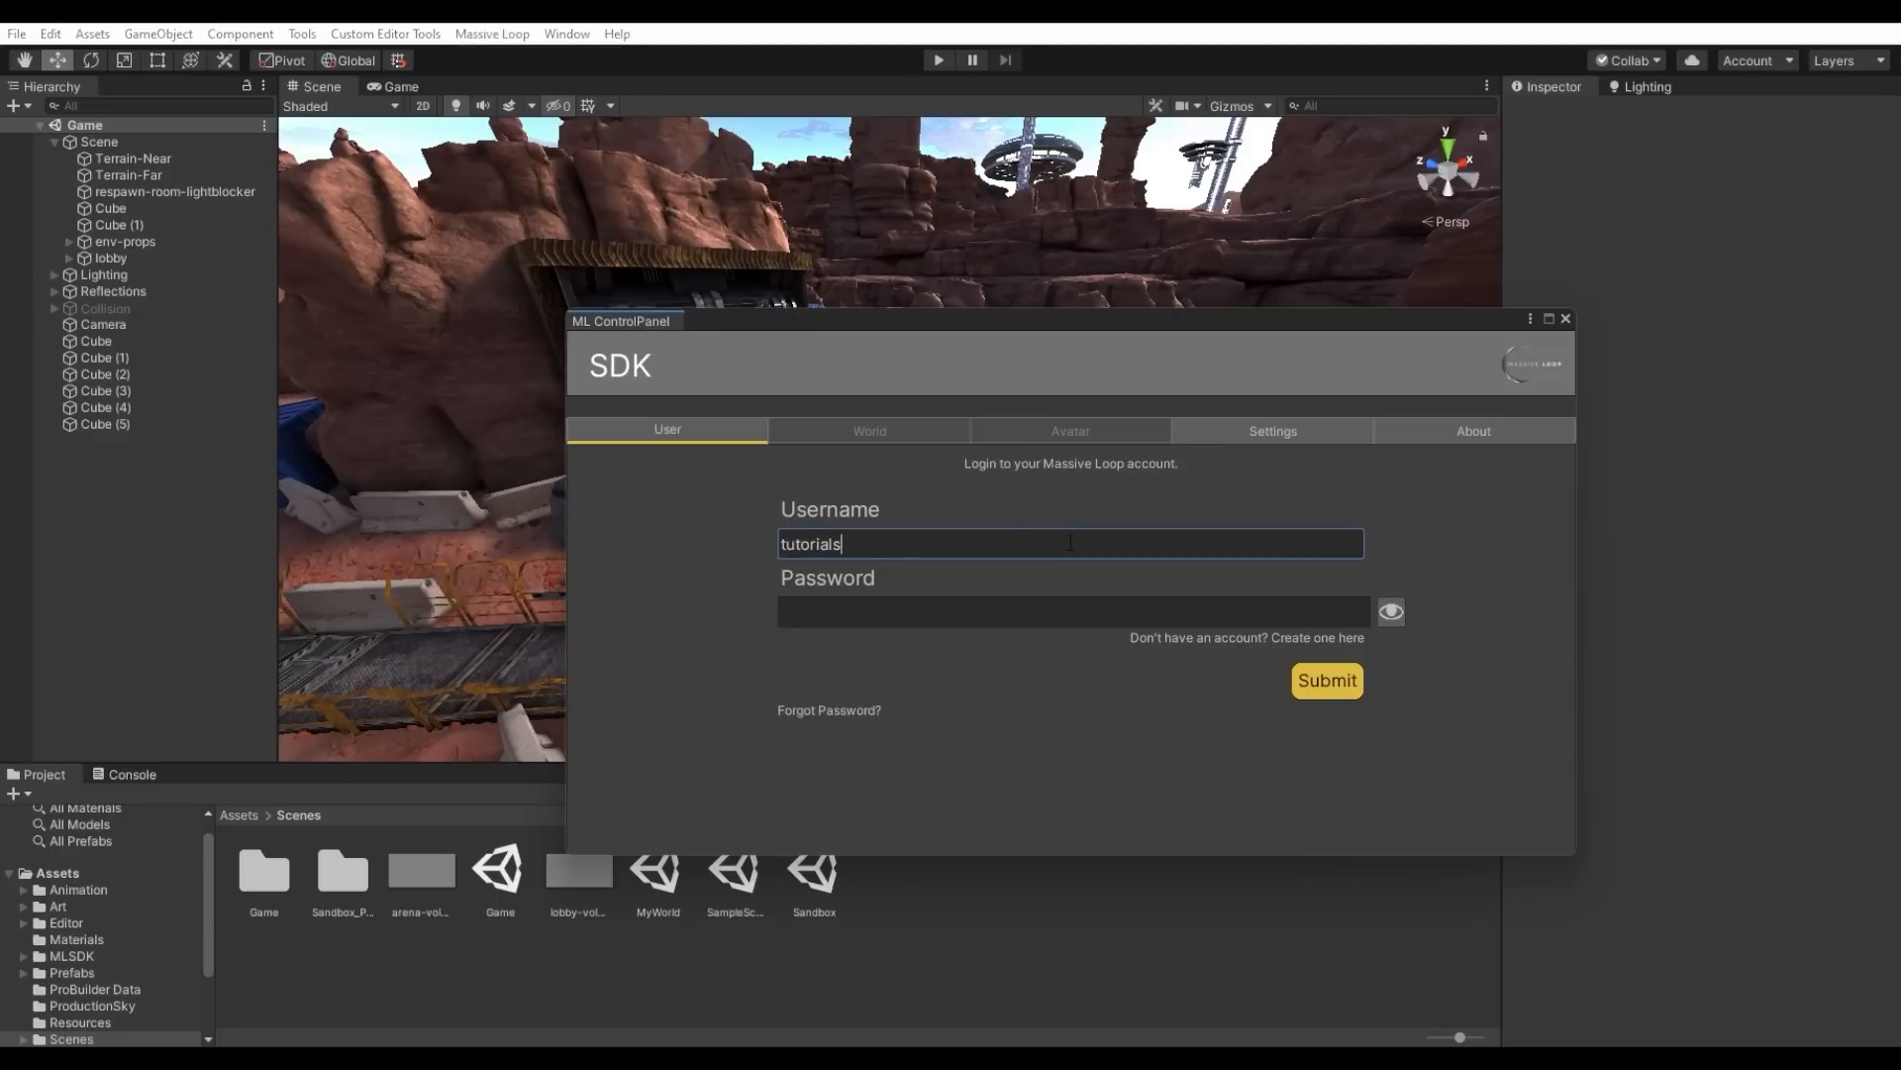
{"action": "left_click", "coordinate": [1325, 680]}
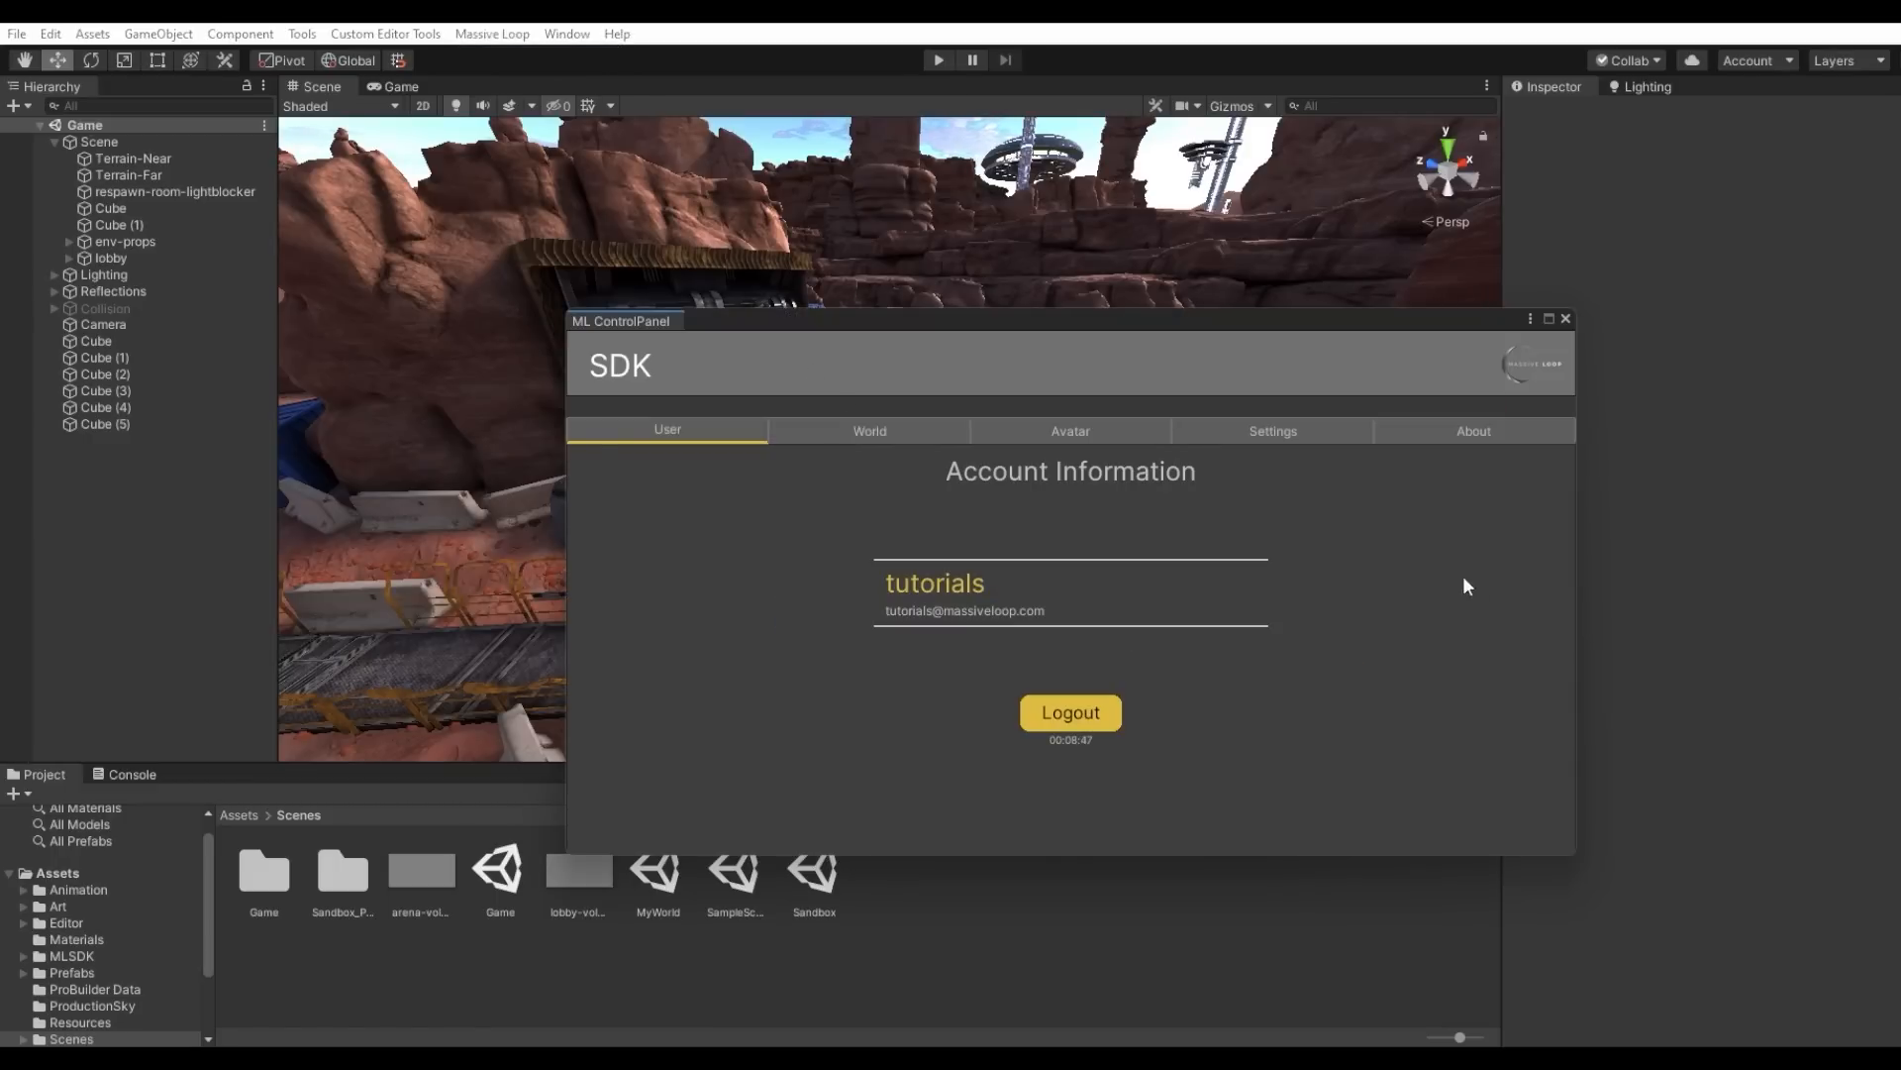
{"action": "left_click", "coordinate": [869, 431]}
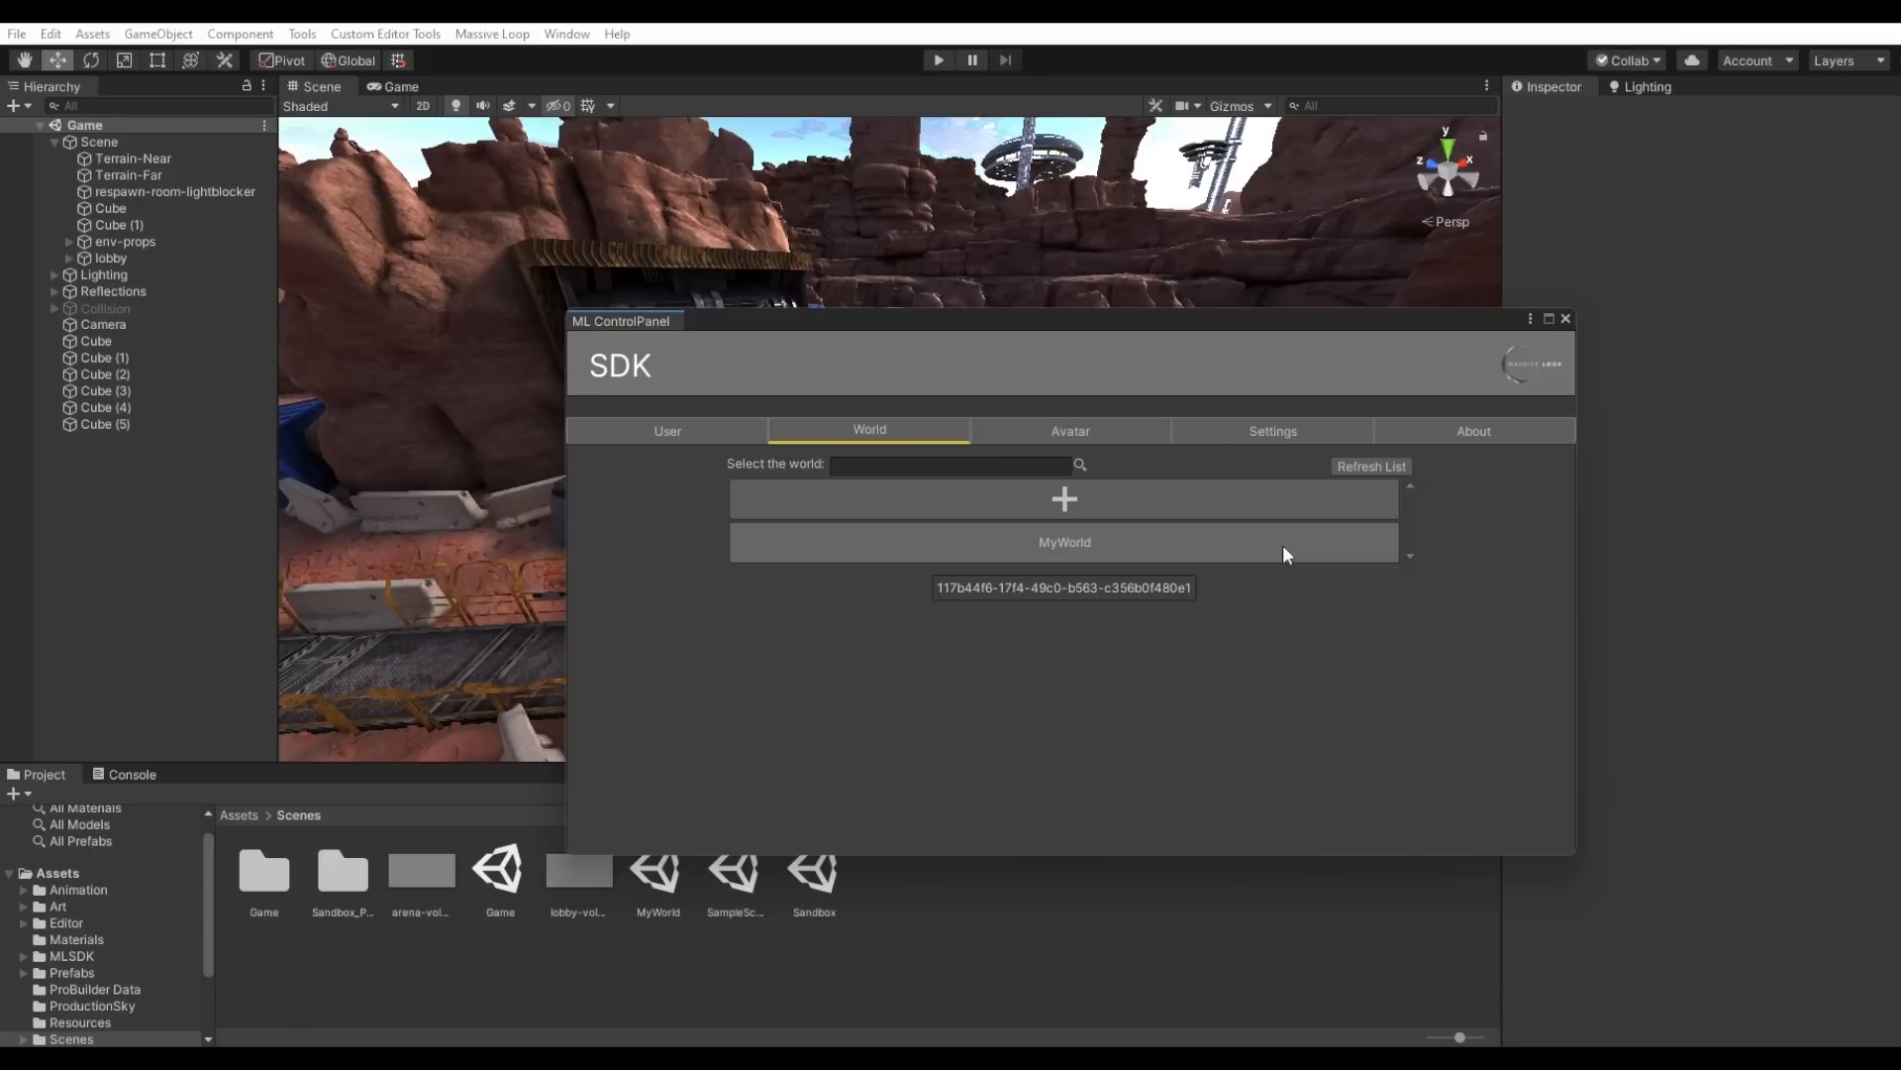
Step: Select MyWorld, run the build check, review the 3 errors and 586 warnings, and close the report
{"action": "left_click", "coordinate": [1063, 542]}
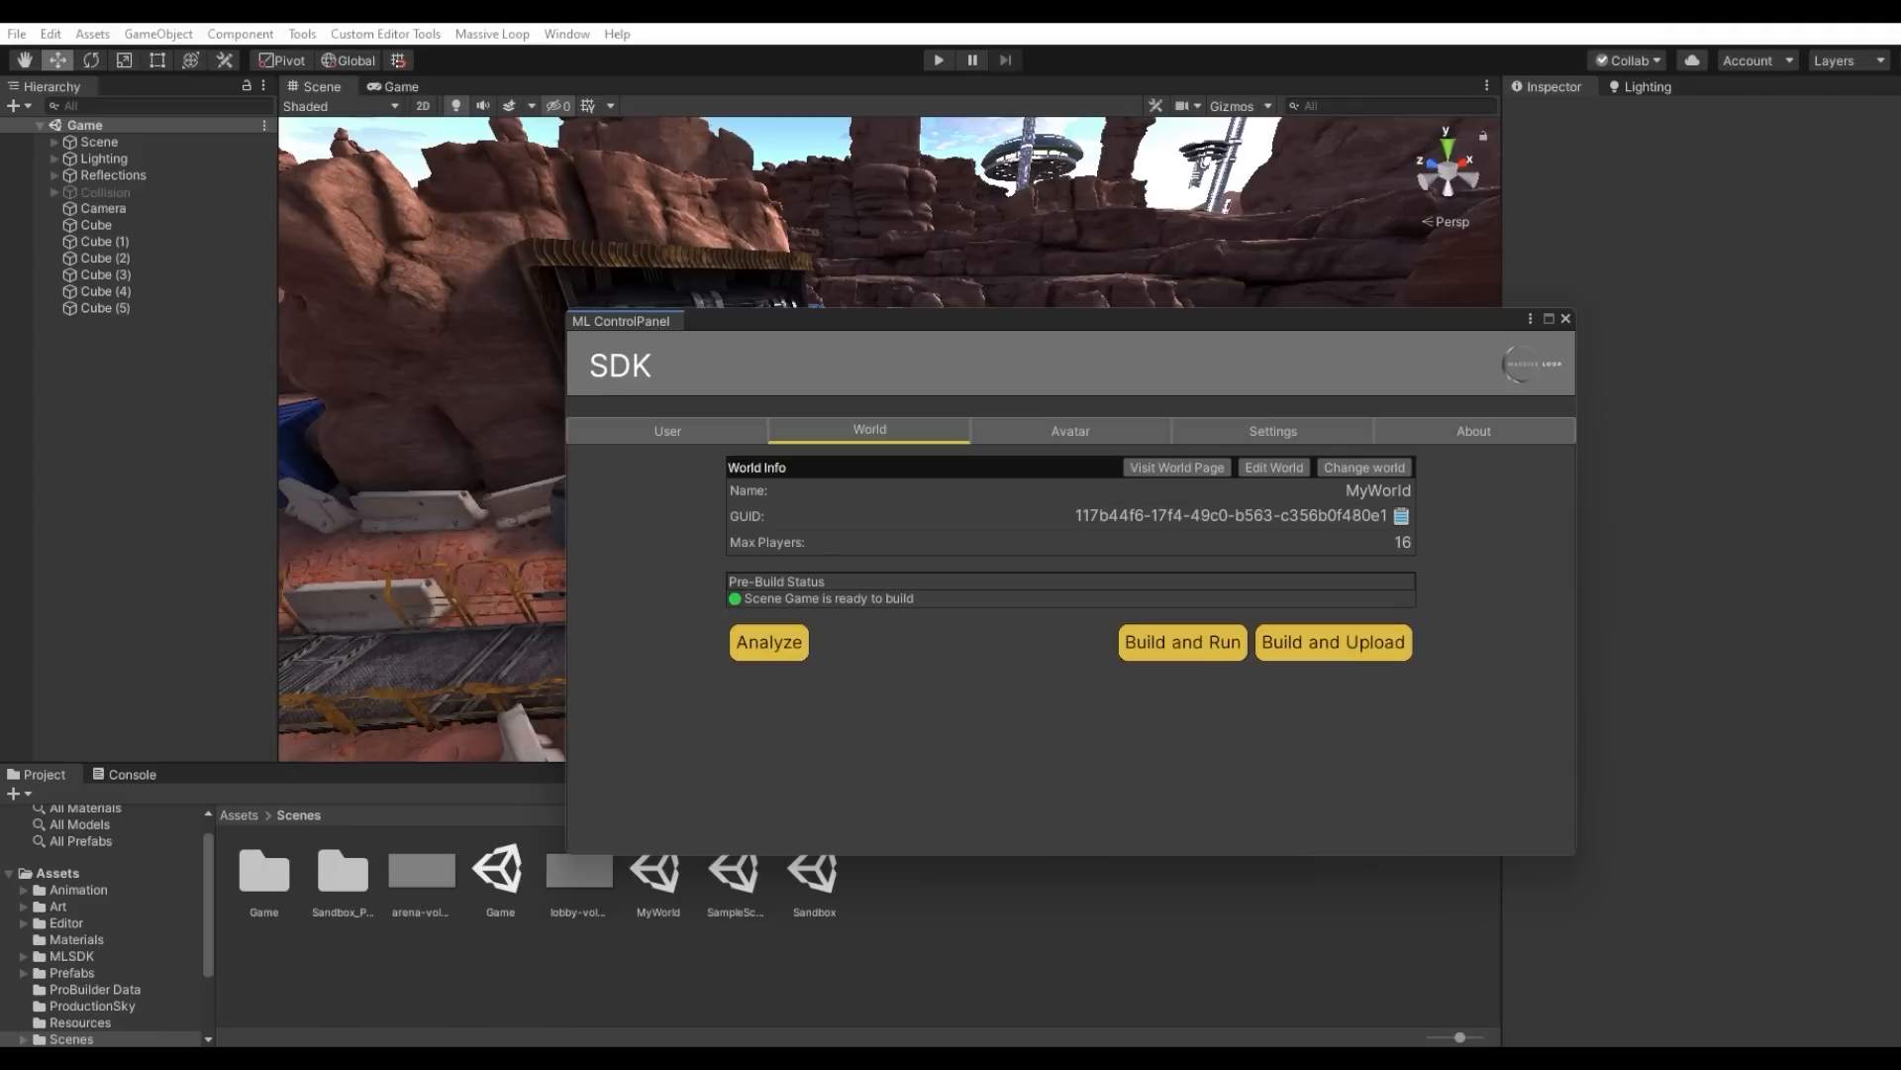
{"action": "mouse_move", "coordinate": [1134, 675]}
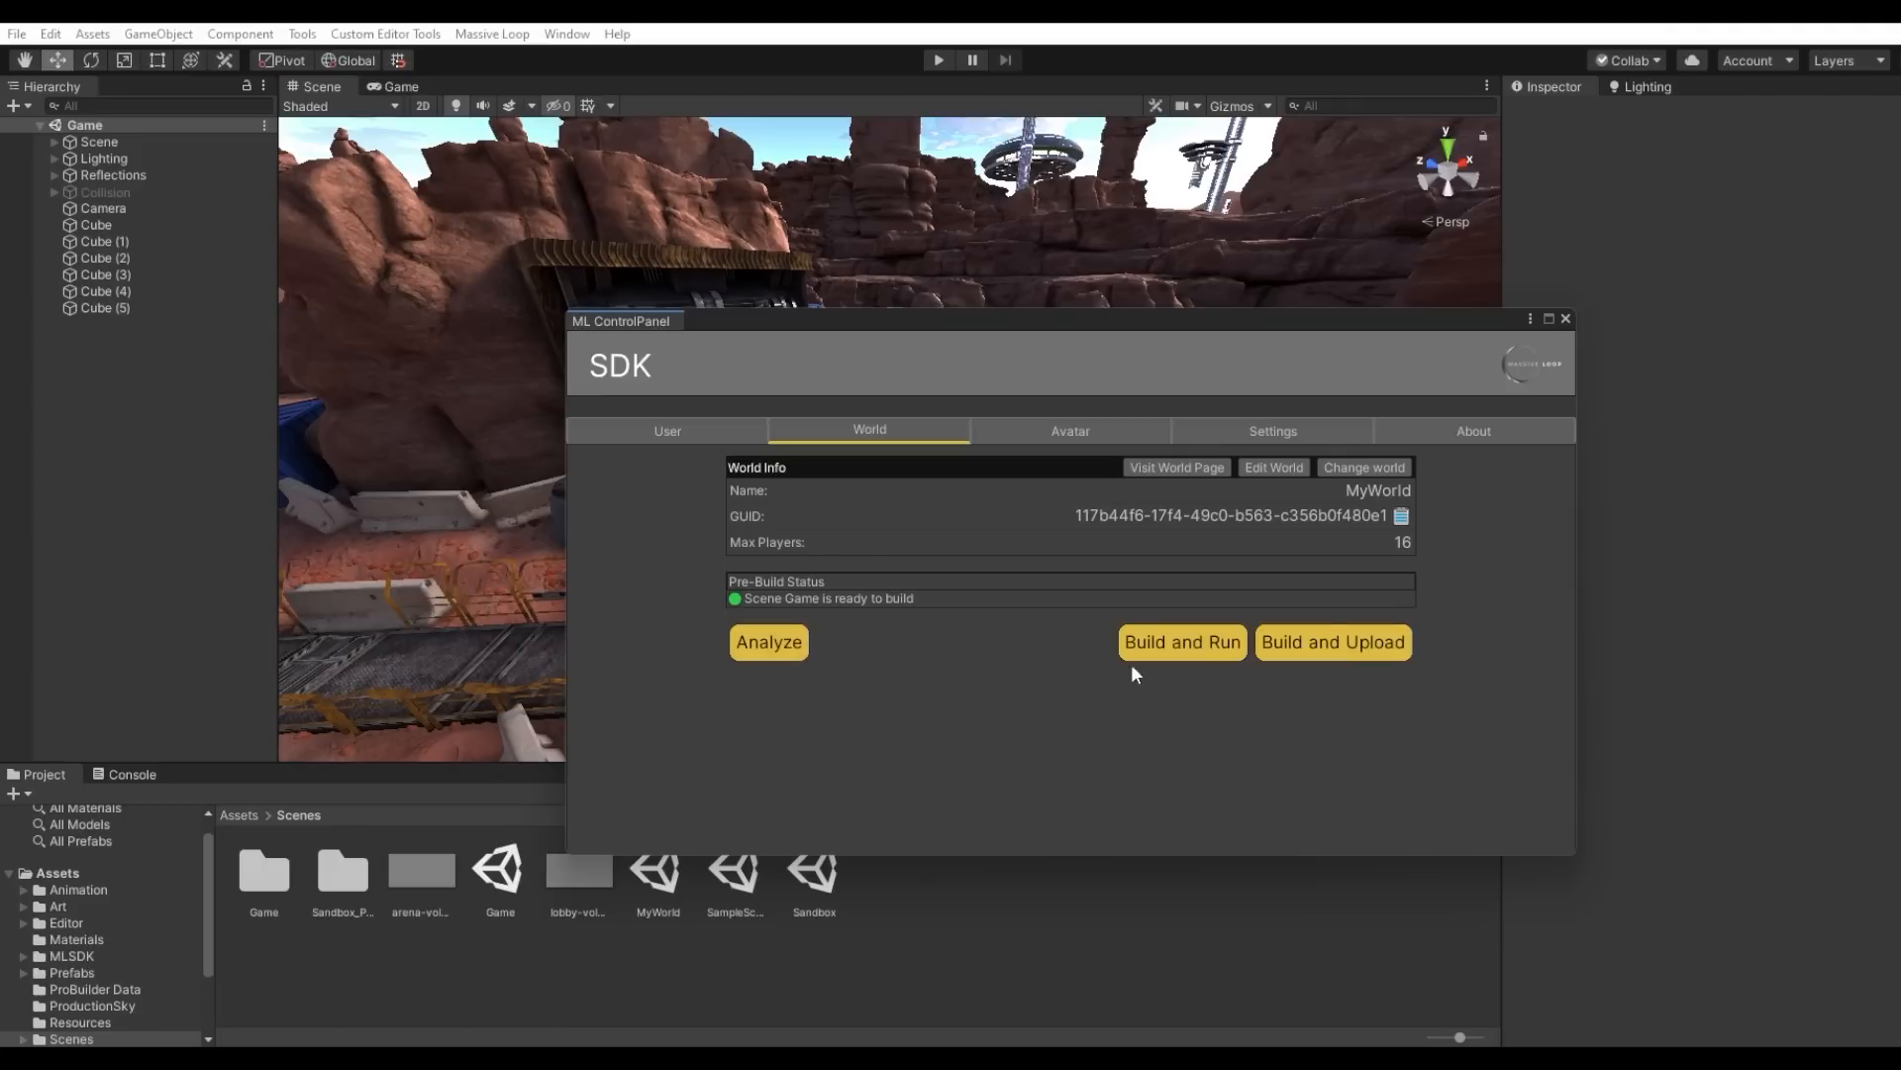
{"action": "mouse_move", "coordinate": [1331, 642]}
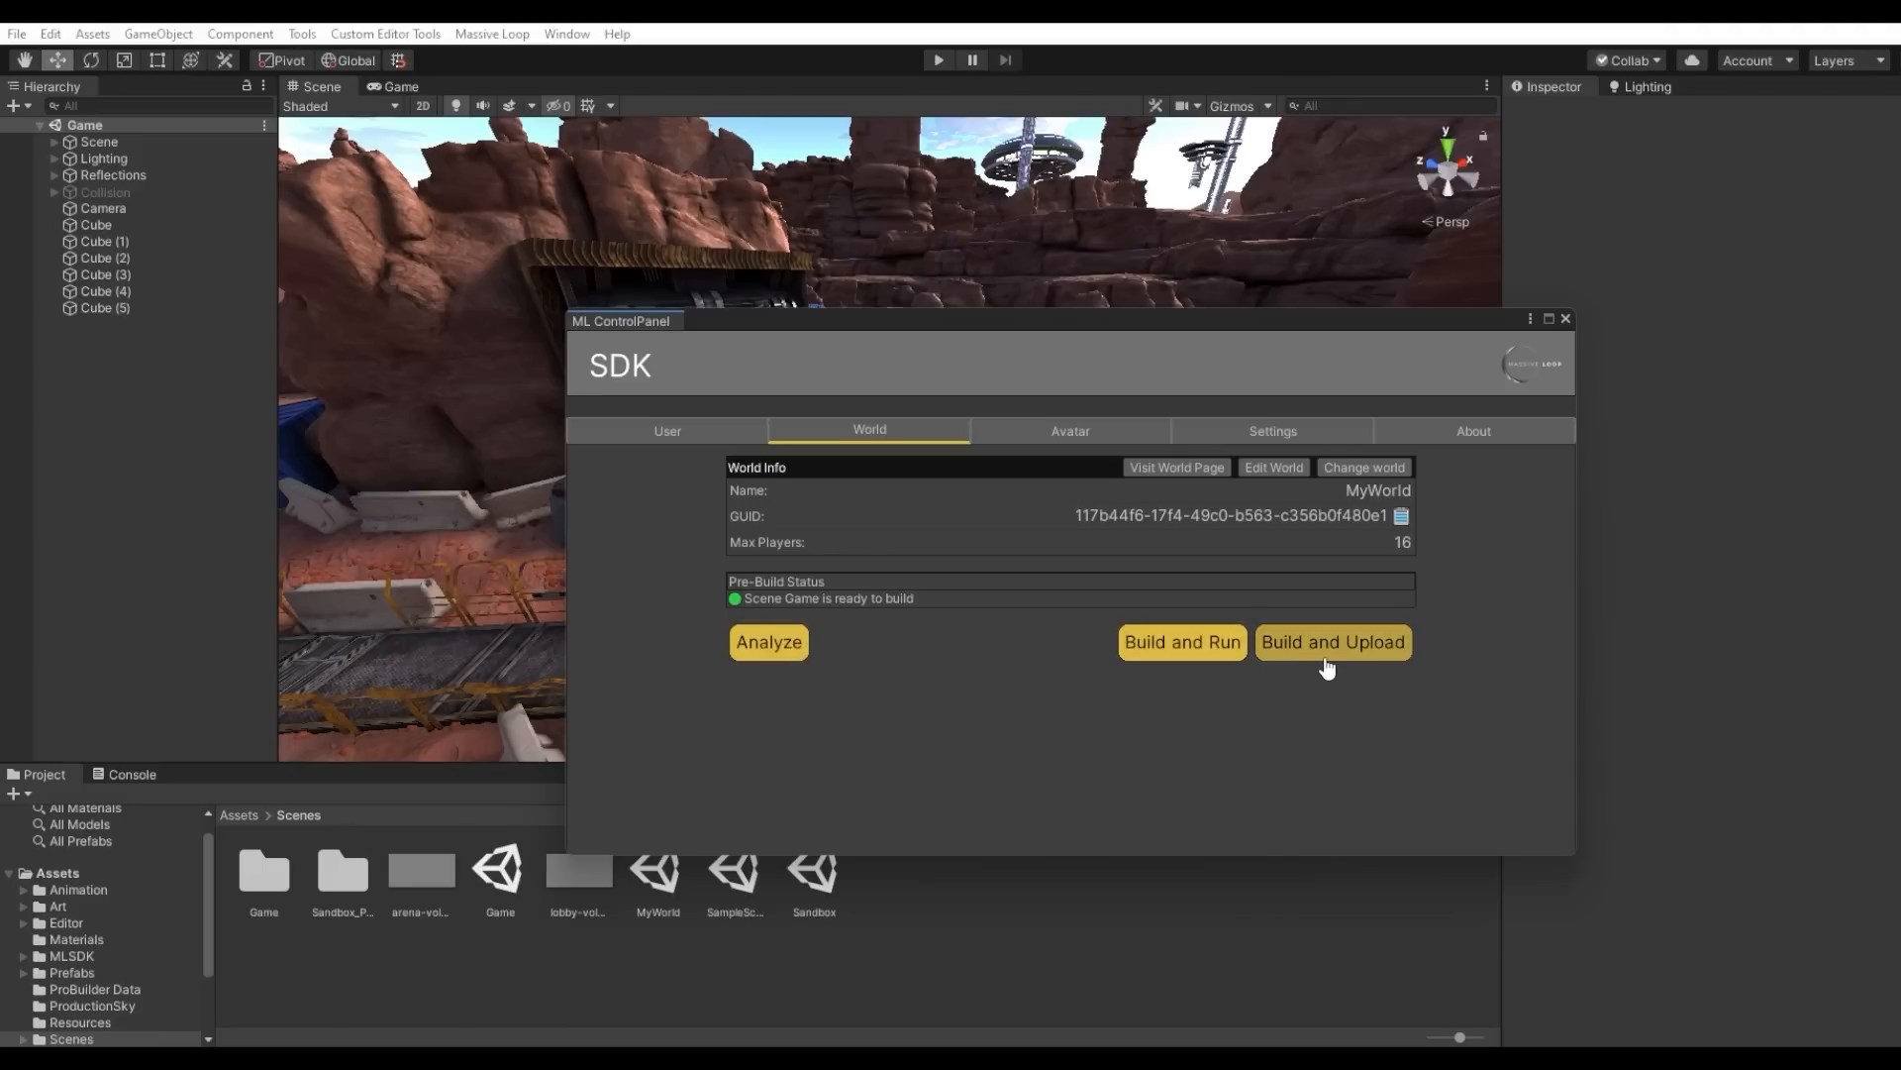
{"action": "left_click", "coordinate": [768, 642]}
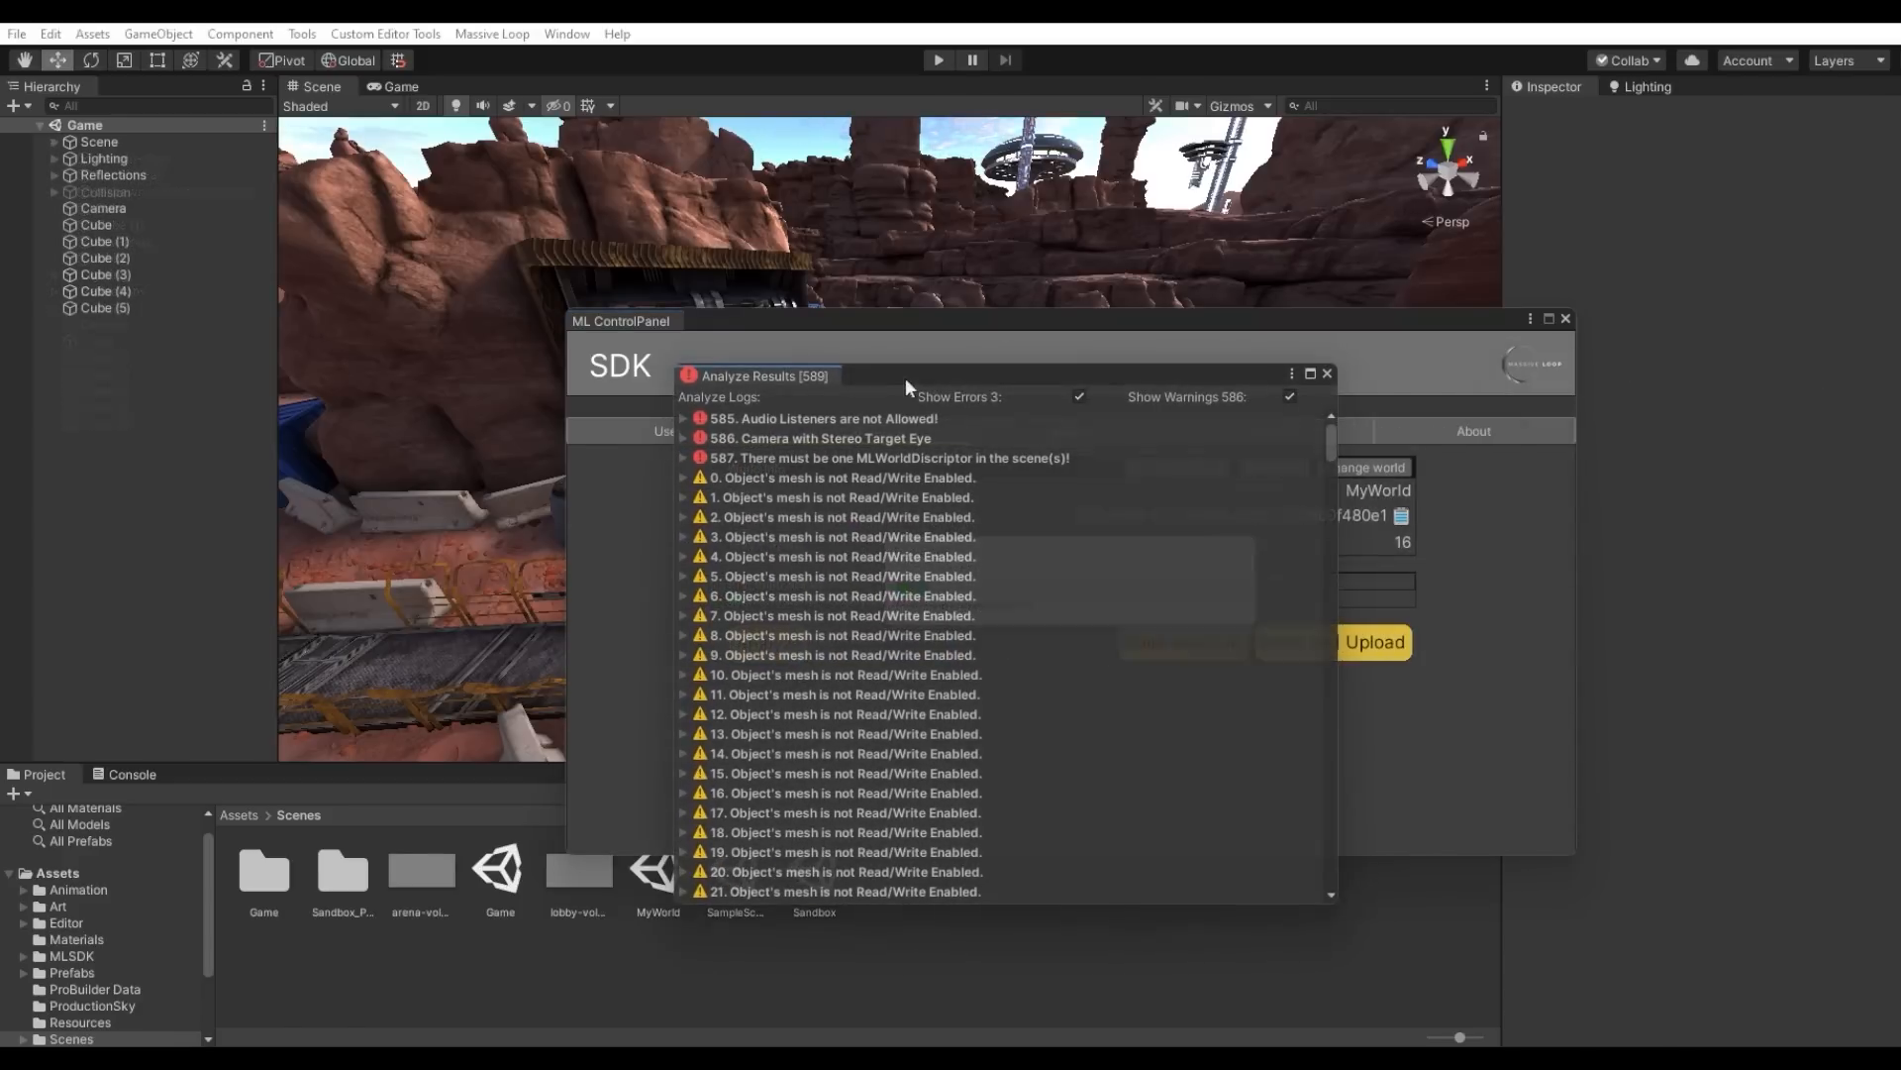
{"action": "scroll", "scroll_direction": "down", "scroll_amount": 3}
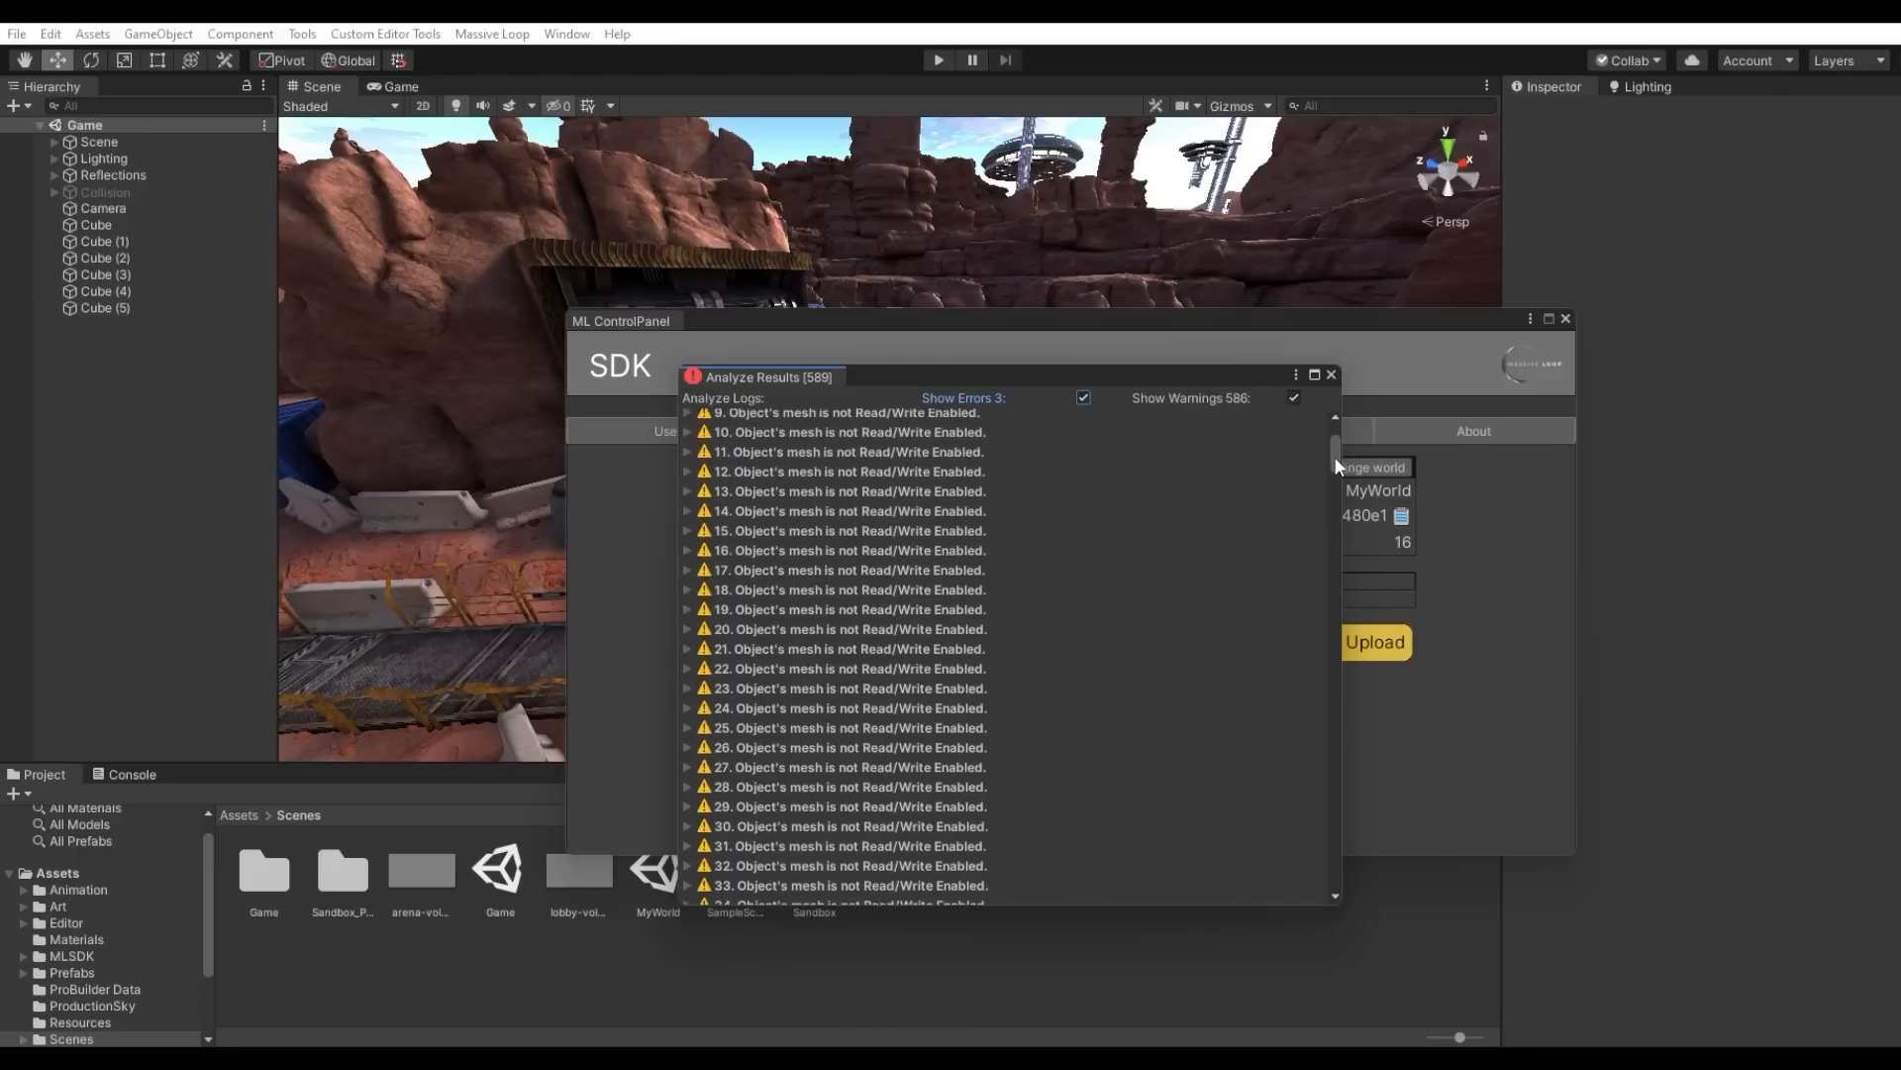
{"action": "scroll", "scroll_direction": "down", "scroll_amount": 3}
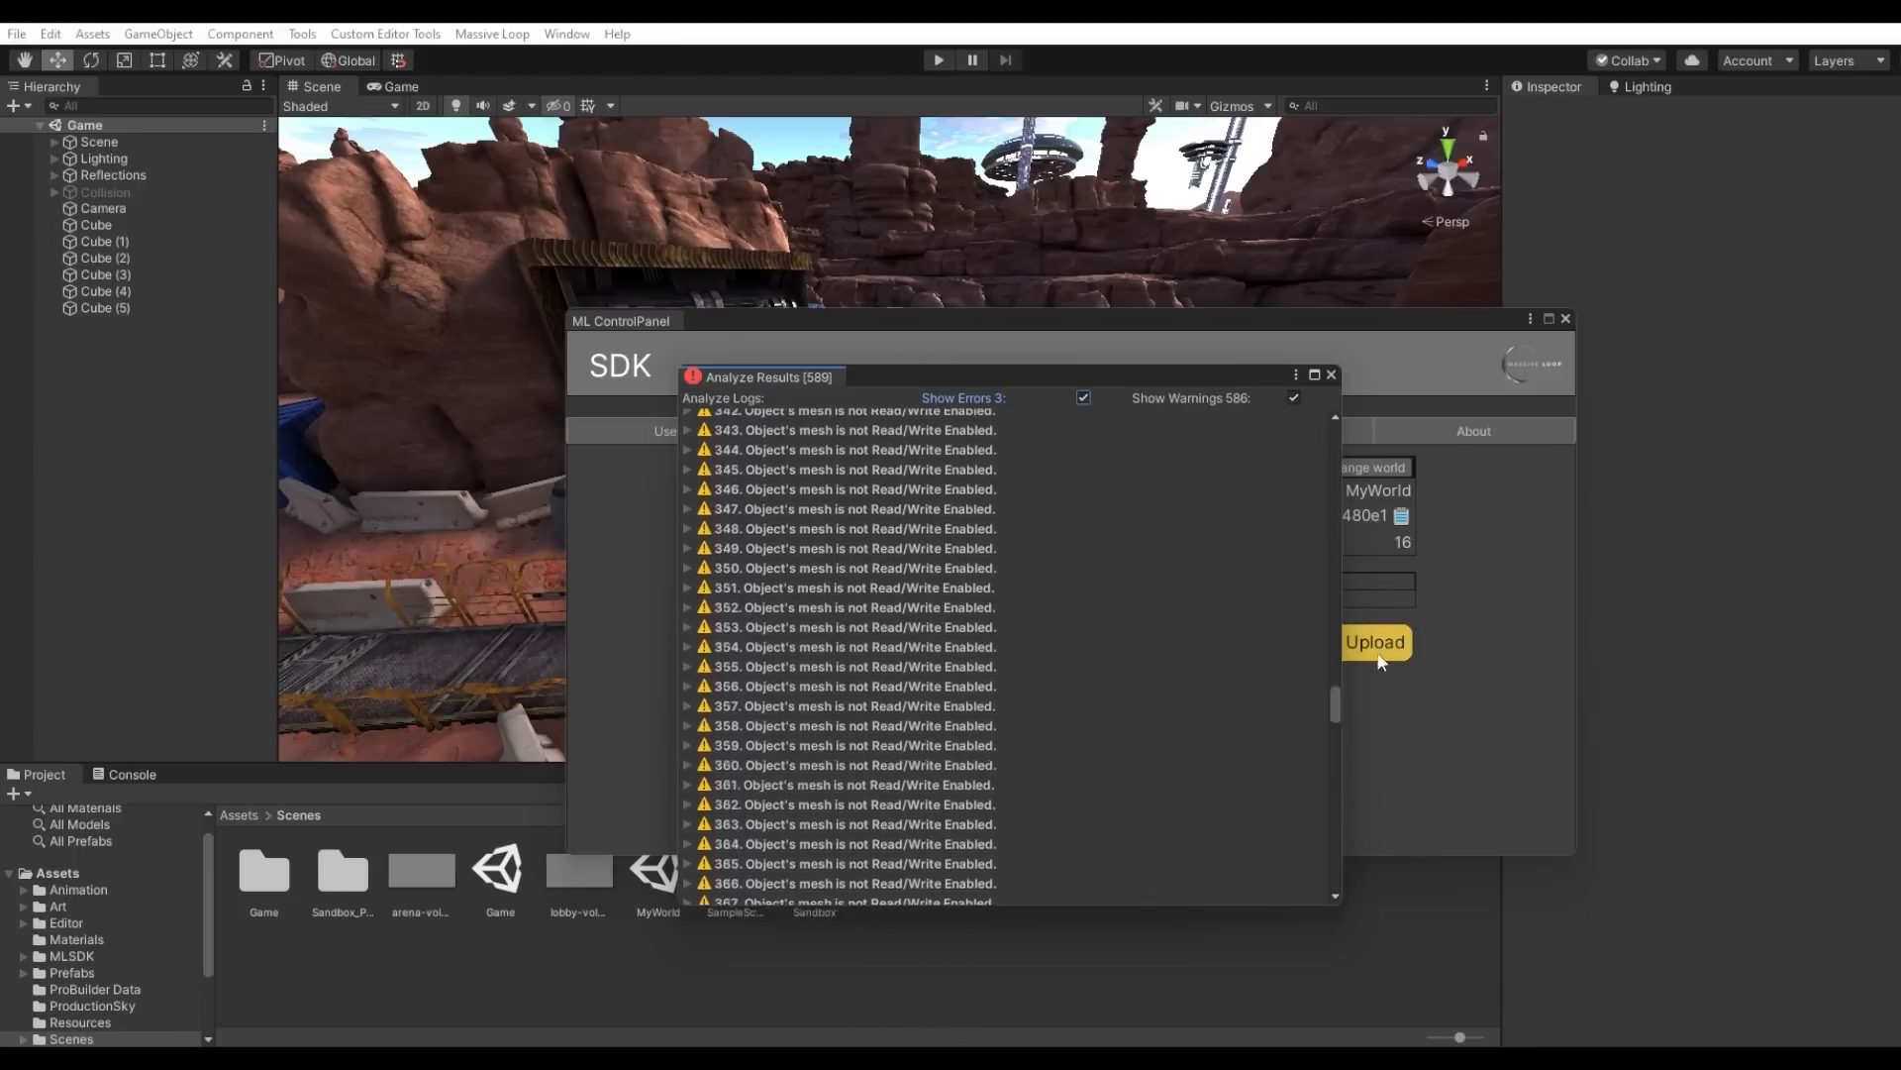
{"action": "scroll", "scroll_direction": "up", "scroll_amount": 3}
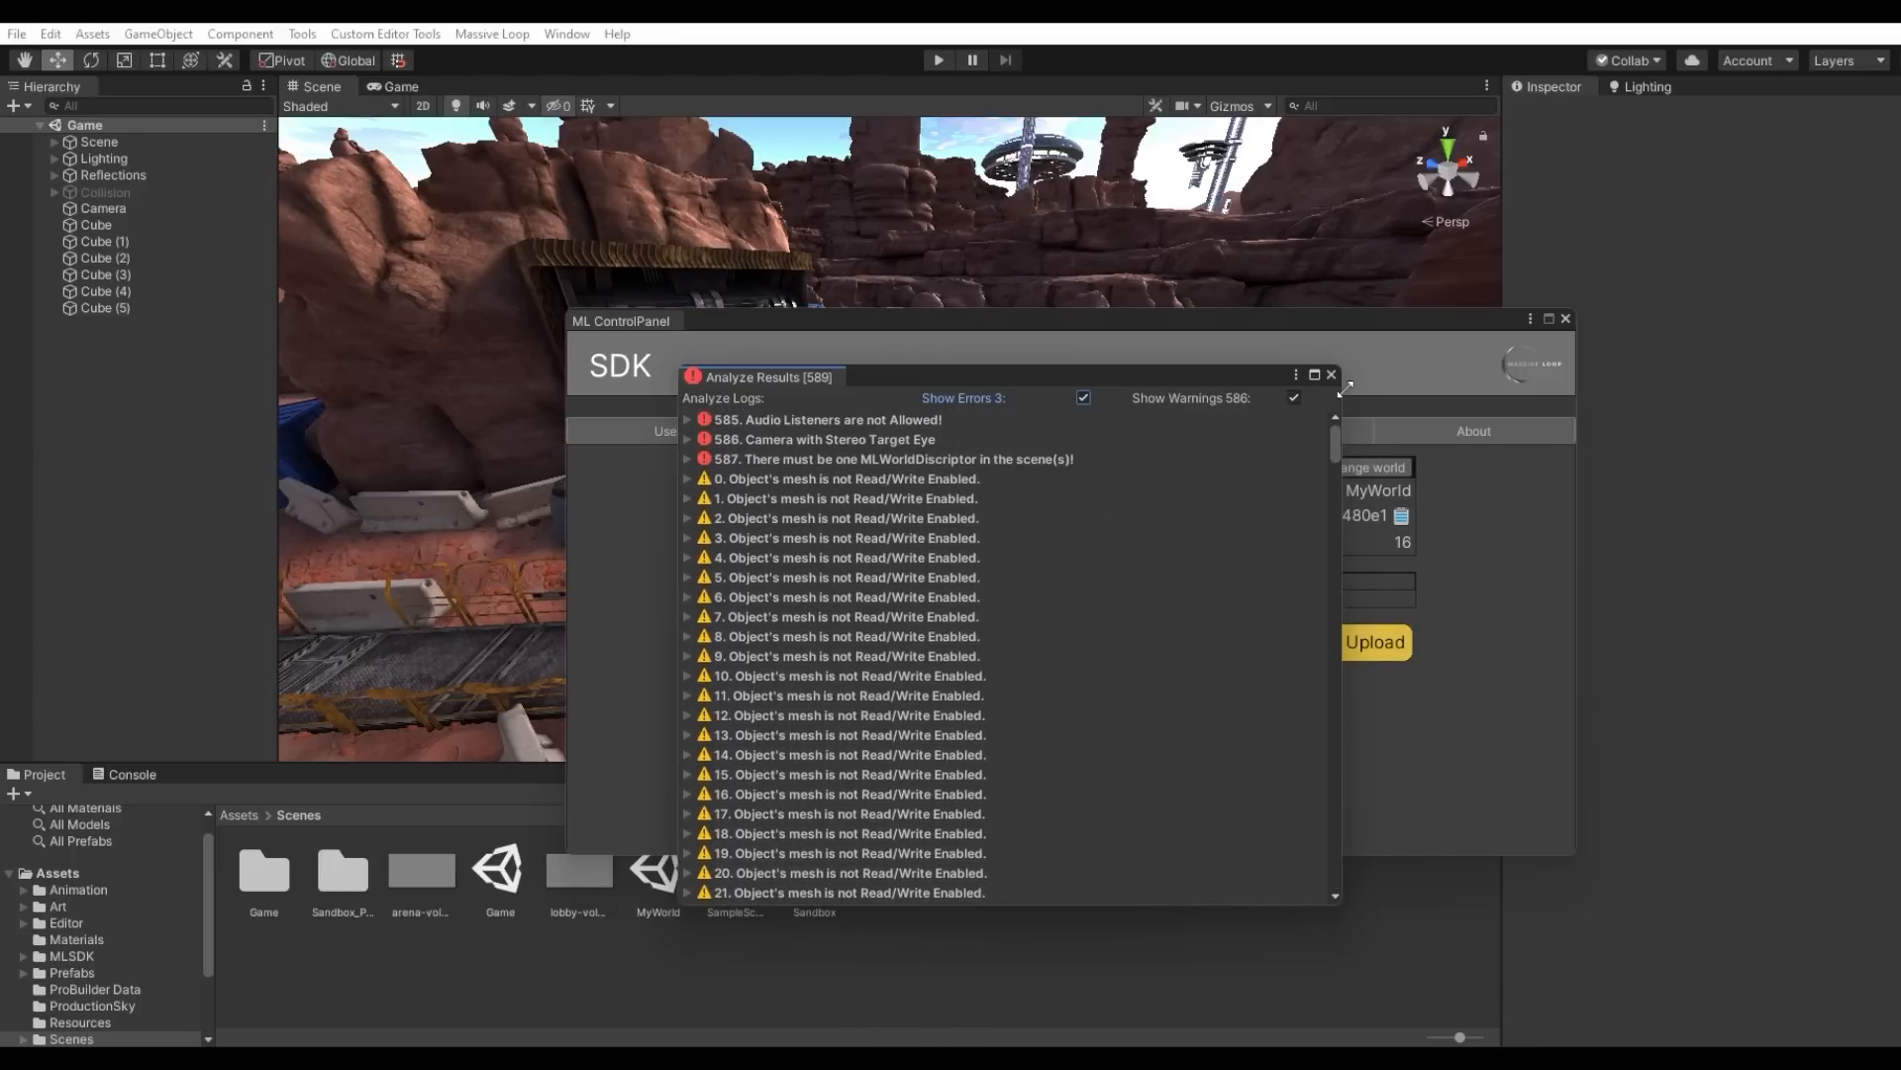
{"action": "left_click", "coordinate": [1330, 376]}
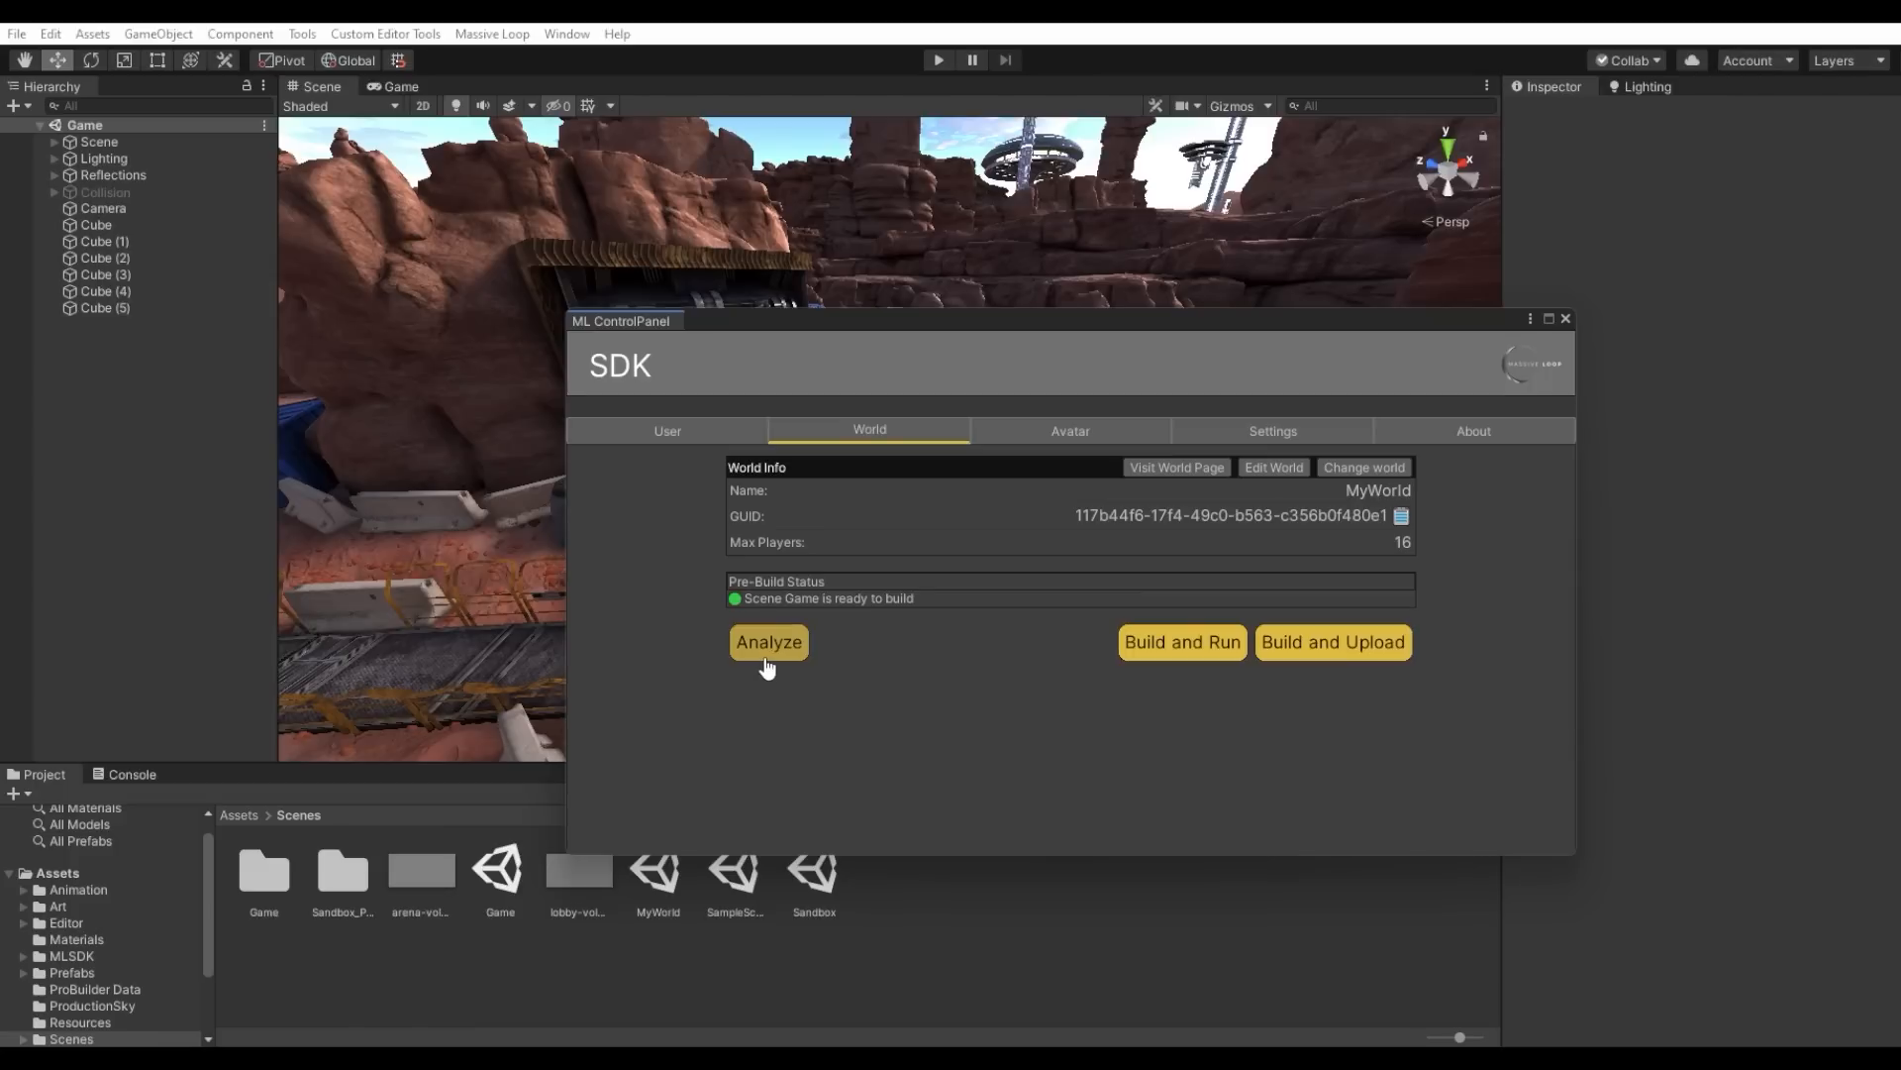
Step: Start building and uploading MyWorld via Build And Run, reaching the collecting stage
{"action": "left_click", "coordinate": [1179, 642]}
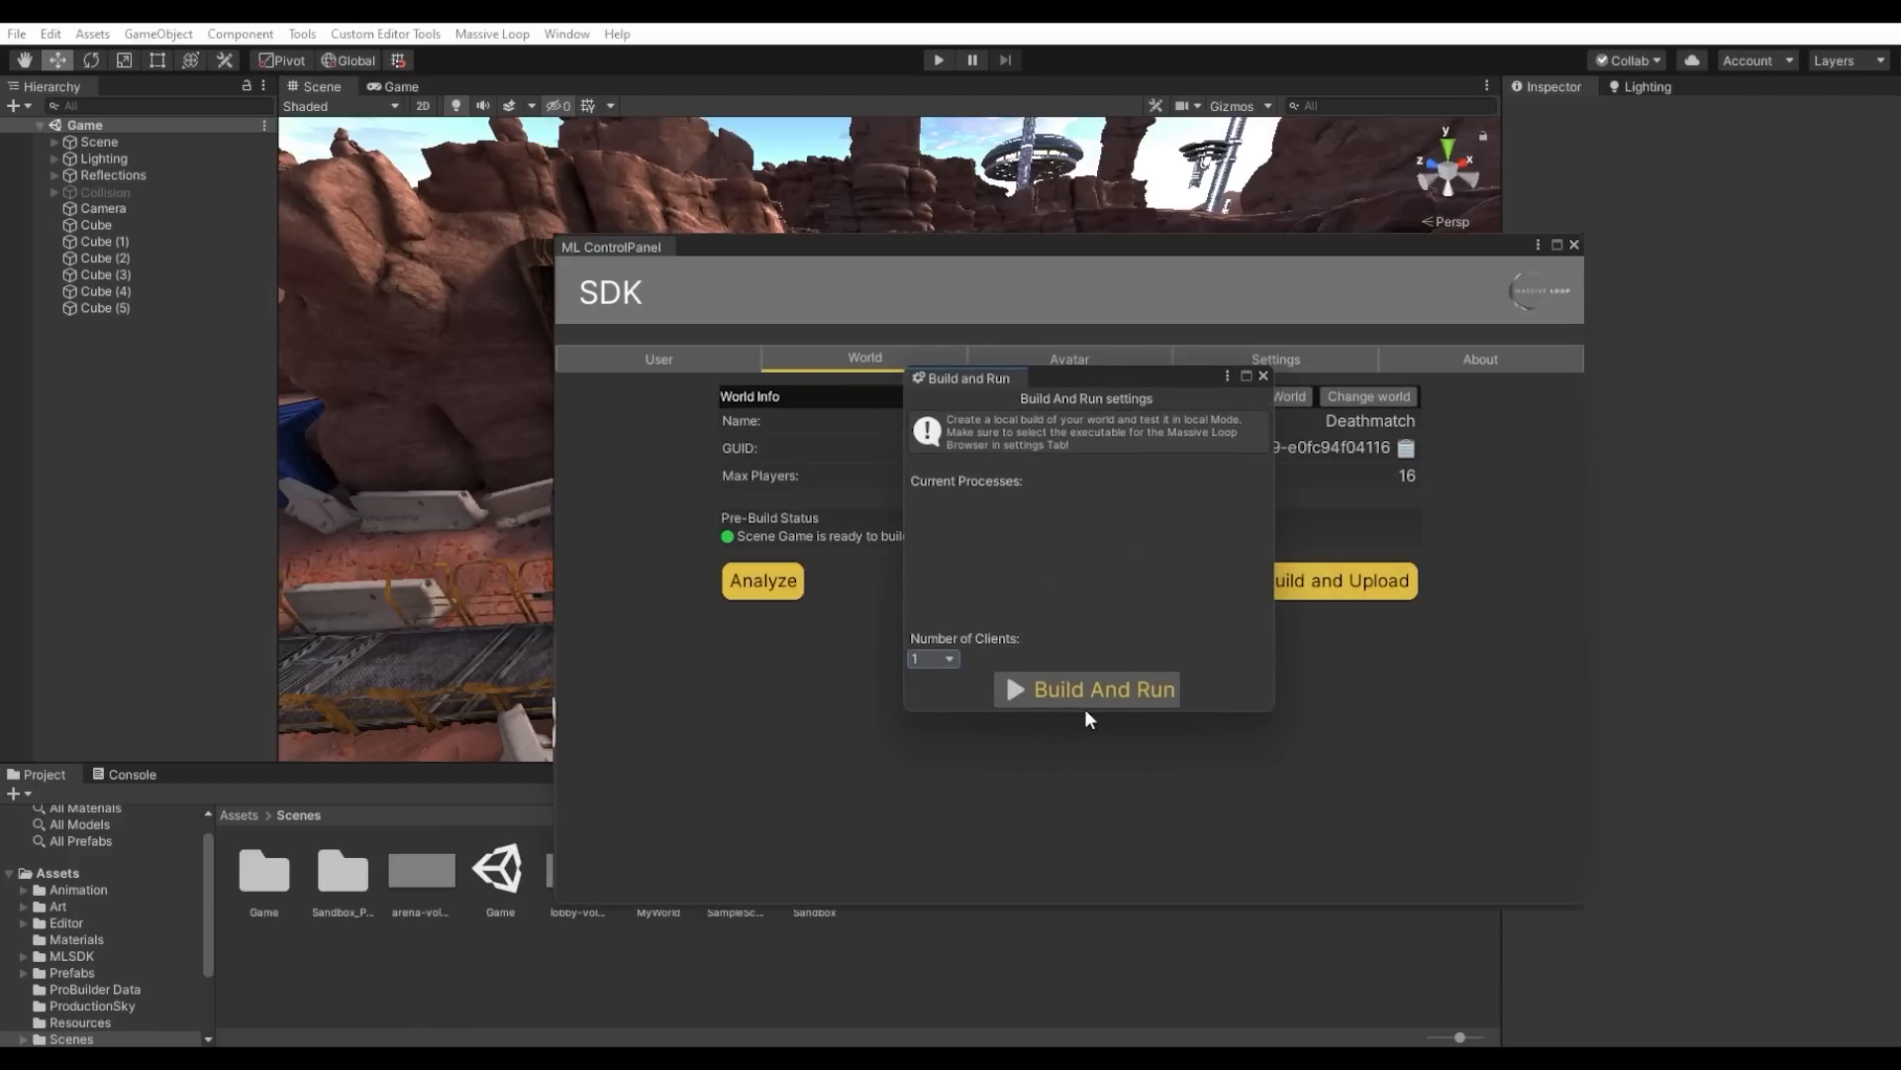
{"action": "left_click", "coordinate": [1101, 689]}
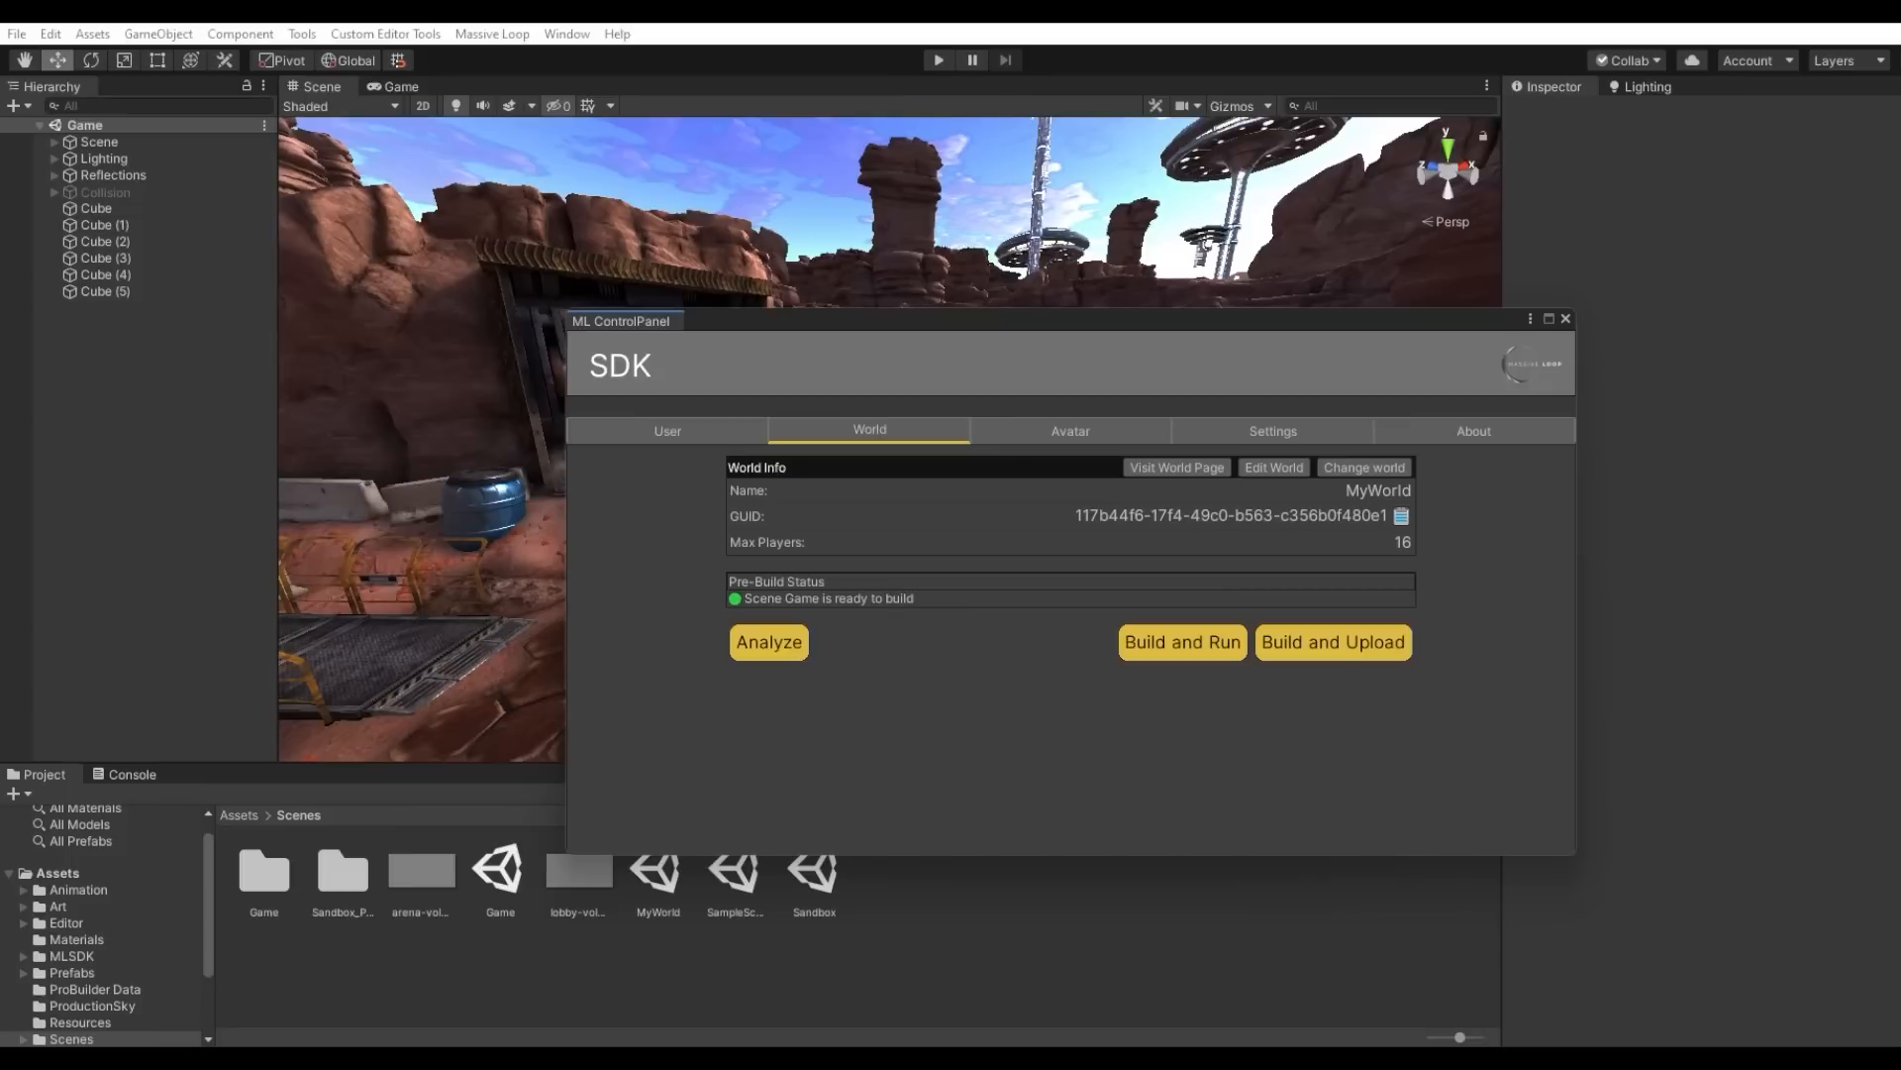
{"action": "left_click", "coordinate": [768, 642]}
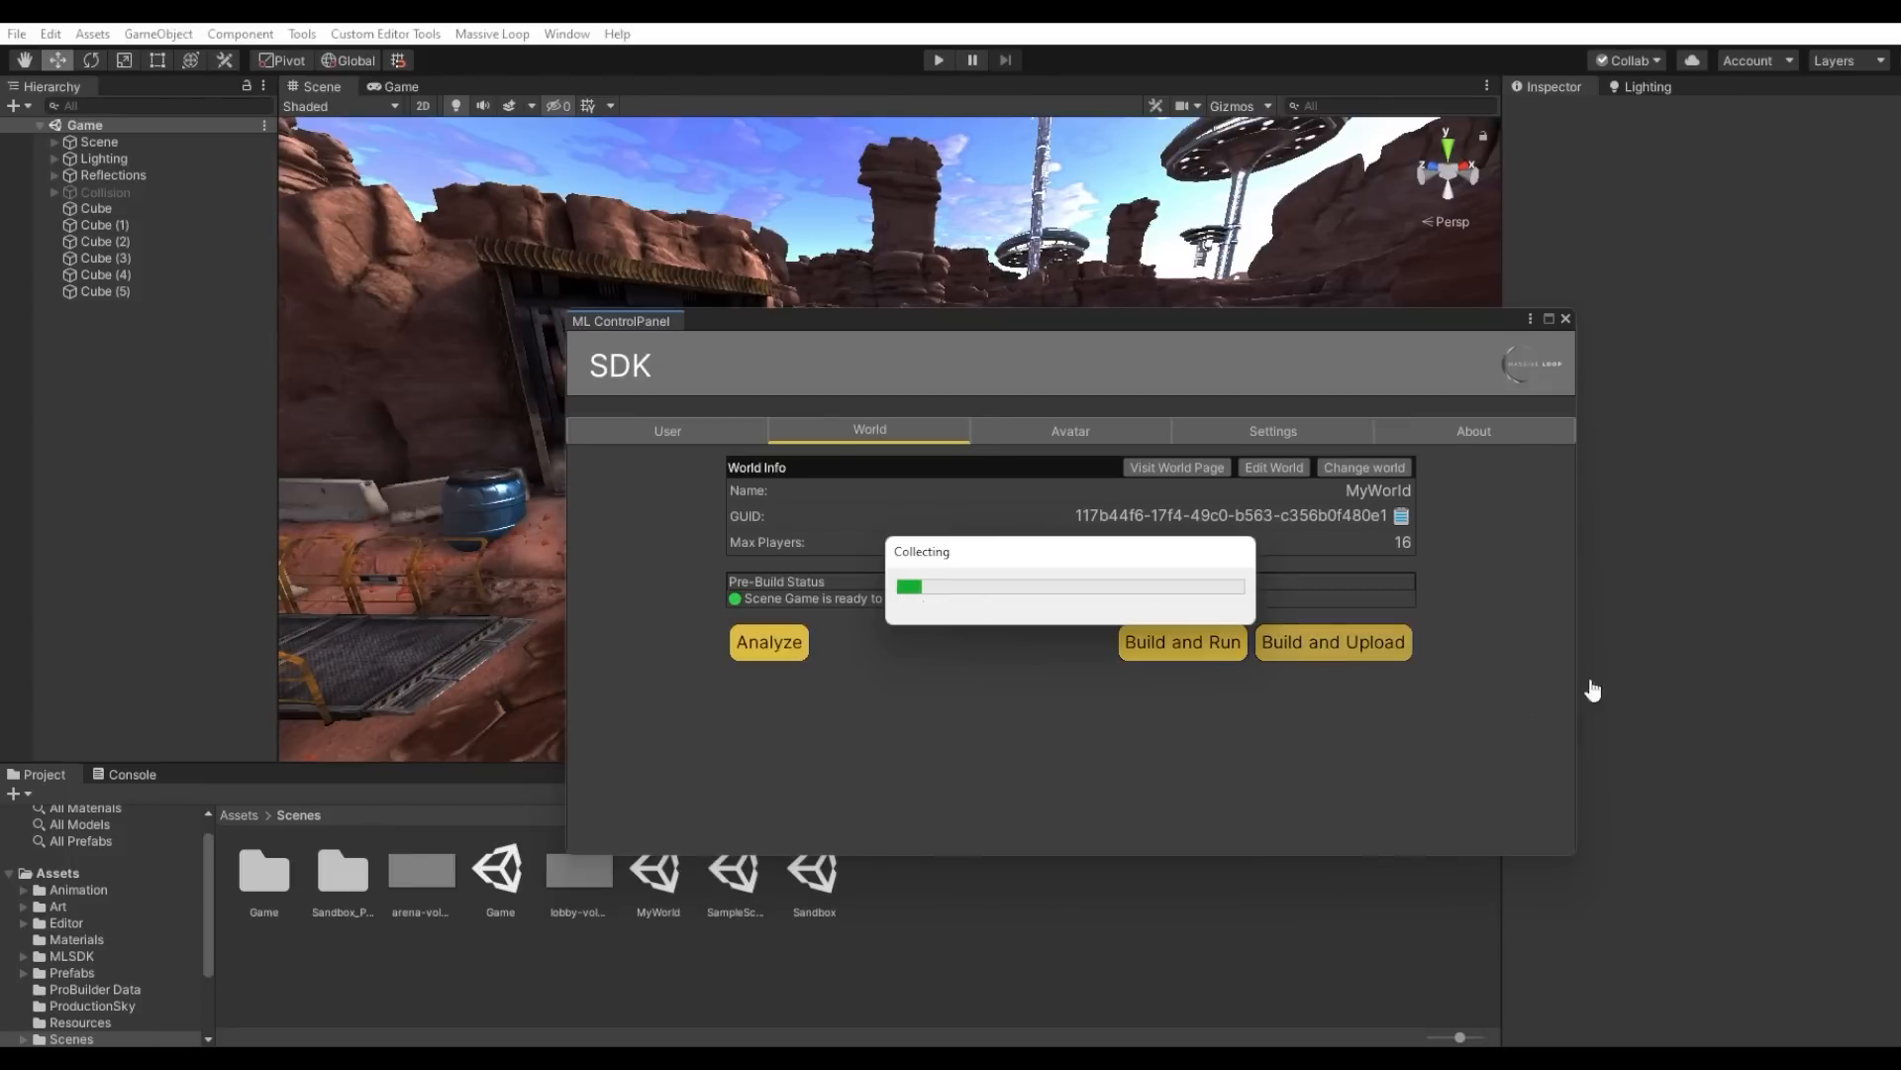